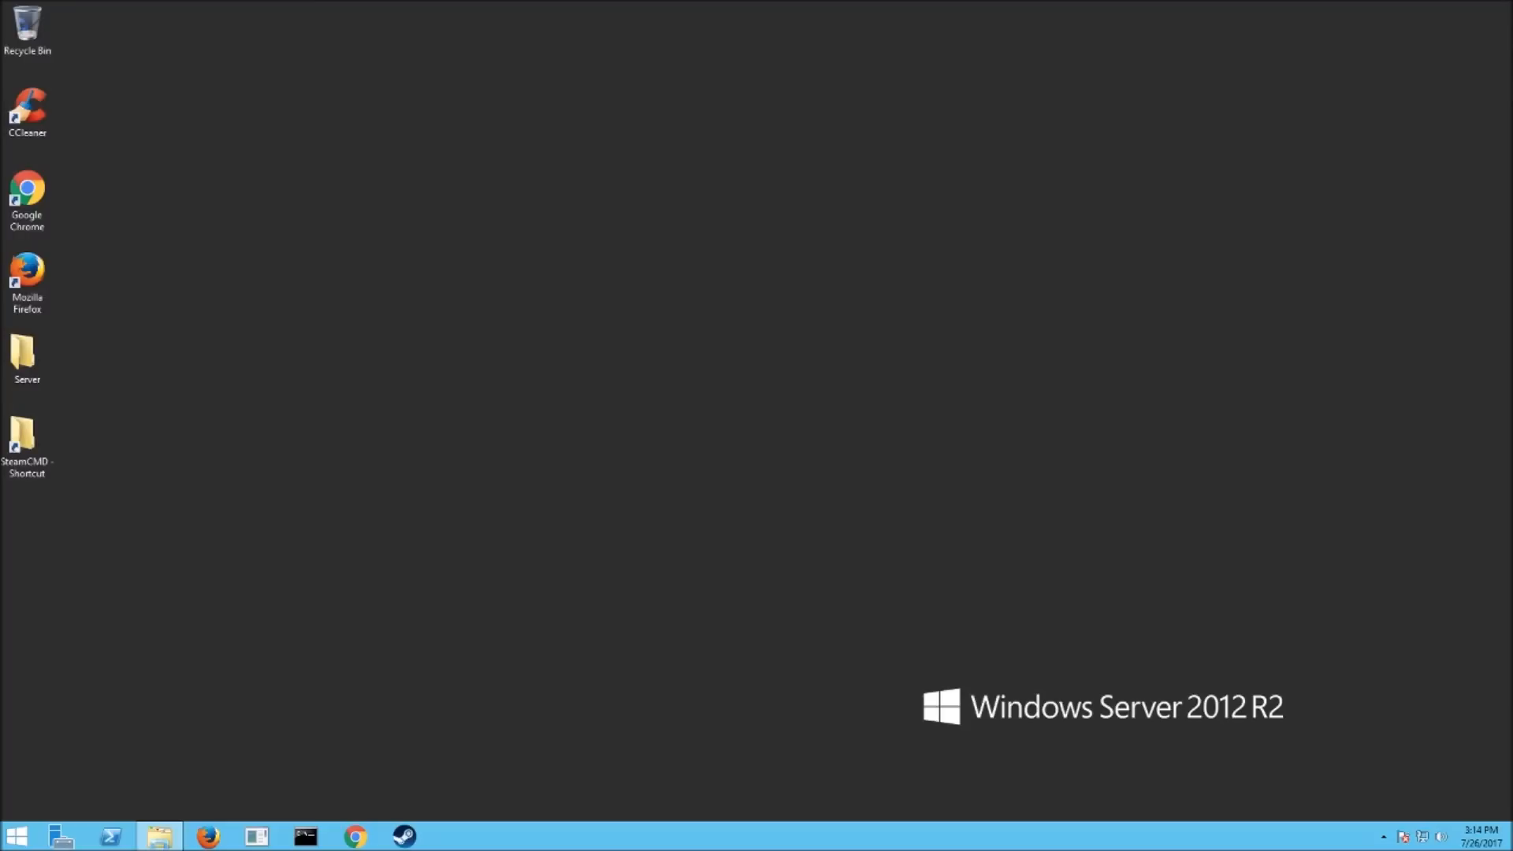
pyautogui.moveTo(312, 178)
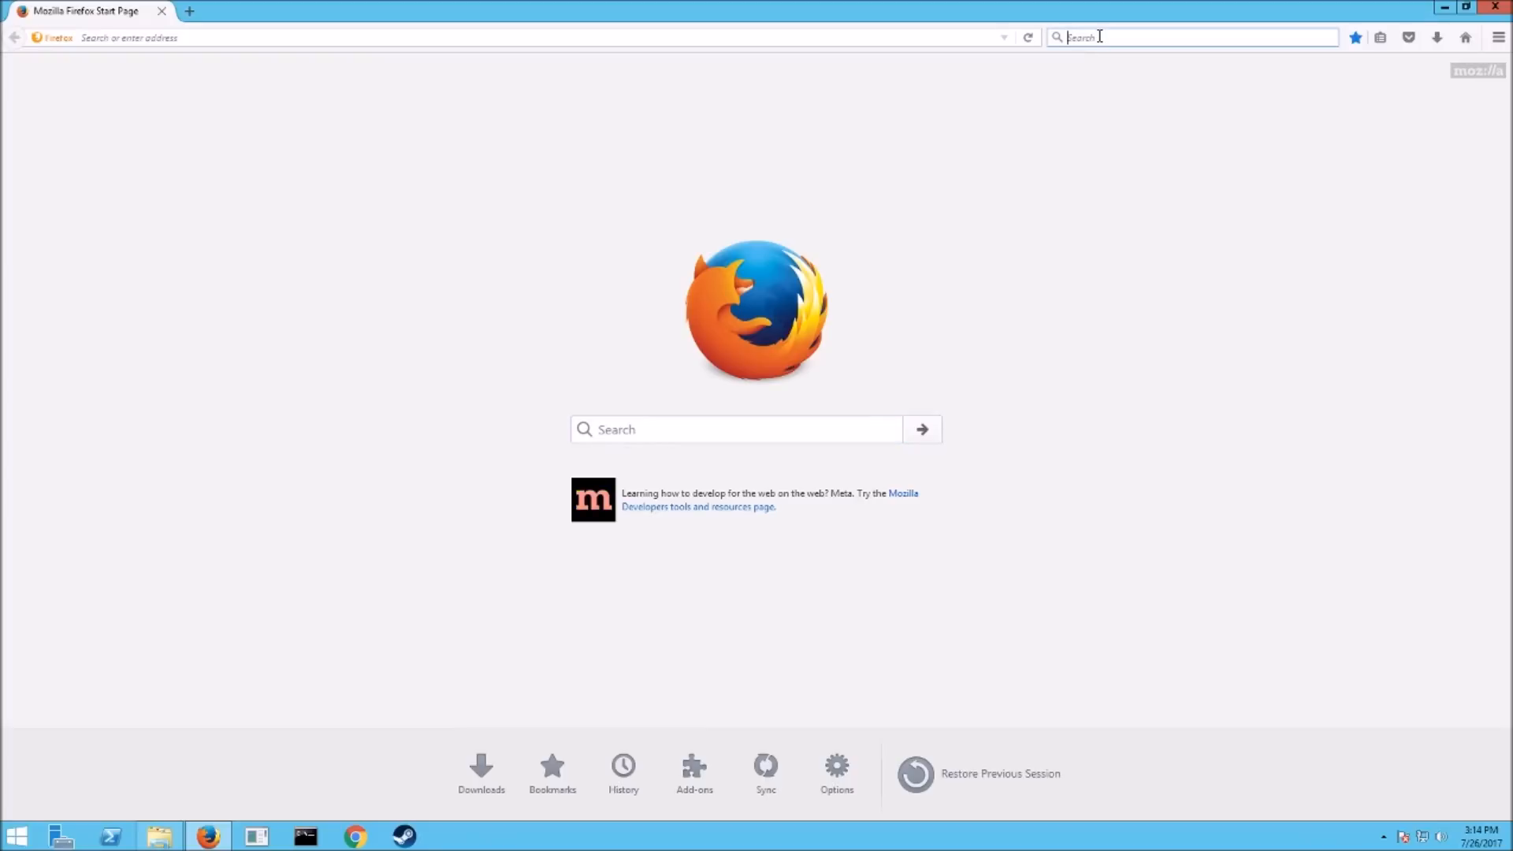
# Step: Search the web for 'steam' and open the SteamCMD Valve Developer Community page
pyautogui.write('steamcmd')
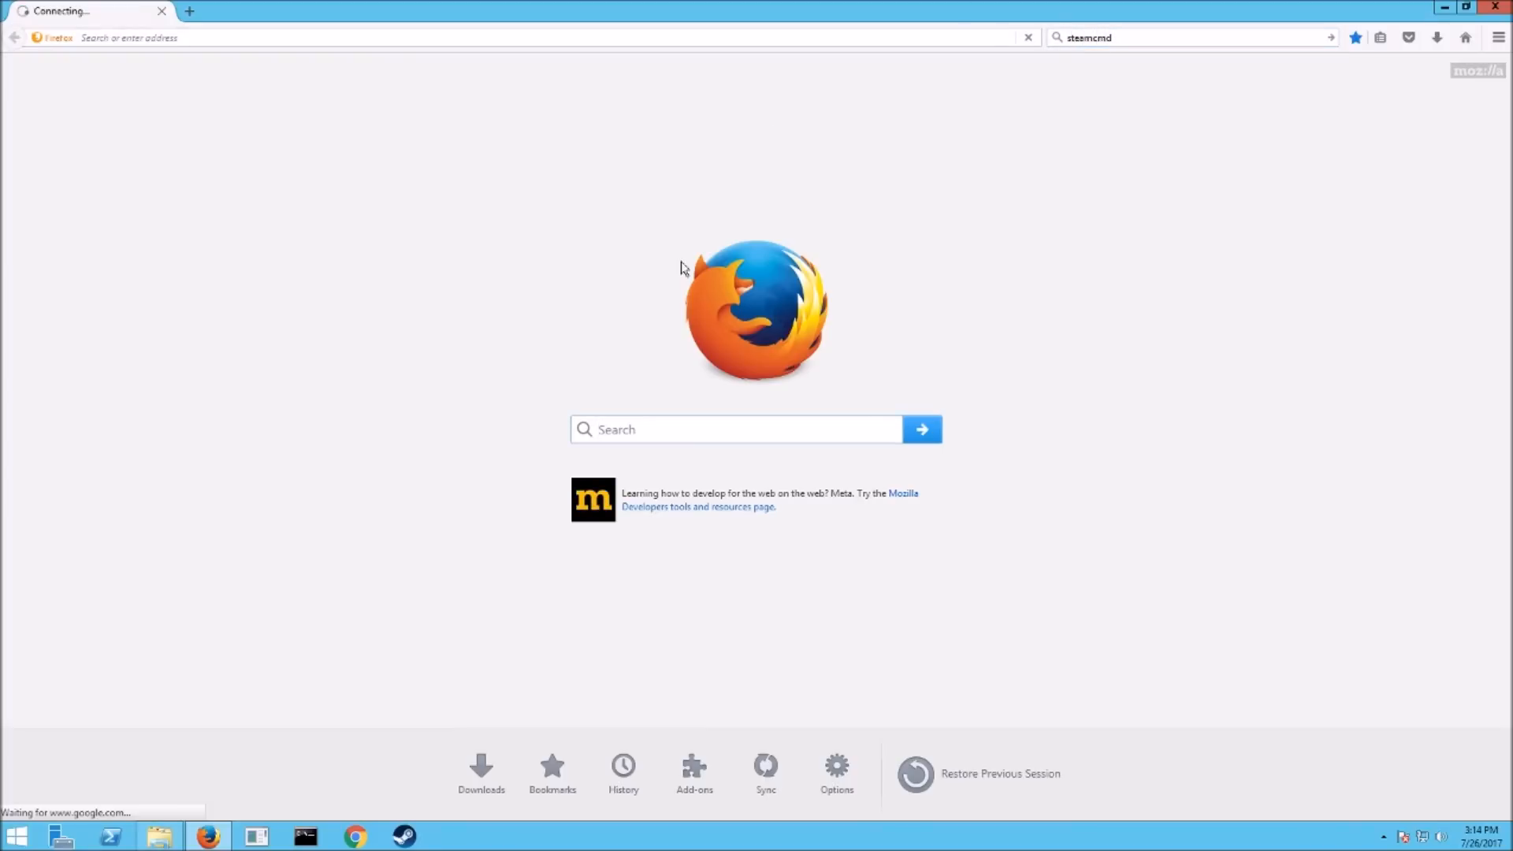
pyautogui.press('Return')
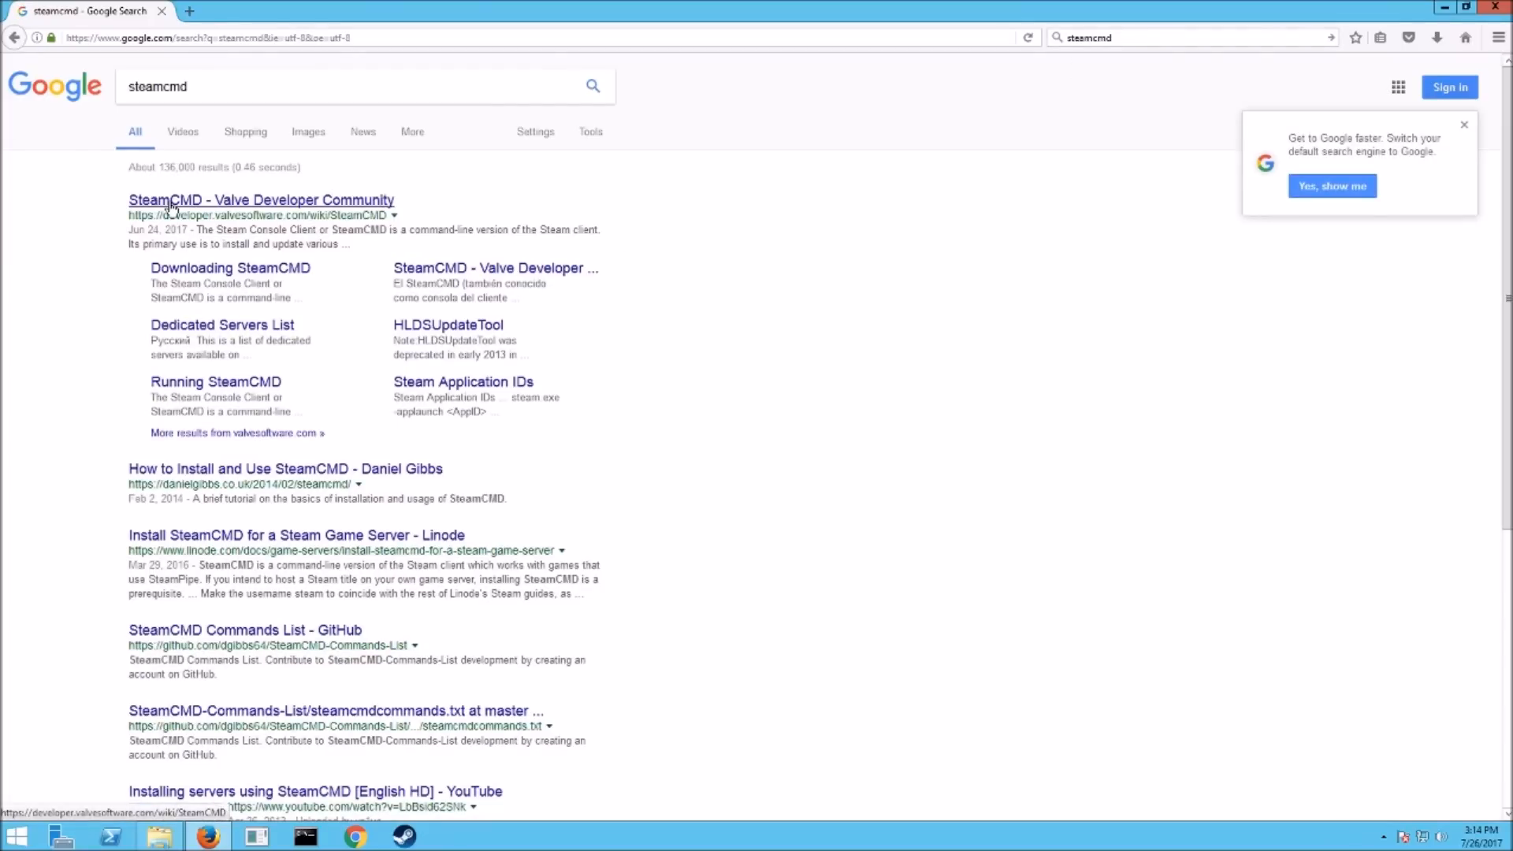
pyautogui.click(260, 200)
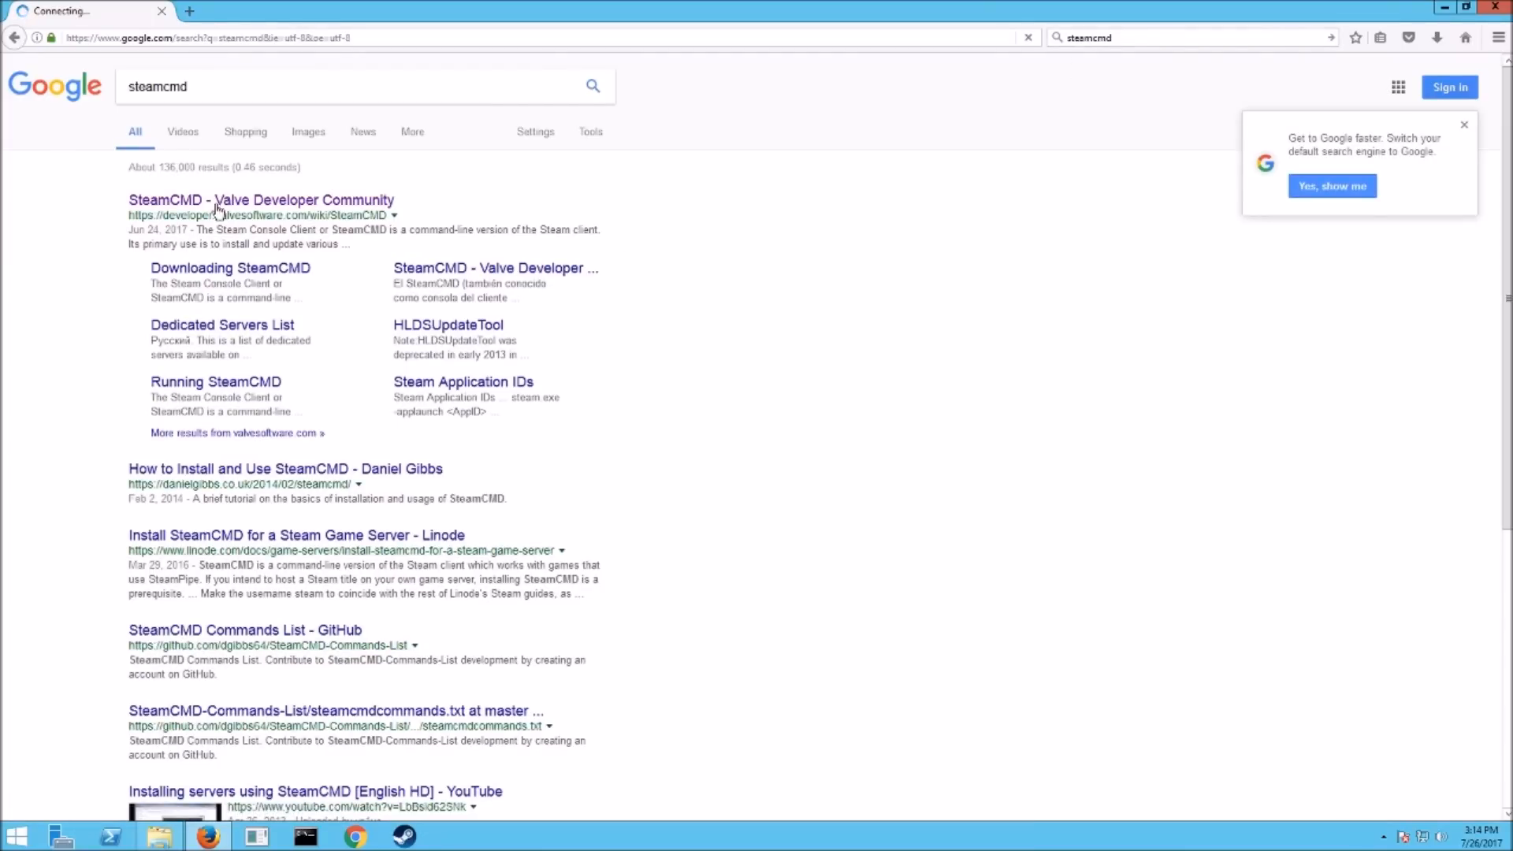
pyautogui.click(260, 200)
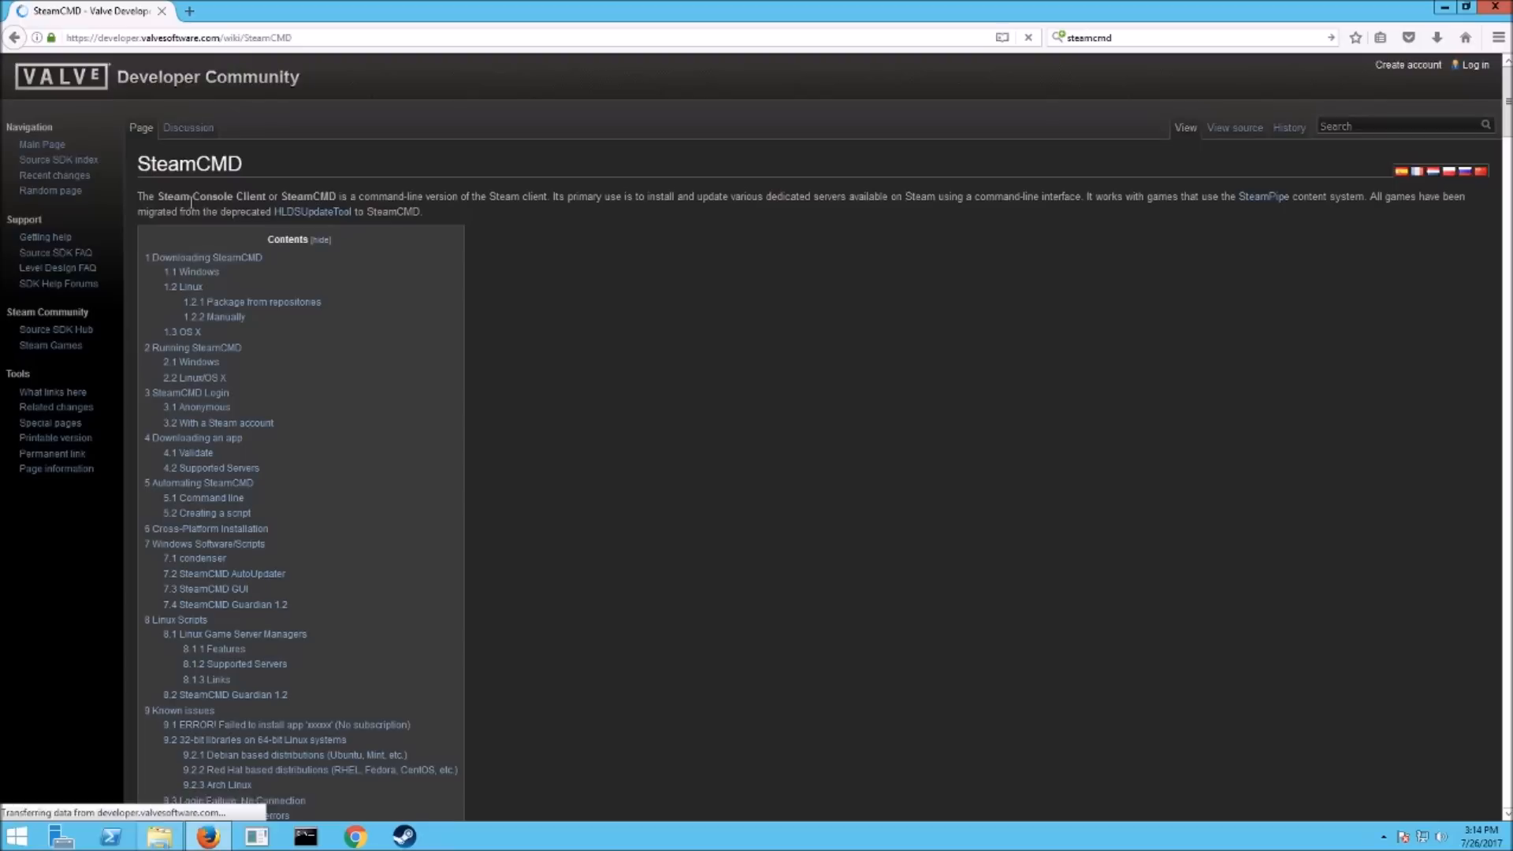
pyautogui.moveTo(195, 272)
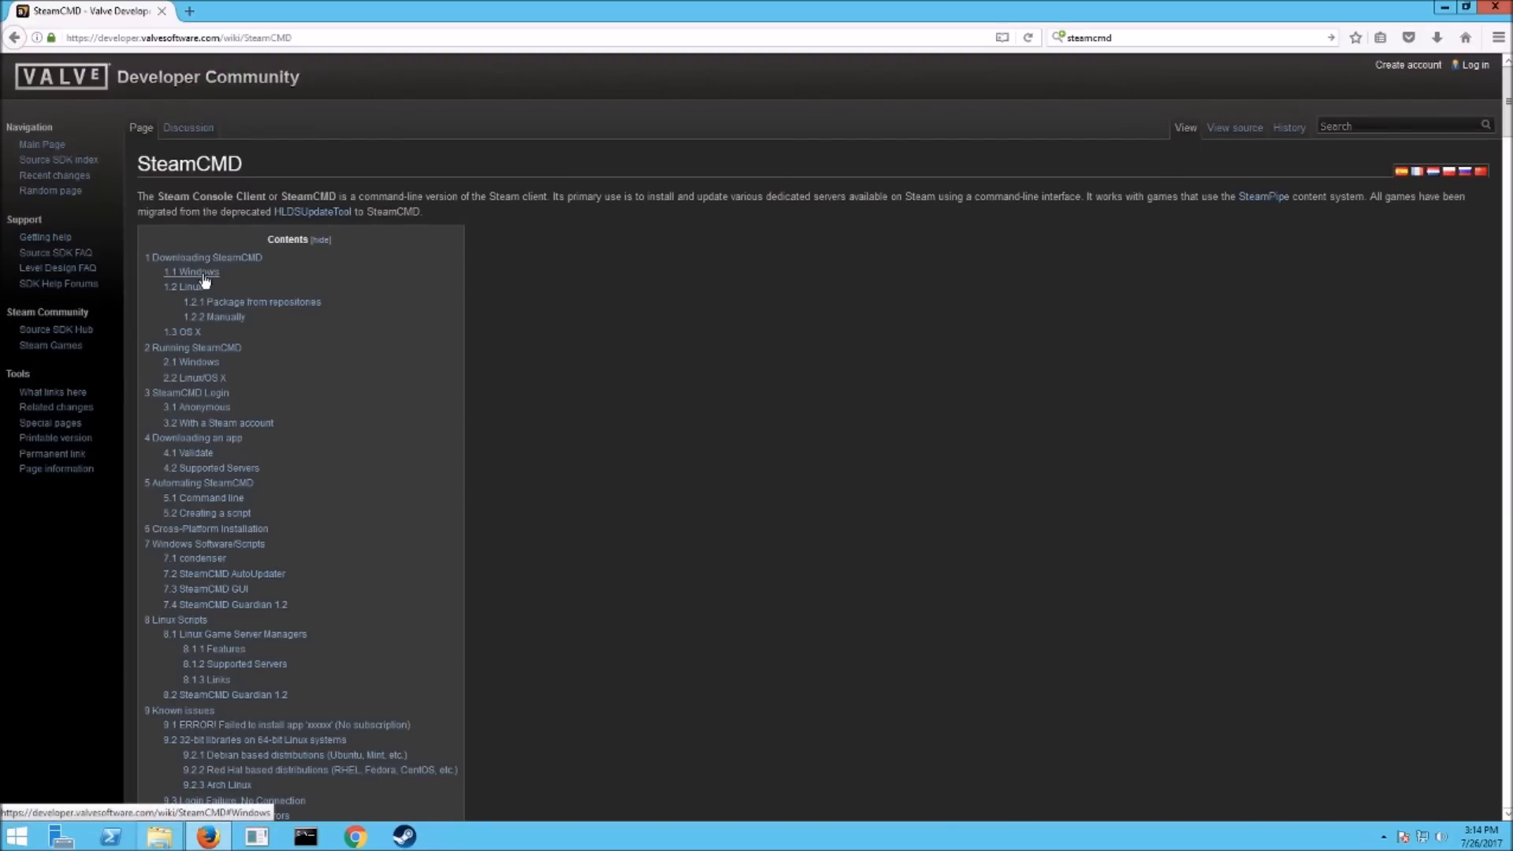
# Step: Jump to the Windows section and save the steamcmd.zip download
pyautogui.click(191, 272)
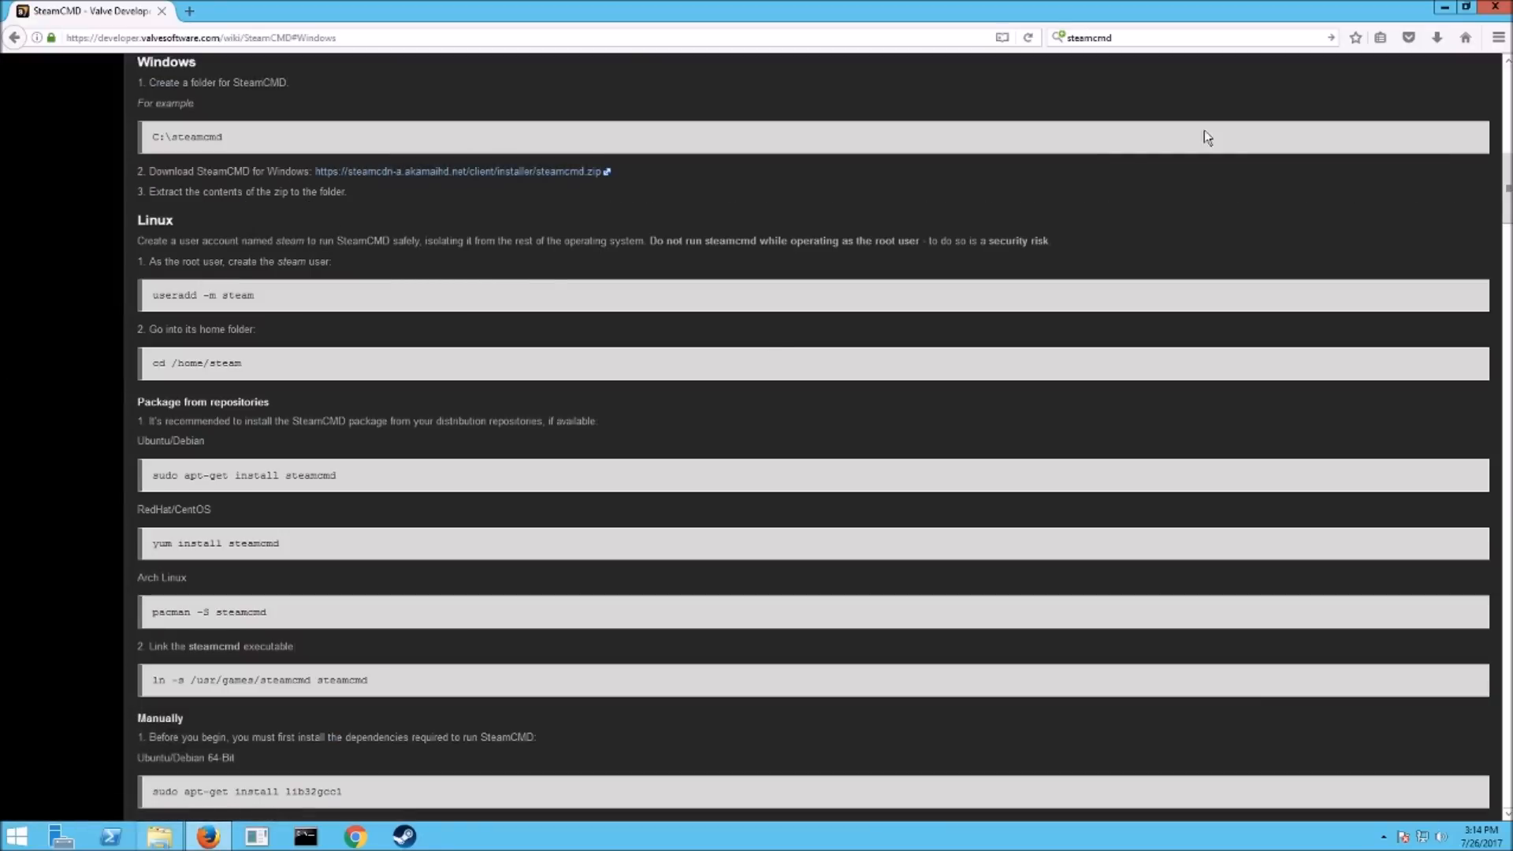
pyautogui.moveTo(462, 171)
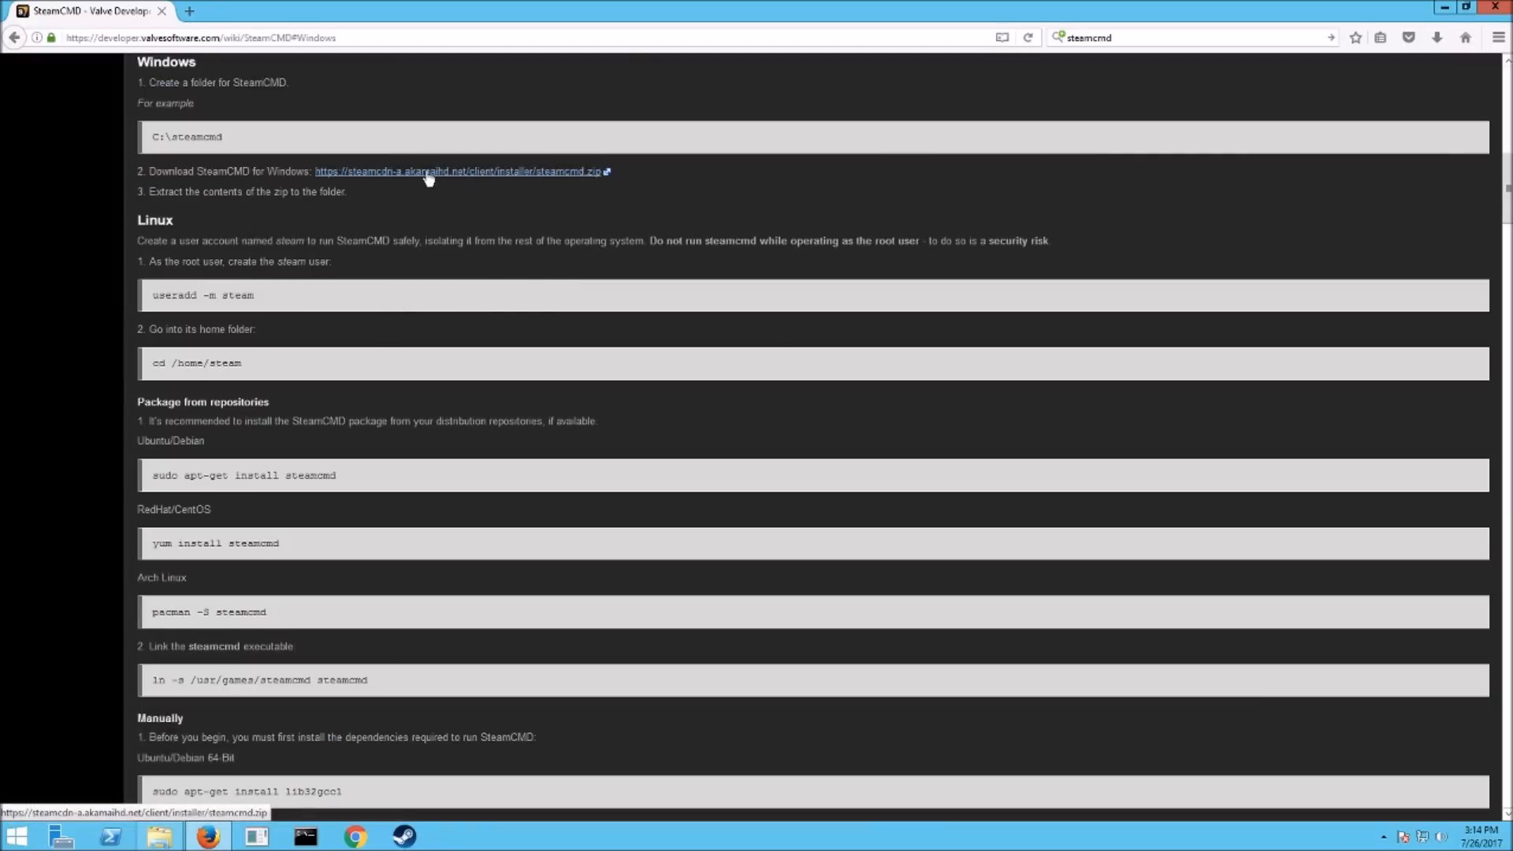
pyautogui.click(462, 170)
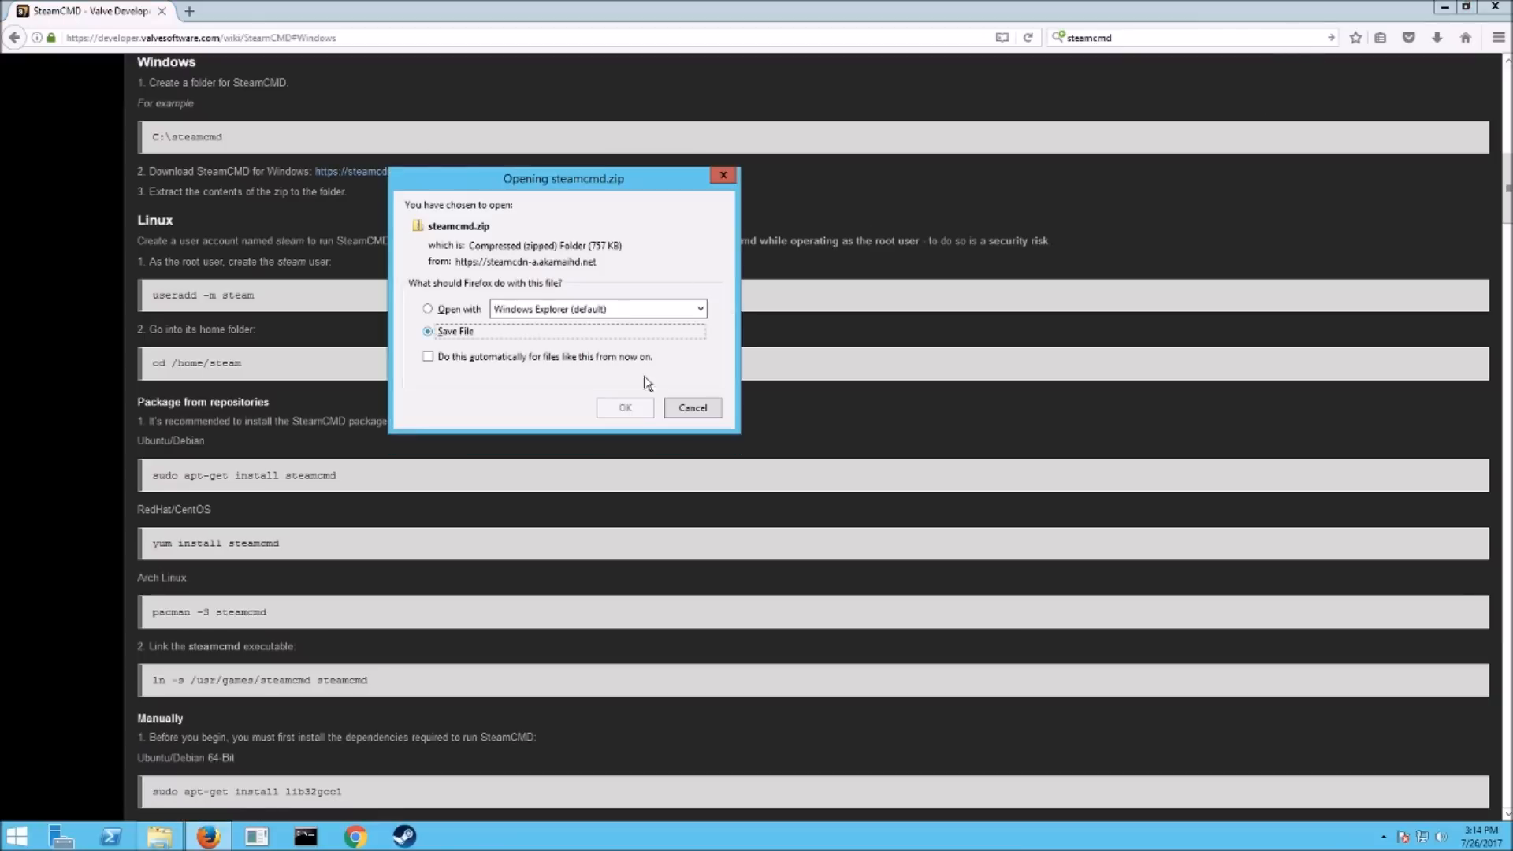
pyautogui.click(690, 407)
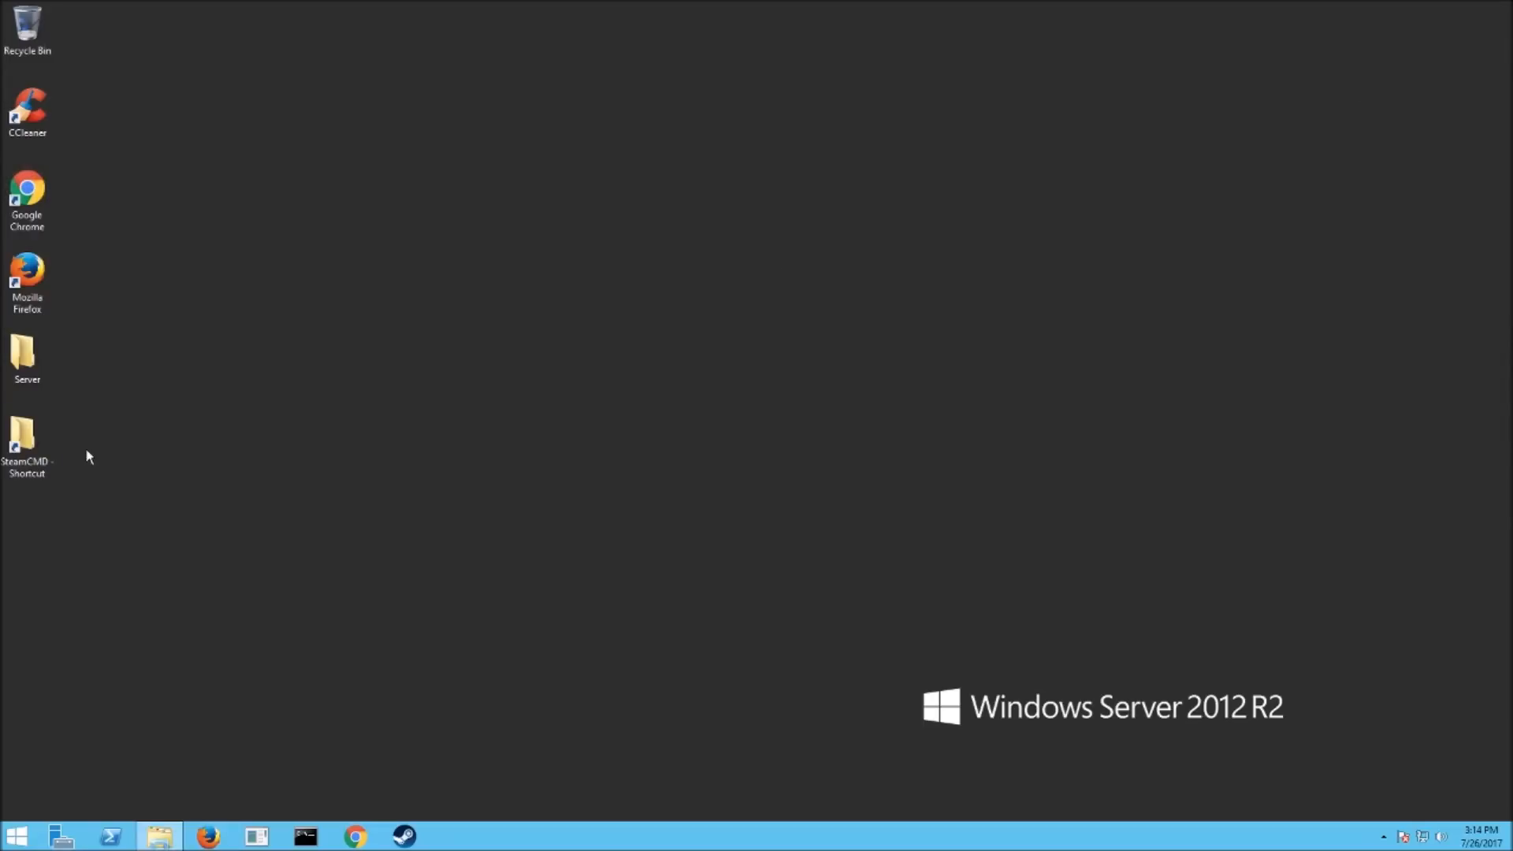
# Step: Open the C:\SteamCMD folder from the desktop shortcut and view steamcmd.exe among its files
pyautogui.click(27, 440)
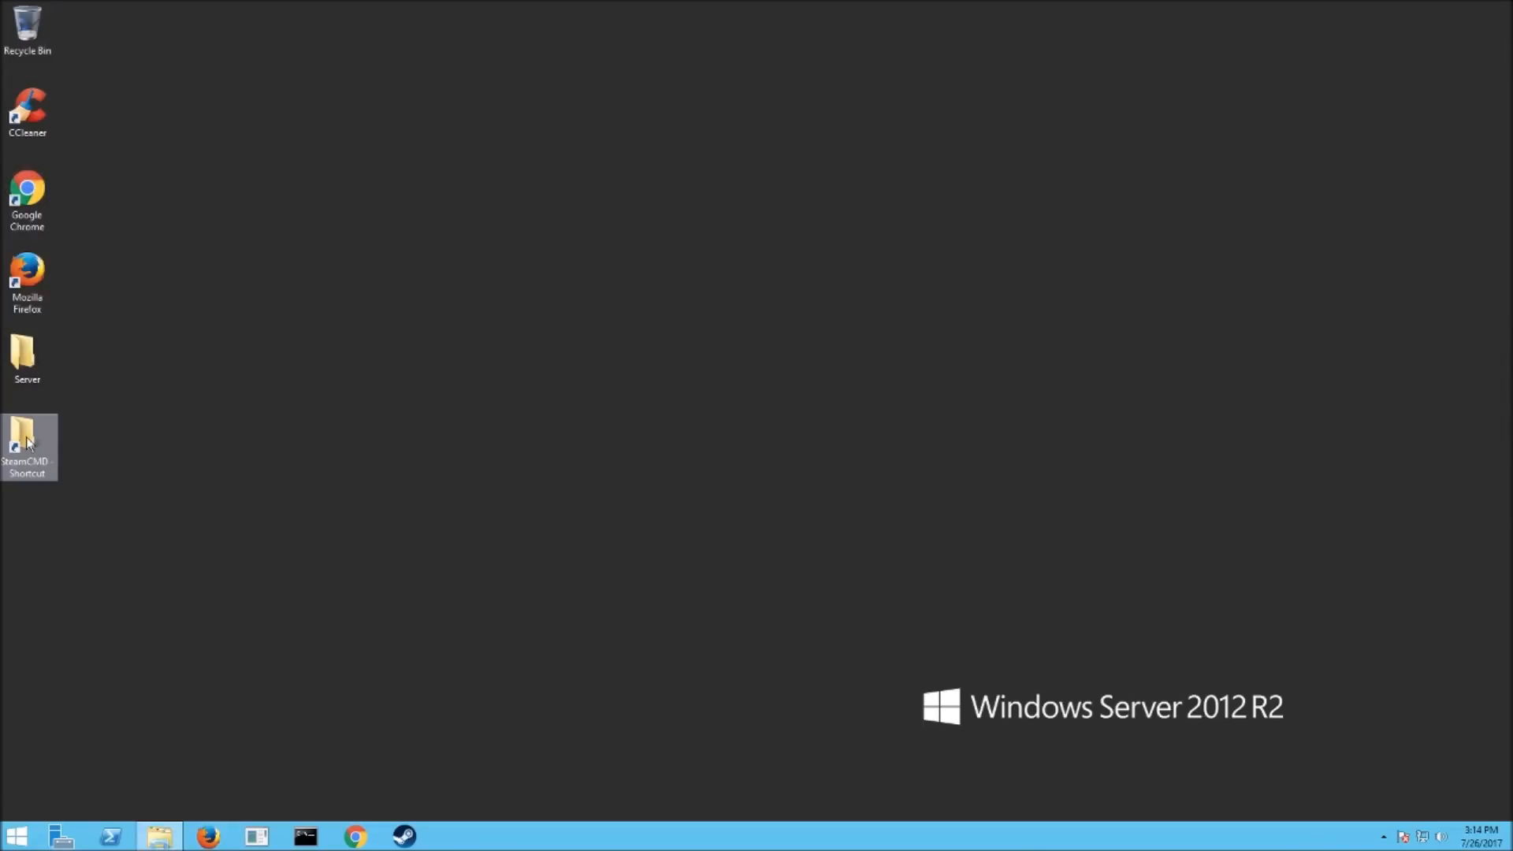
pyautogui.doubleClick(26, 440)
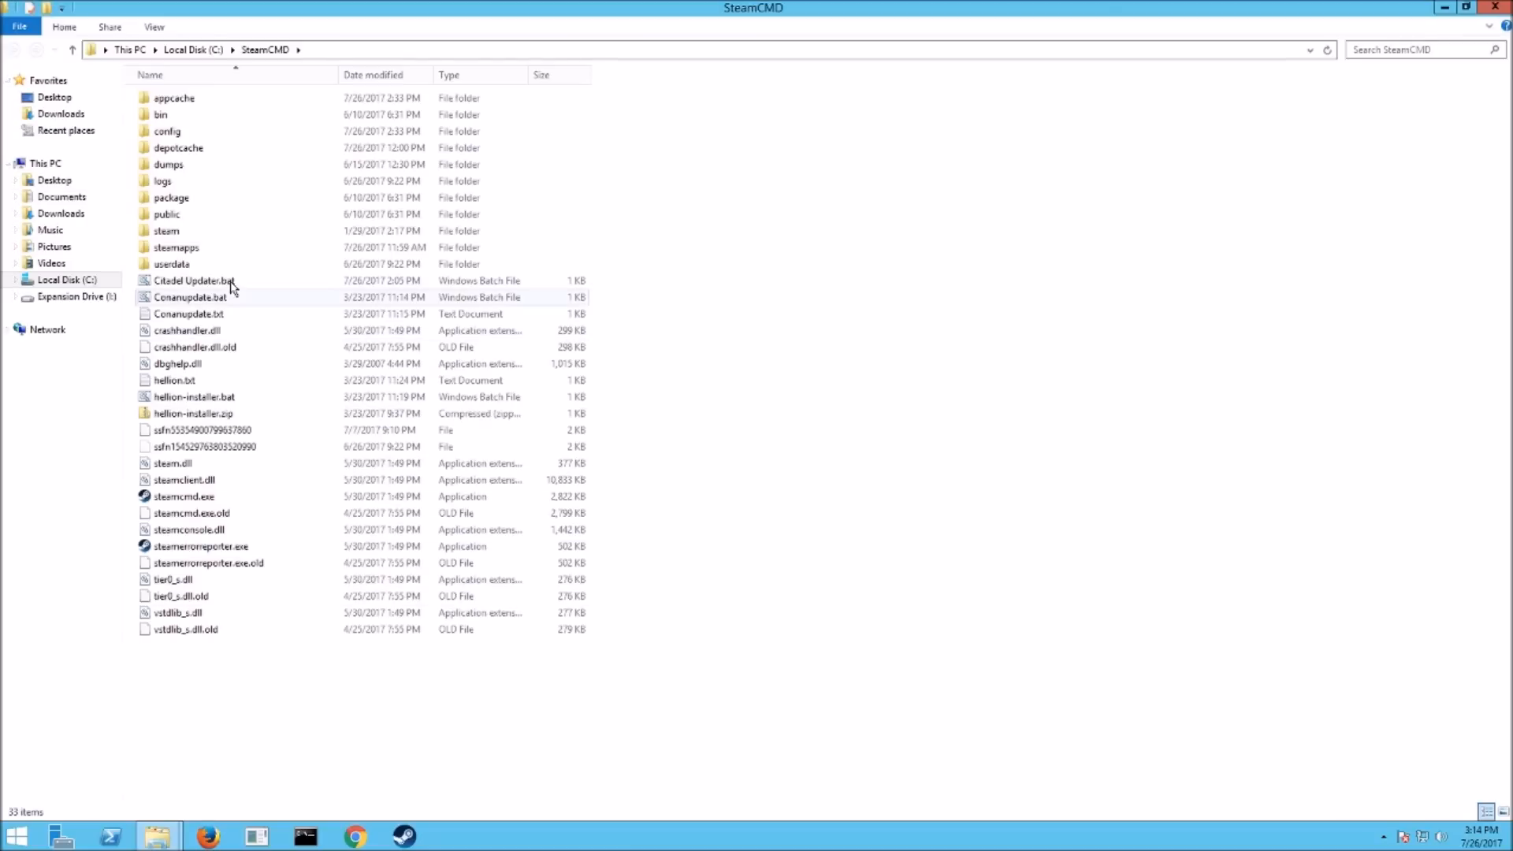
pyautogui.click(183, 496)
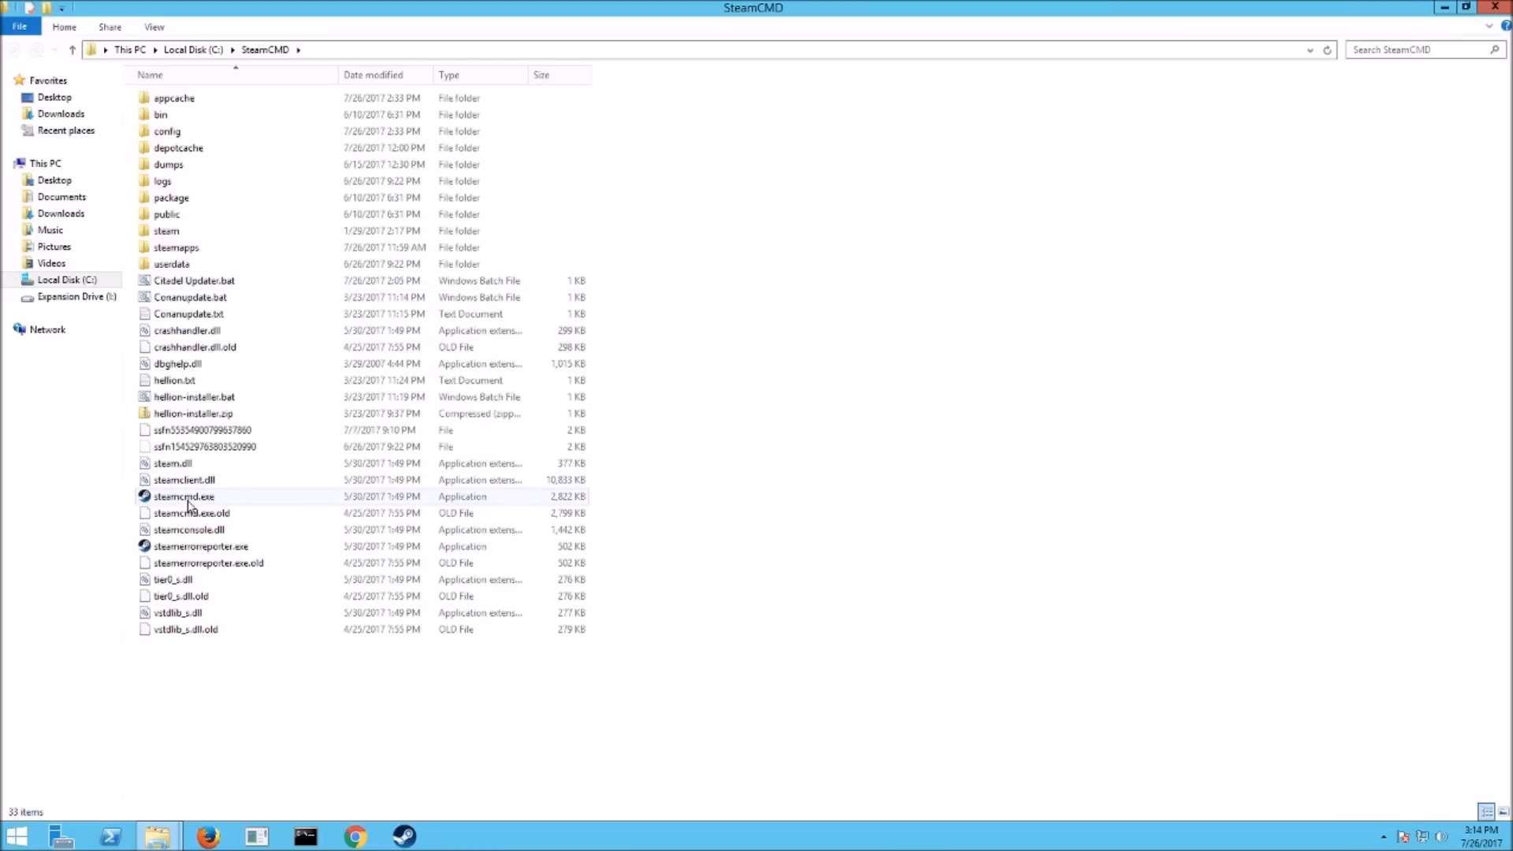
pyautogui.moveTo(183, 496)
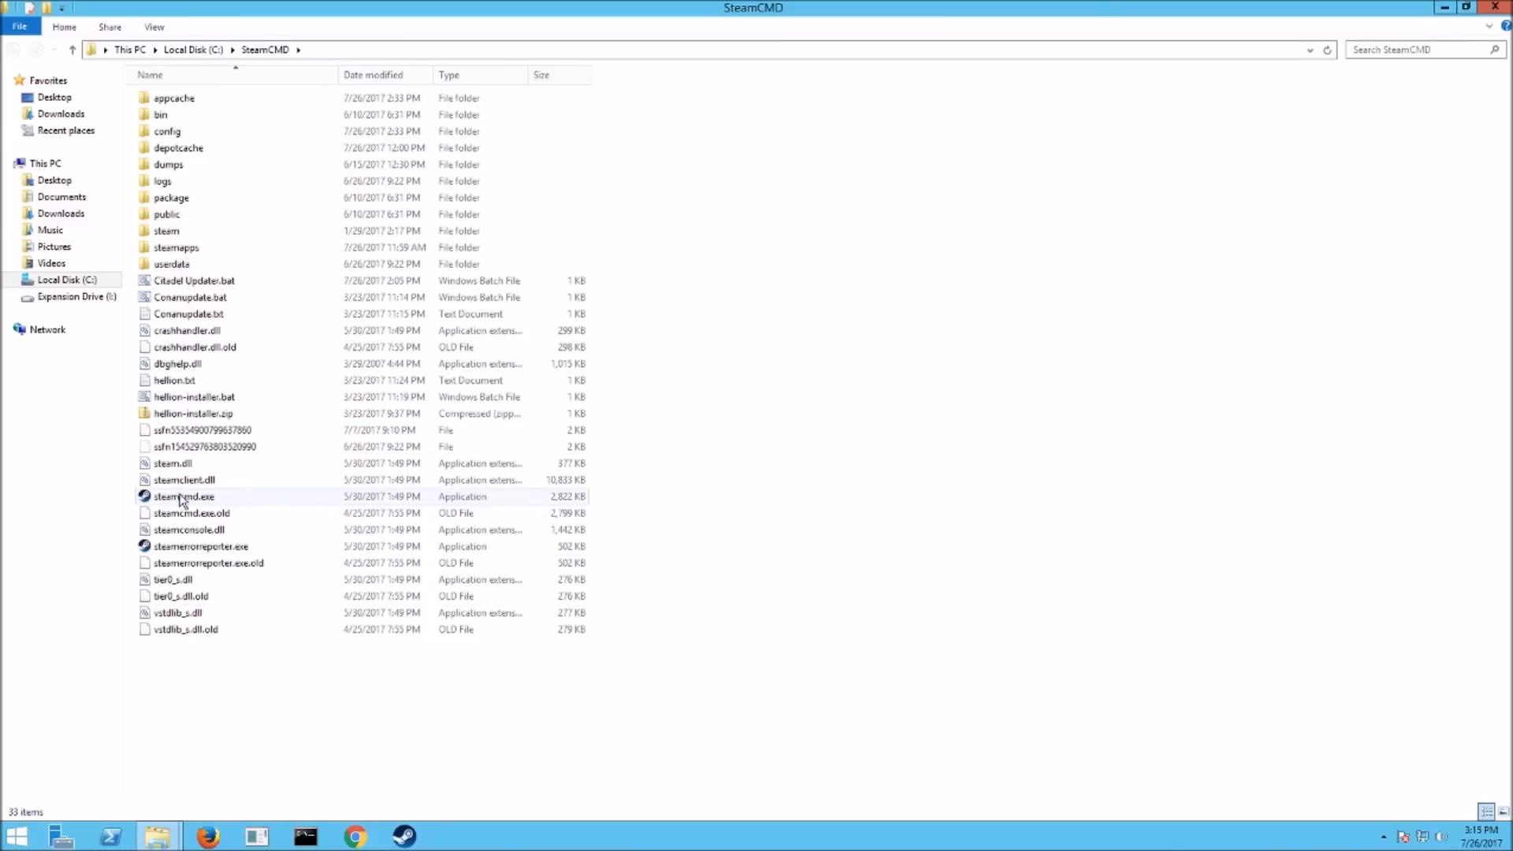
pyautogui.moveTo(183, 496)
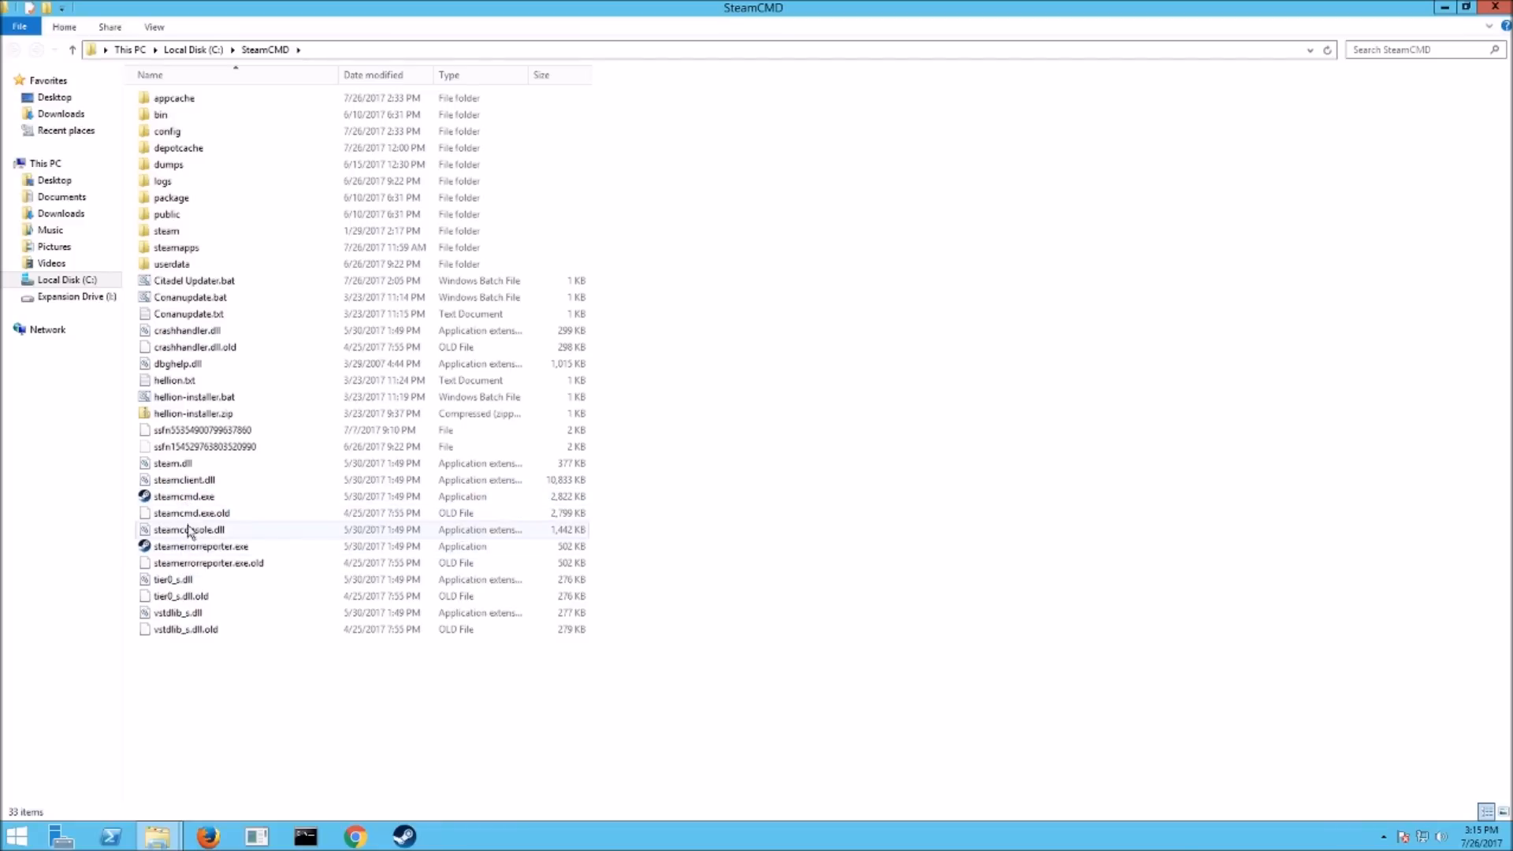
pyautogui.click(183, 496)
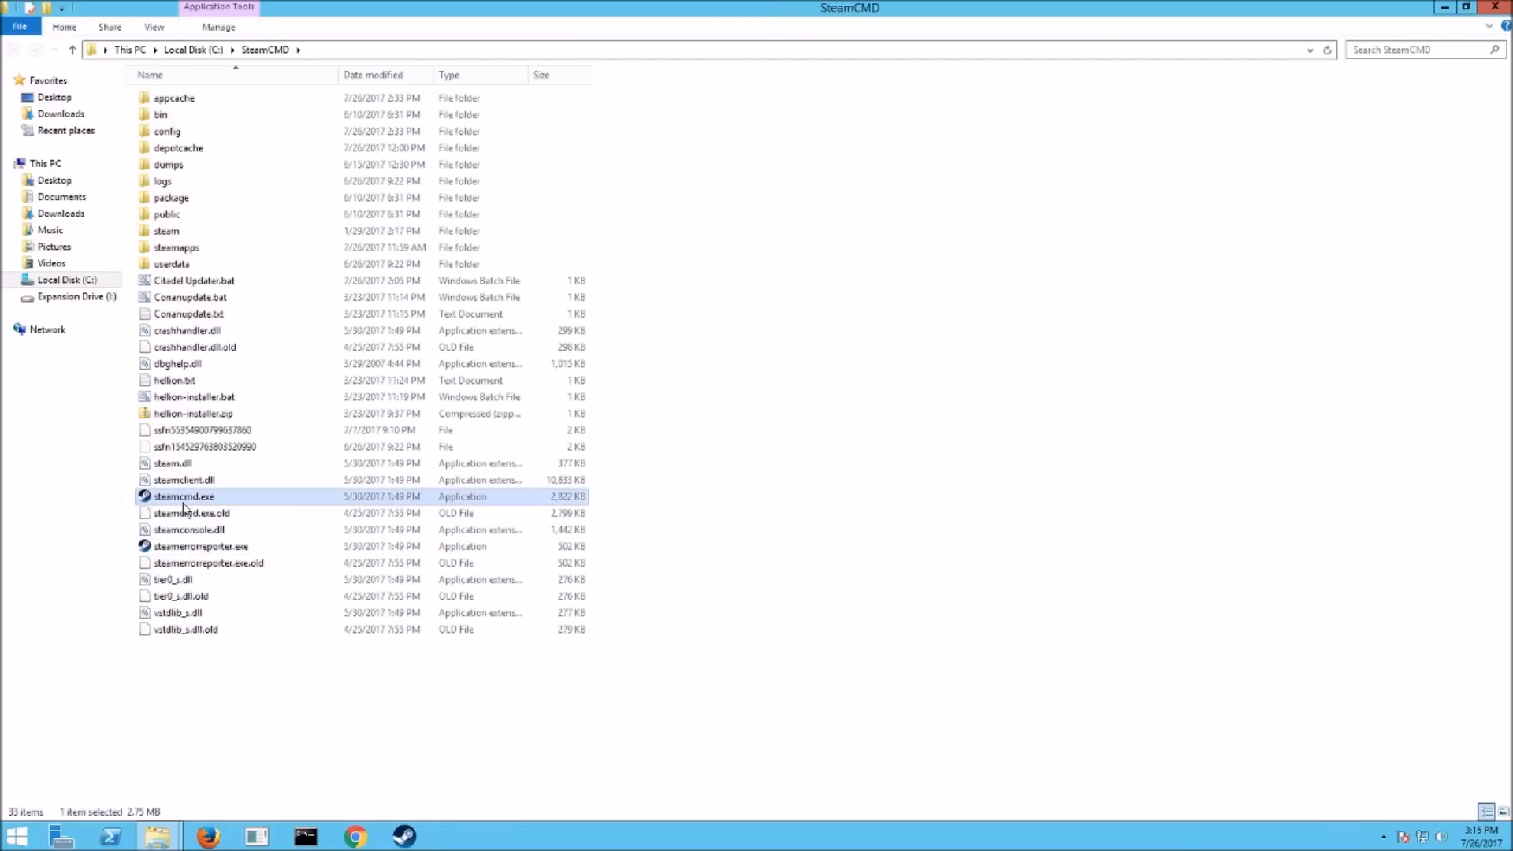
pyautogui.moveTo(191, 419)
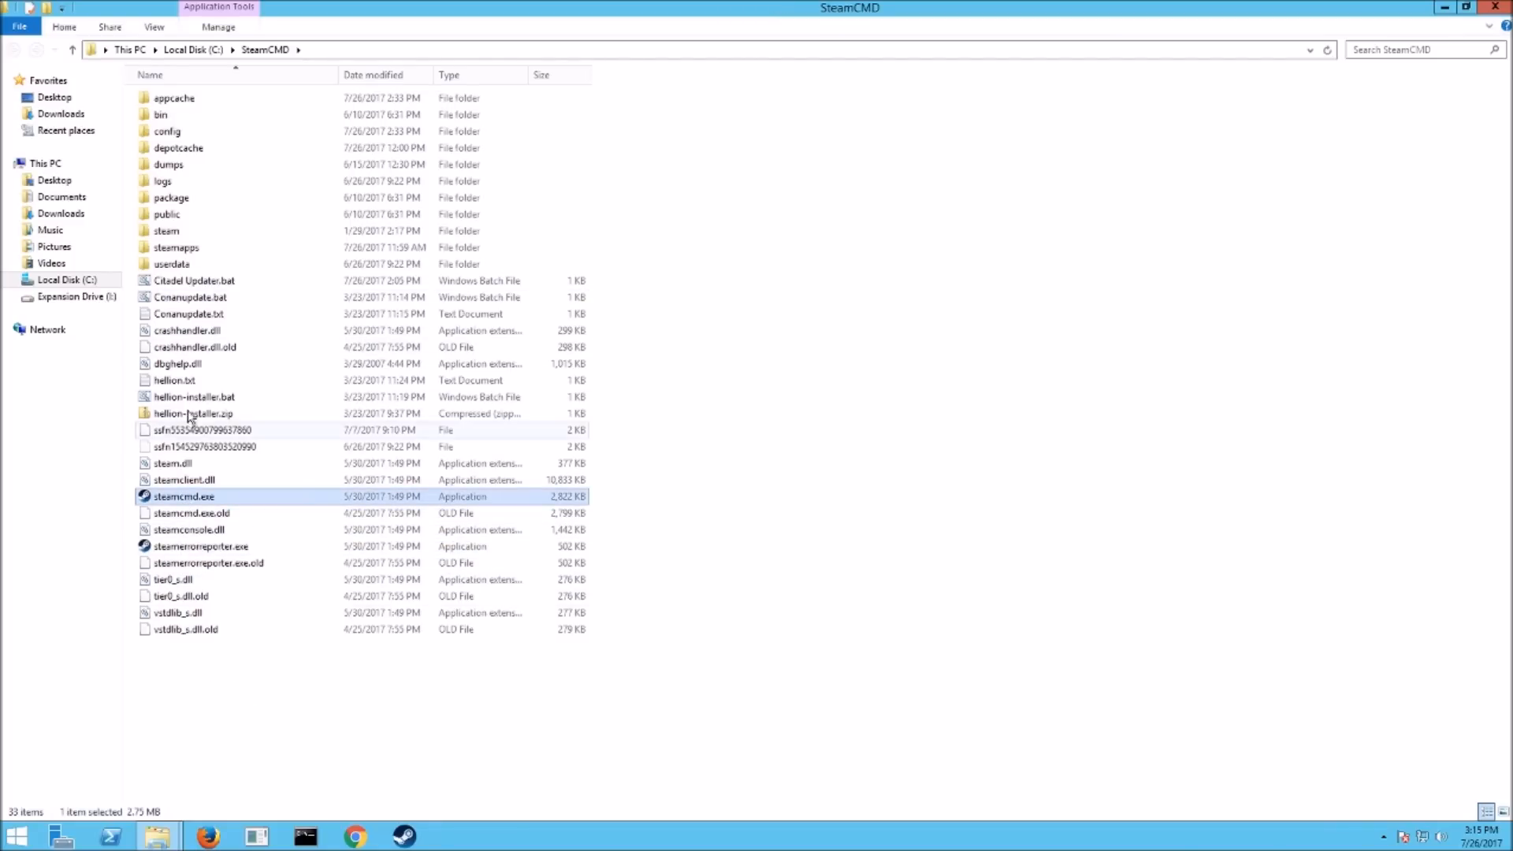
pyautogui.click(222, 681)
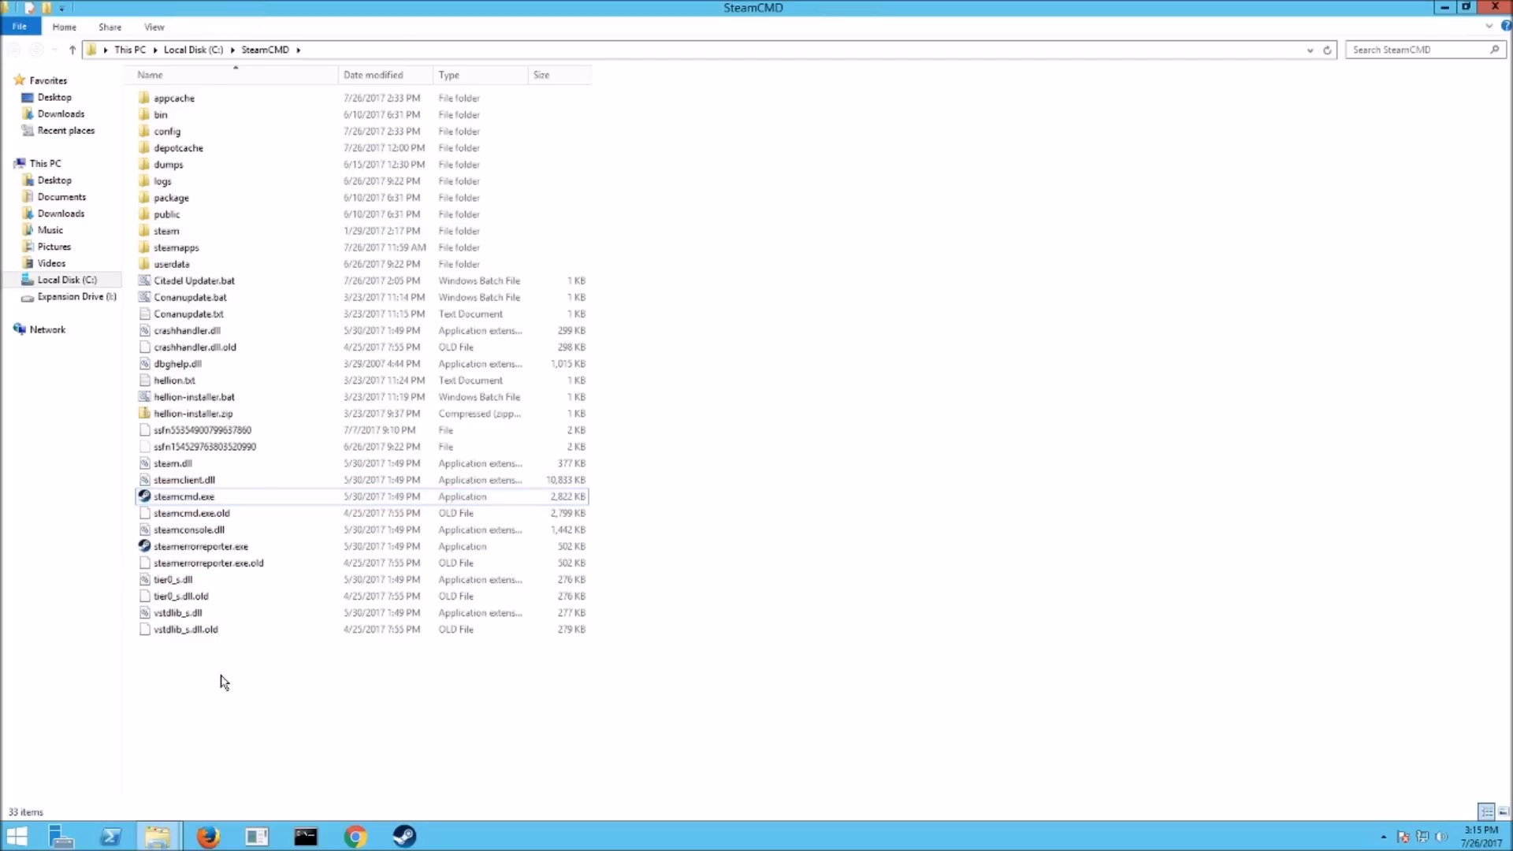
# Step: Create a new text document and rename it to citadel updater2.bat, accepting the extension change
pyautogui.rightClick(222, 681)
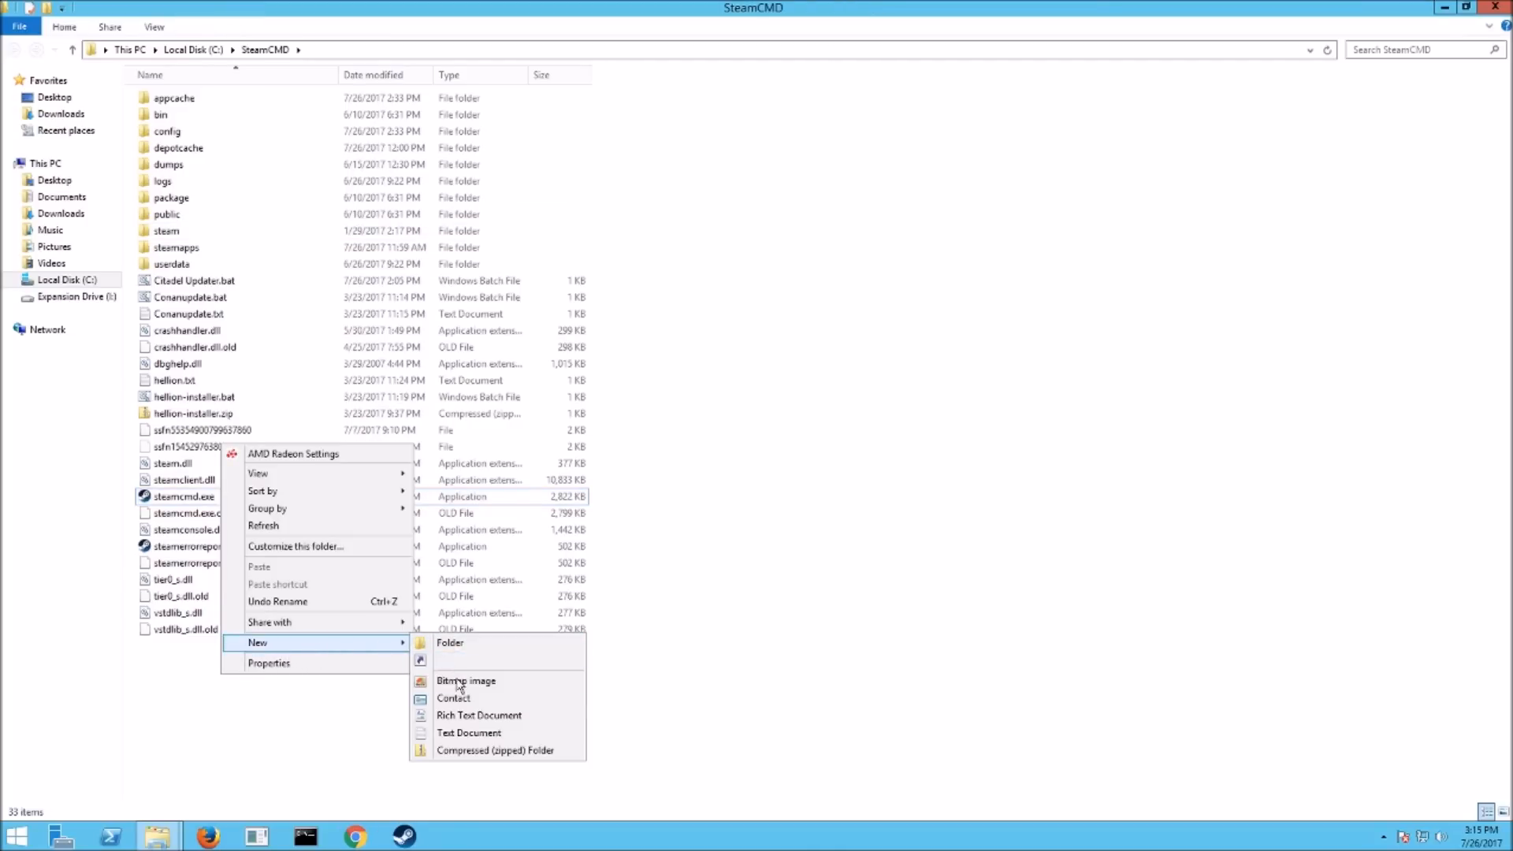
pyautogui.click(468, 733)
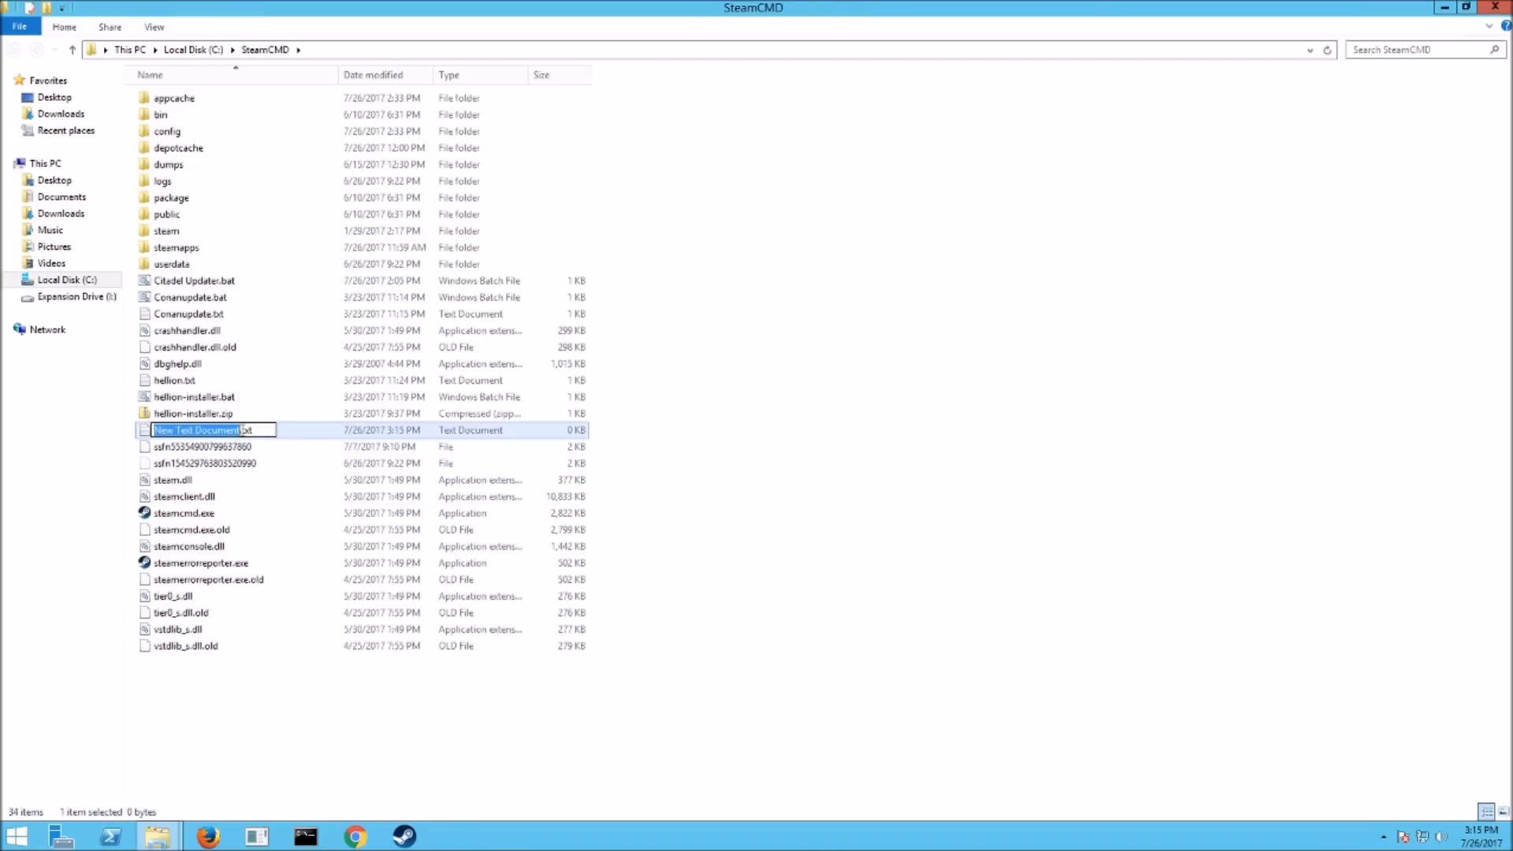
pyautogui.click(268, 429)
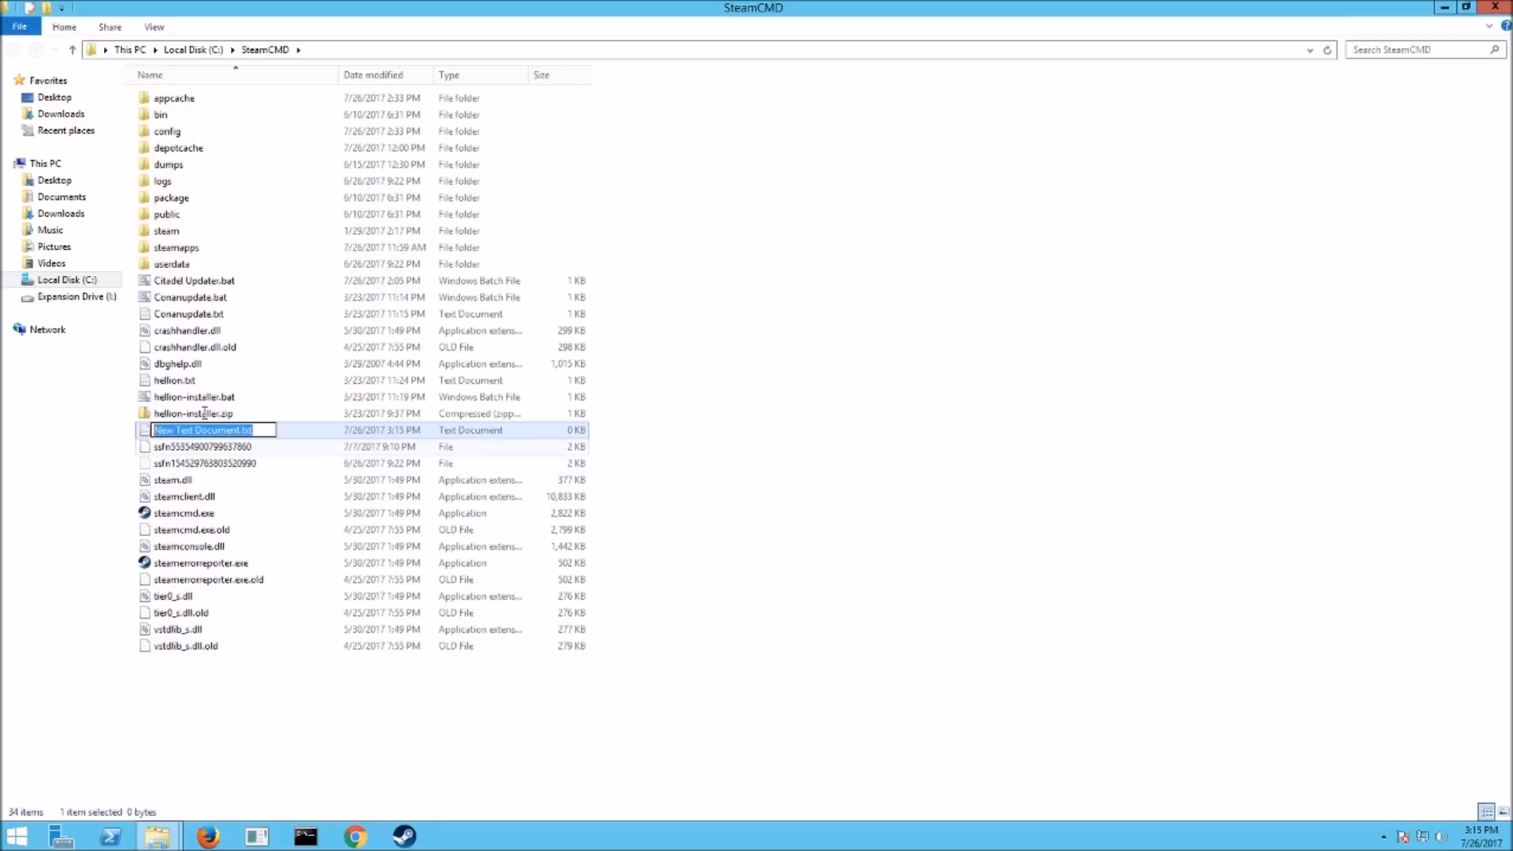
pyautogui.moveTo(126, 436)
pyautogui.write('citadel updater2')
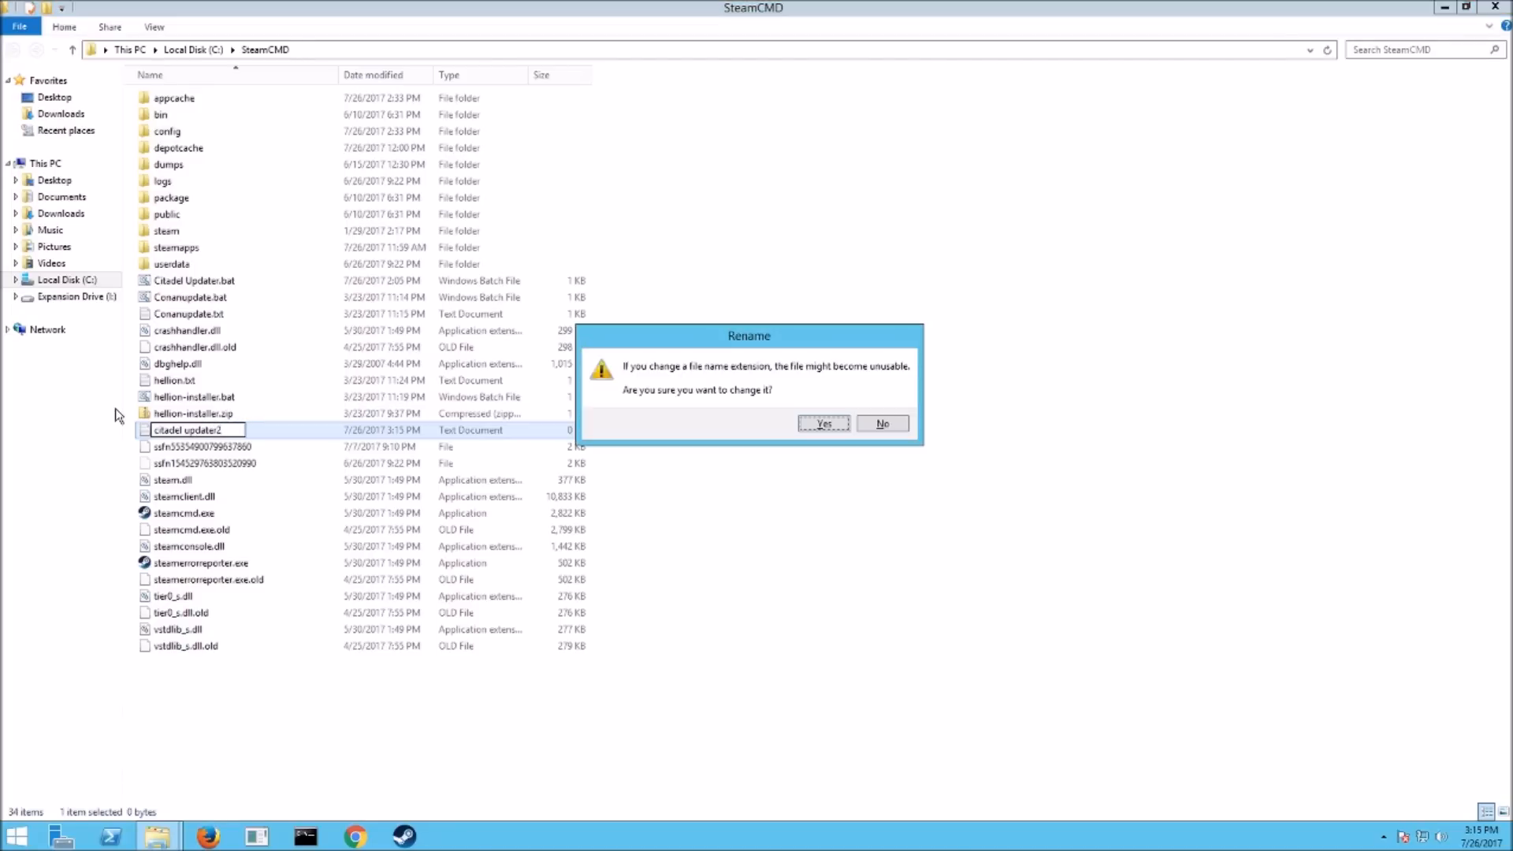
pyautogui.click(822, 422)
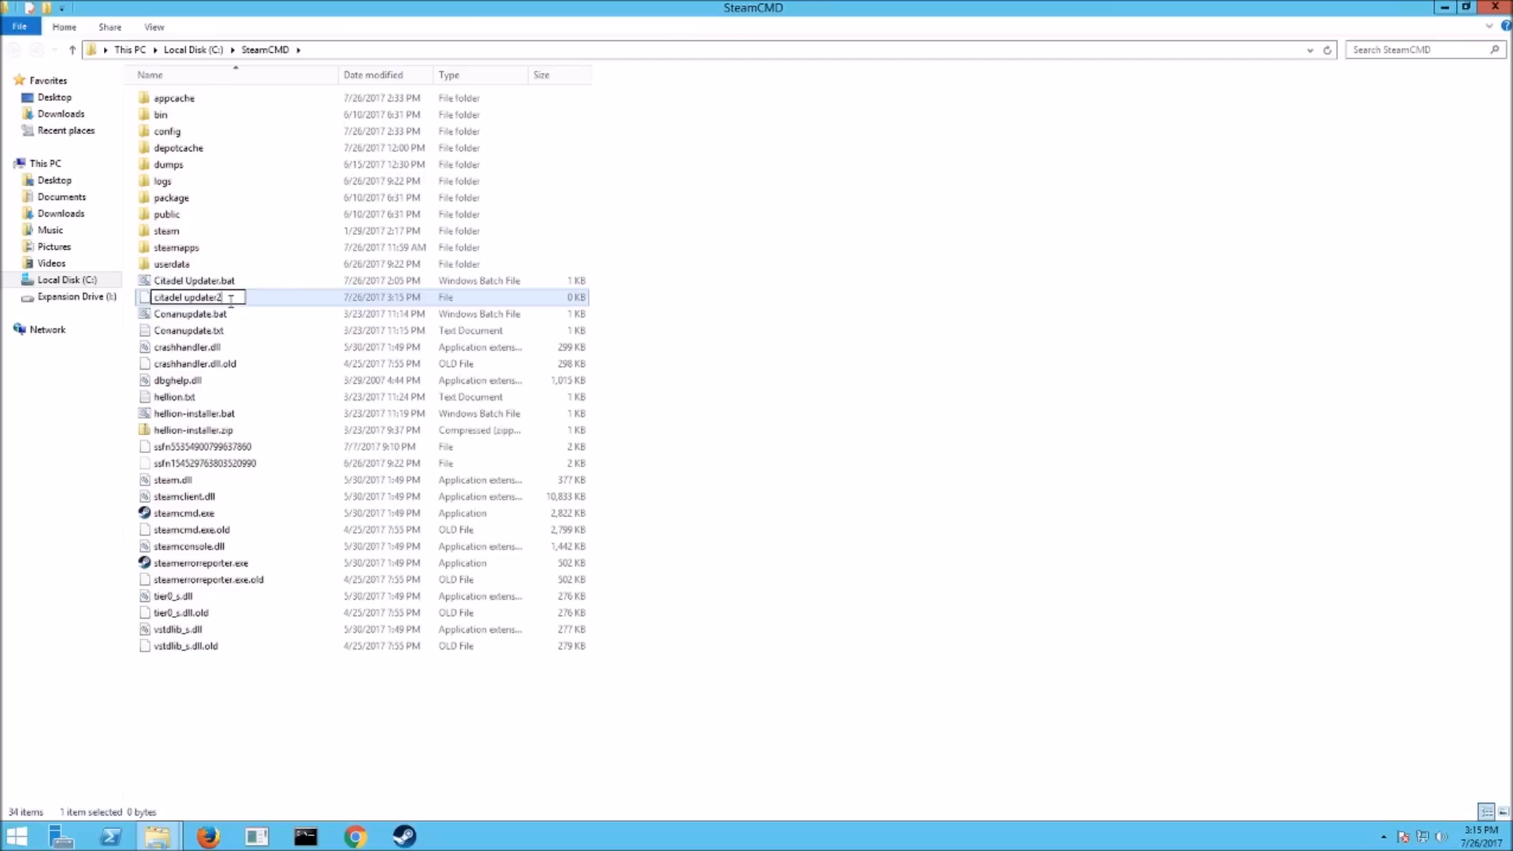
pyautogui.press('Return')
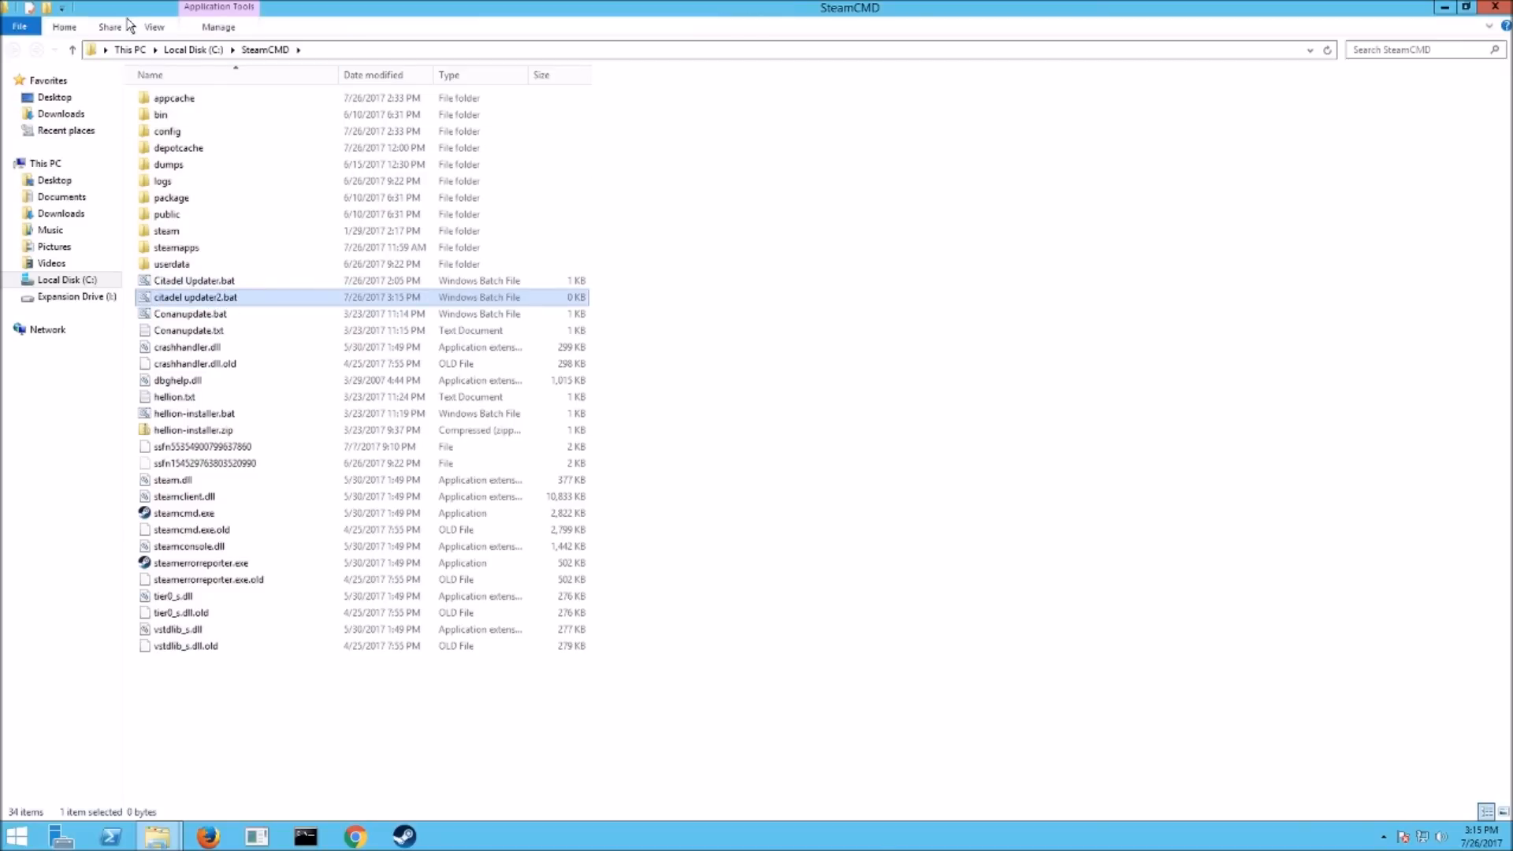
# Step: Toggle the View setting so file name extensions are shown again in the listing
pyautogui.click(153, 27)
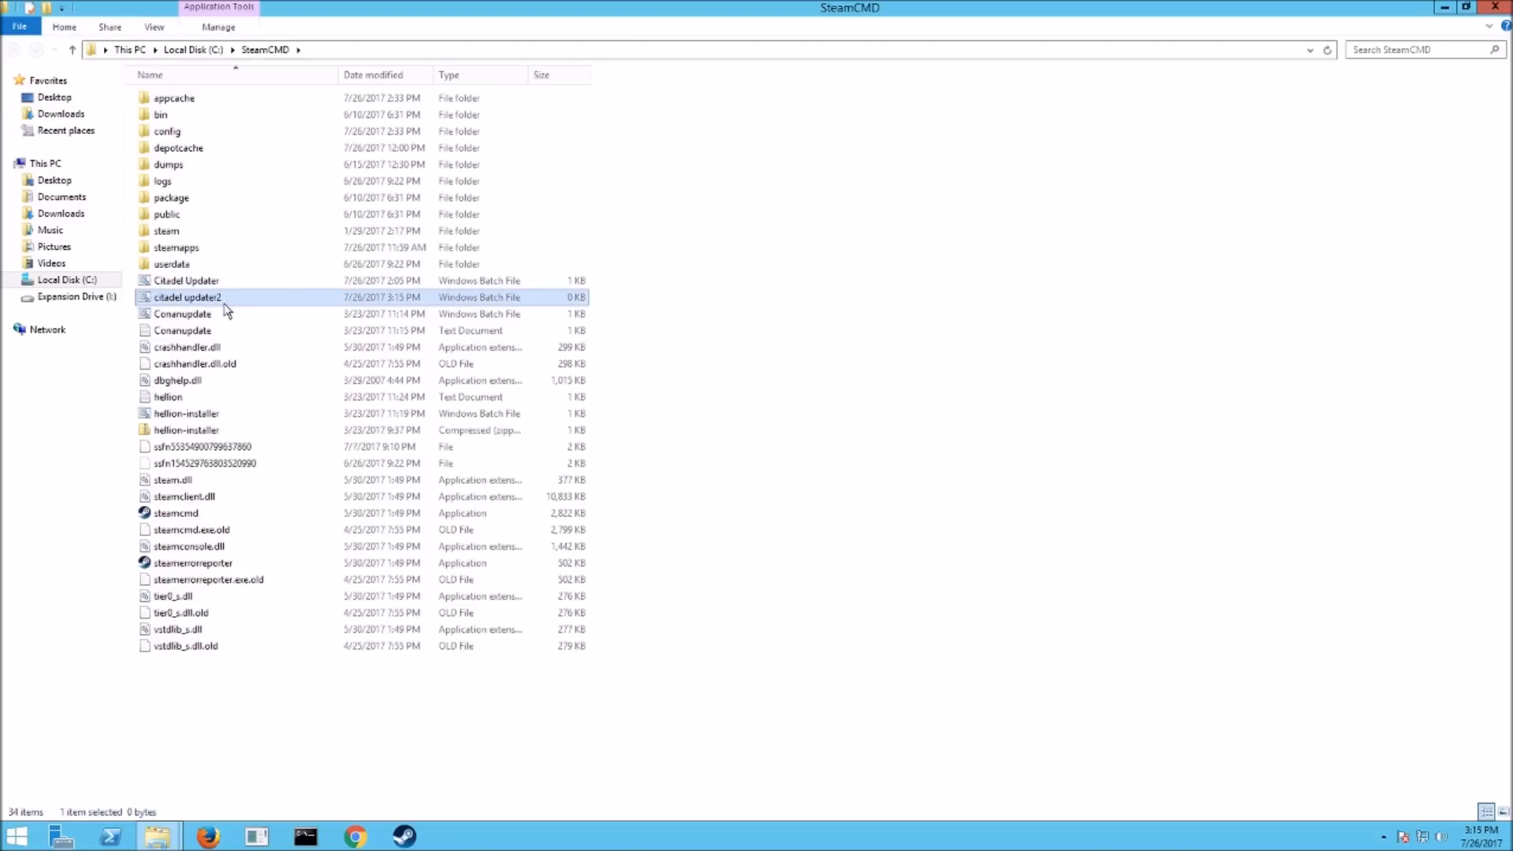
pyautogui.doubleClick(188, 296)
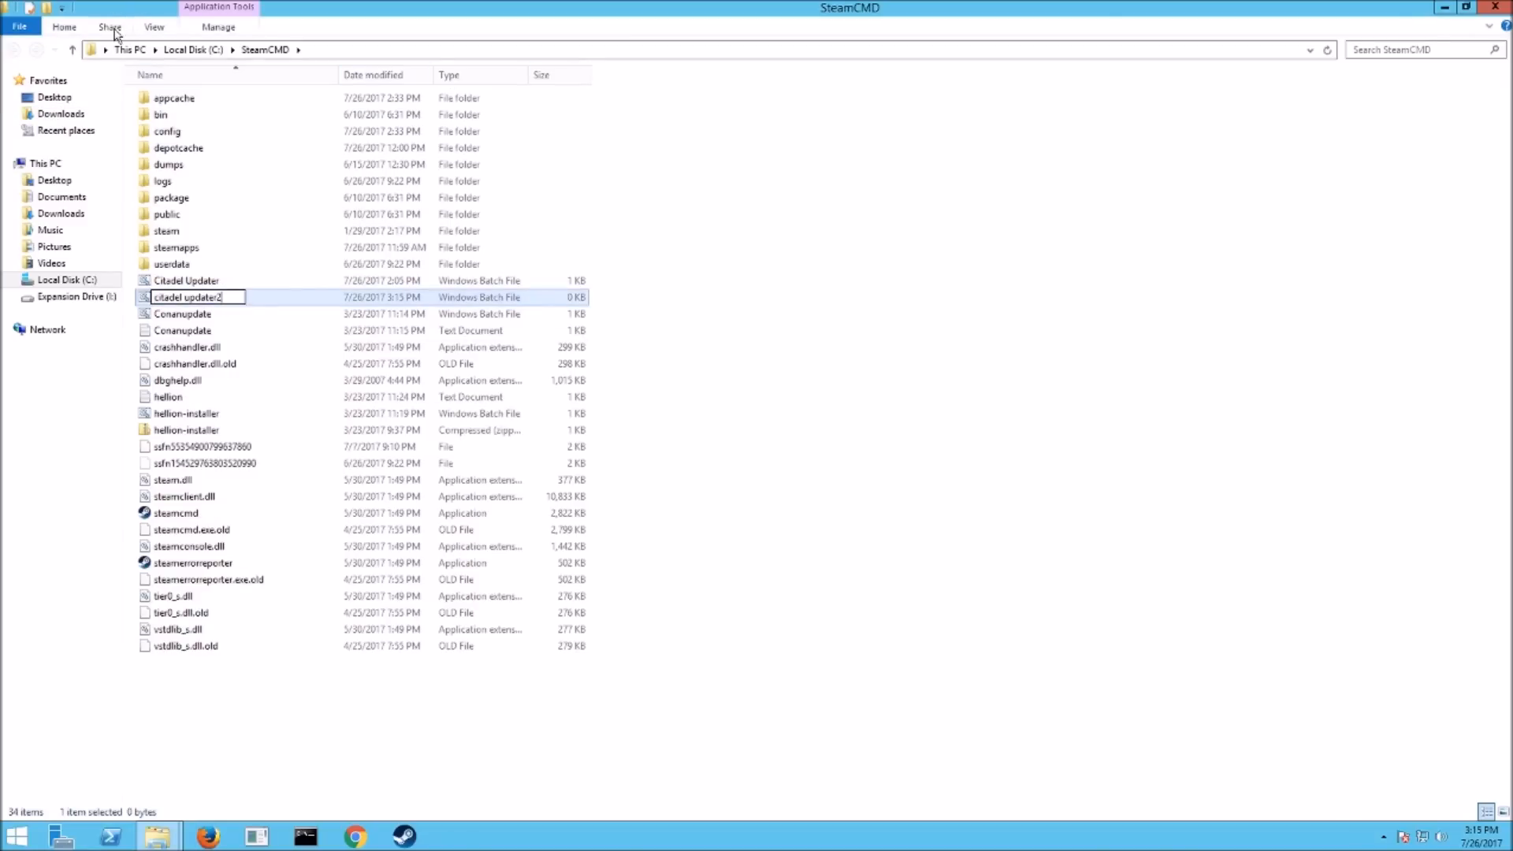
pyautogui.click(153, 27)
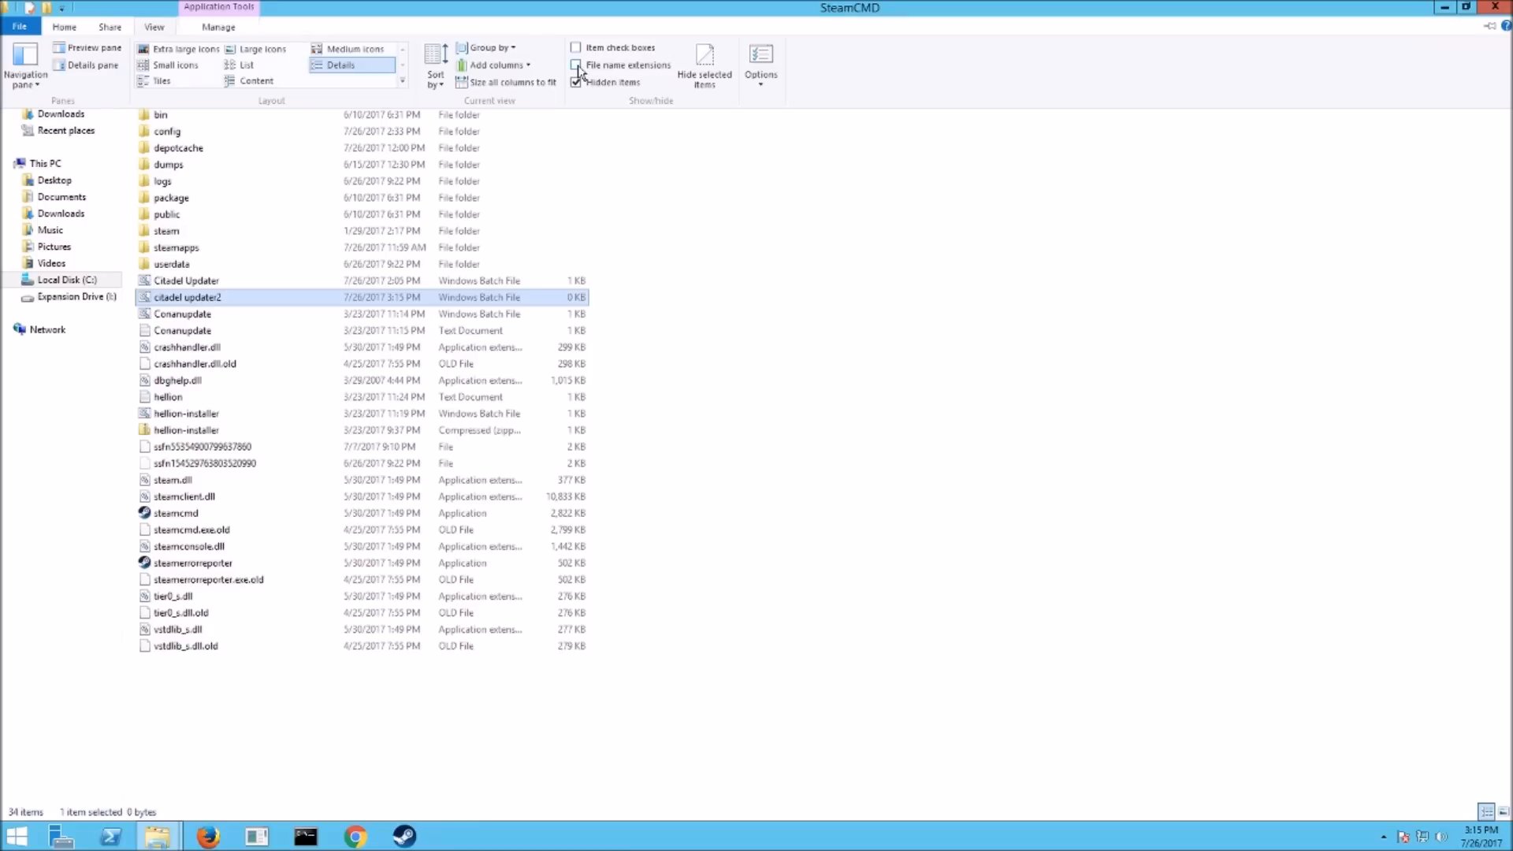
pyautogui.click(577, 64)
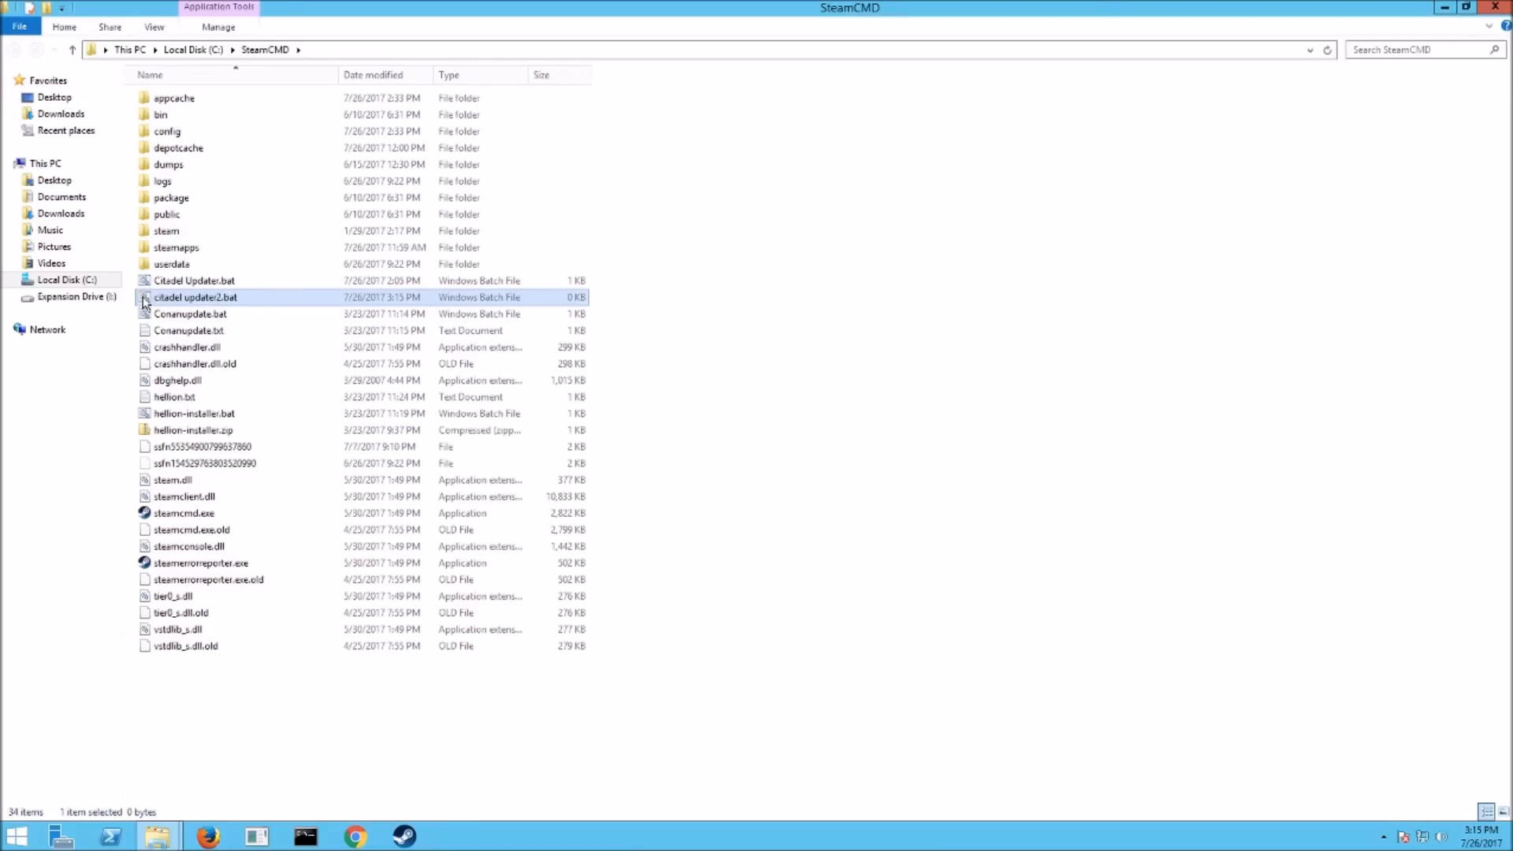
# Step: Open citadel updater2.bat for editing with Notepad++
pyautogui.rightClick(196, 298)
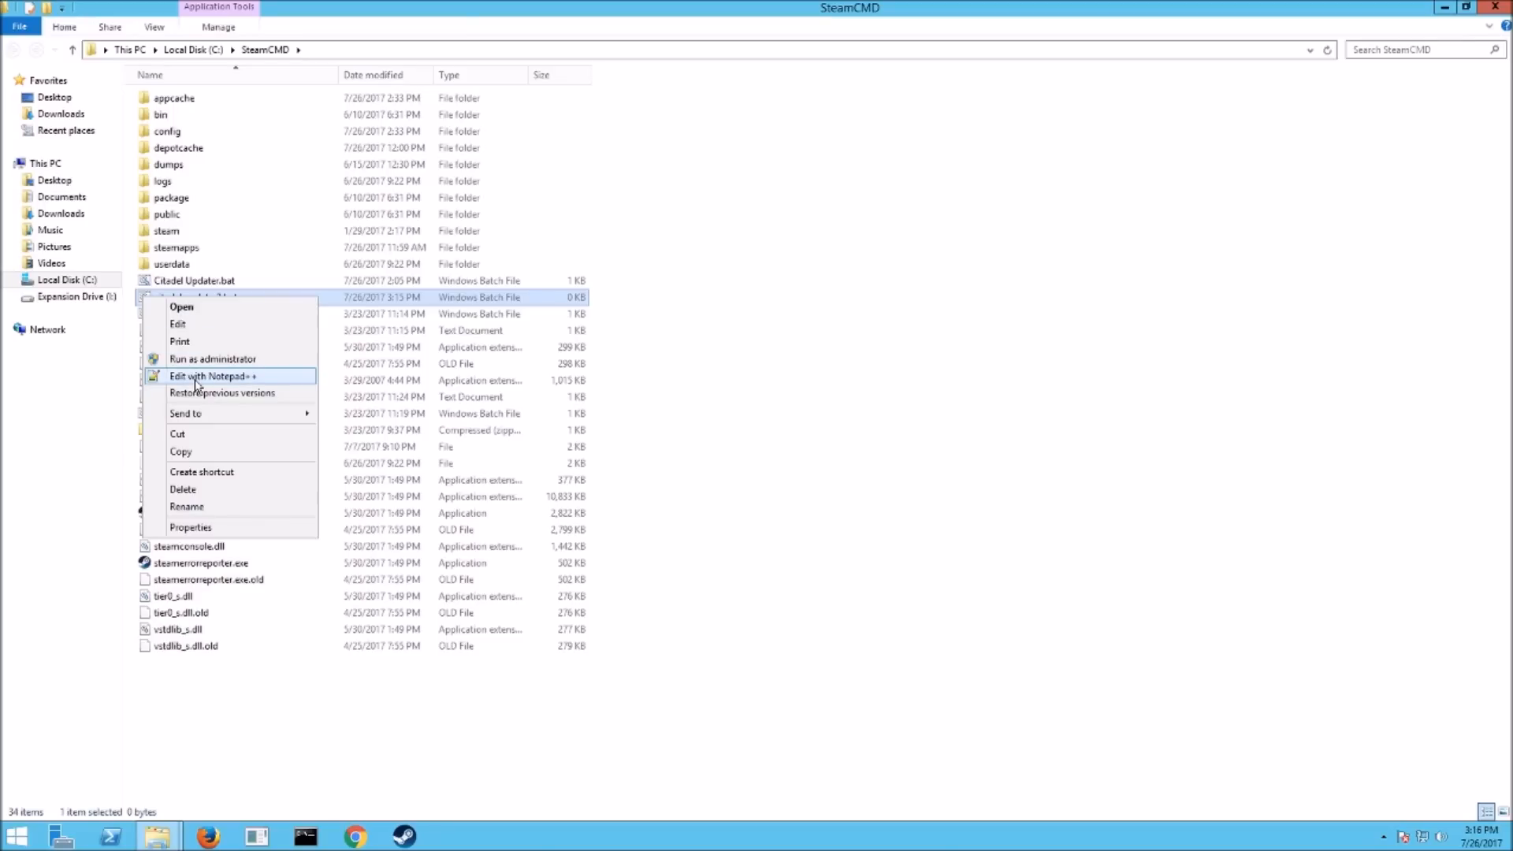
pyautogui.click(213, 374)
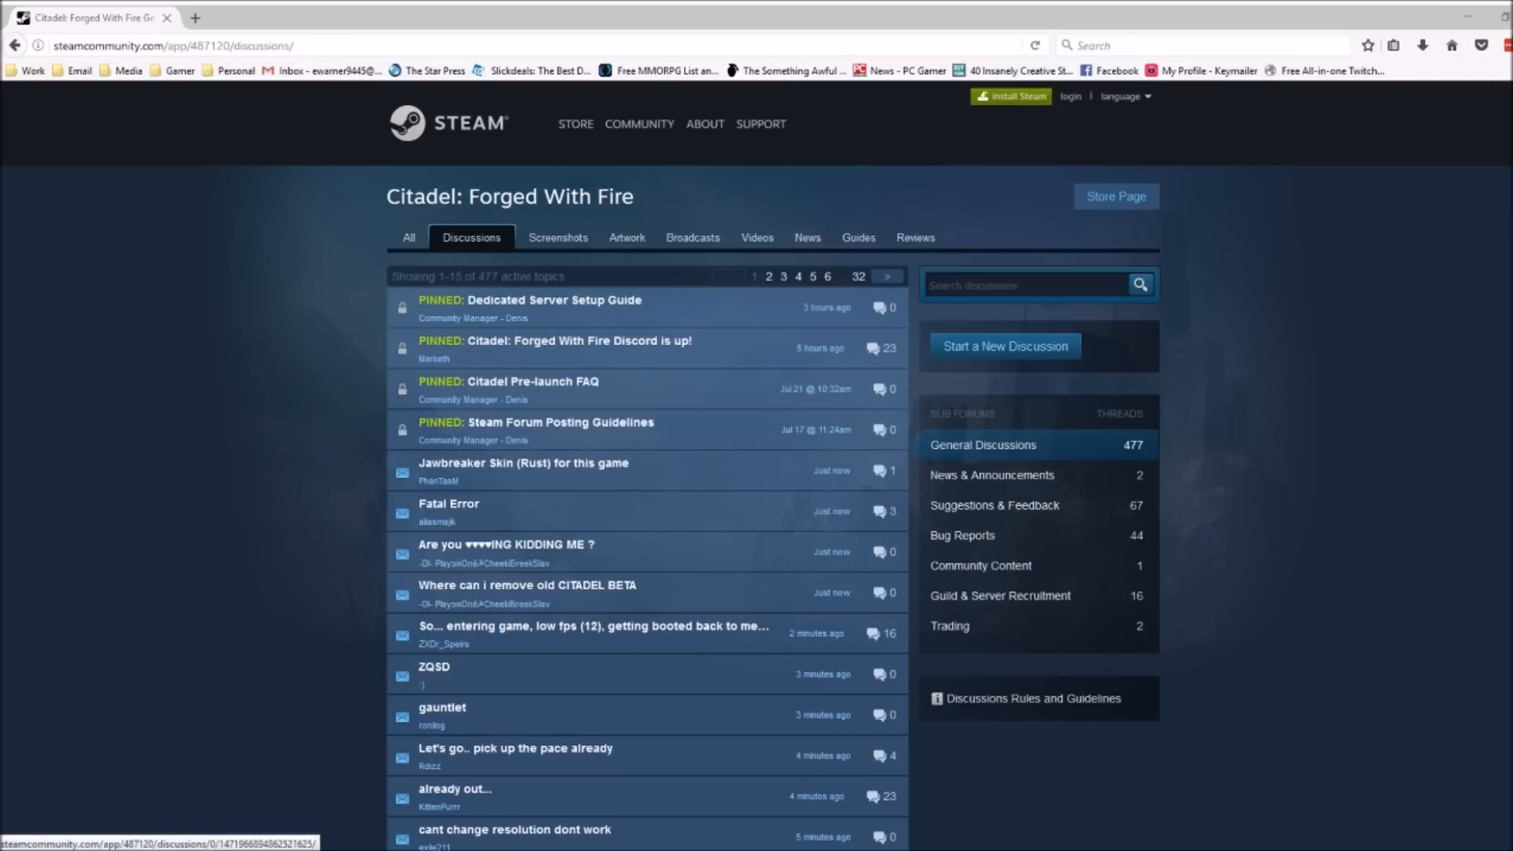
pyautogui.moveTo(555, 299)
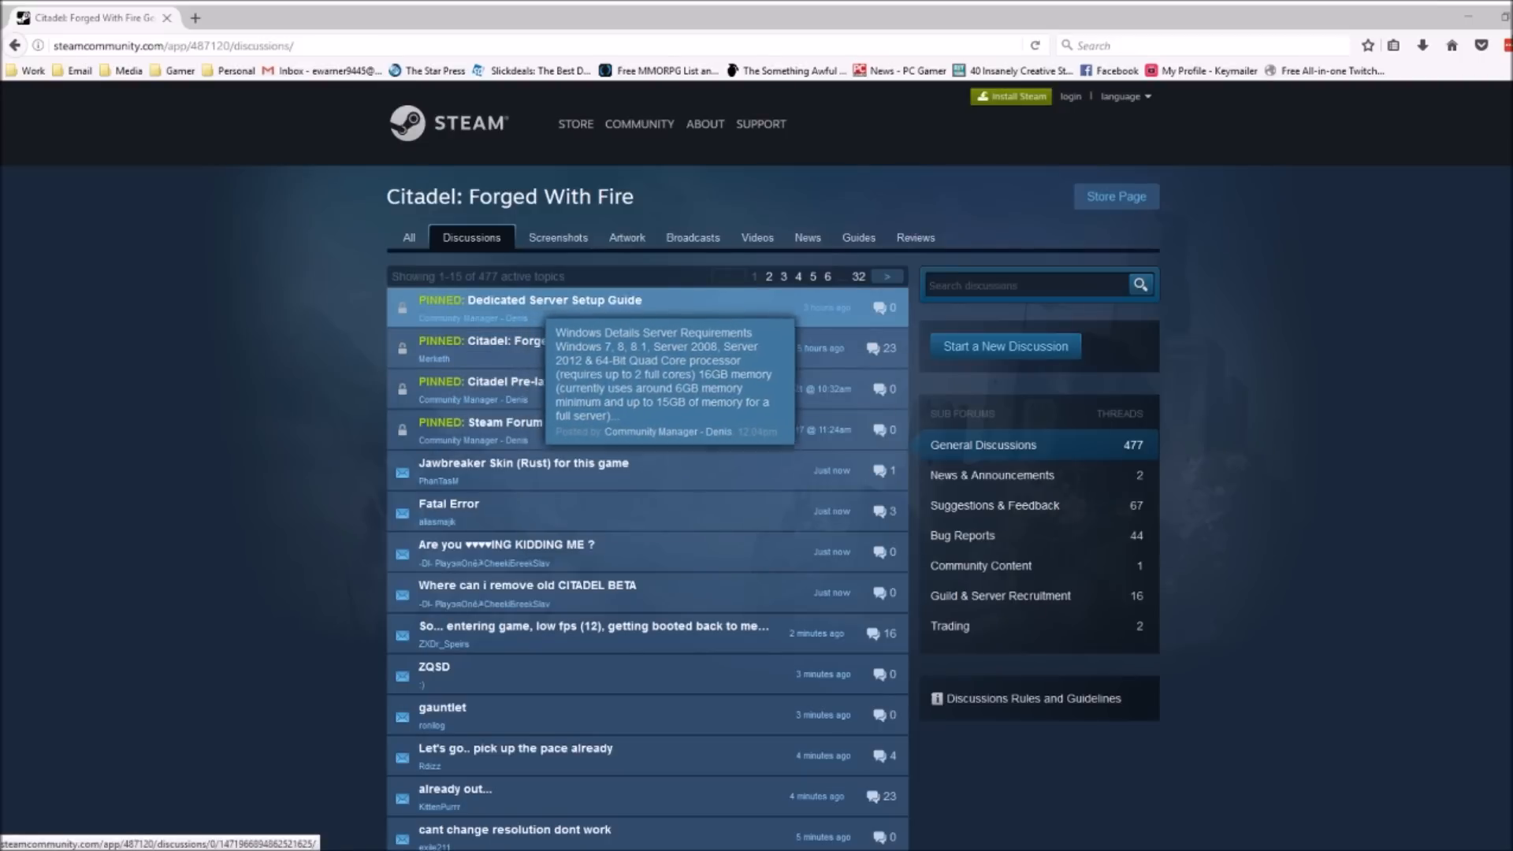
# Step: Open the pinned Dedicated Server Setup Guide and scroll to its SteamCMD command block
pyautogui.click(554, 300)
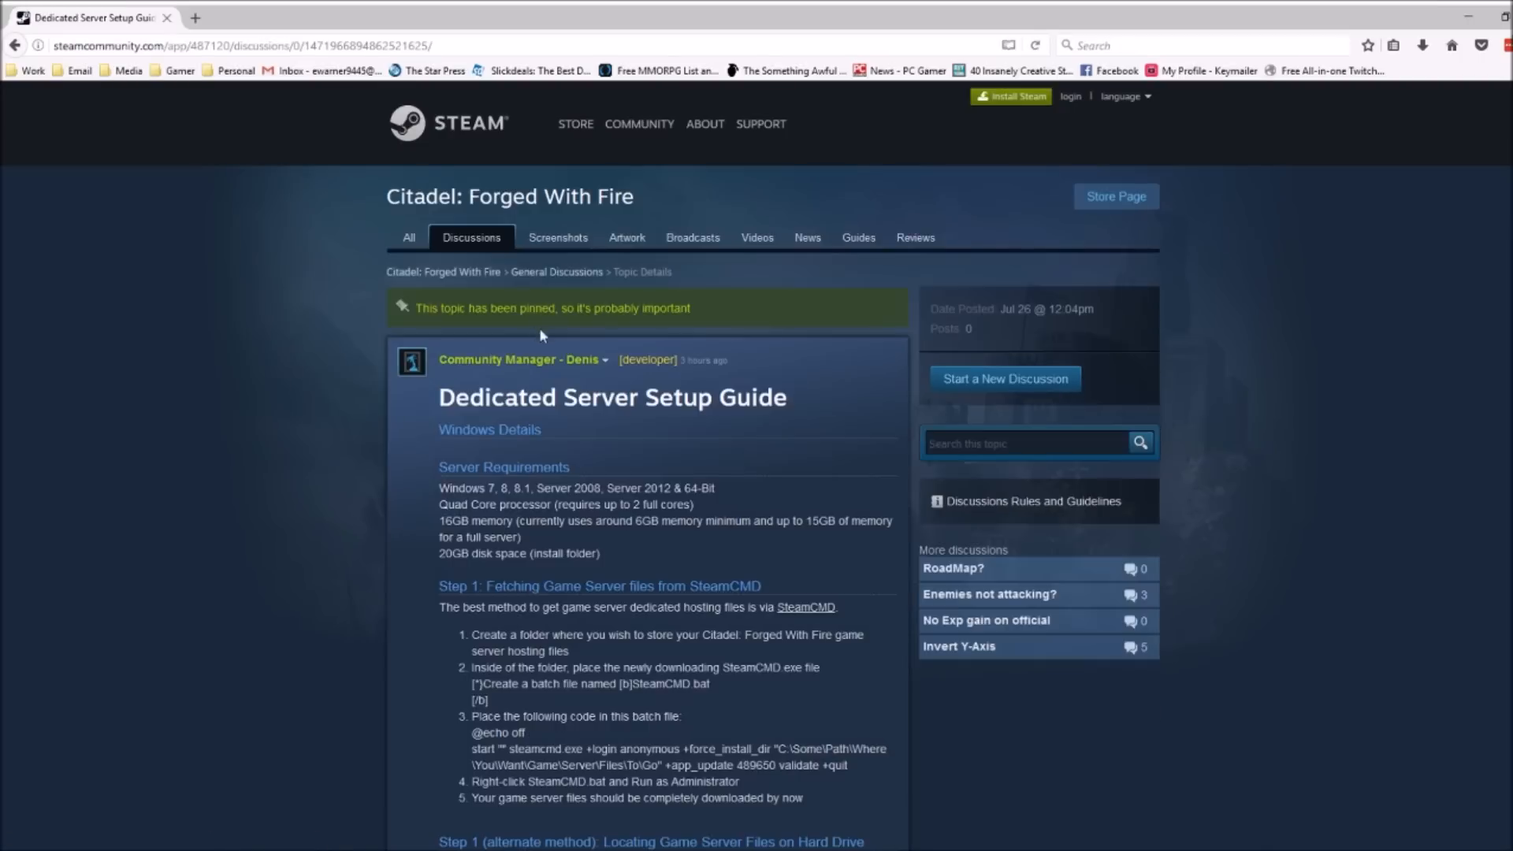
pyautogui.scroll(-3)
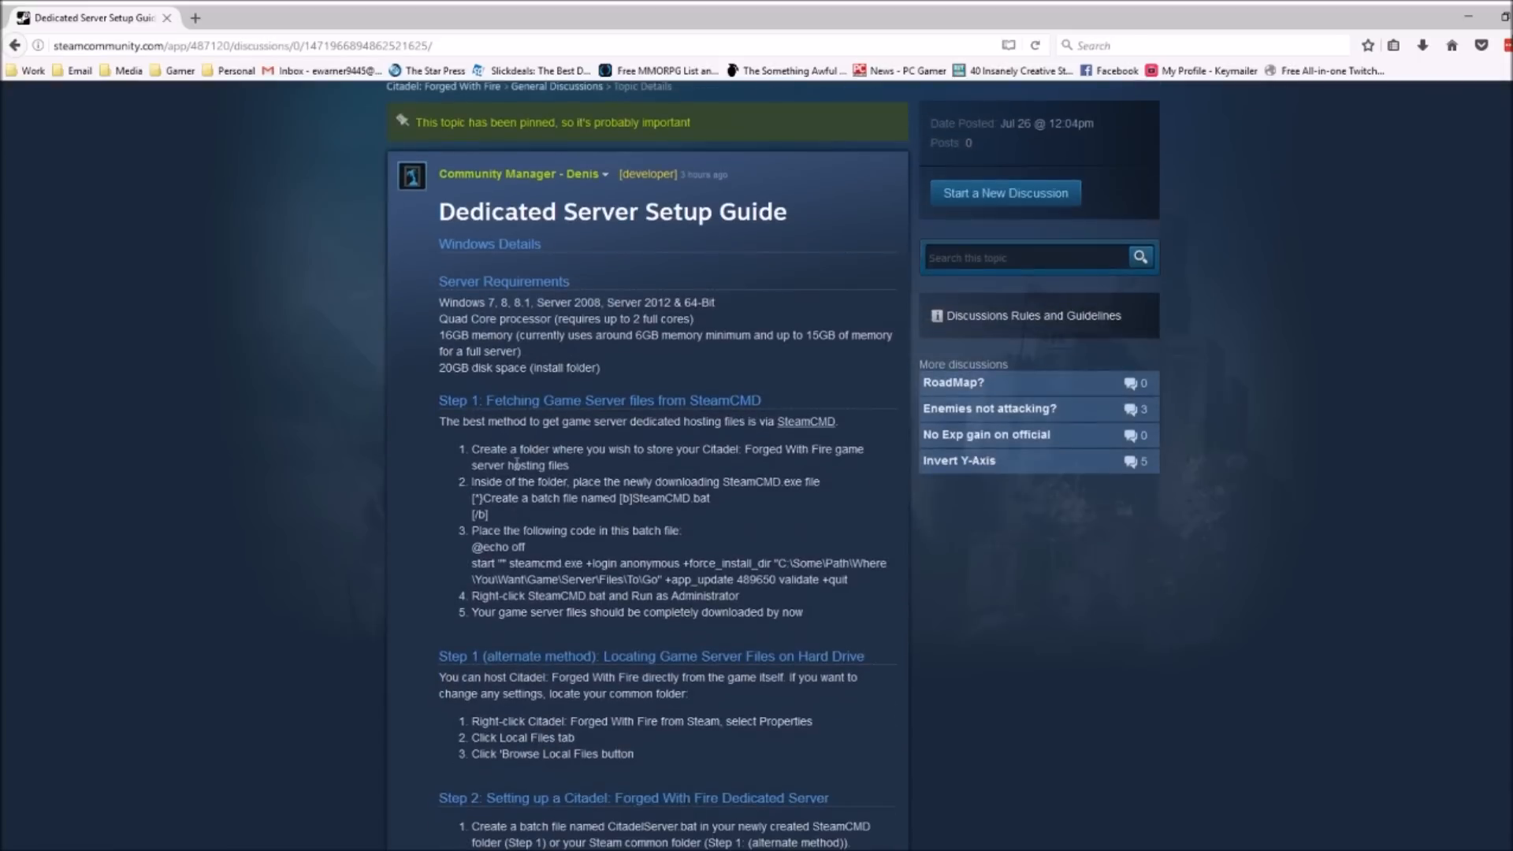
pyautogui.scroll(-3)
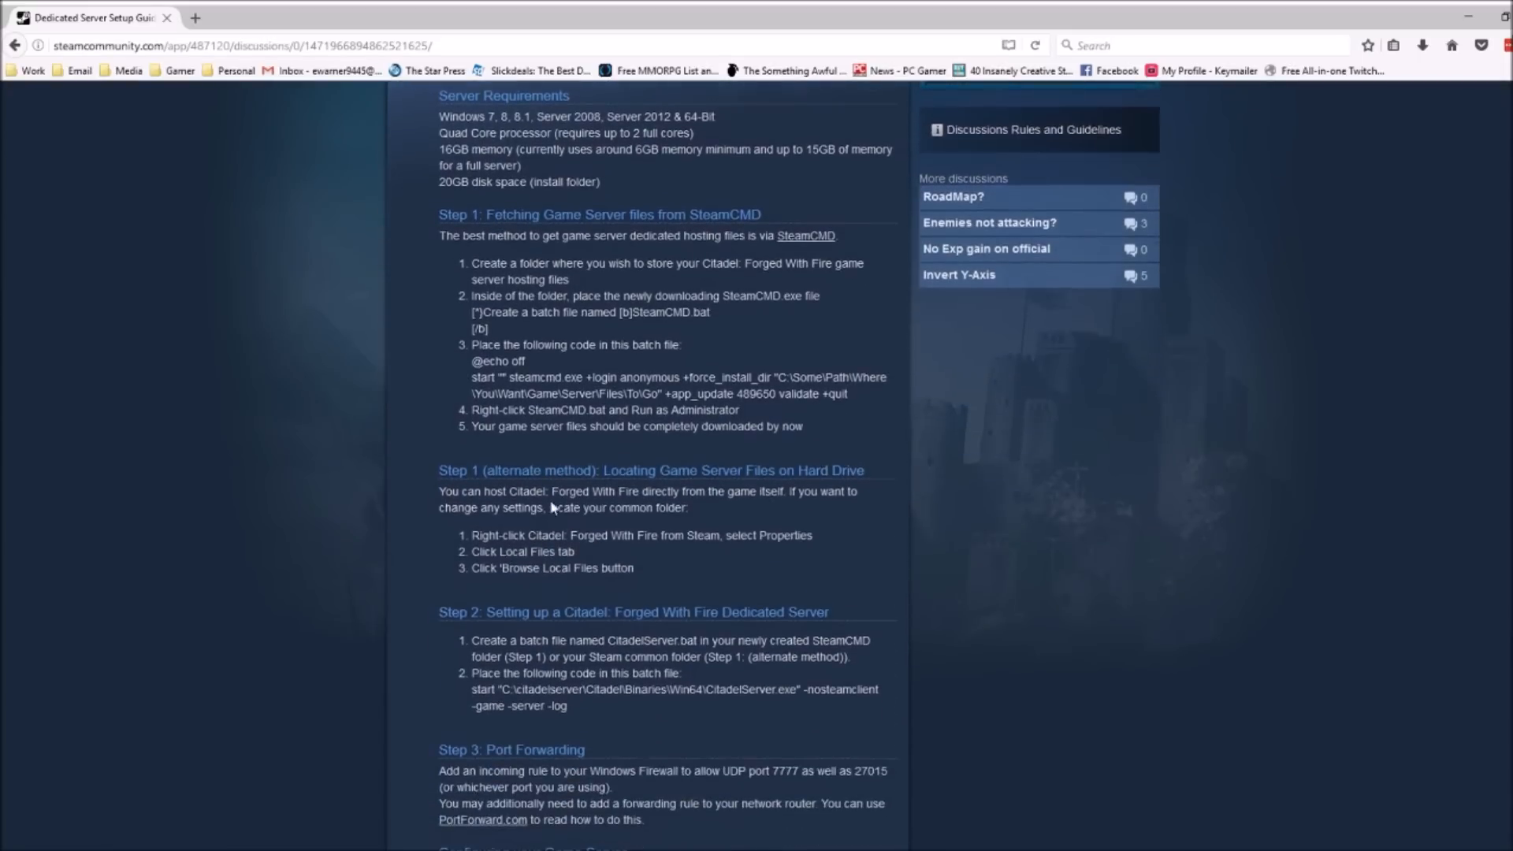
pyautogui.scroll(-3)
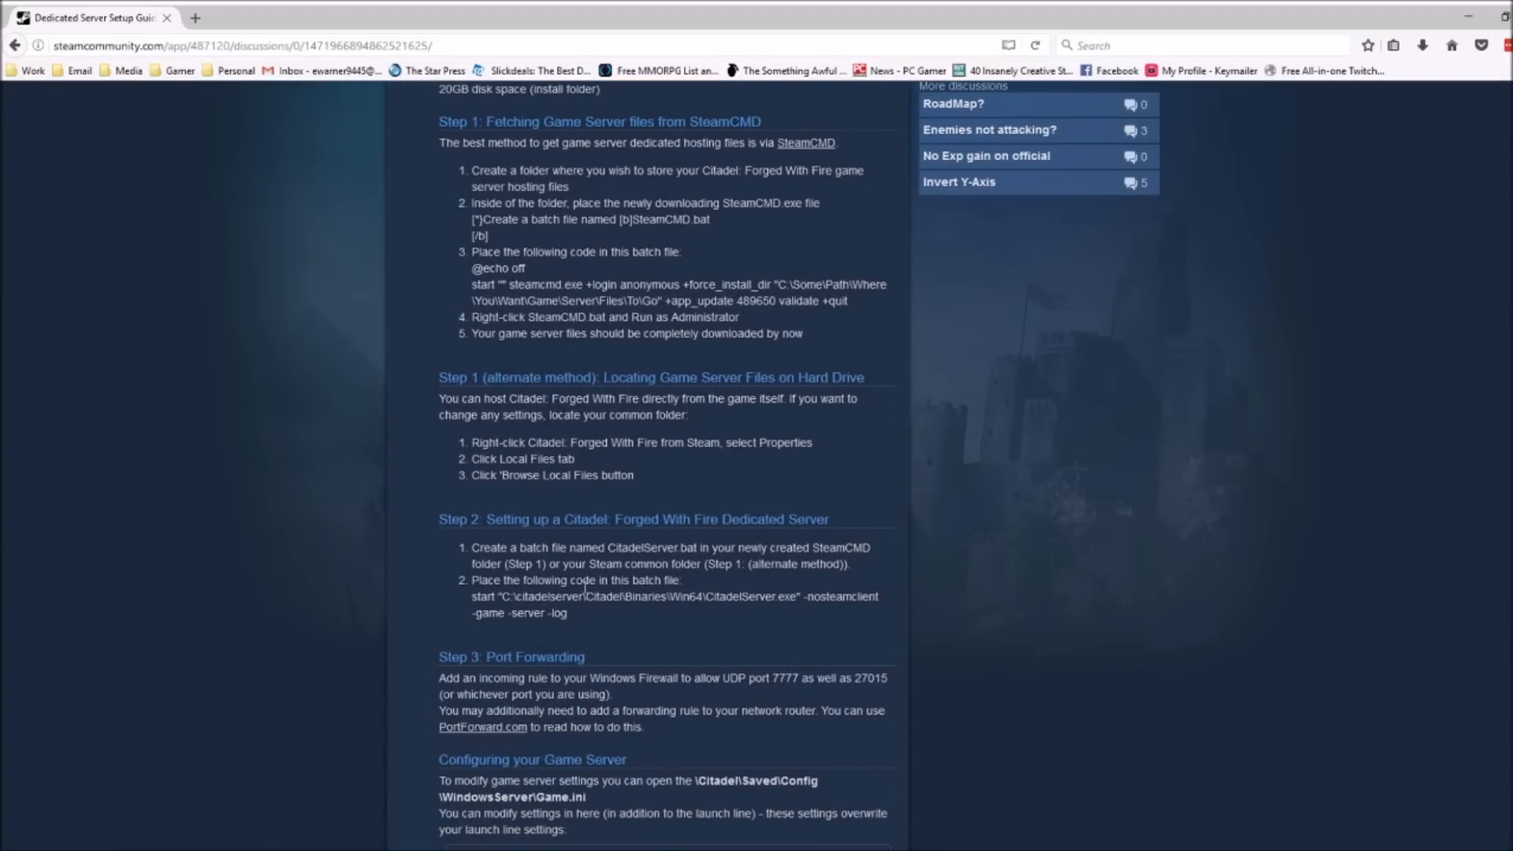
pyautogui.scroll(3)
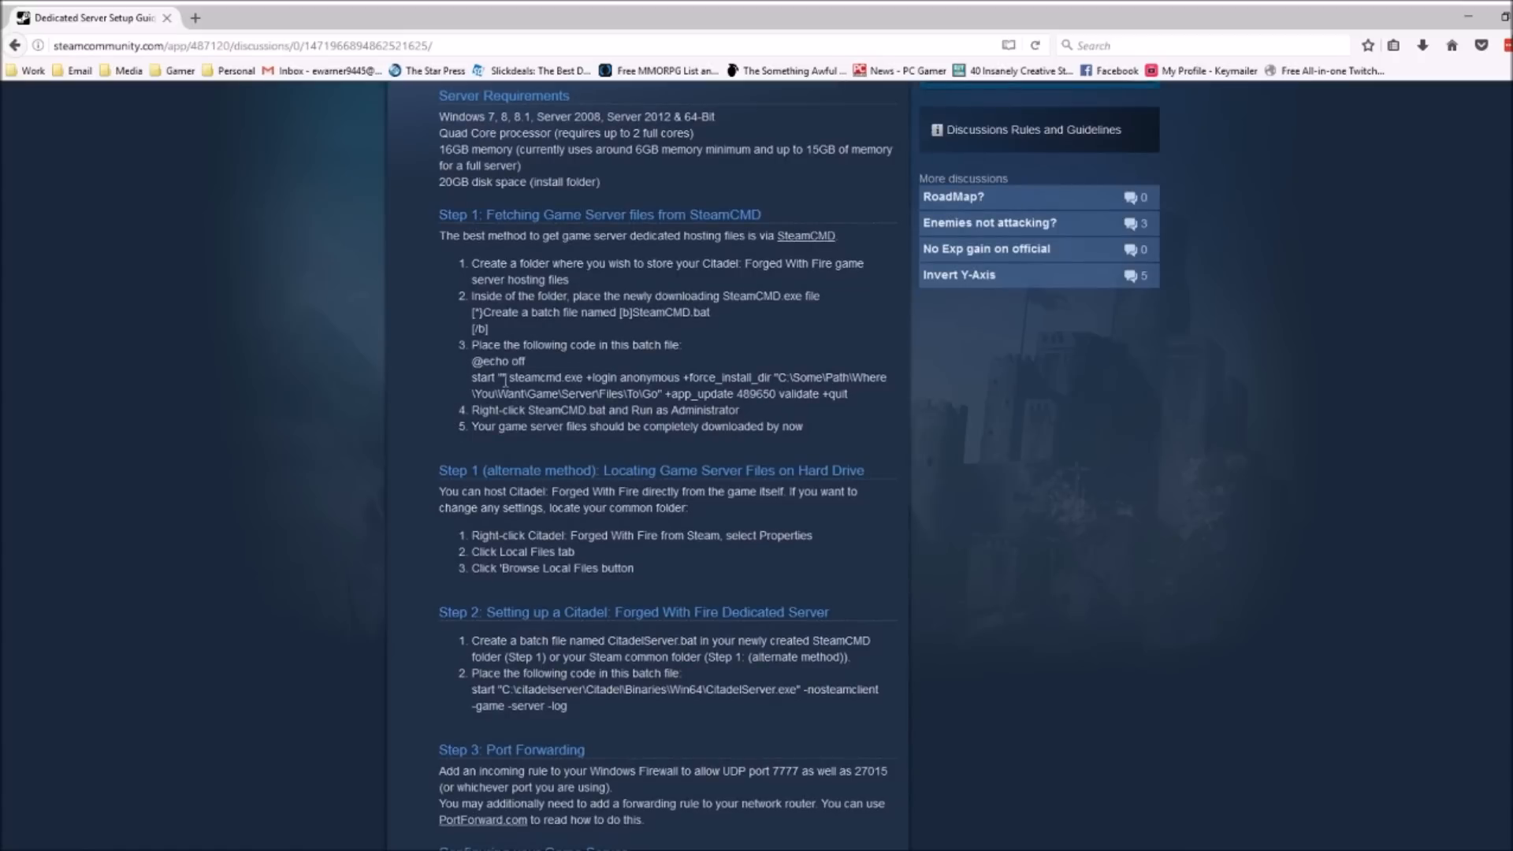
pyautogui.doubleClick(490, 361)
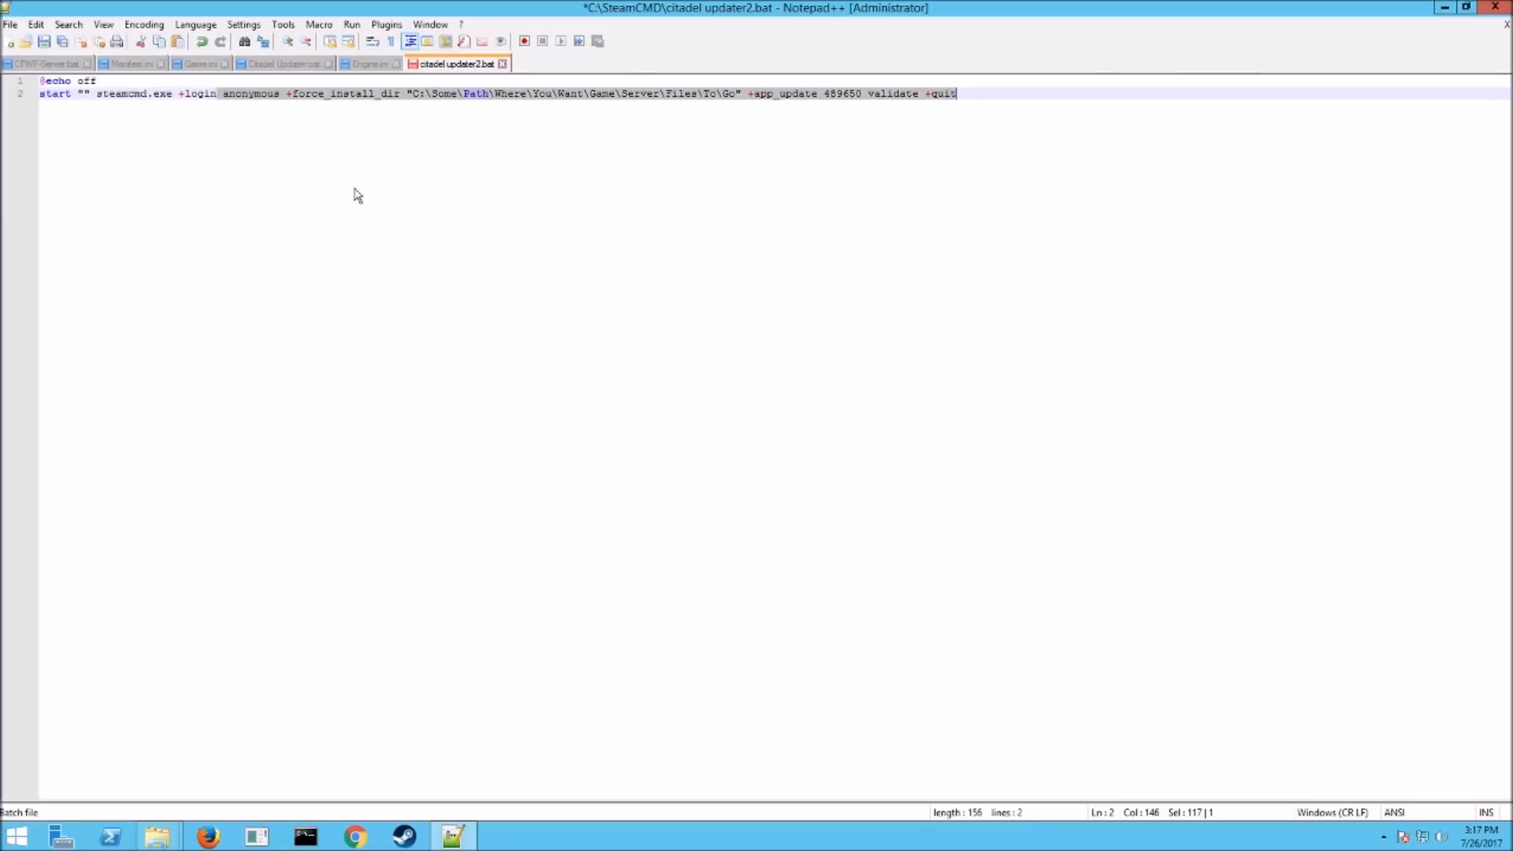
# Step: Paste the guide's steamcmd +login anonymous +app_update 489650 validate lines into citadel updater2.bat
pyautogui.click(9, 24)
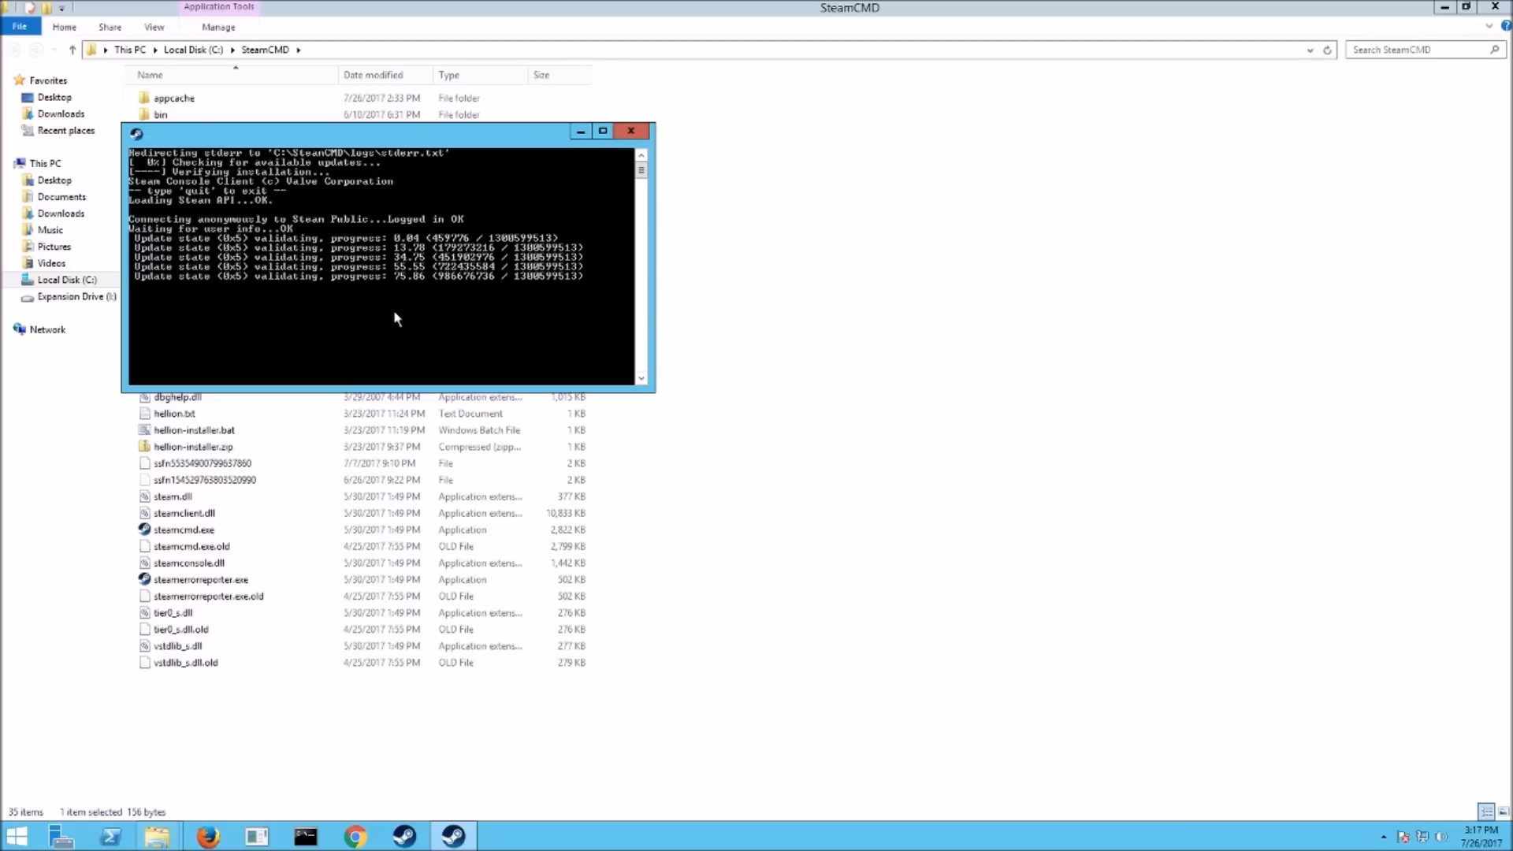
# Step: Refresh the SteamCMD folder and browse into steamapps\common\Citadel Server
pyautogui.click(630, 131)
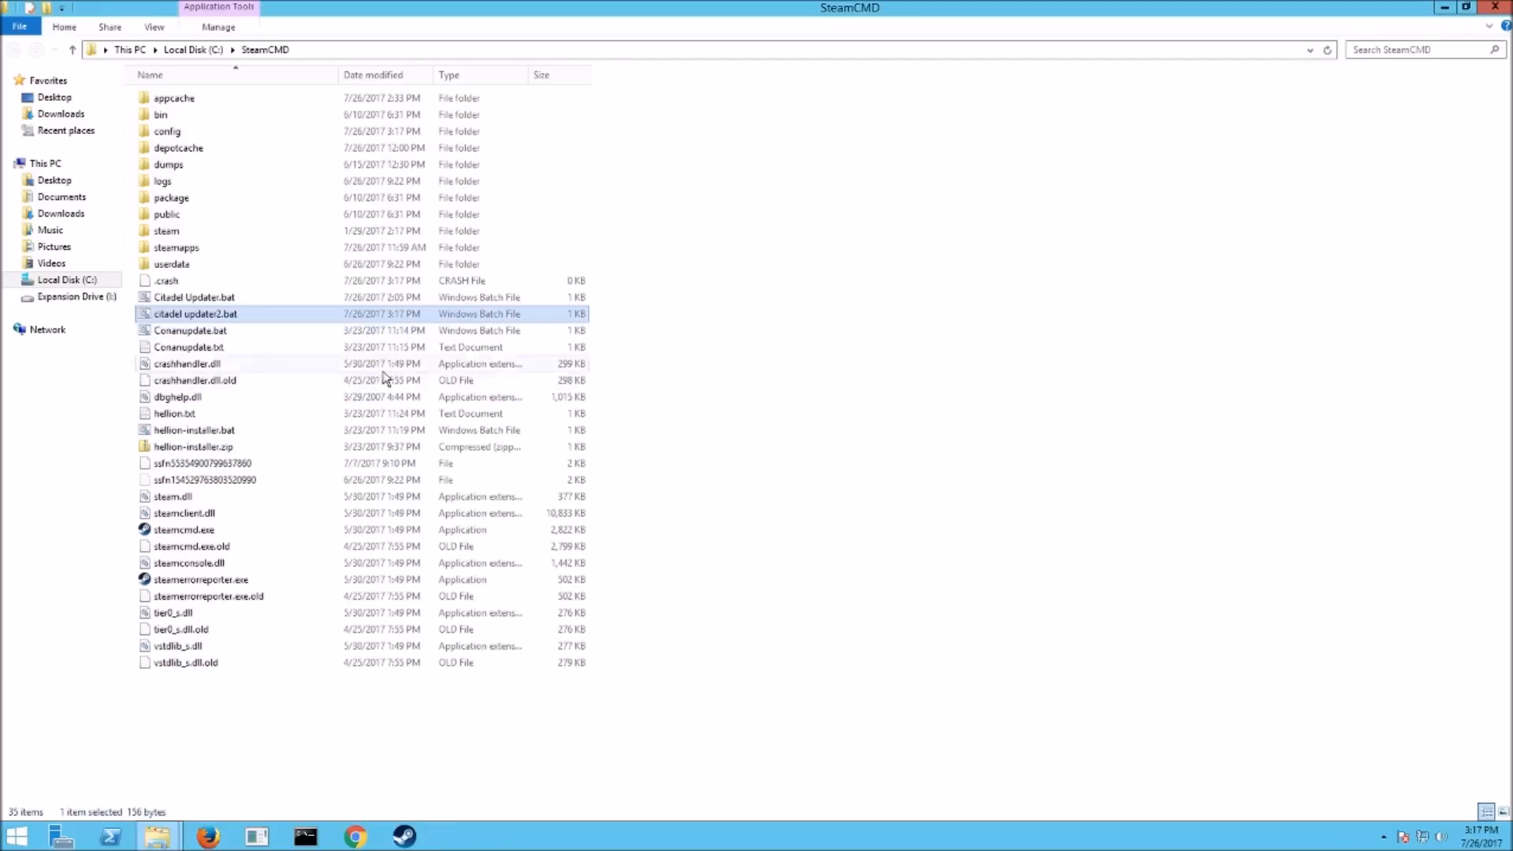
pyautogui.press('Delete')
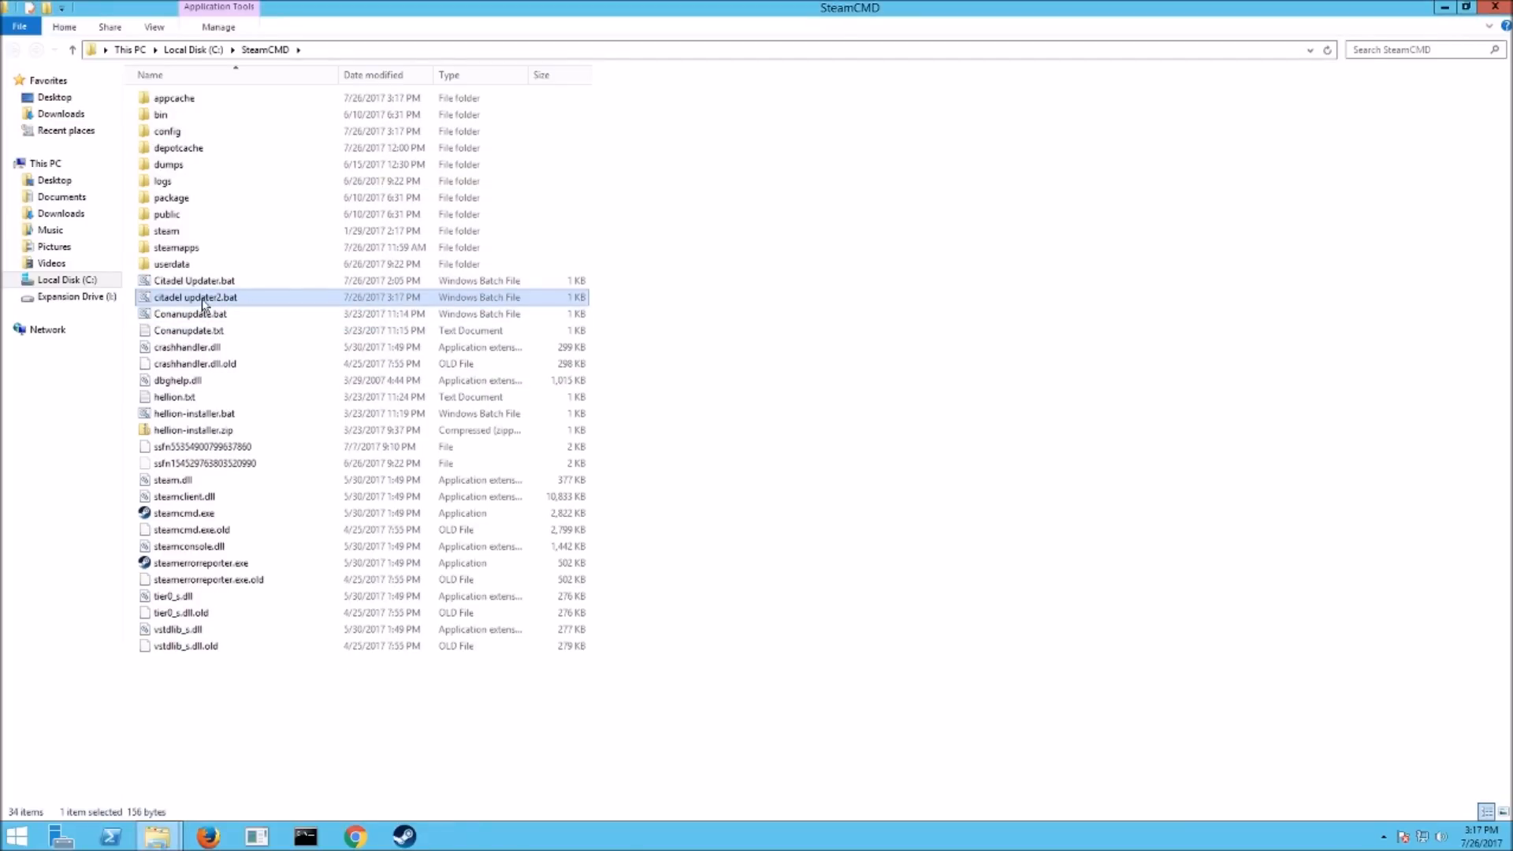
pyautogui.moveTo(199, 297)
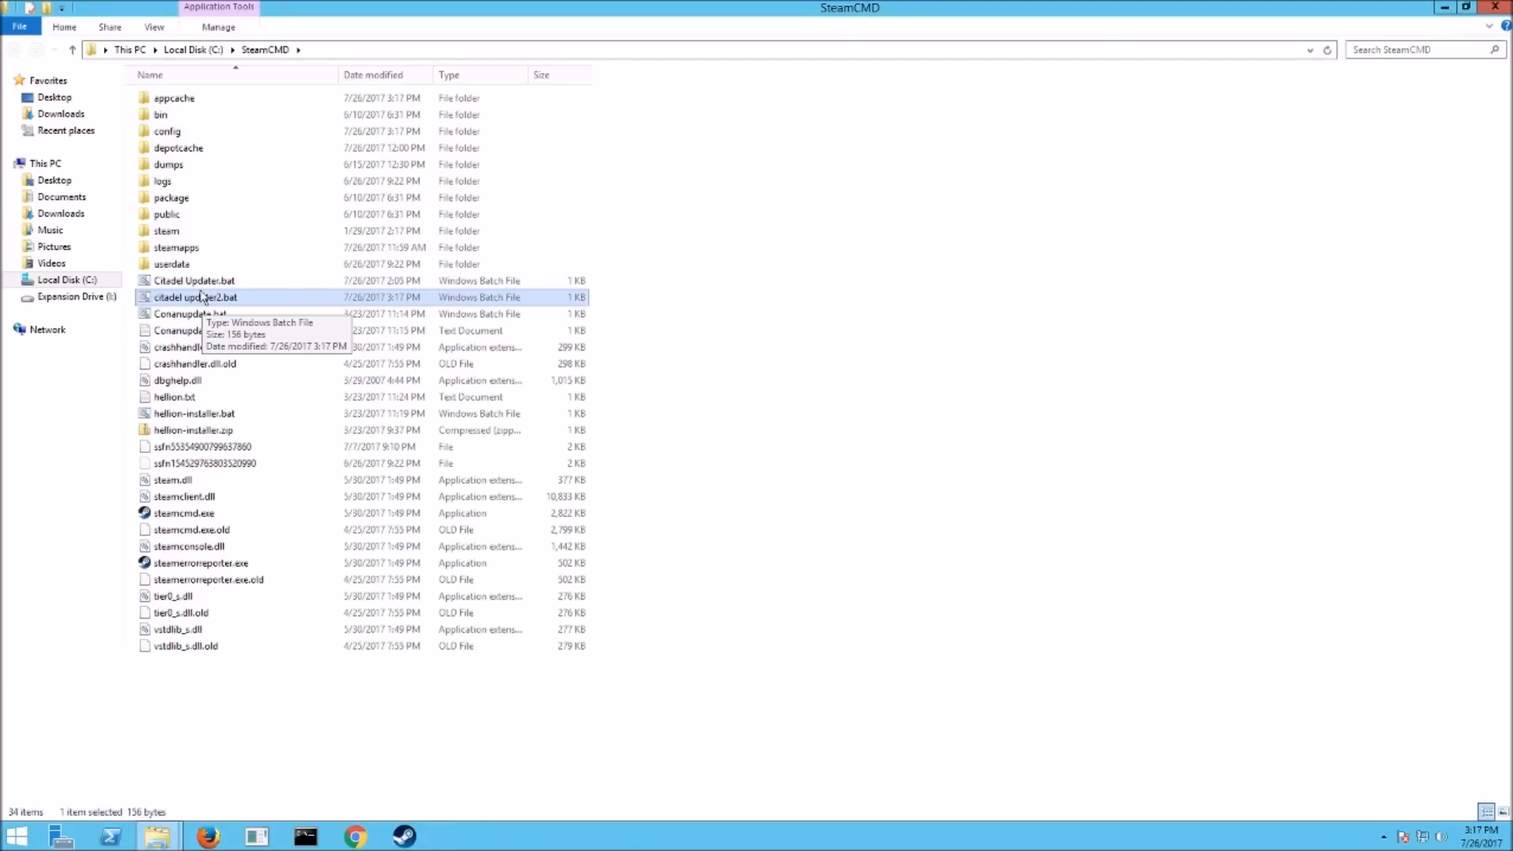
pyautogui.click(175, 247)
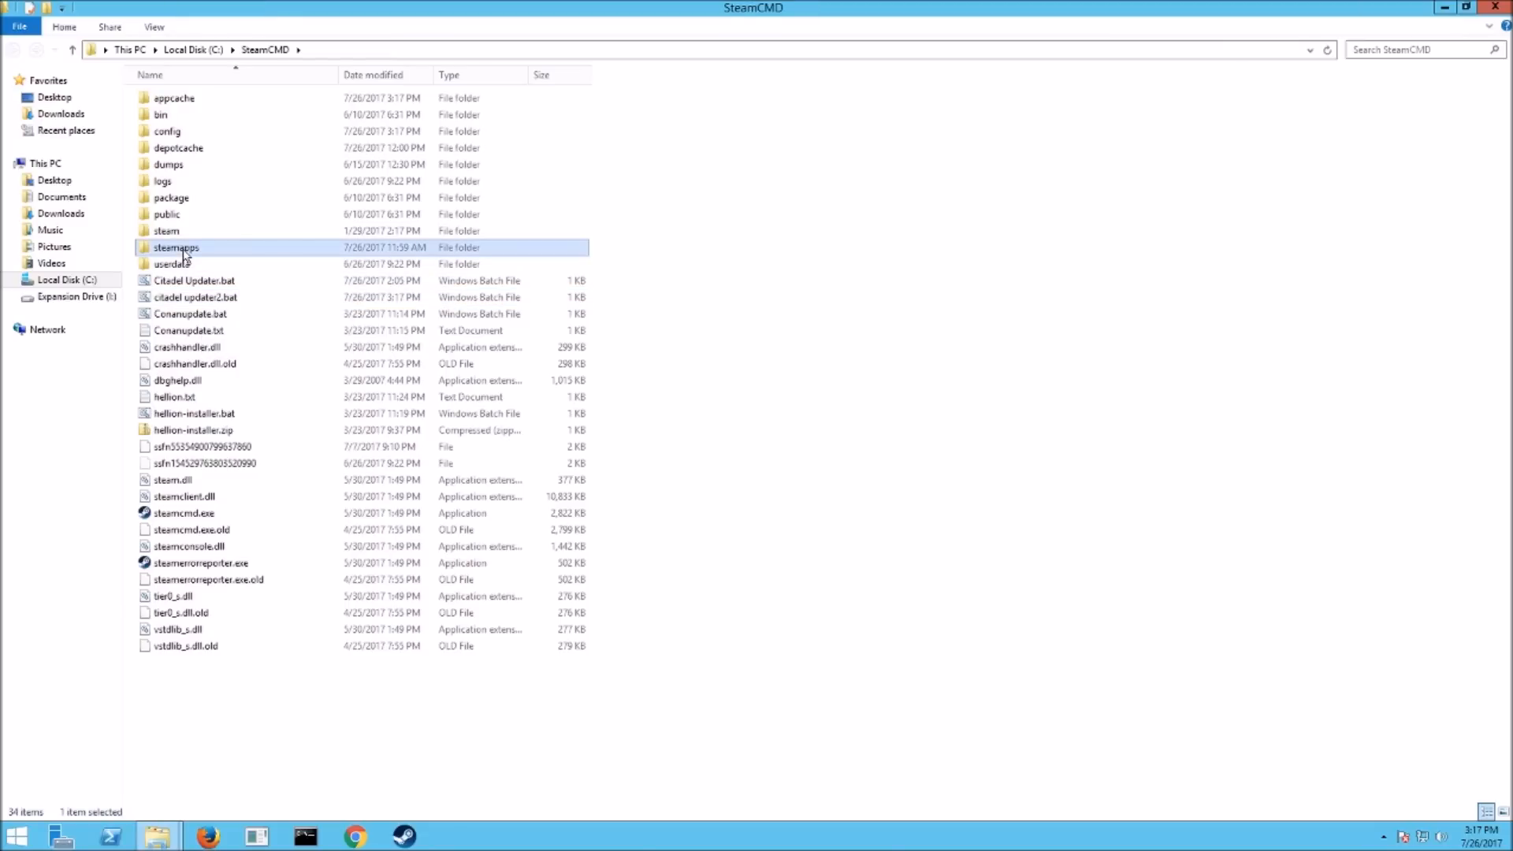
pyautogui.doubleClick(175, 248)
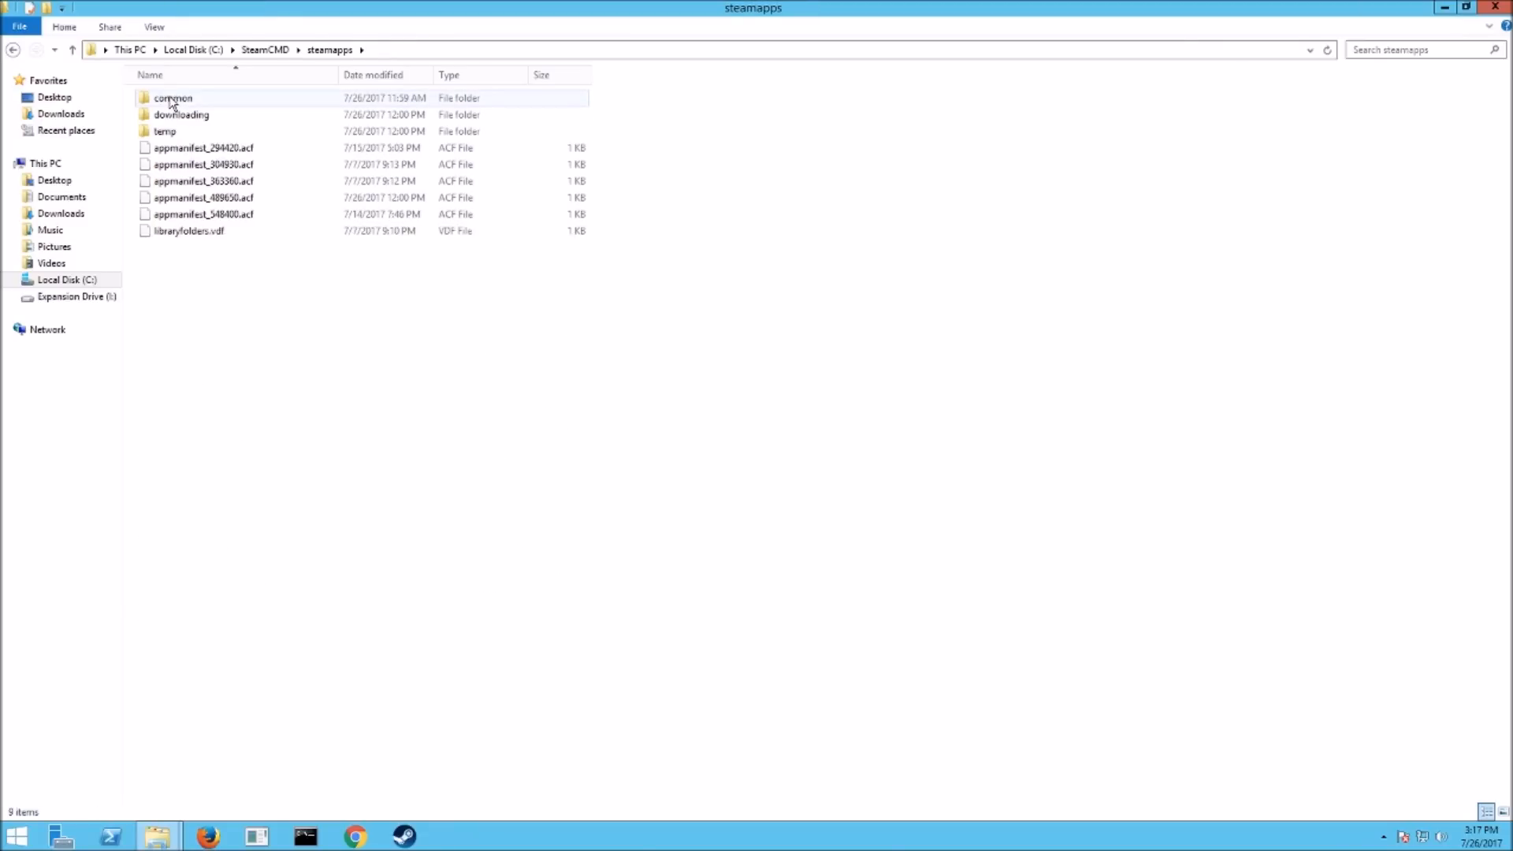
pyautogui.doubleClick(173, 98)
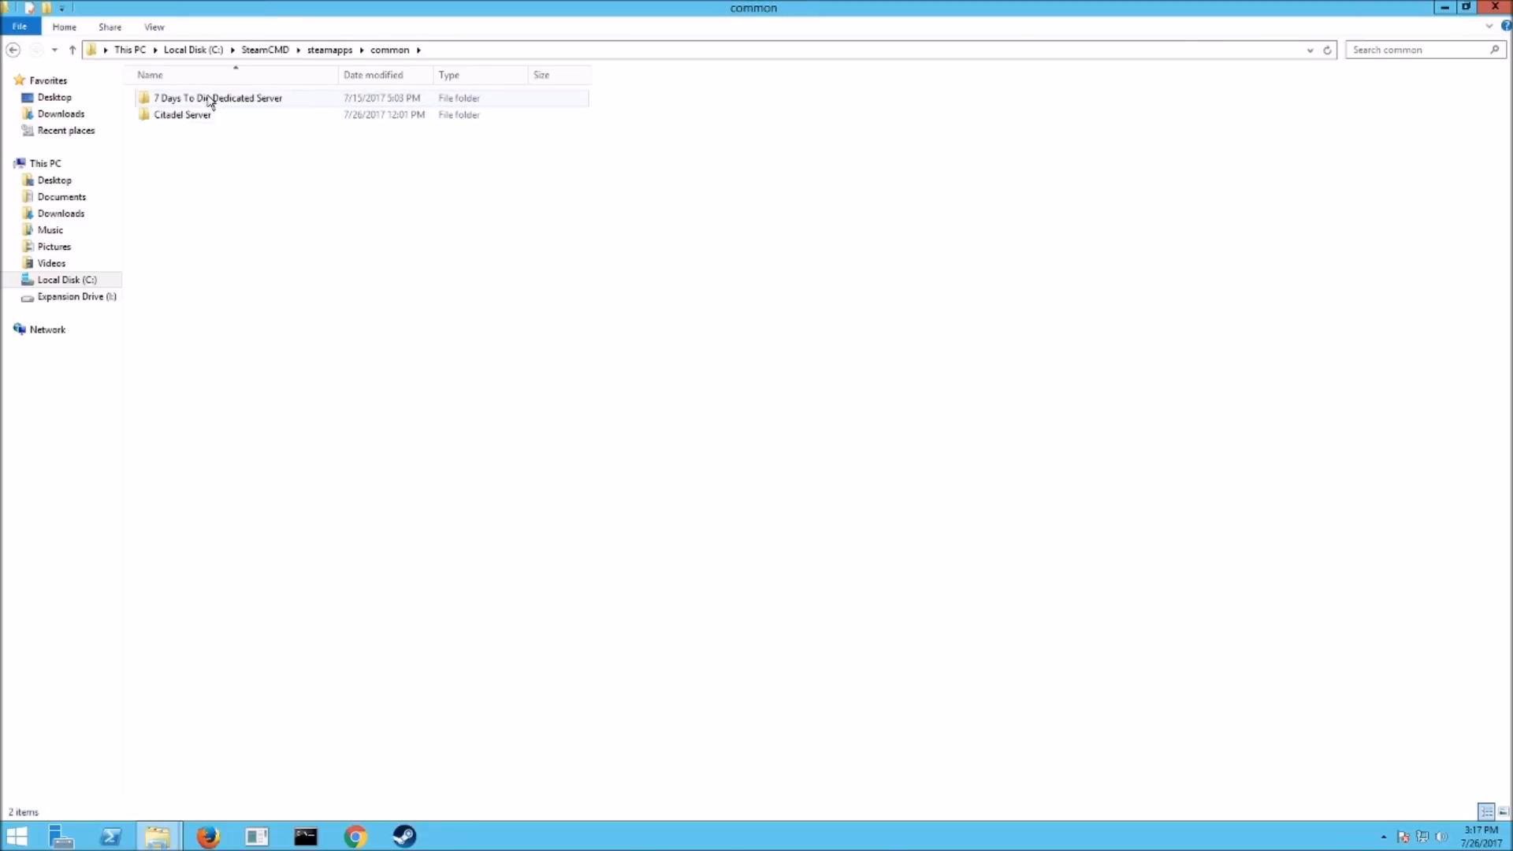
pyautogui.doubleClick(181, 113)
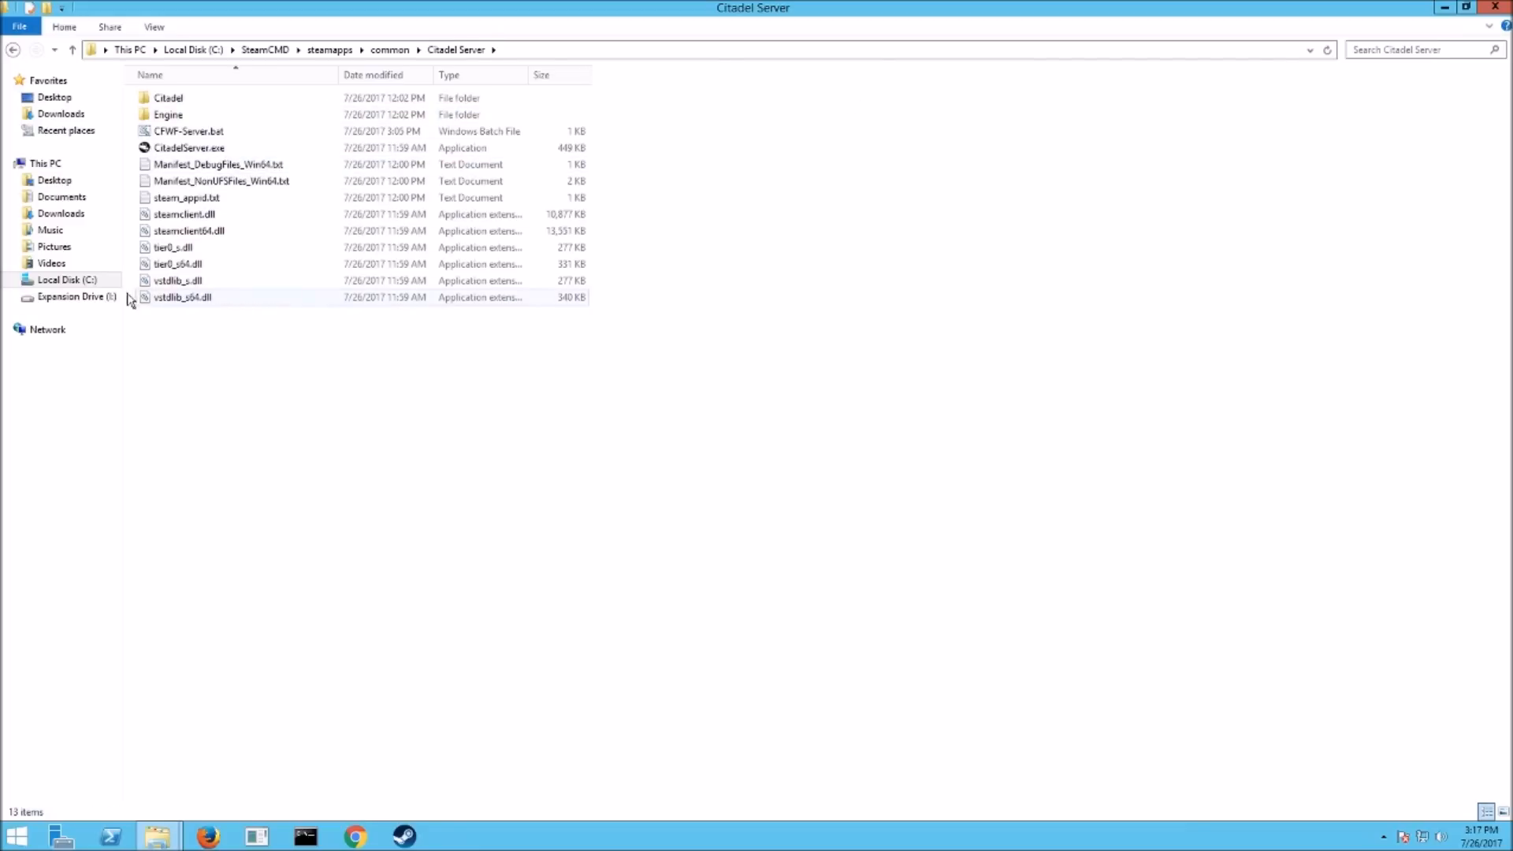
# Step: Bring up the actions menu for the CFWF-Server.bat file
pyautogui.click(189, 148)
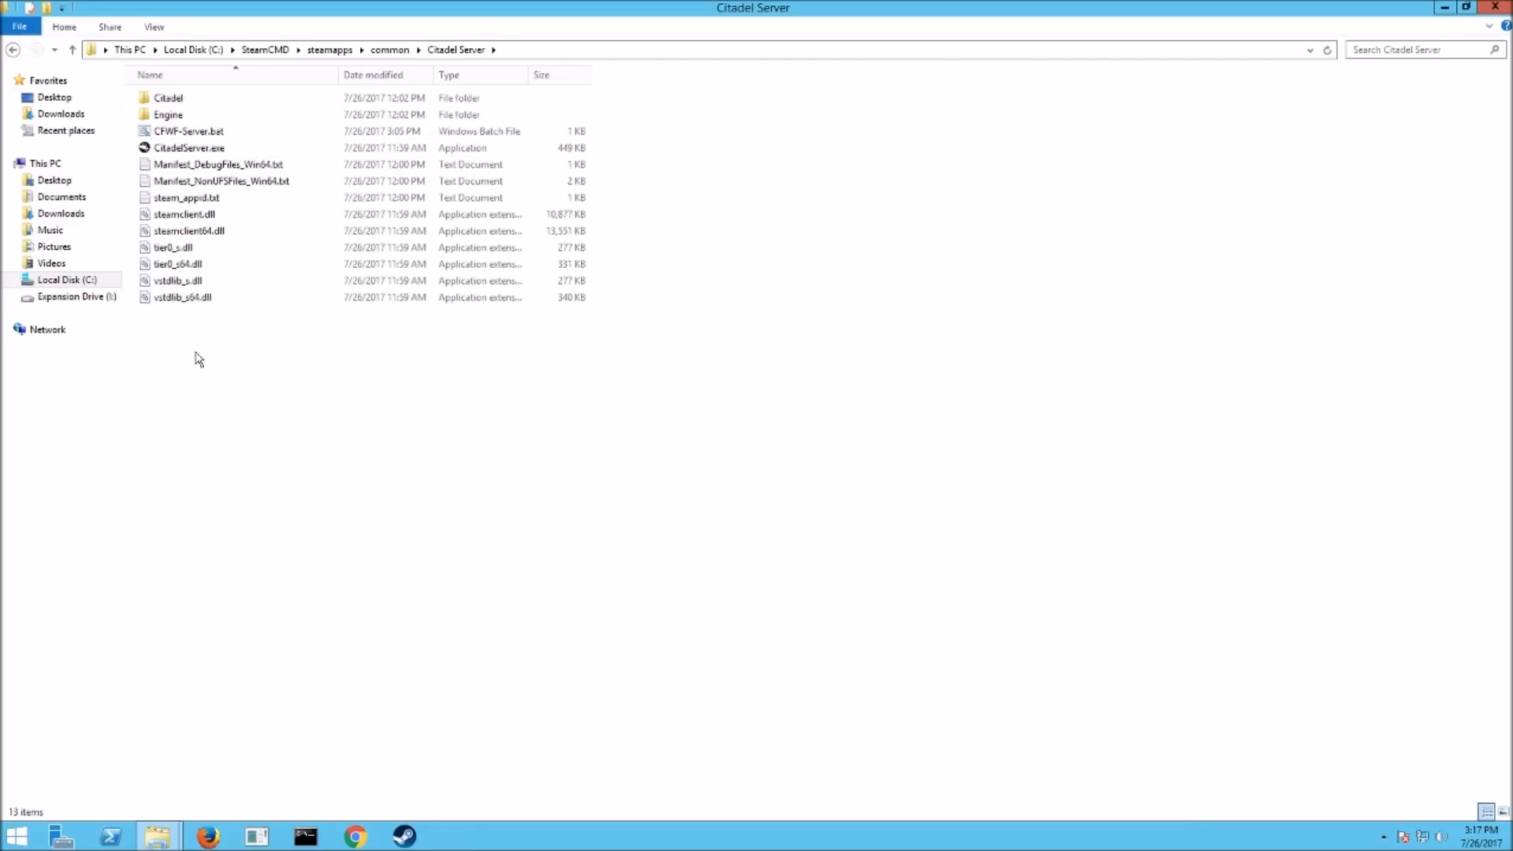
pyautogui.rightClick(197, 360)
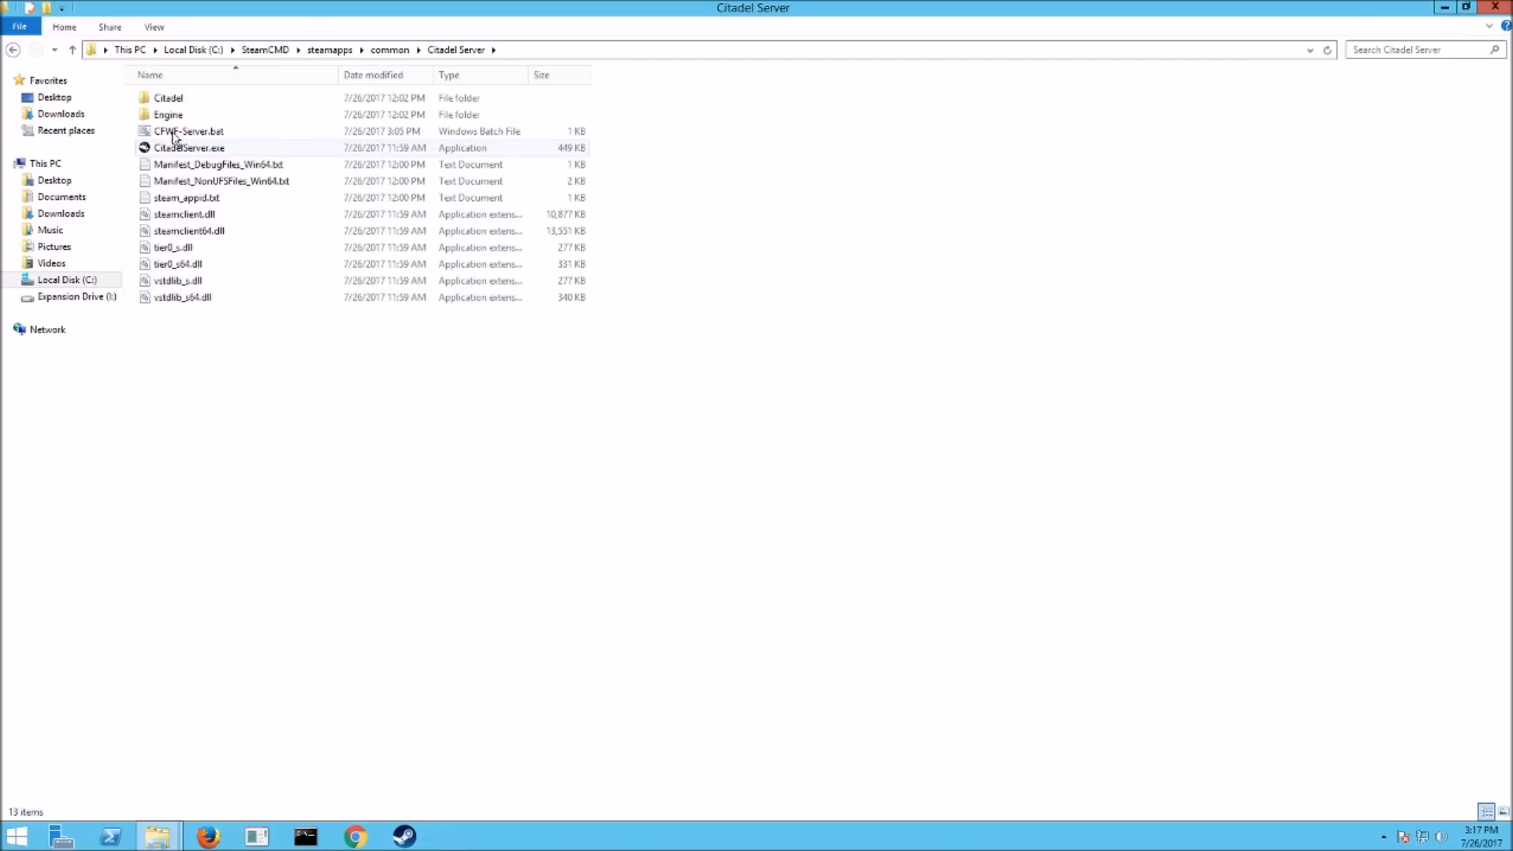
pyautogui.moveTo(188, 131)
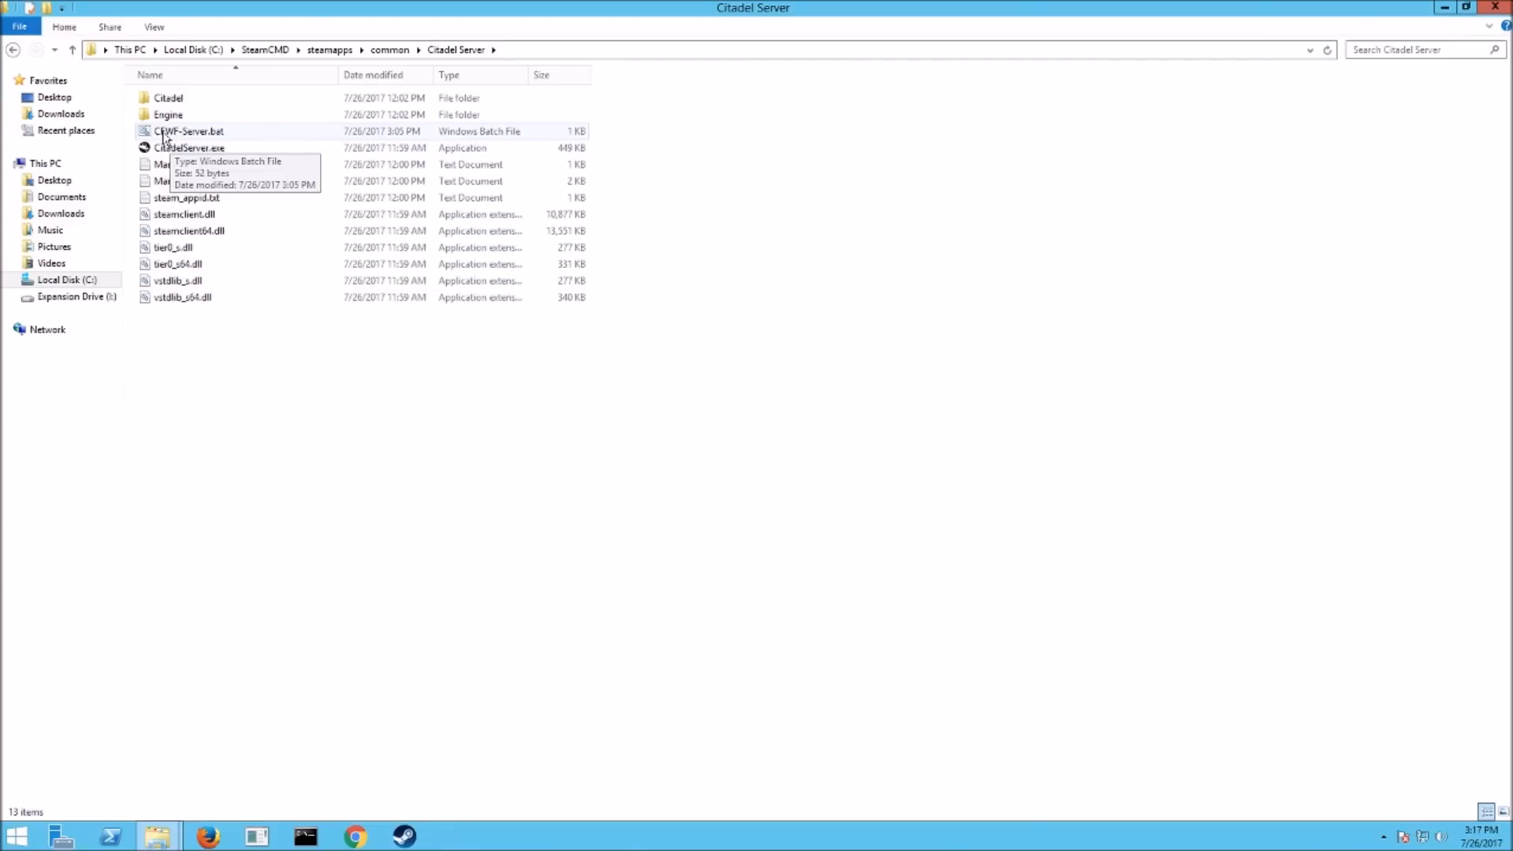
pyautogui.moveTo(200, 149)
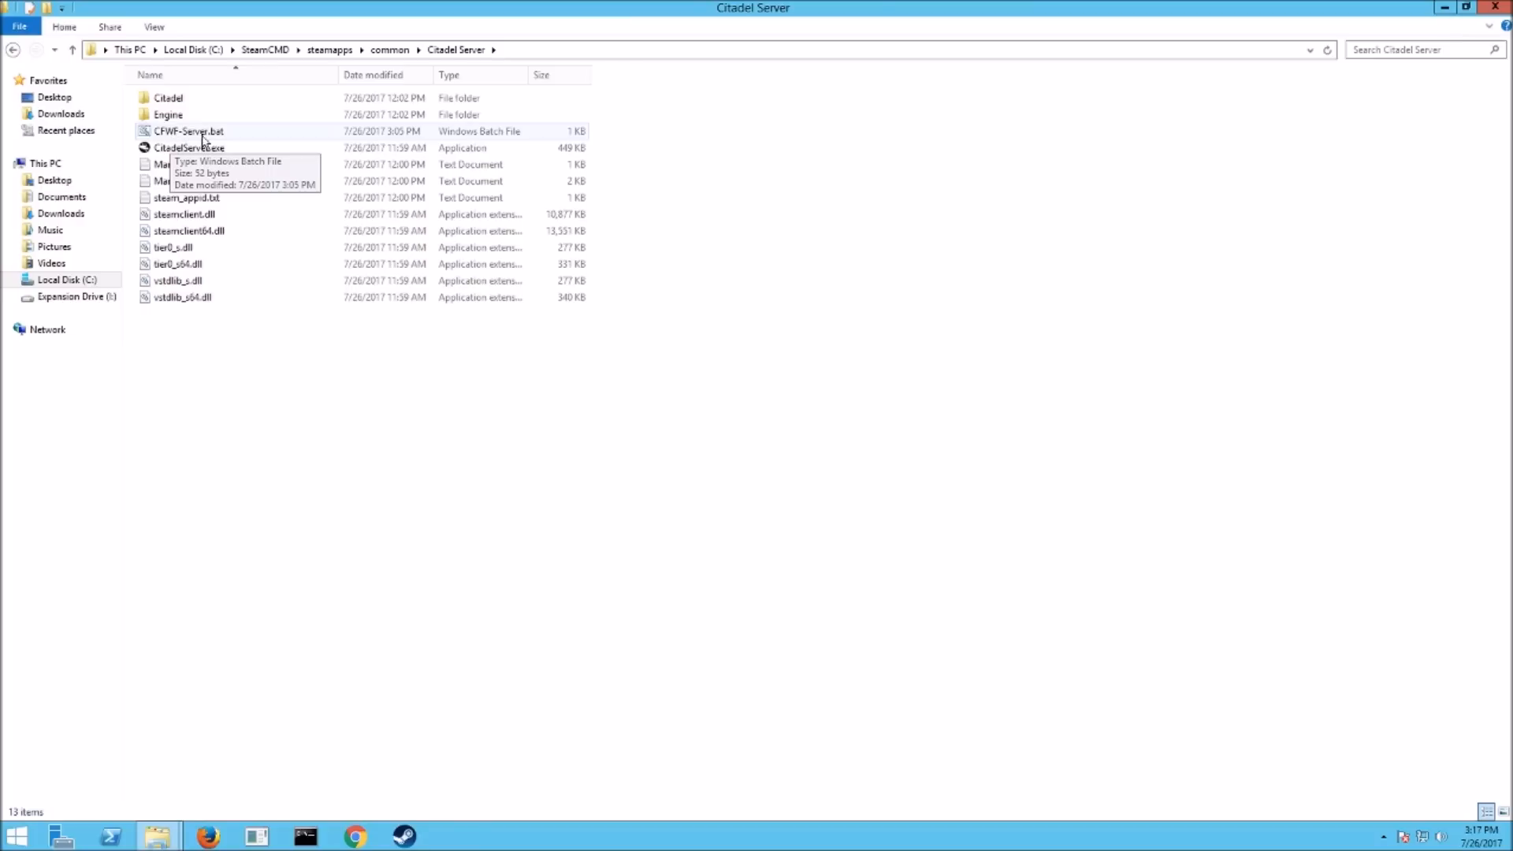
pyautogui.rightClick(189, 131)
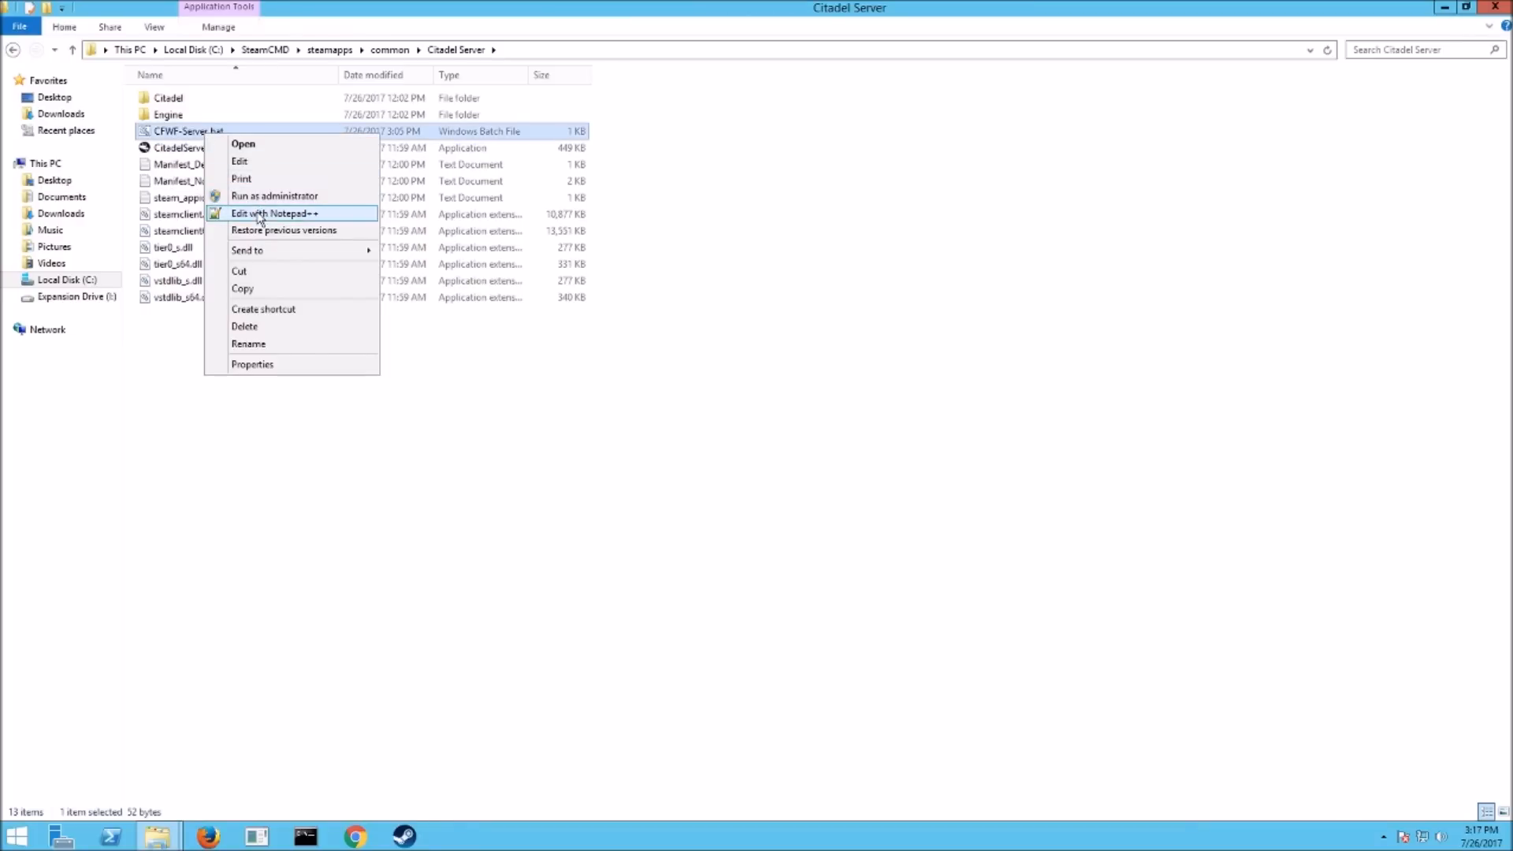
# Step: Review CFWF-Server.bat's citadelserver.exe -nosteamclient -game -server -log line in Notepad++, then return to Explorer
pyautogui.click(274, 213)
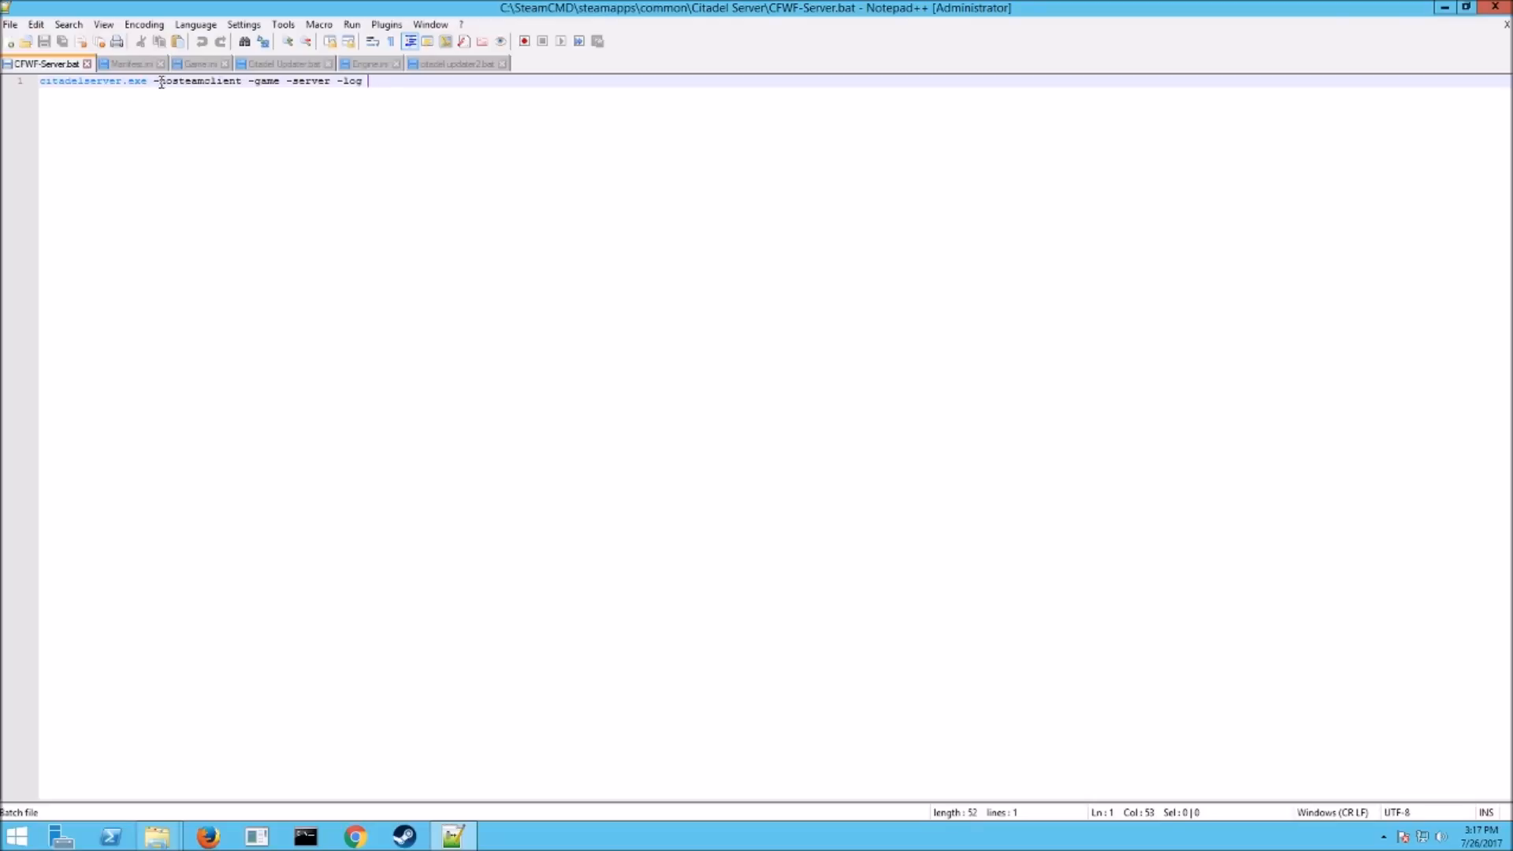
pyautogui.moveTo(246, 81)
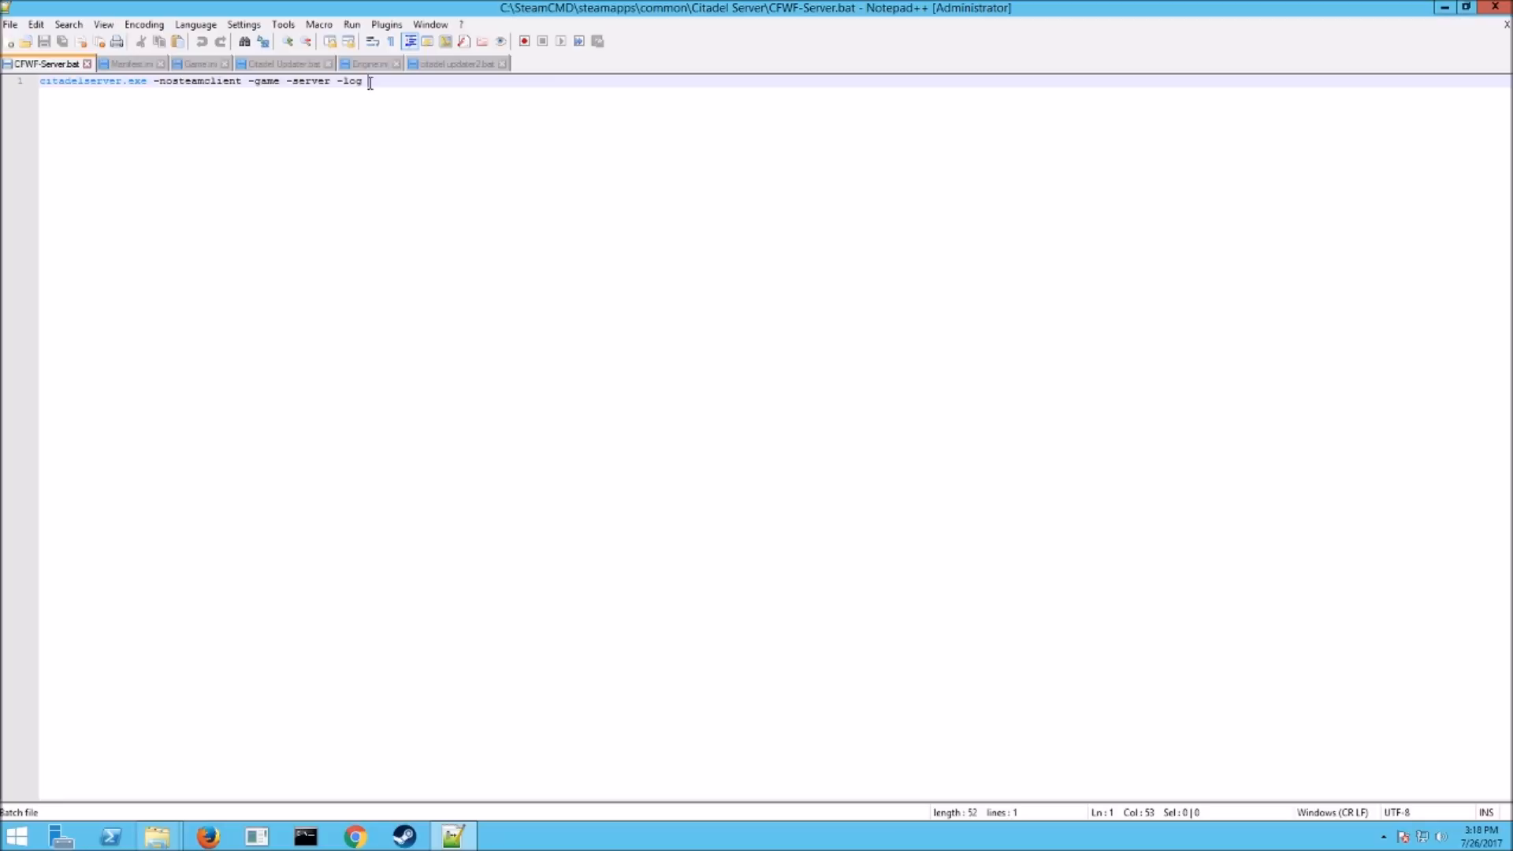
pyautogui.click(9, 24)
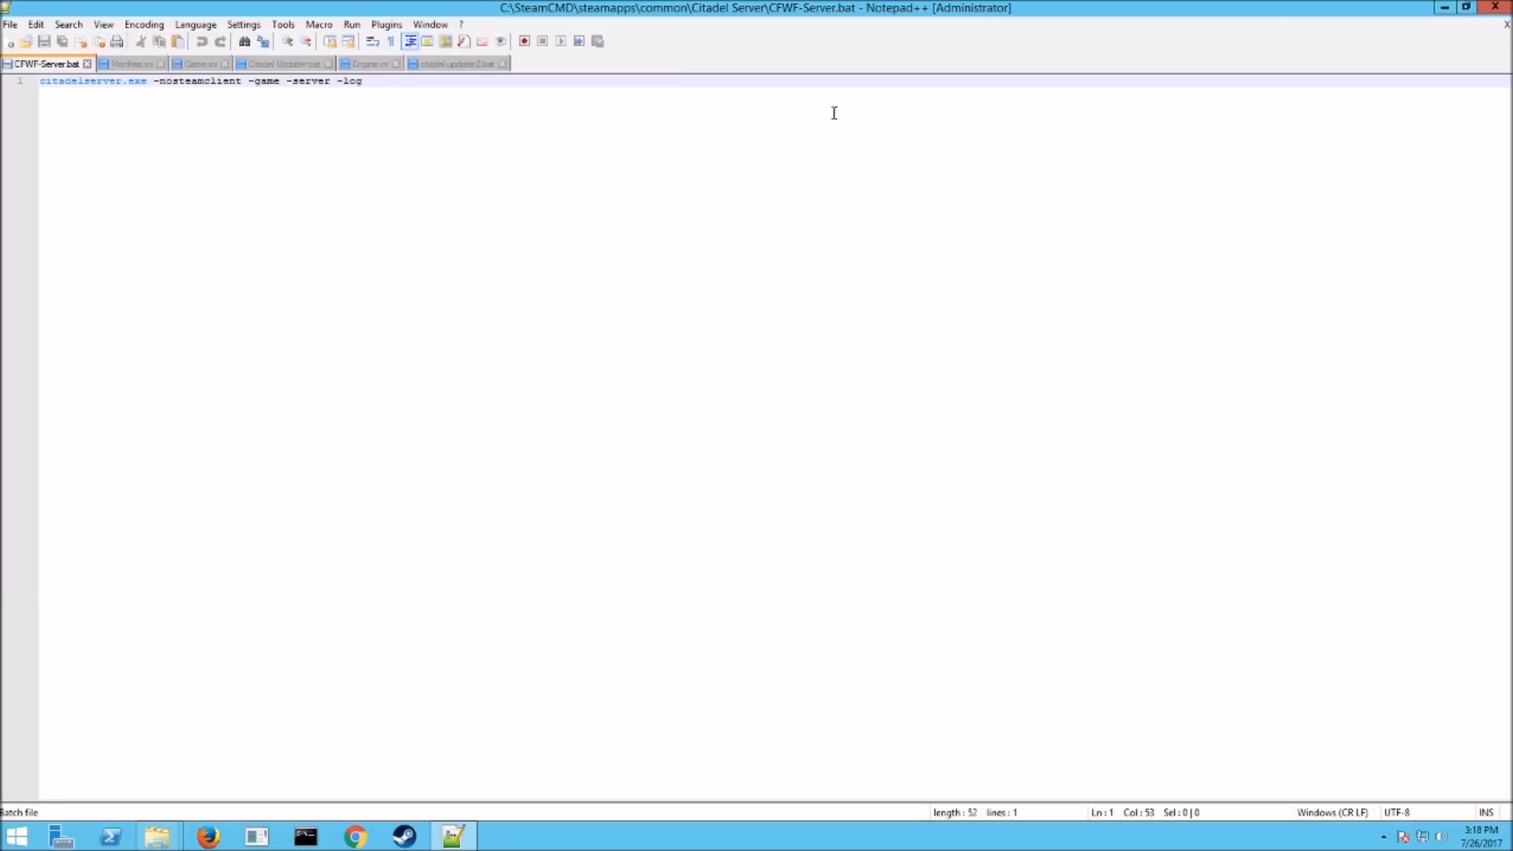
pyautogui.click(157, 835)
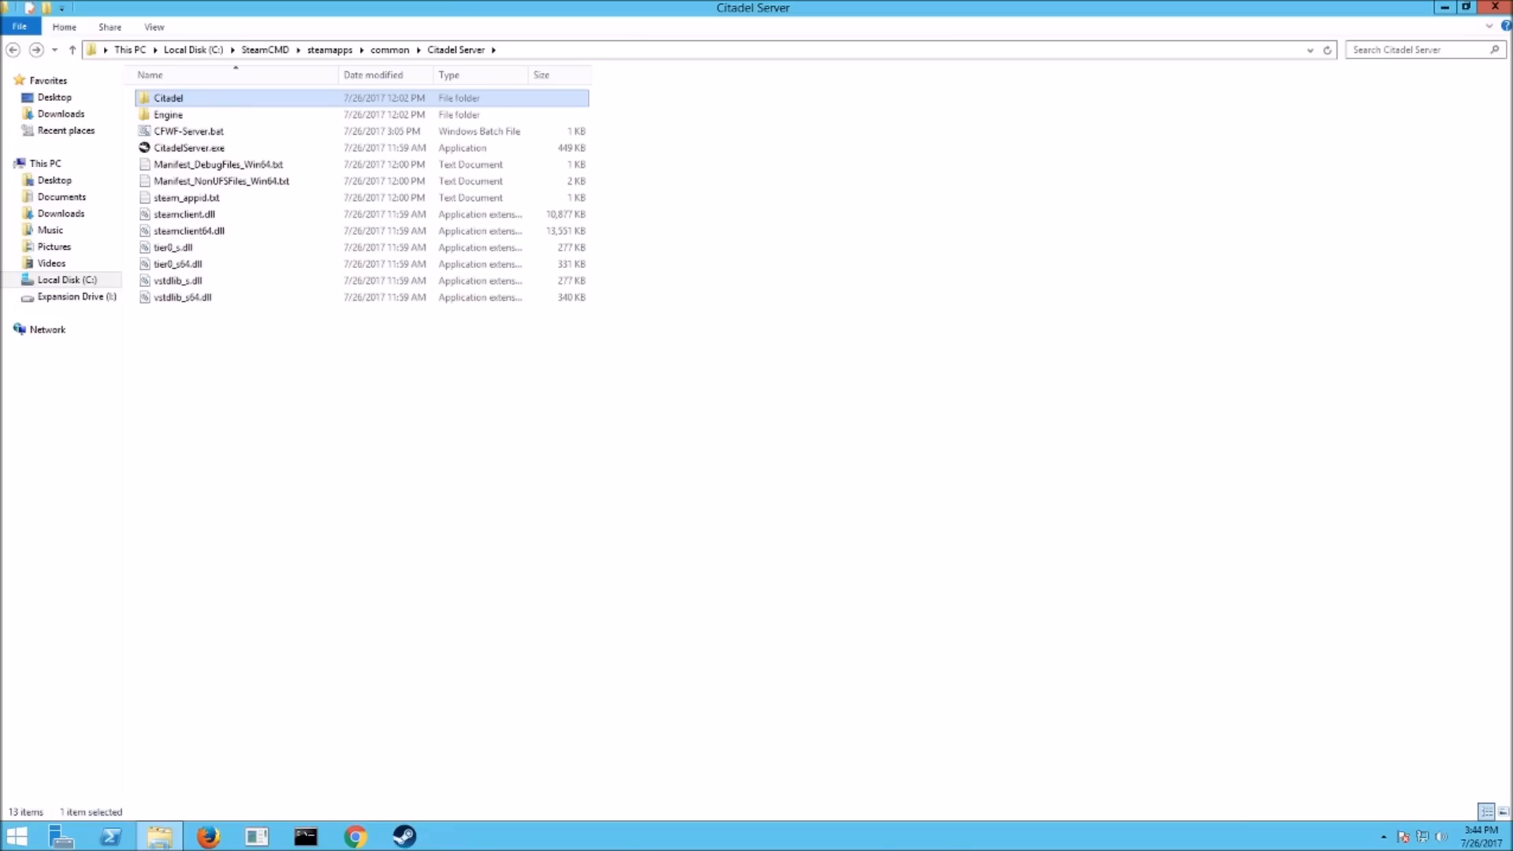
# Step: Launch CFWF-Server.bat, browse Citadel\Saved\Config, and close the crashed server program
pyautogui.click(188, 130)
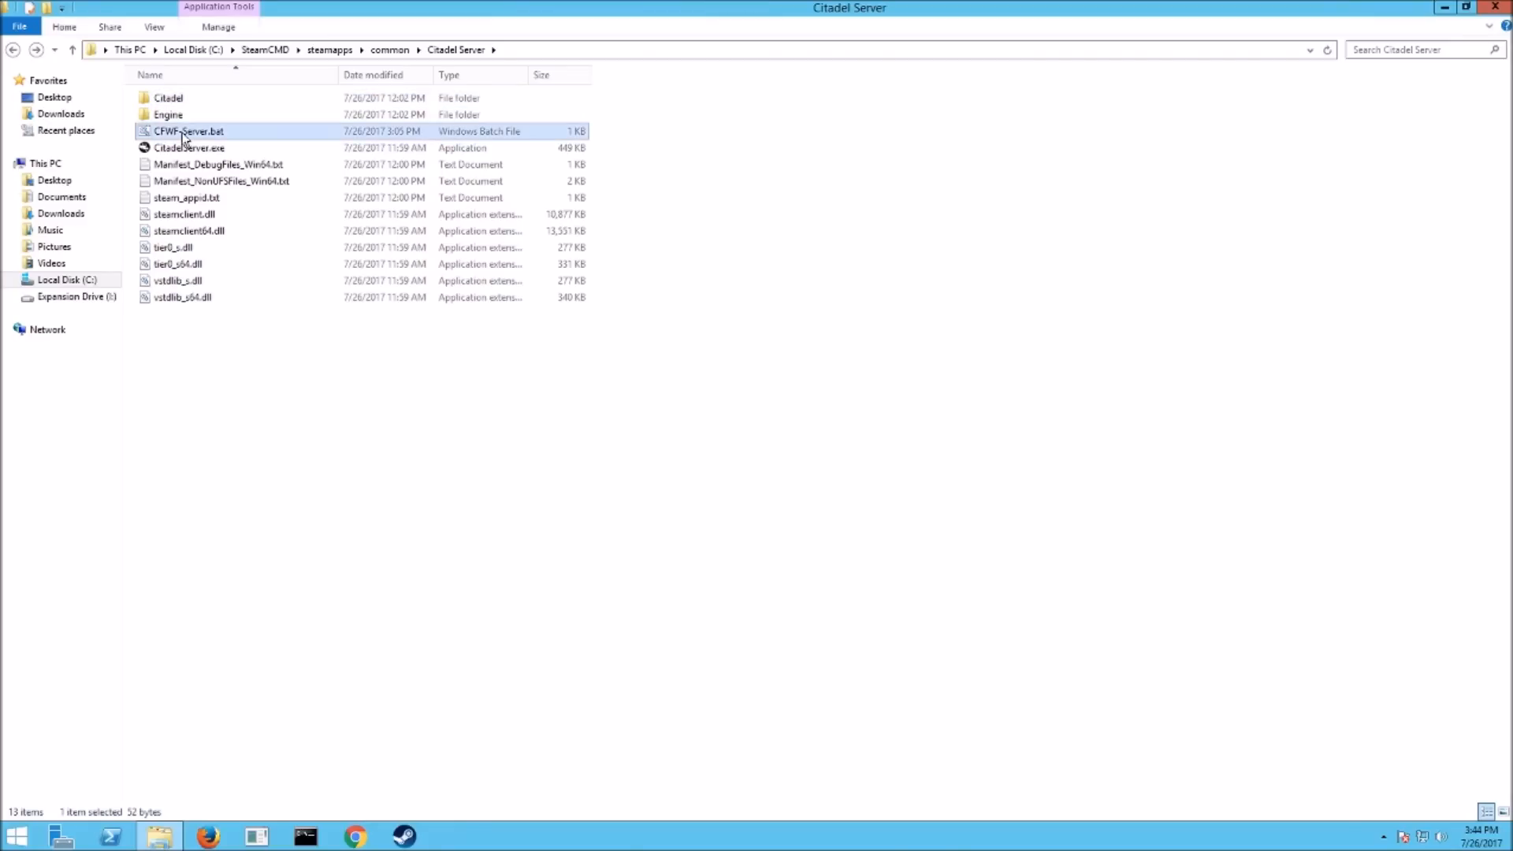
pyautogui.doubleClick(189, 131)
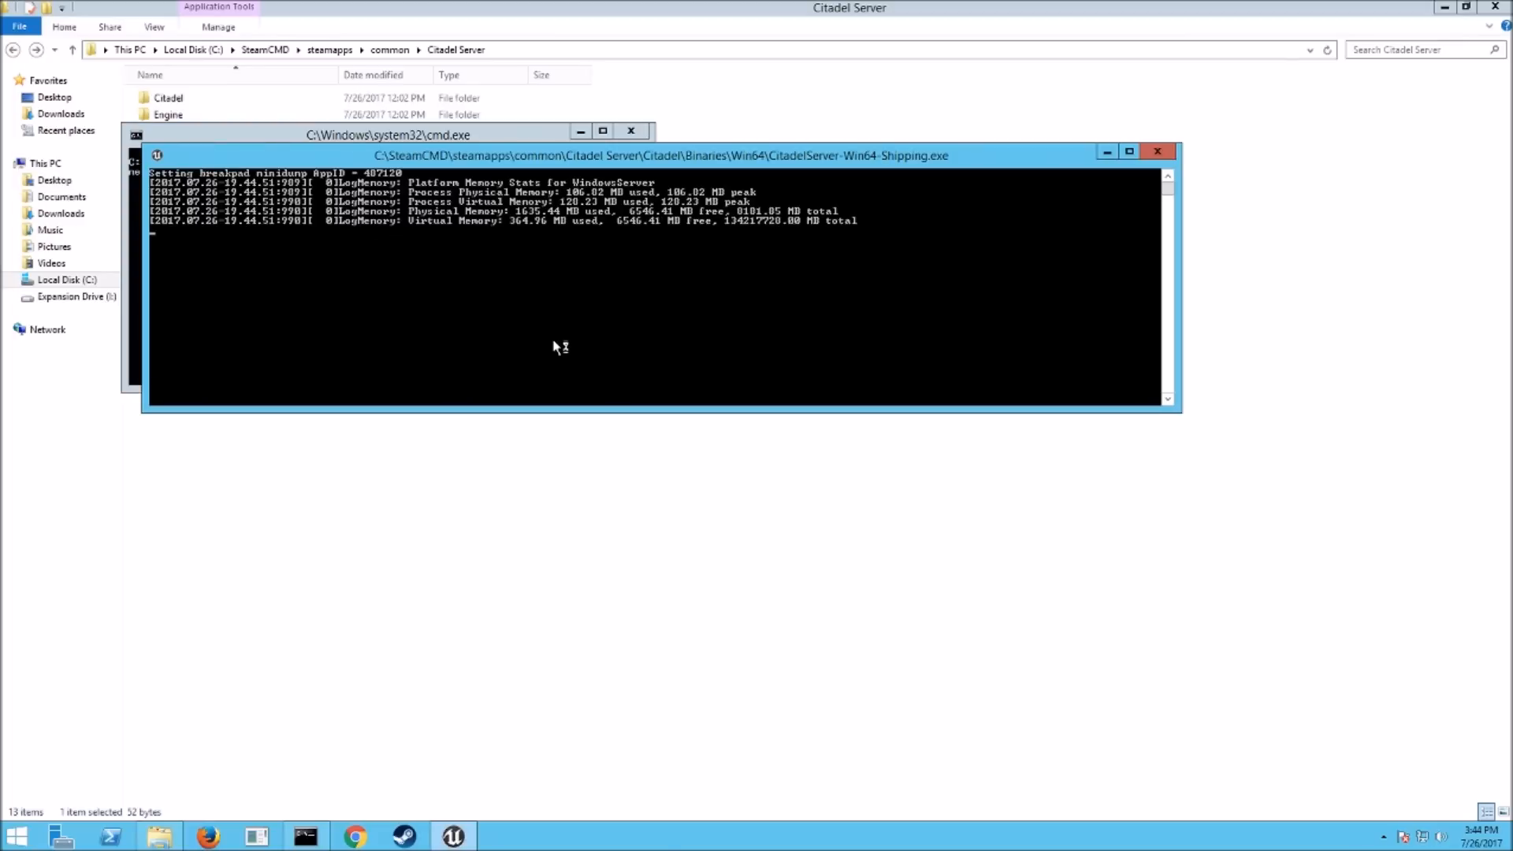
pyautogui.moveTo(549, 348)
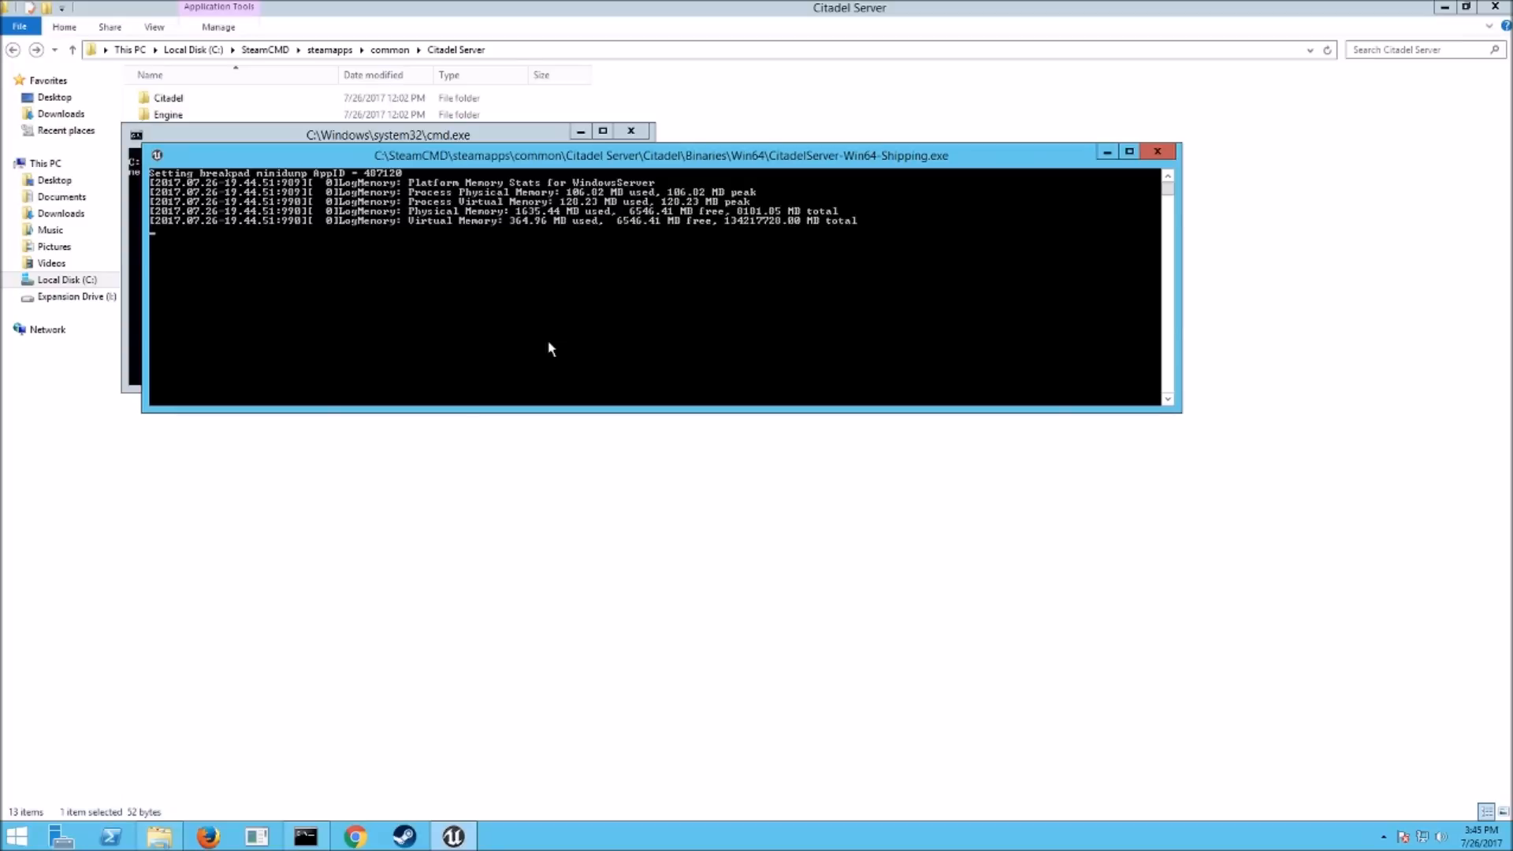
pyautogui.moveTo(471, 337)
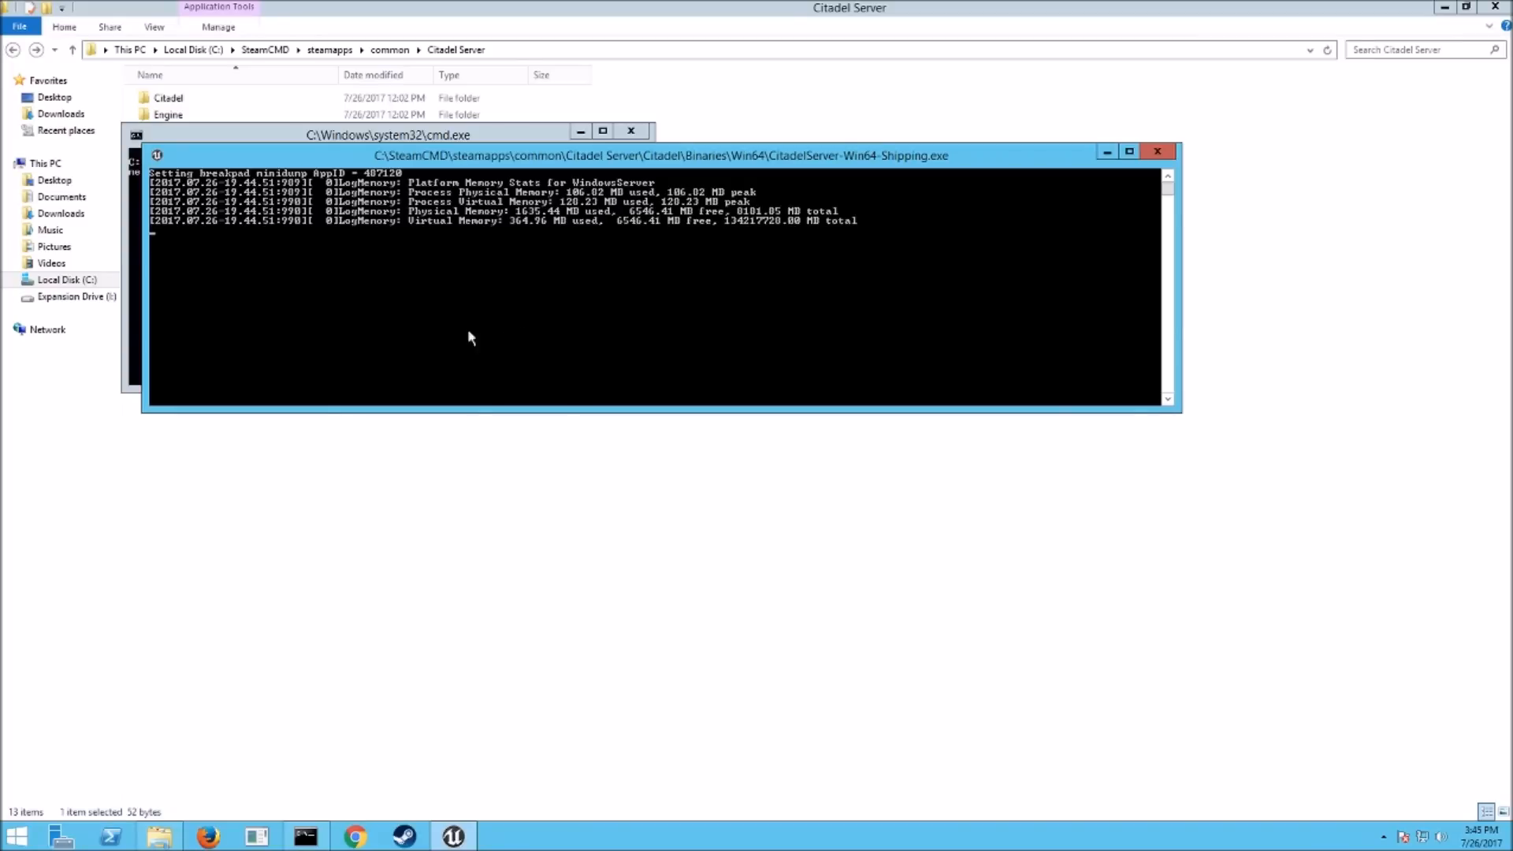
pyautogui.moveTo(537, 299)
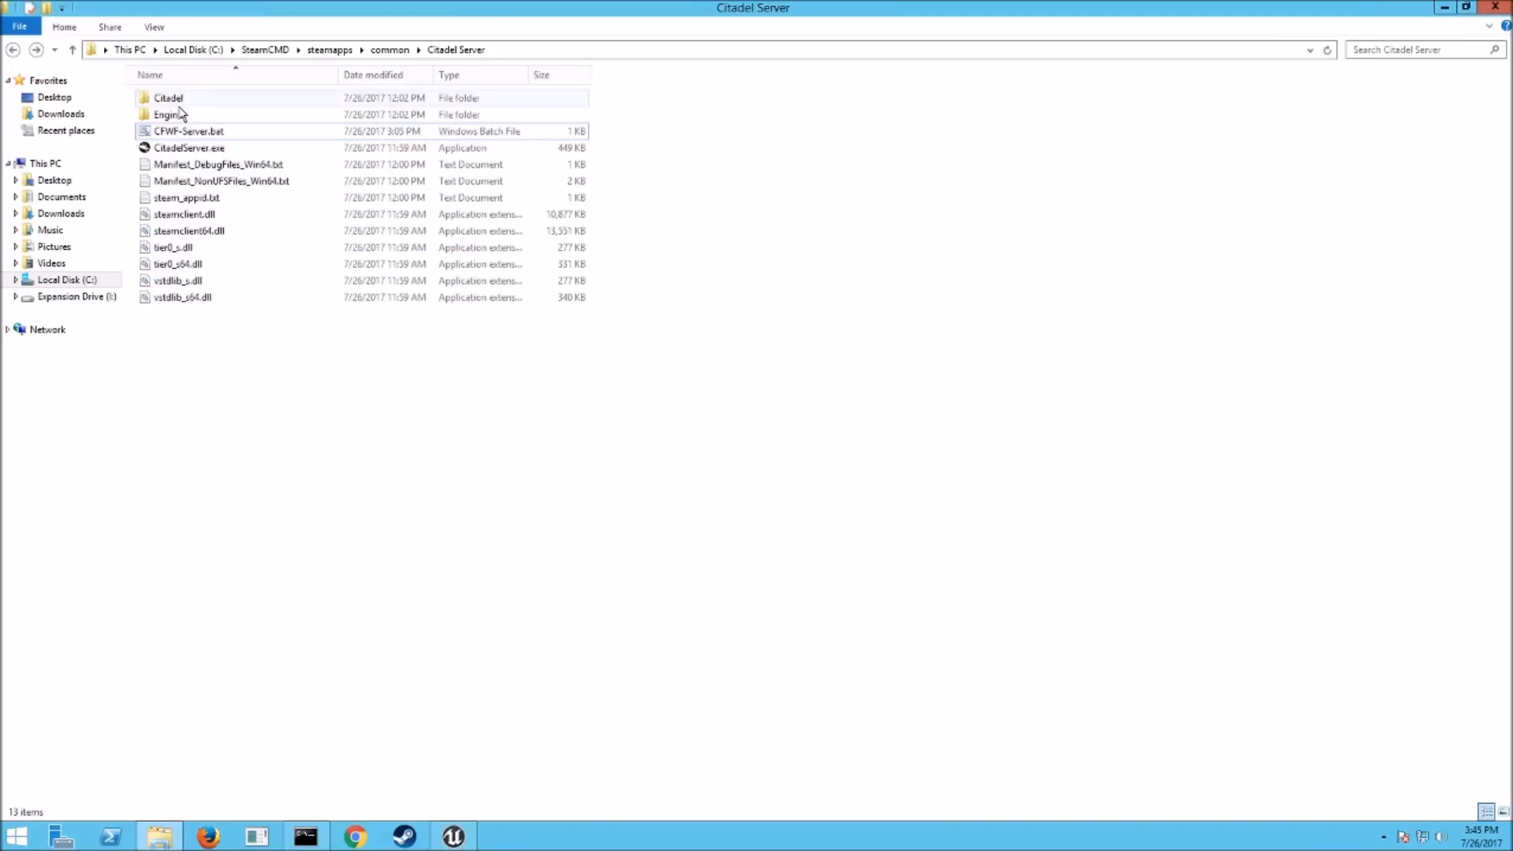
pyautogui.doubleClick(168, 98)
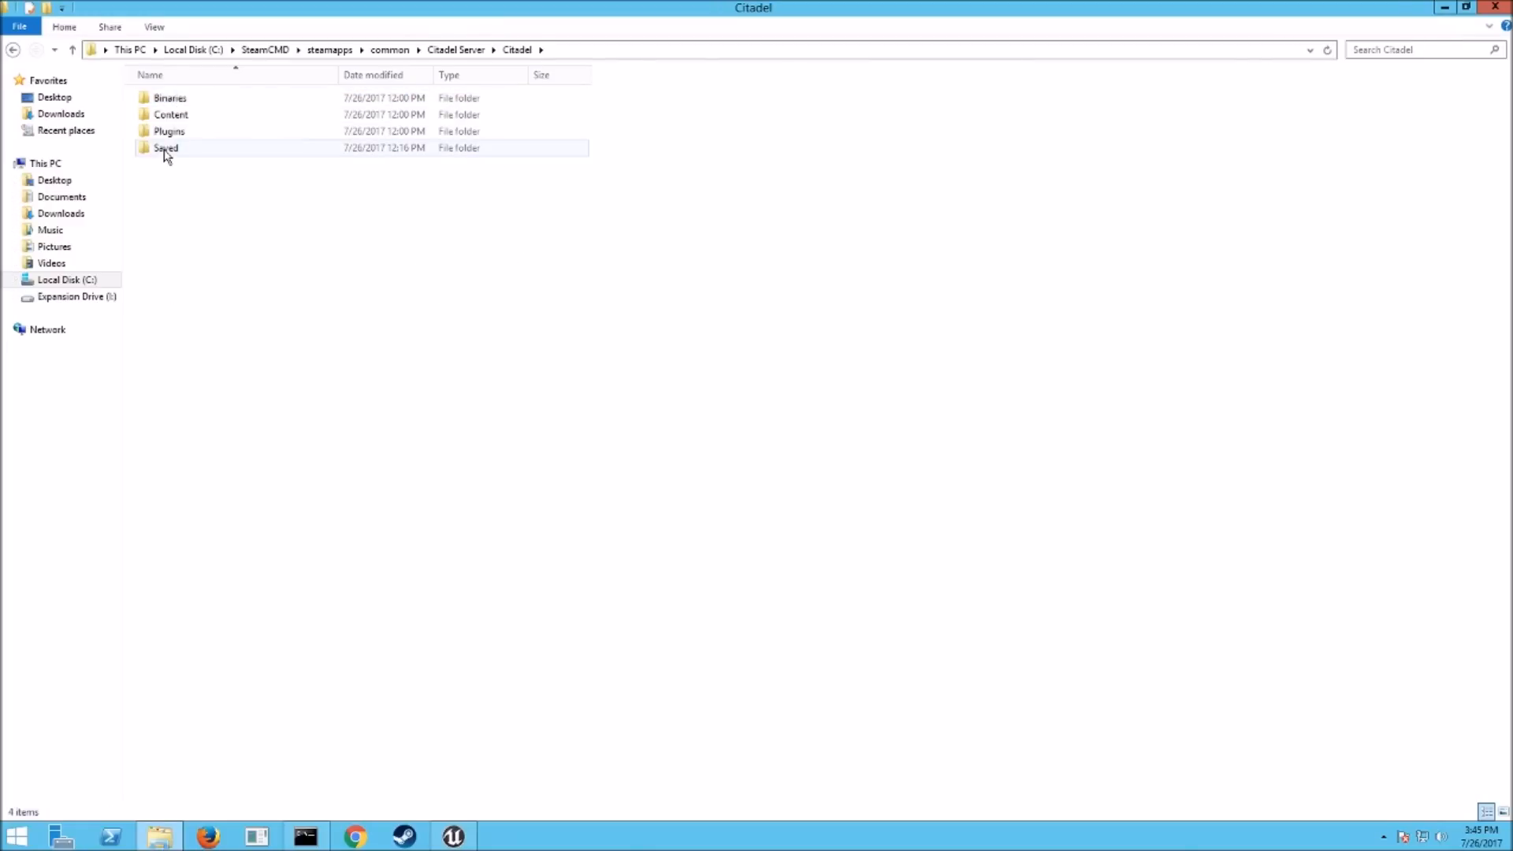
pyautogui.doubleClick(163, 148)
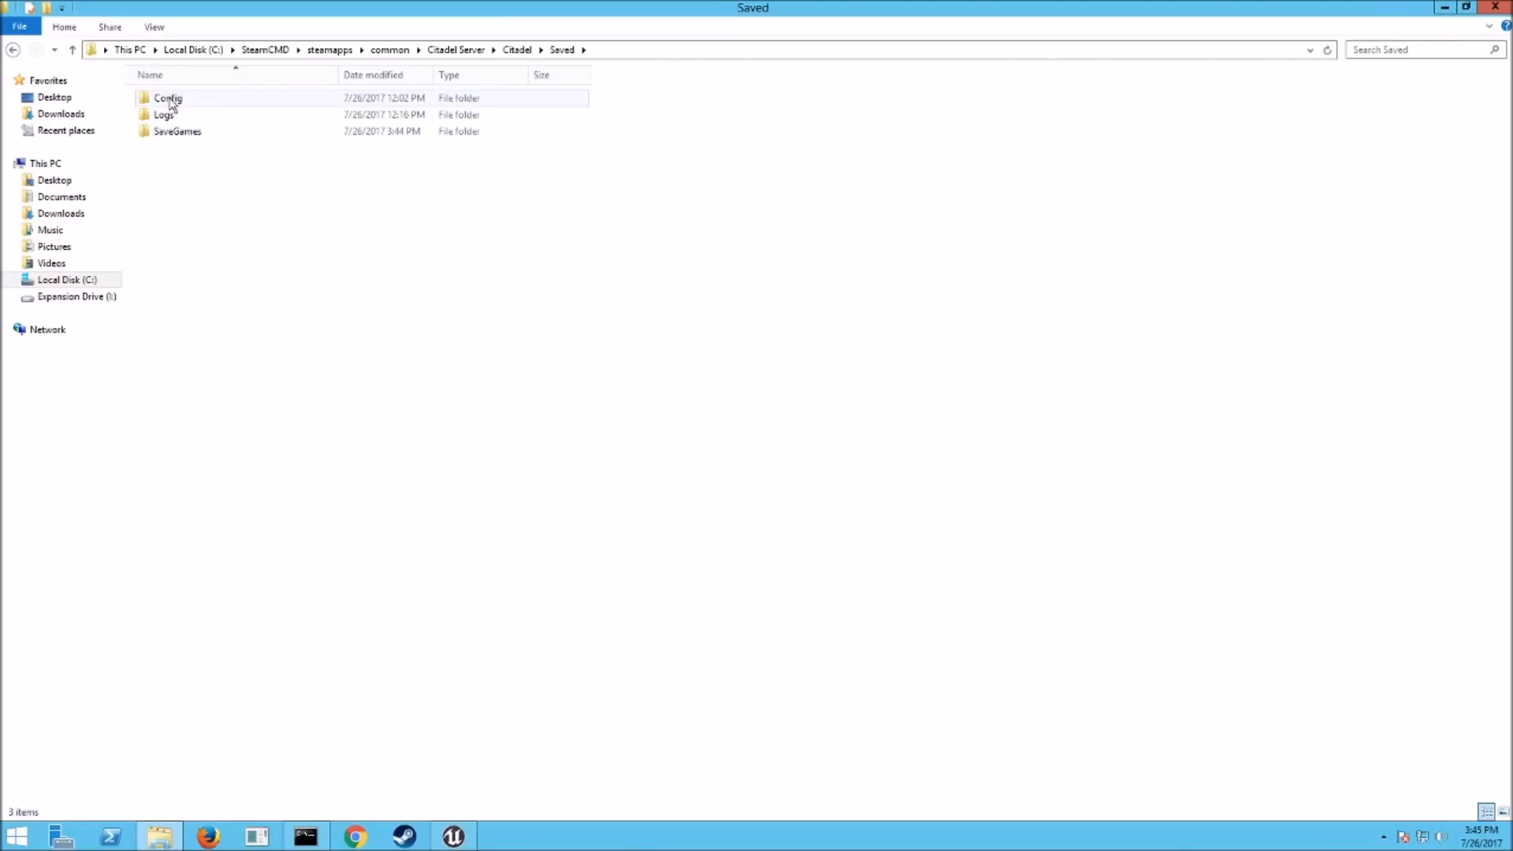
pyautogui.doubleClick(167, 98)
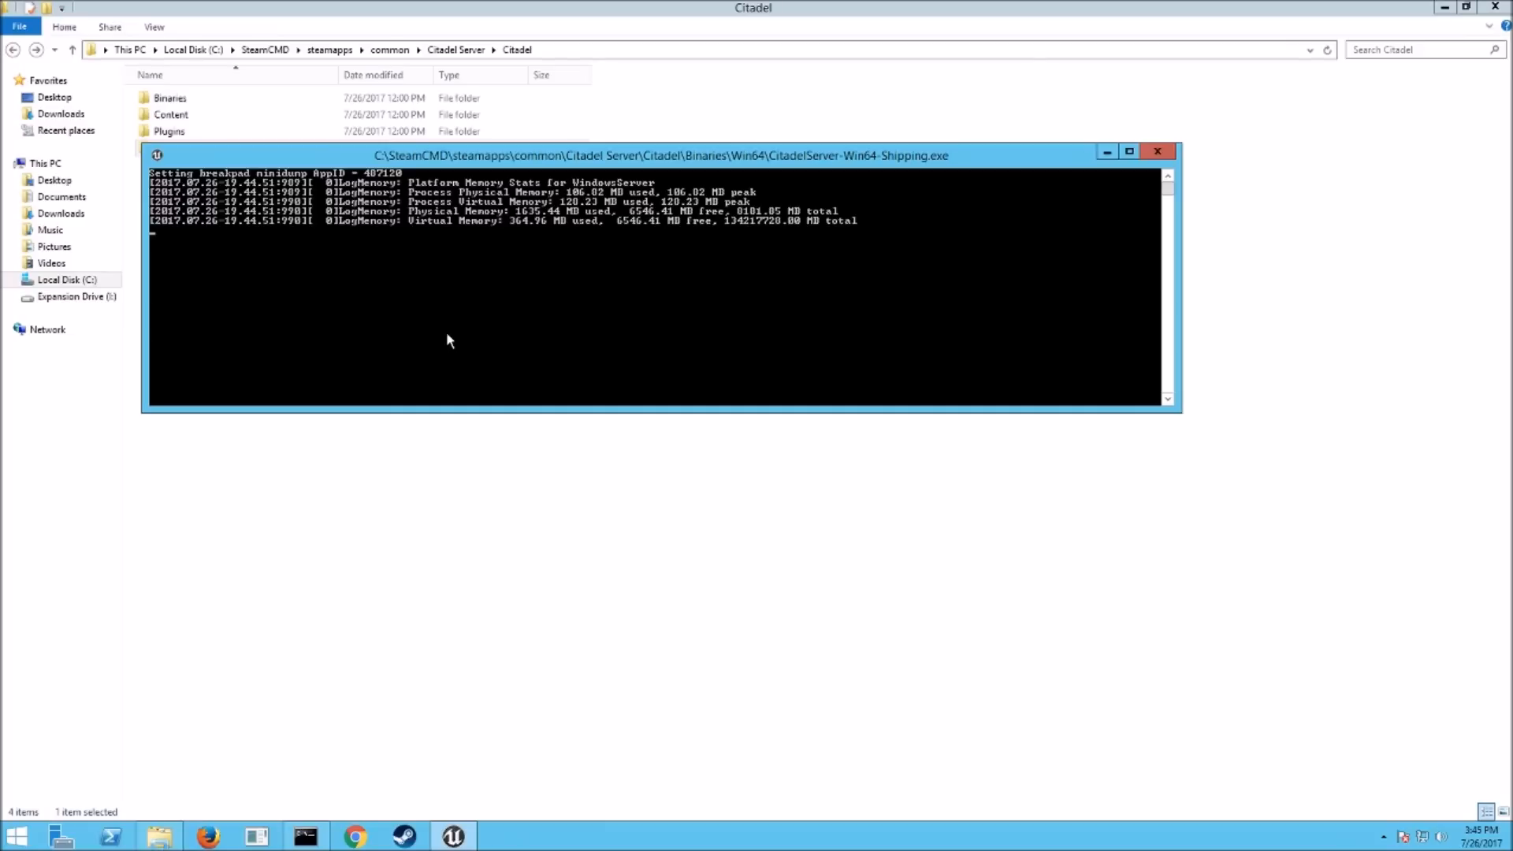
pyautogui.moveTo(550, 328)
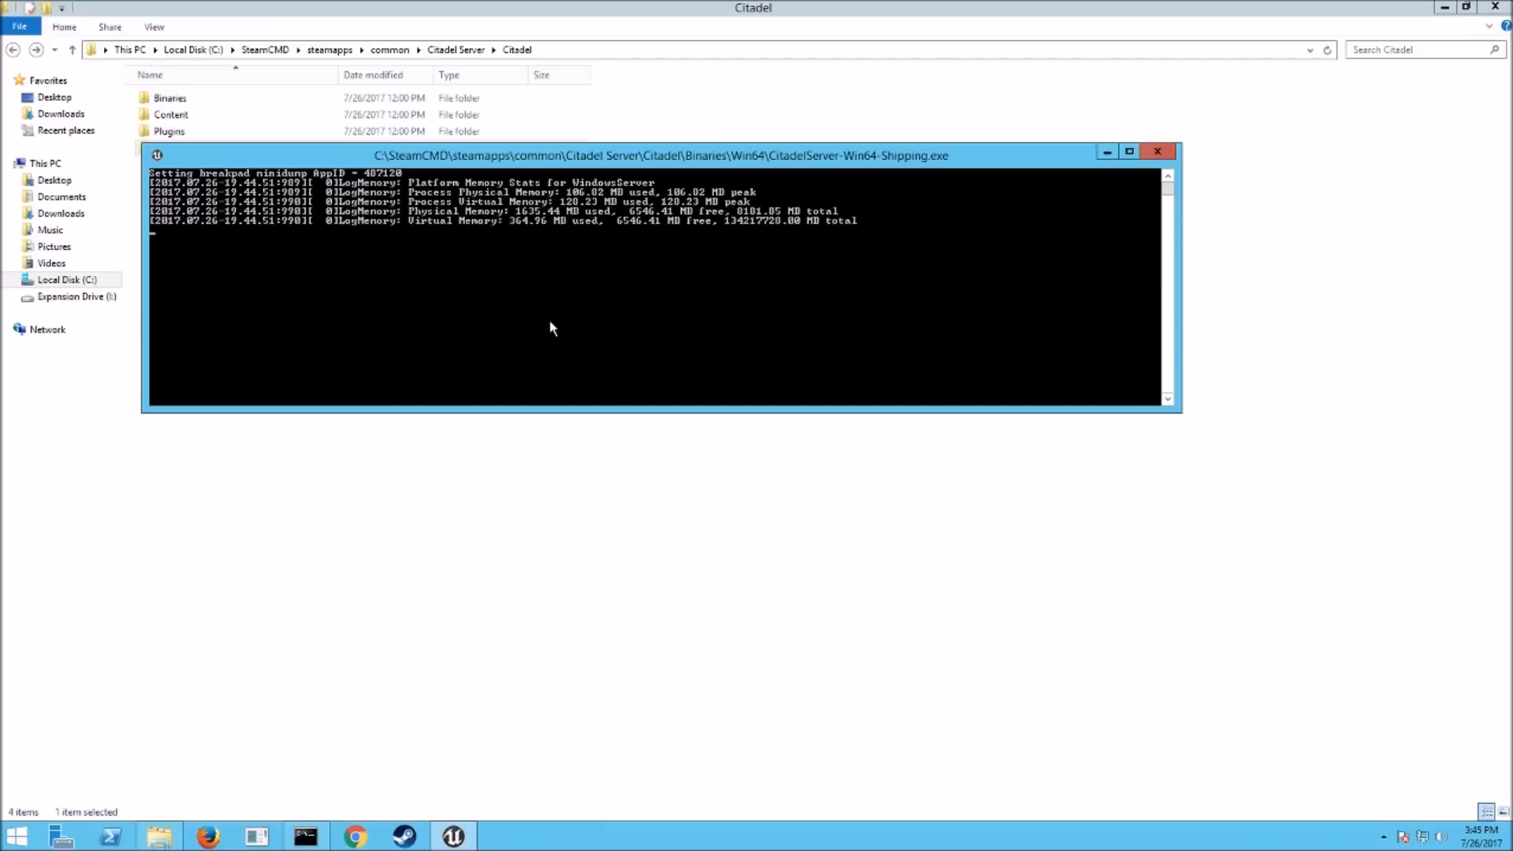
pyautogui.moveTo(649, 341)
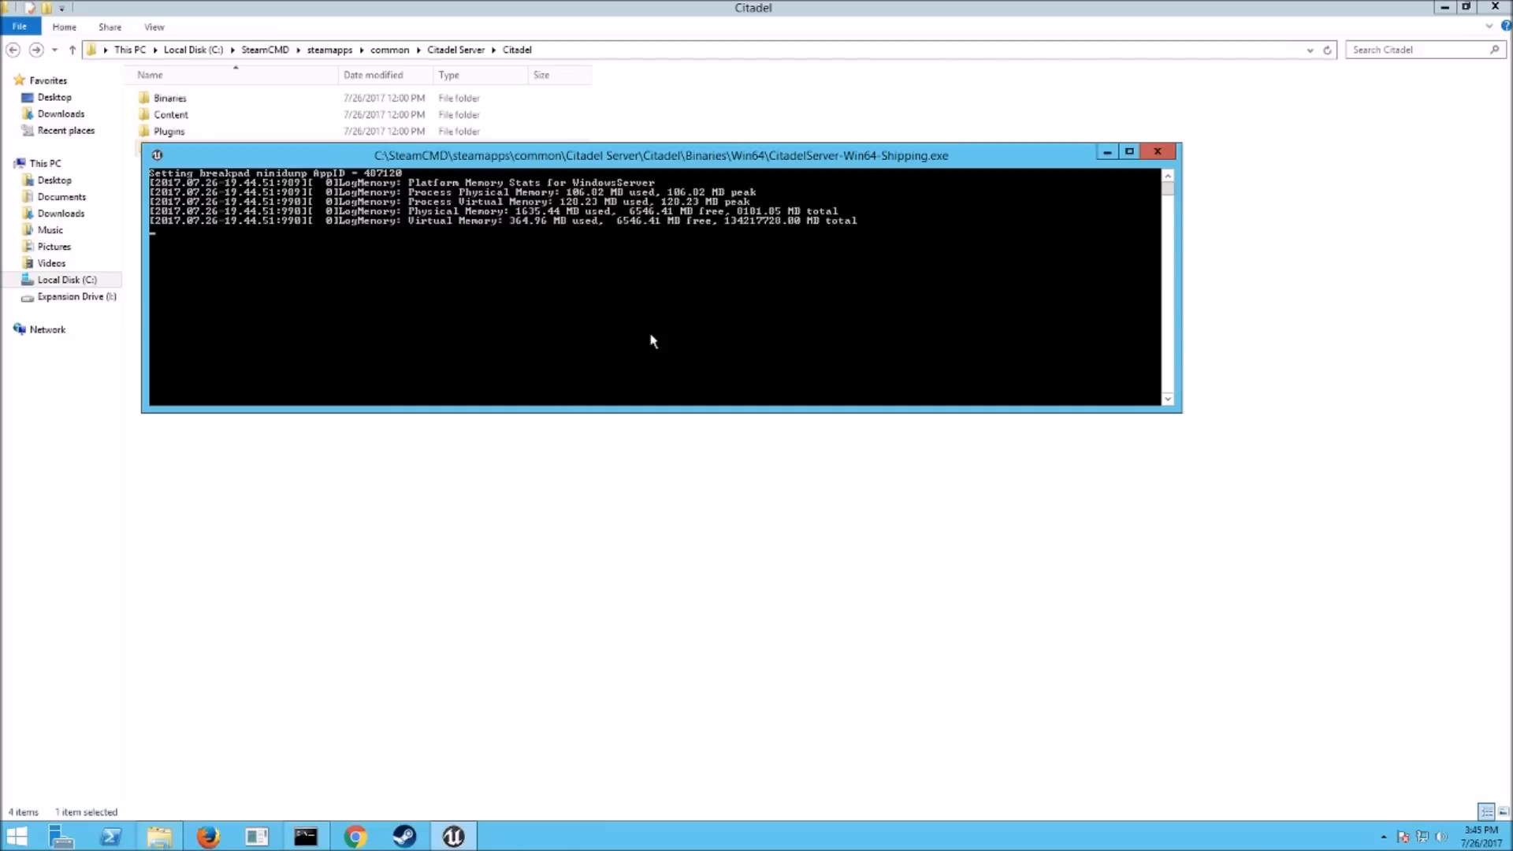
pyautogui.moveTo(586, 384)
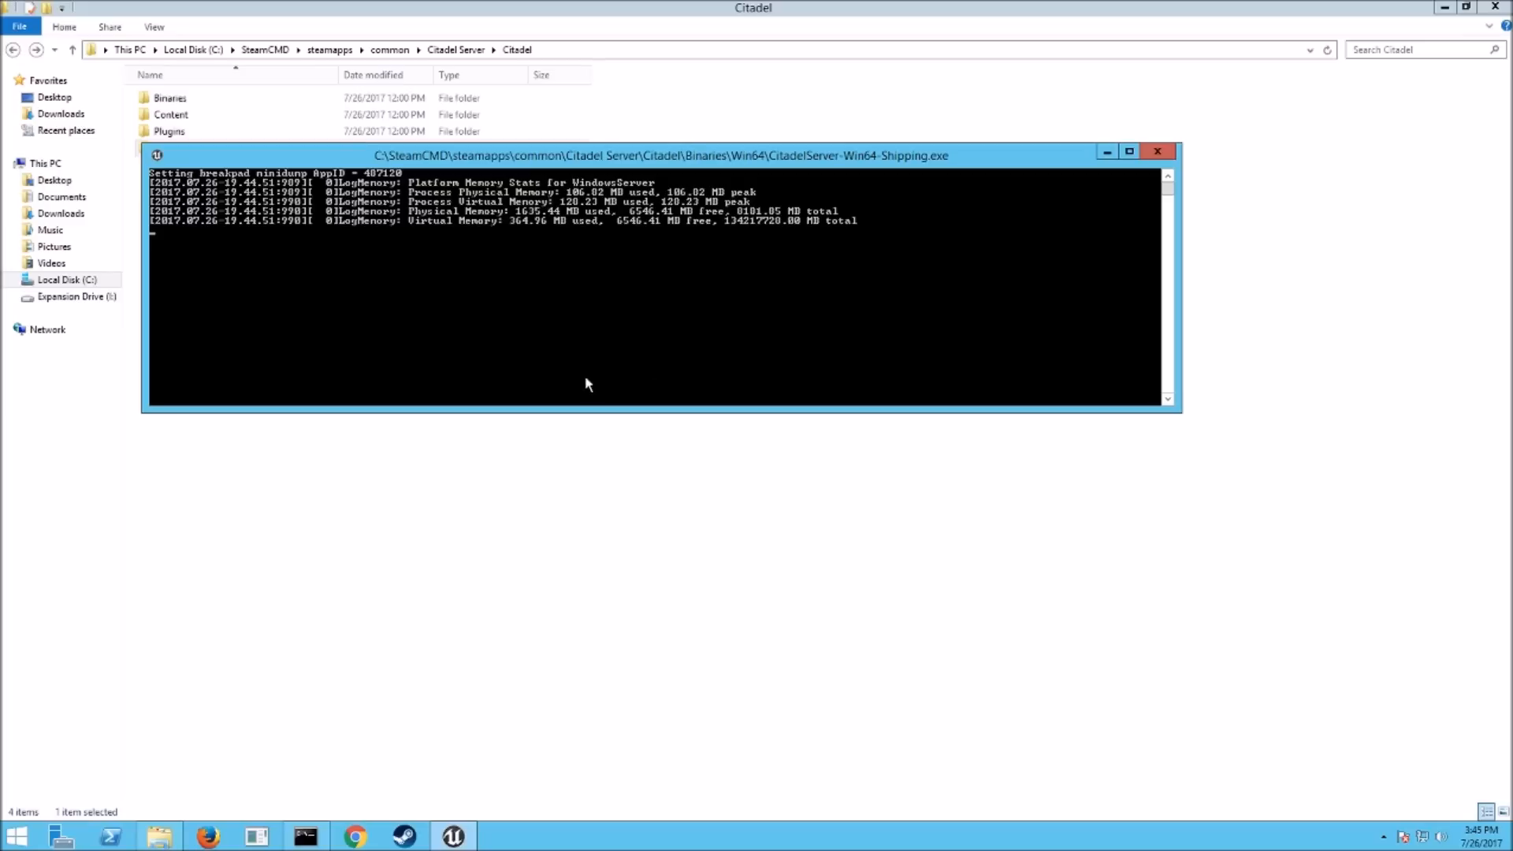
pyautogui.moveTo(578, 369)
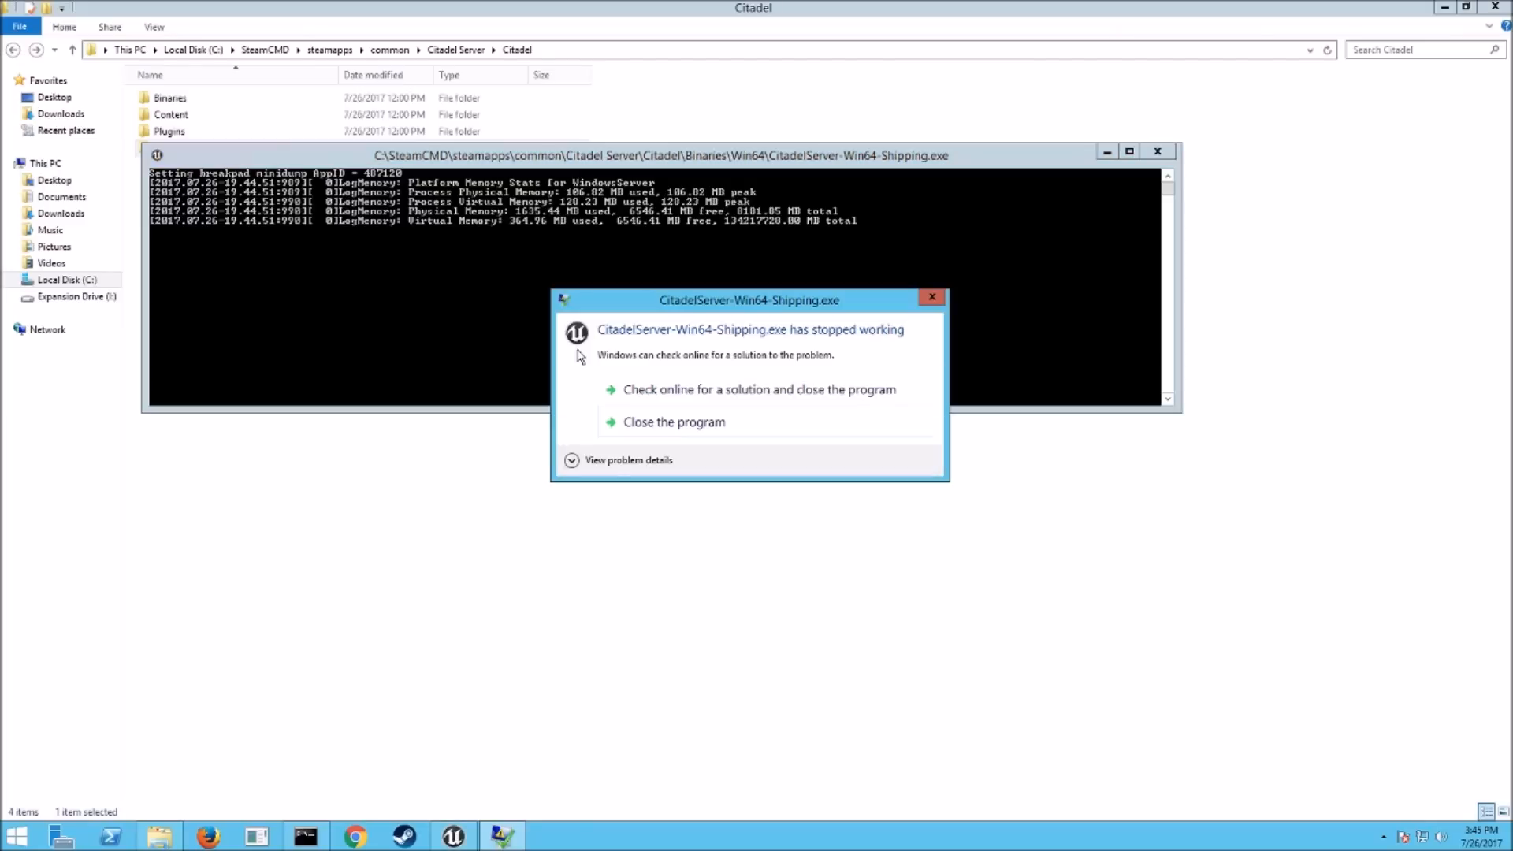
pyautogui.click(672, 422)
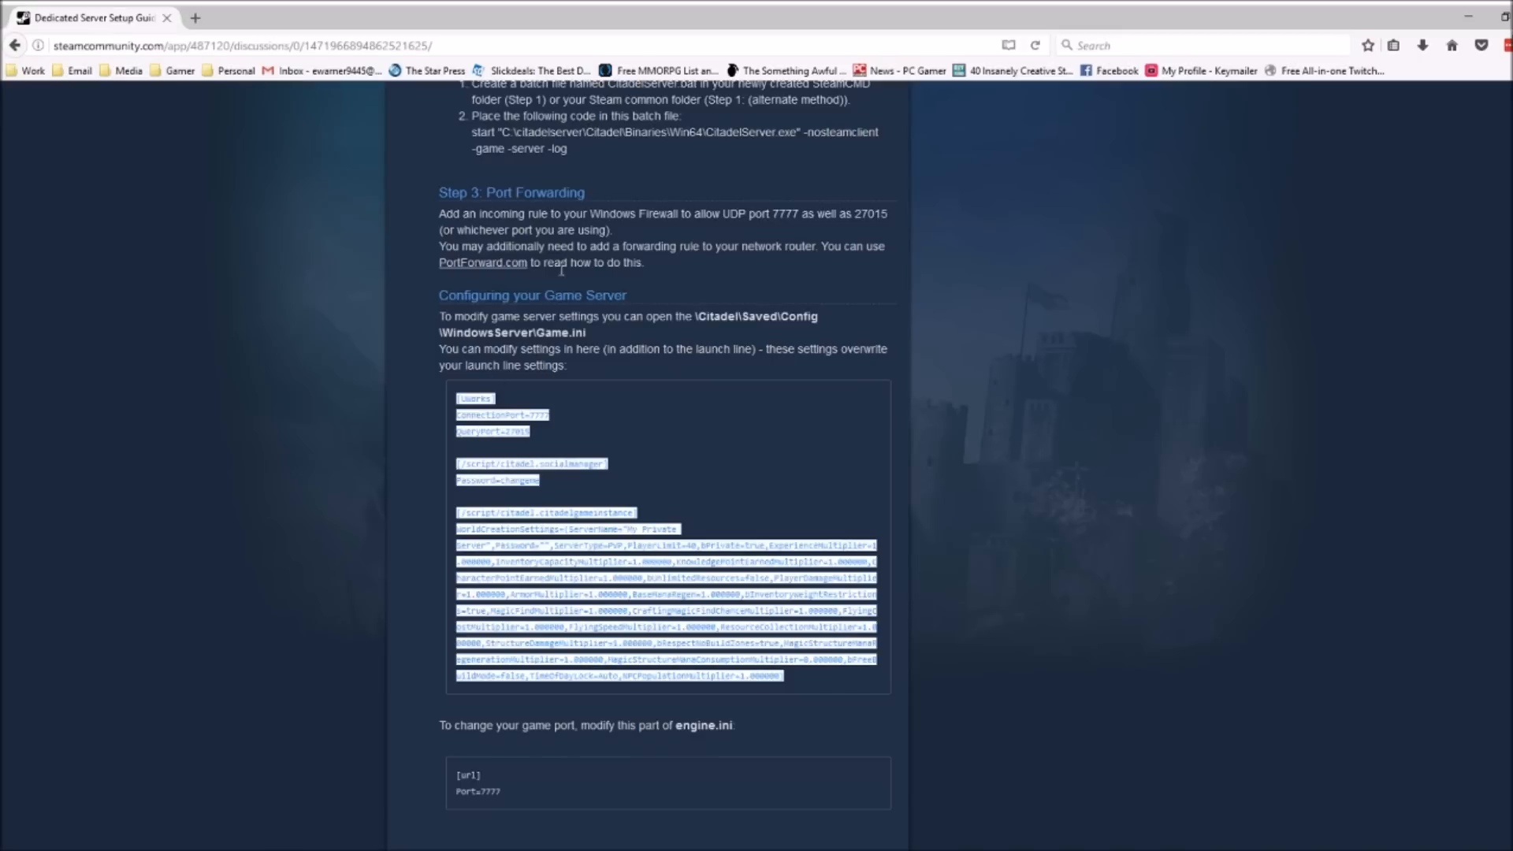
pyautogui.moveTo(561, 270)
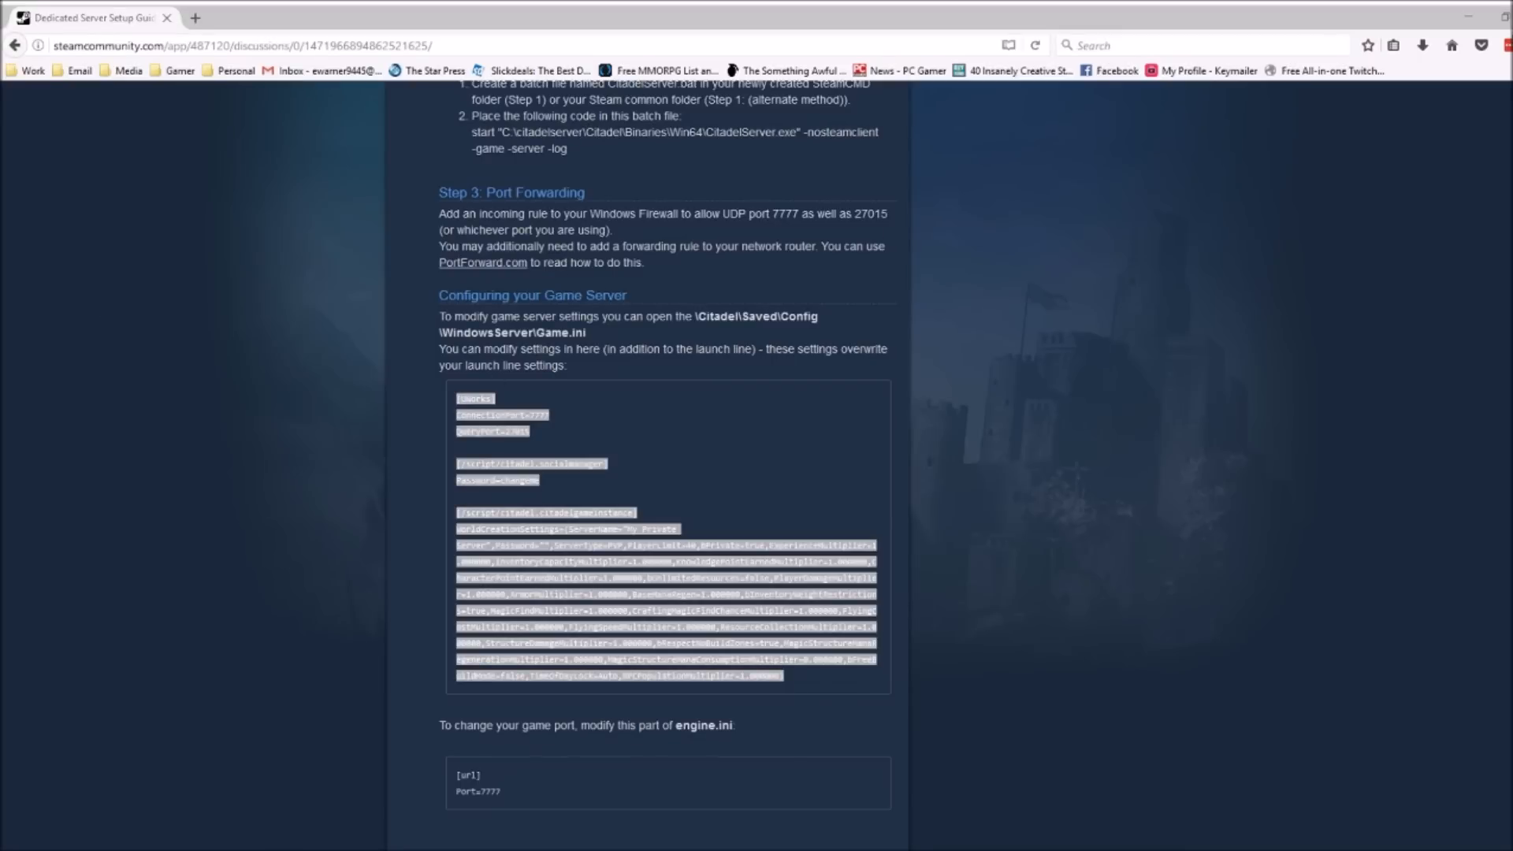
# Step: Return to the Citadel server files folder in File Explorer after copying the Game.ini block
pyautogui.click(157, 835)
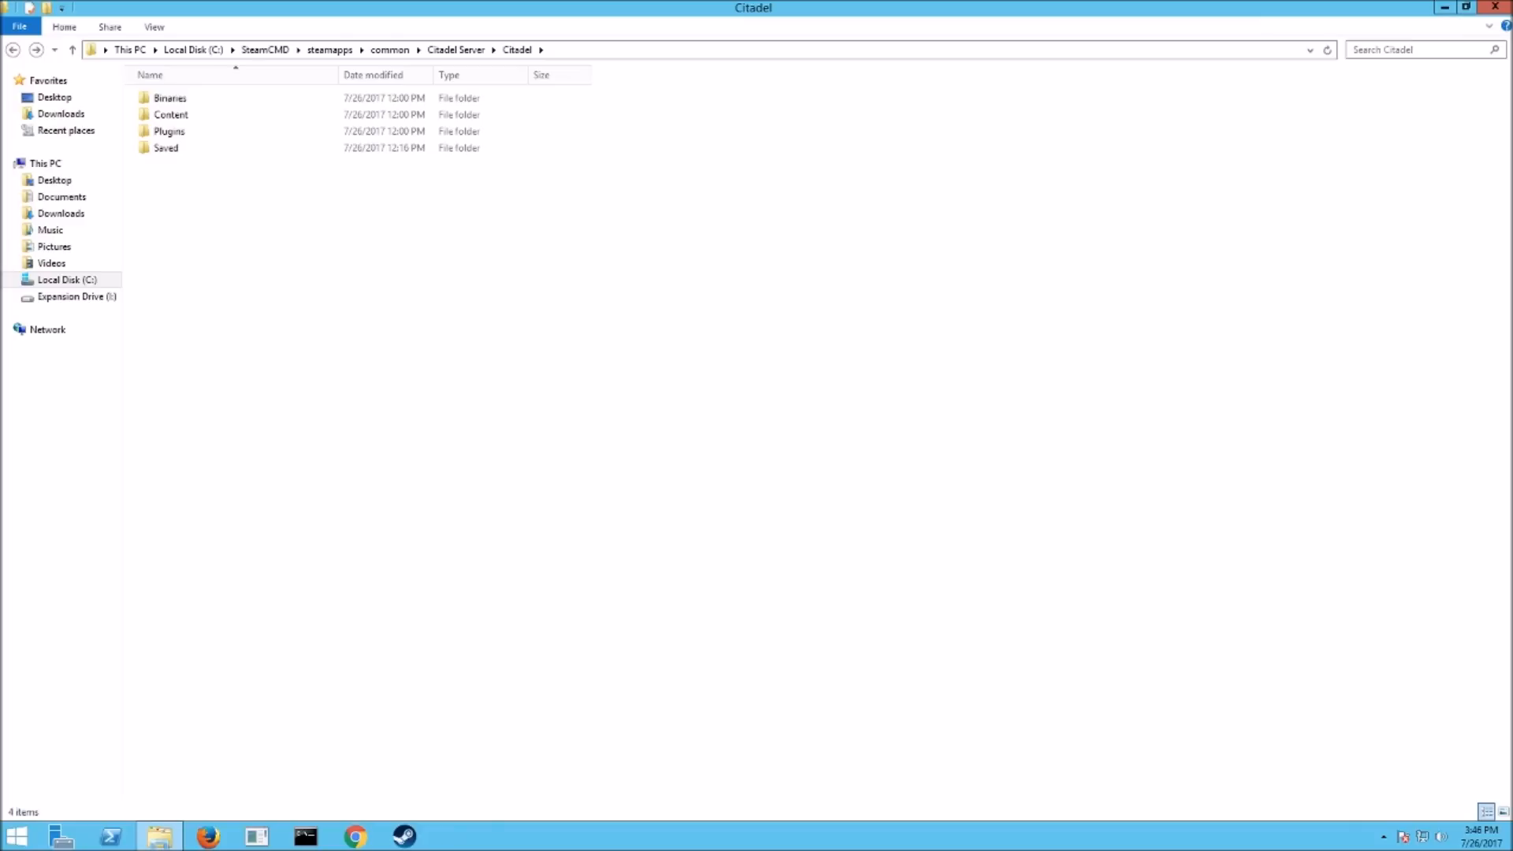
# Step: Navigate Citadel > Saved > Config > WindowsServer and open the empty gametest.ini in Notepad++
pyautogui.doubleClick(171, 98)
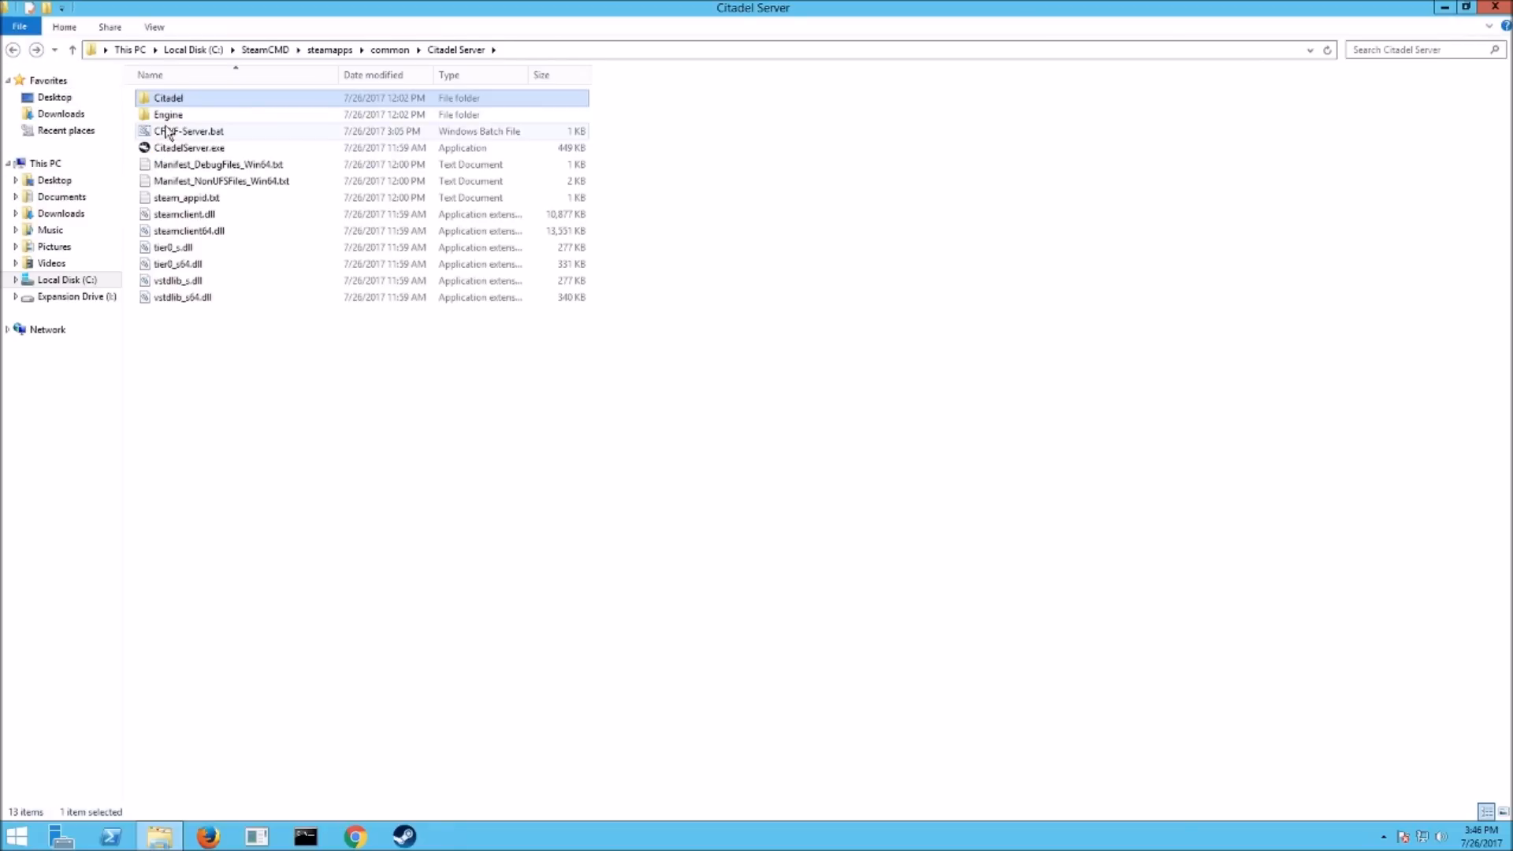
pyautogui.doubleClick(169, 98)
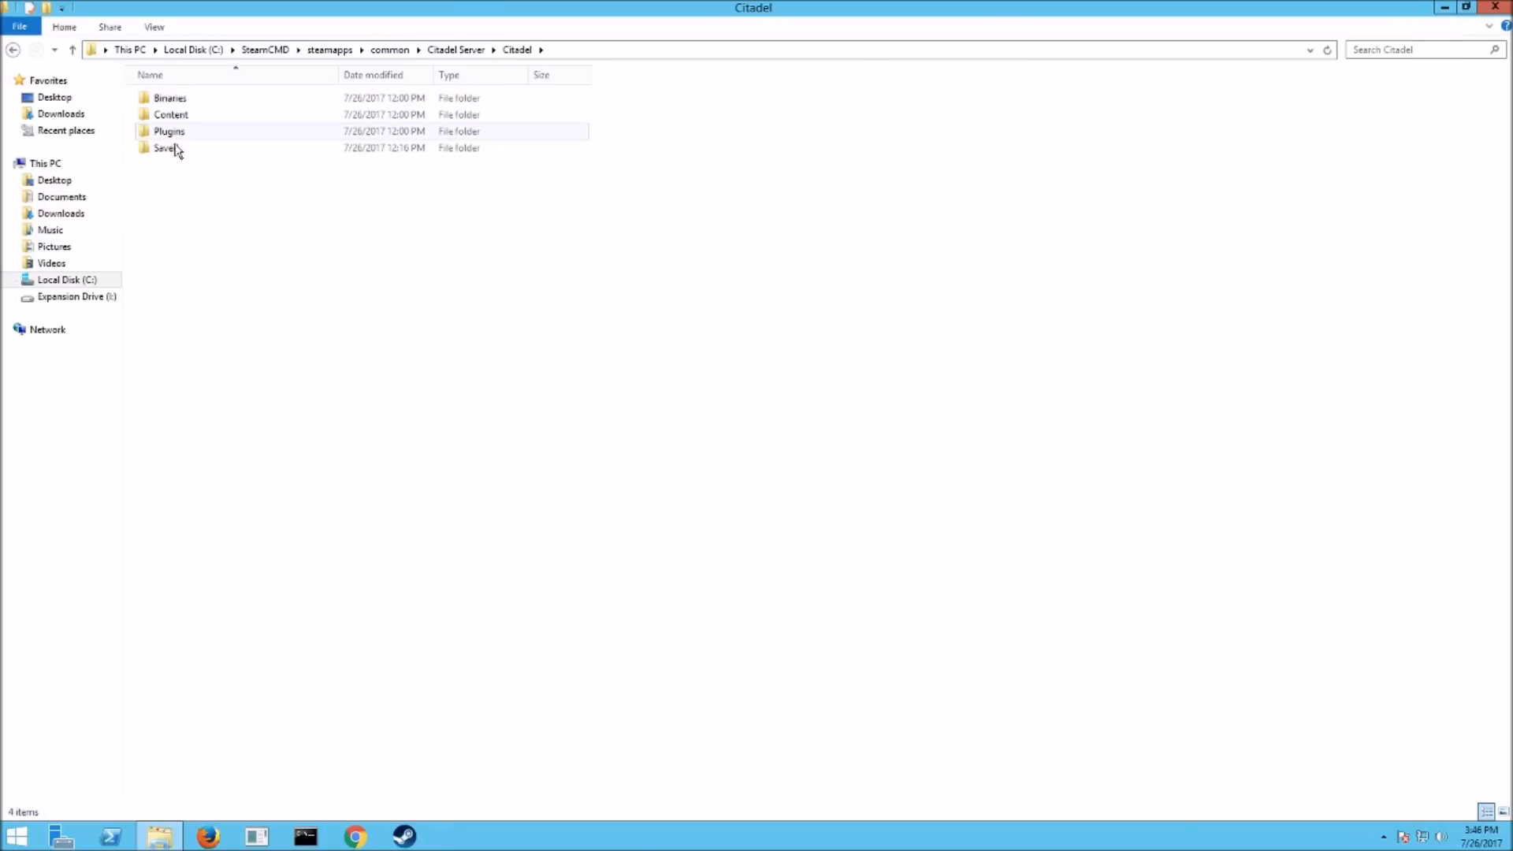
pyautogui.doubleClick(162, 148)
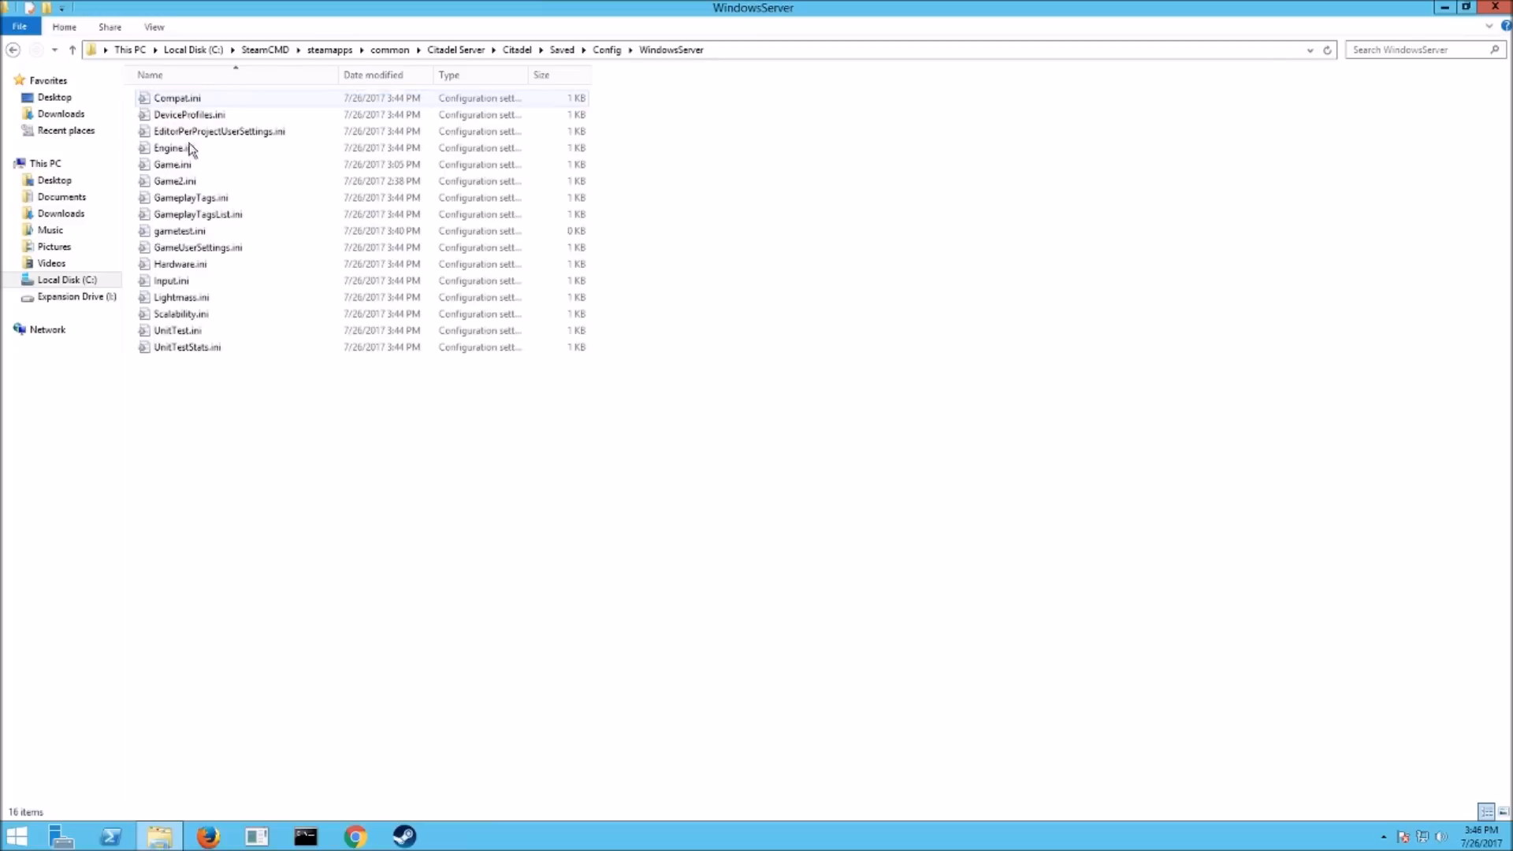
pyautogui.click(172, 164)
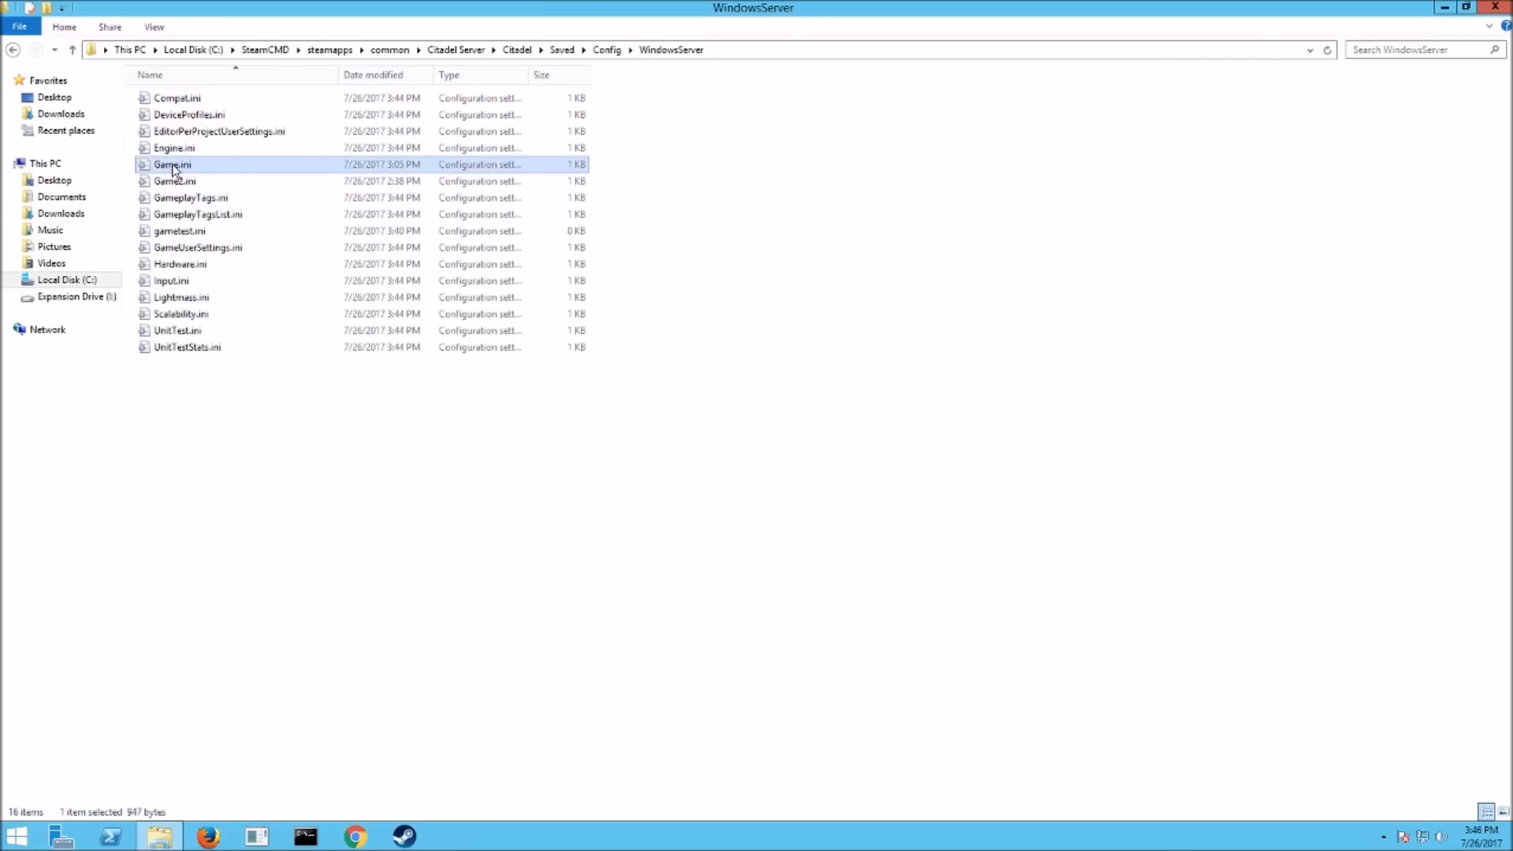
pyautogui.moveTo(183, 235)
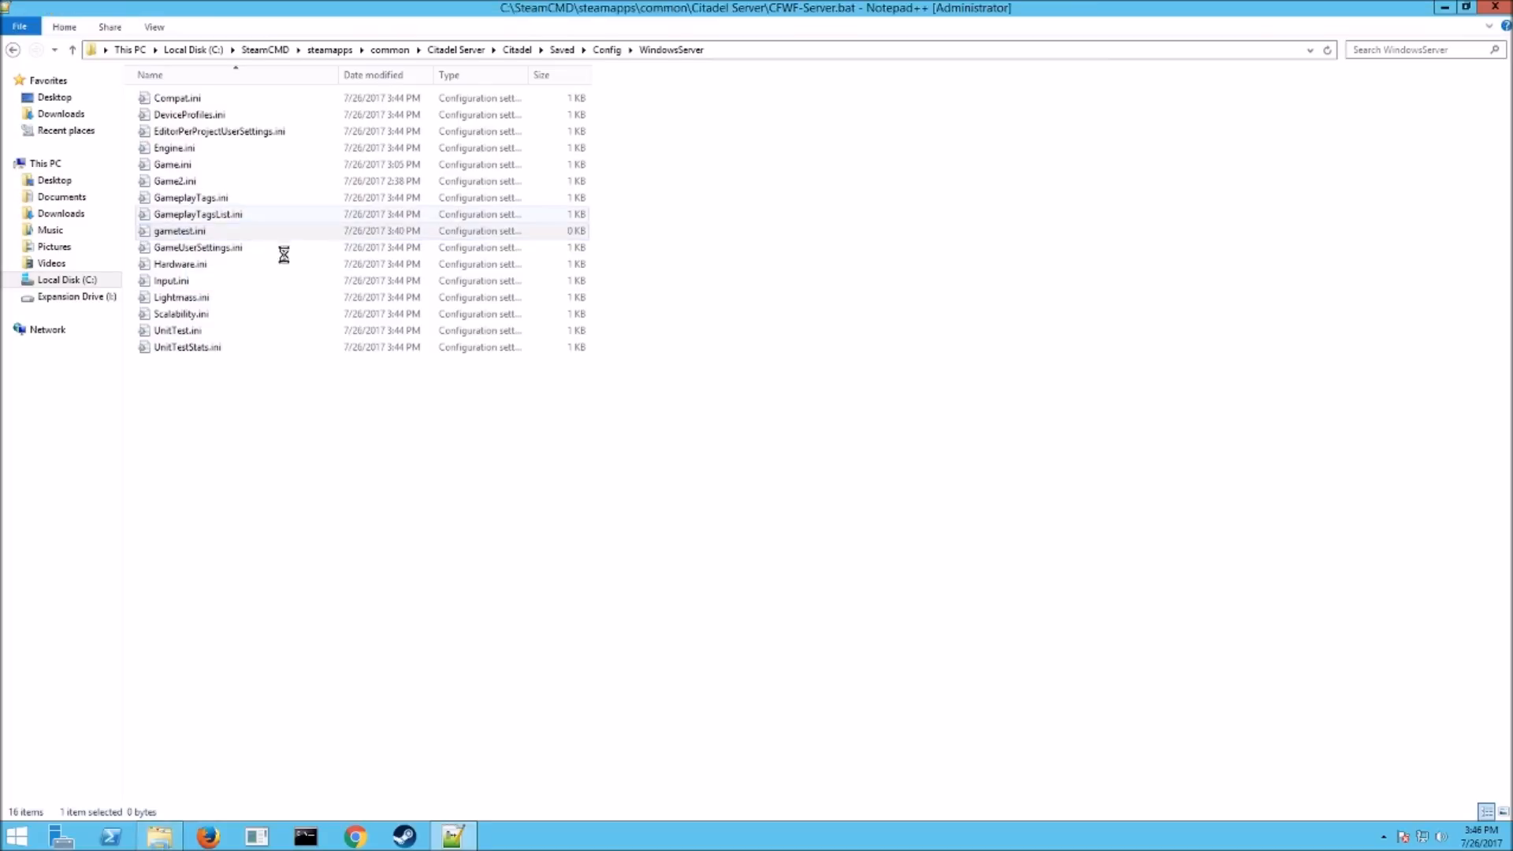
pyautogui.doubleClick(178, 230)
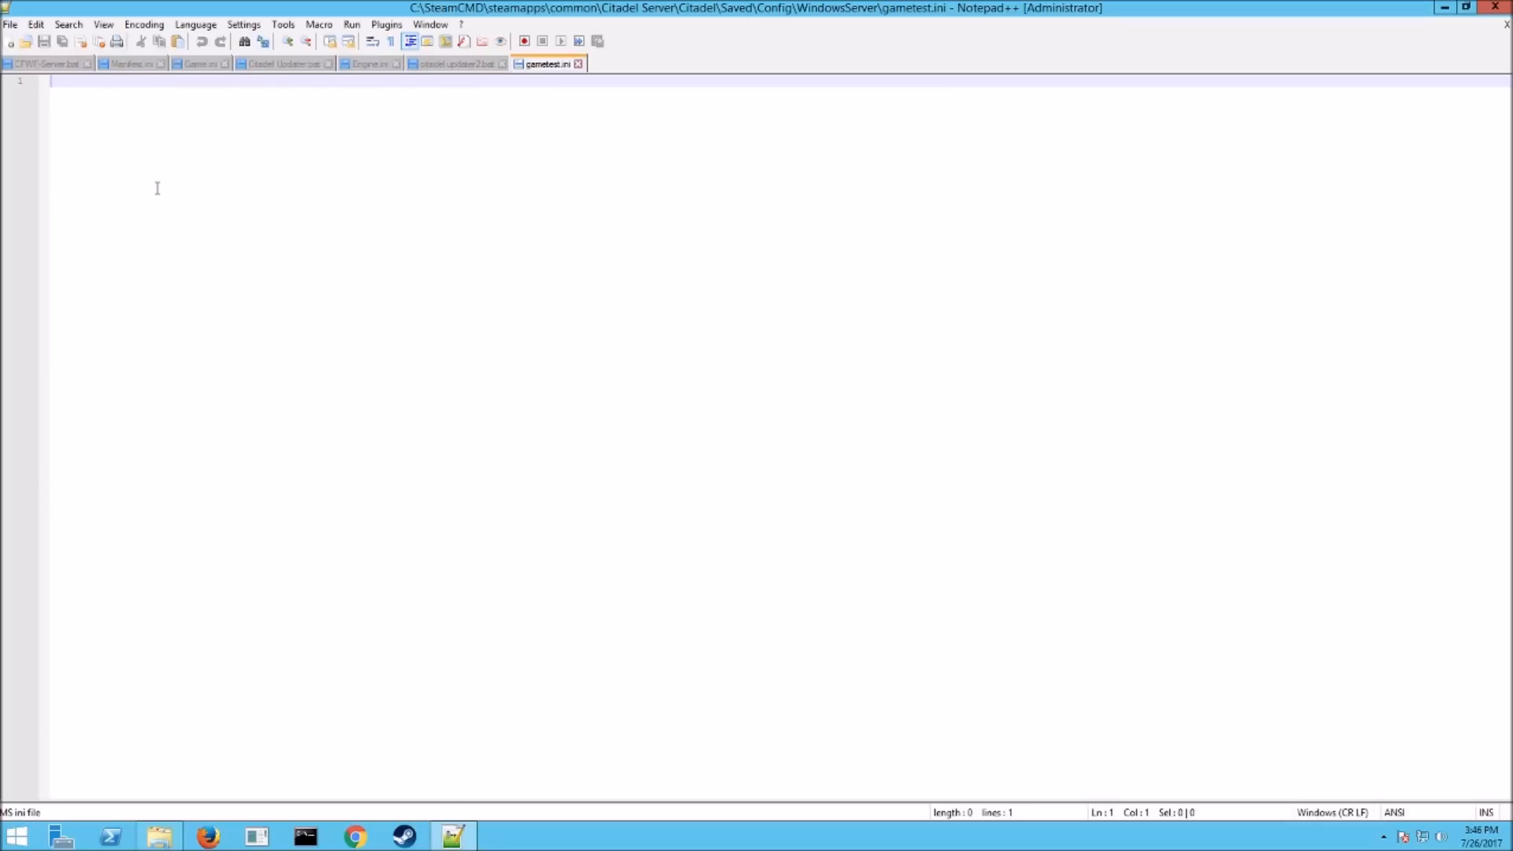
pyautogui.moveTo(199, 230)
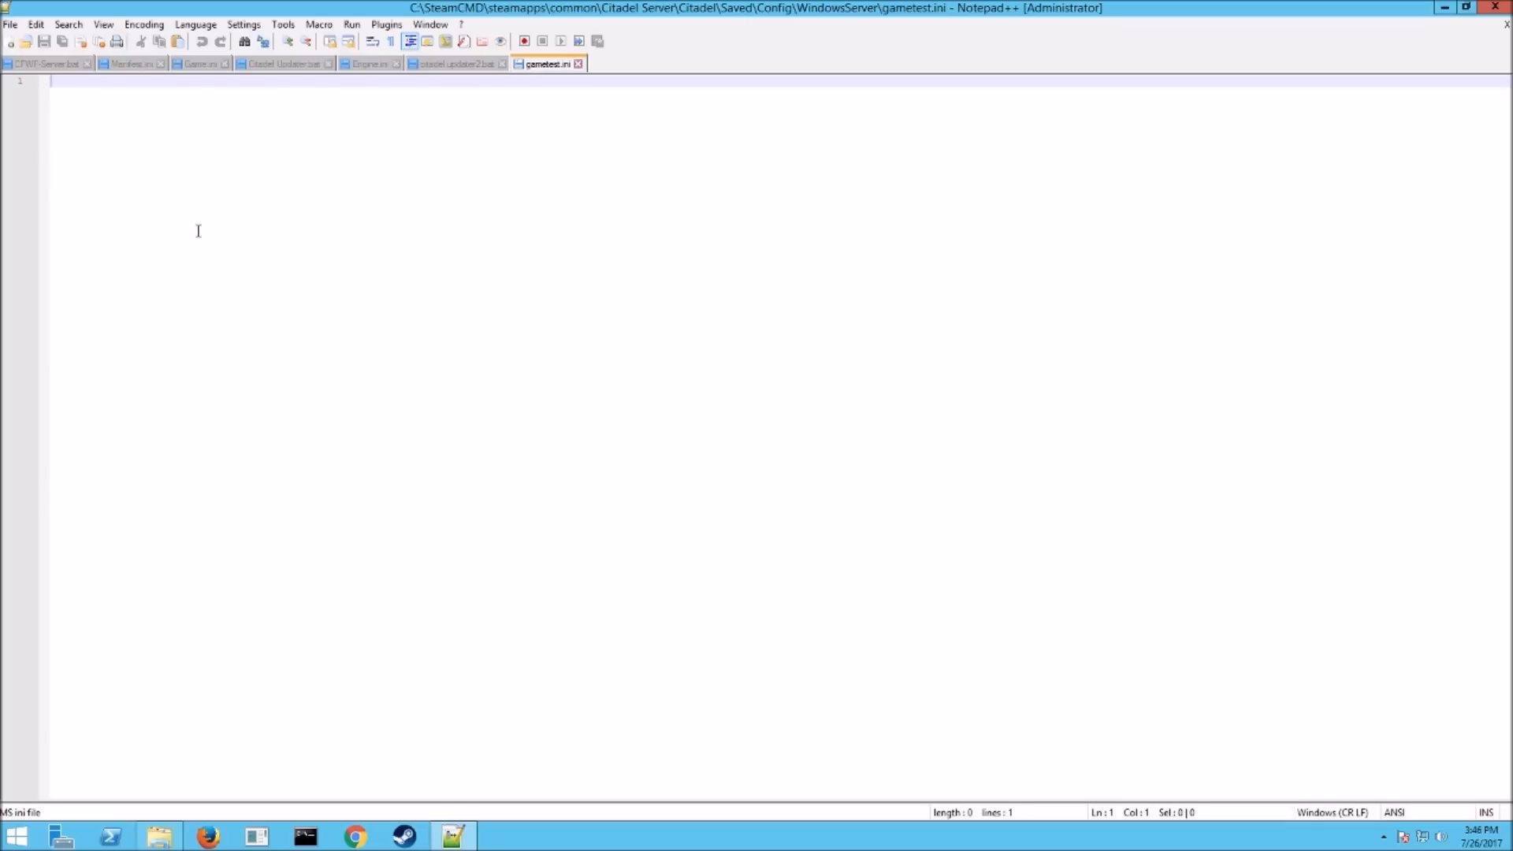
# Step: Paste the guide's Game.ini settings (ports, password, world creation options) into gametest.ini and check them
pyautogui.press('ctrl+v')
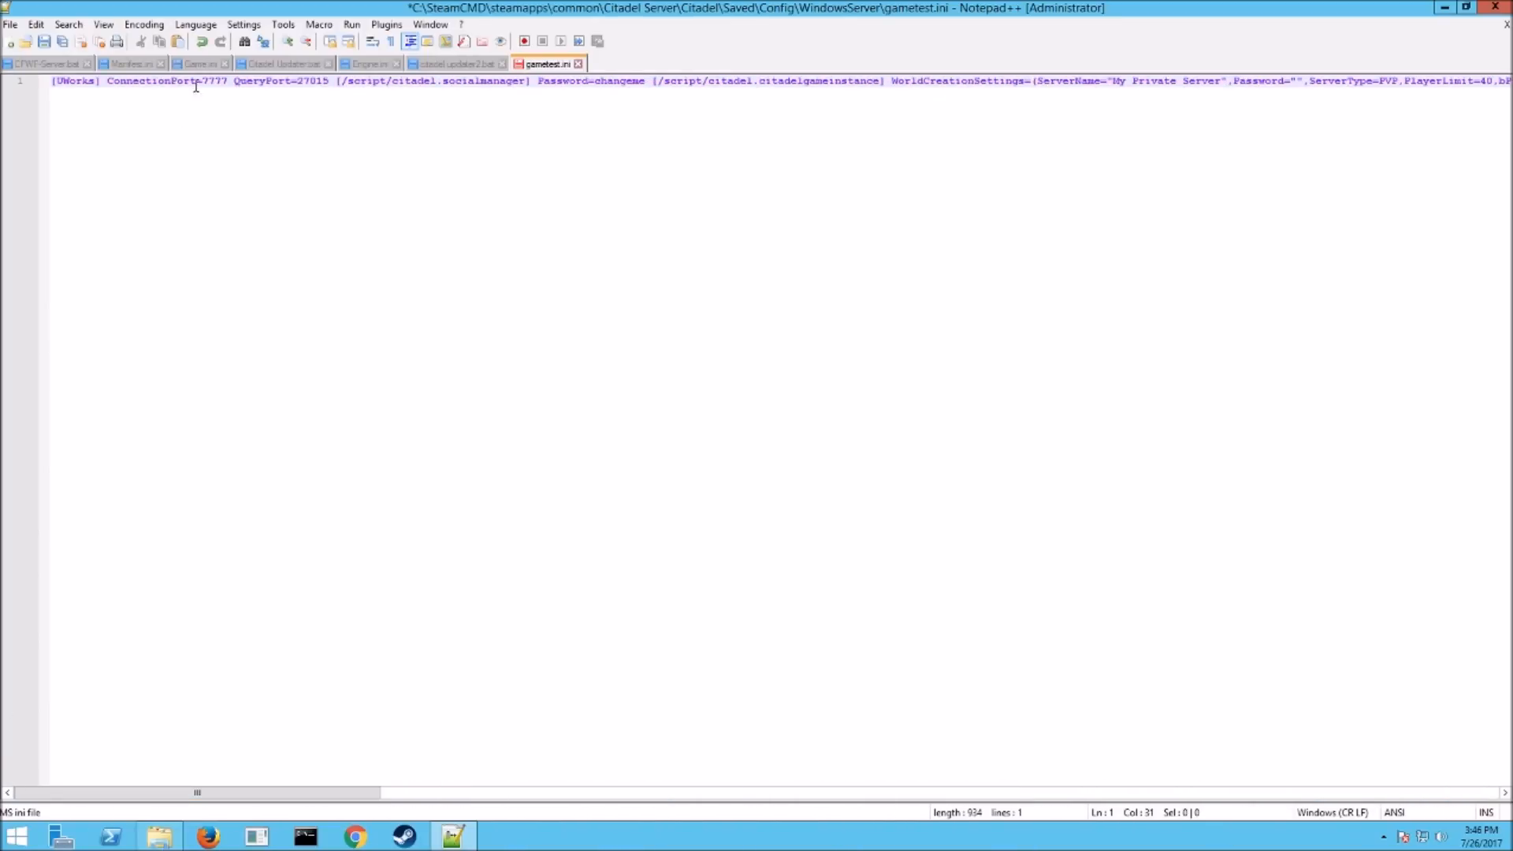
pyautogui.hscroll(3)
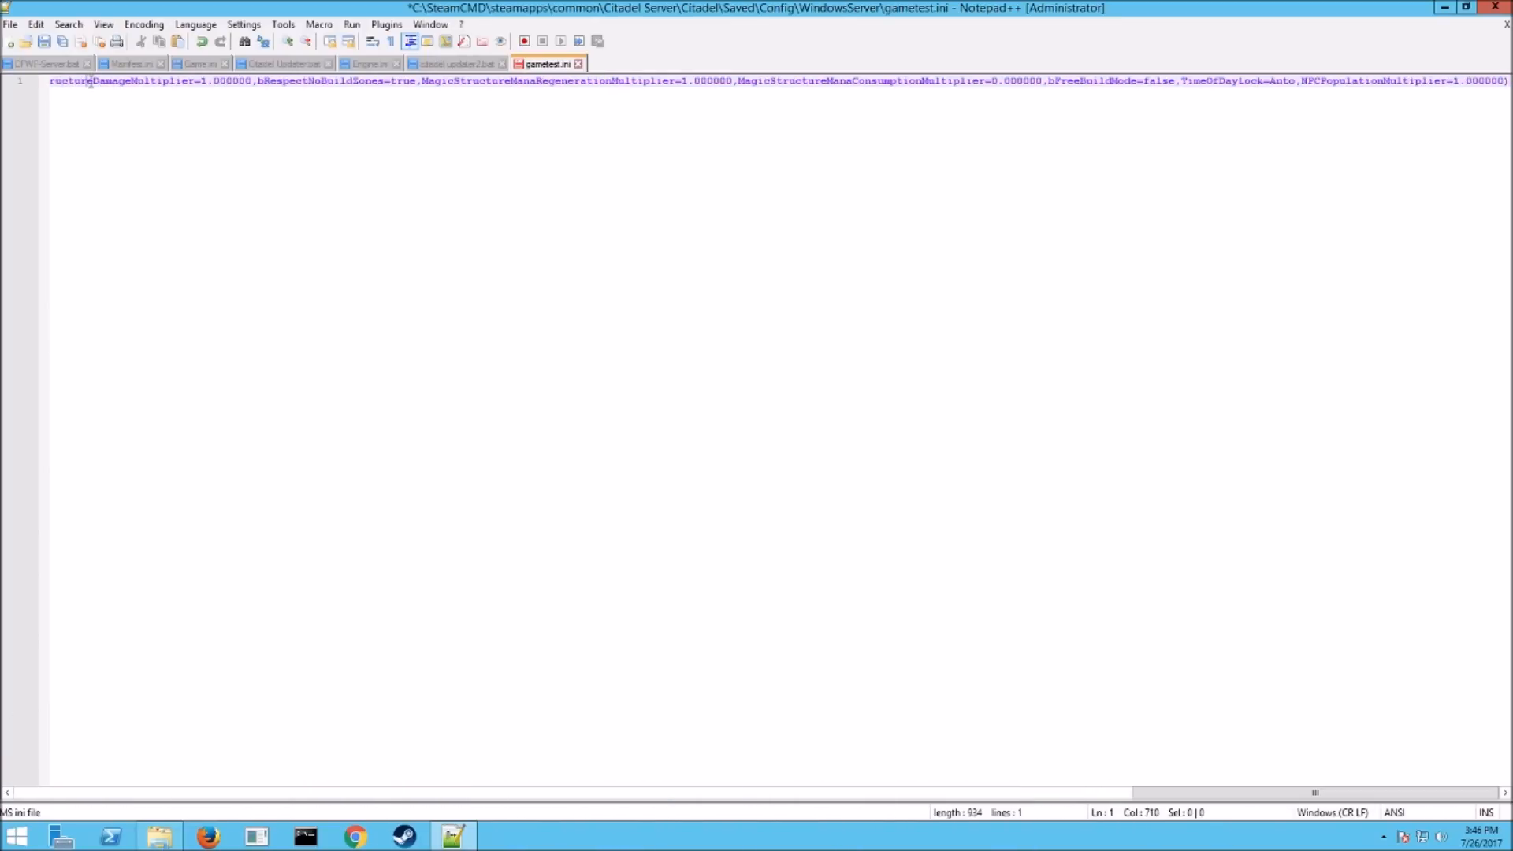
pyautogui.hscroll(-3)
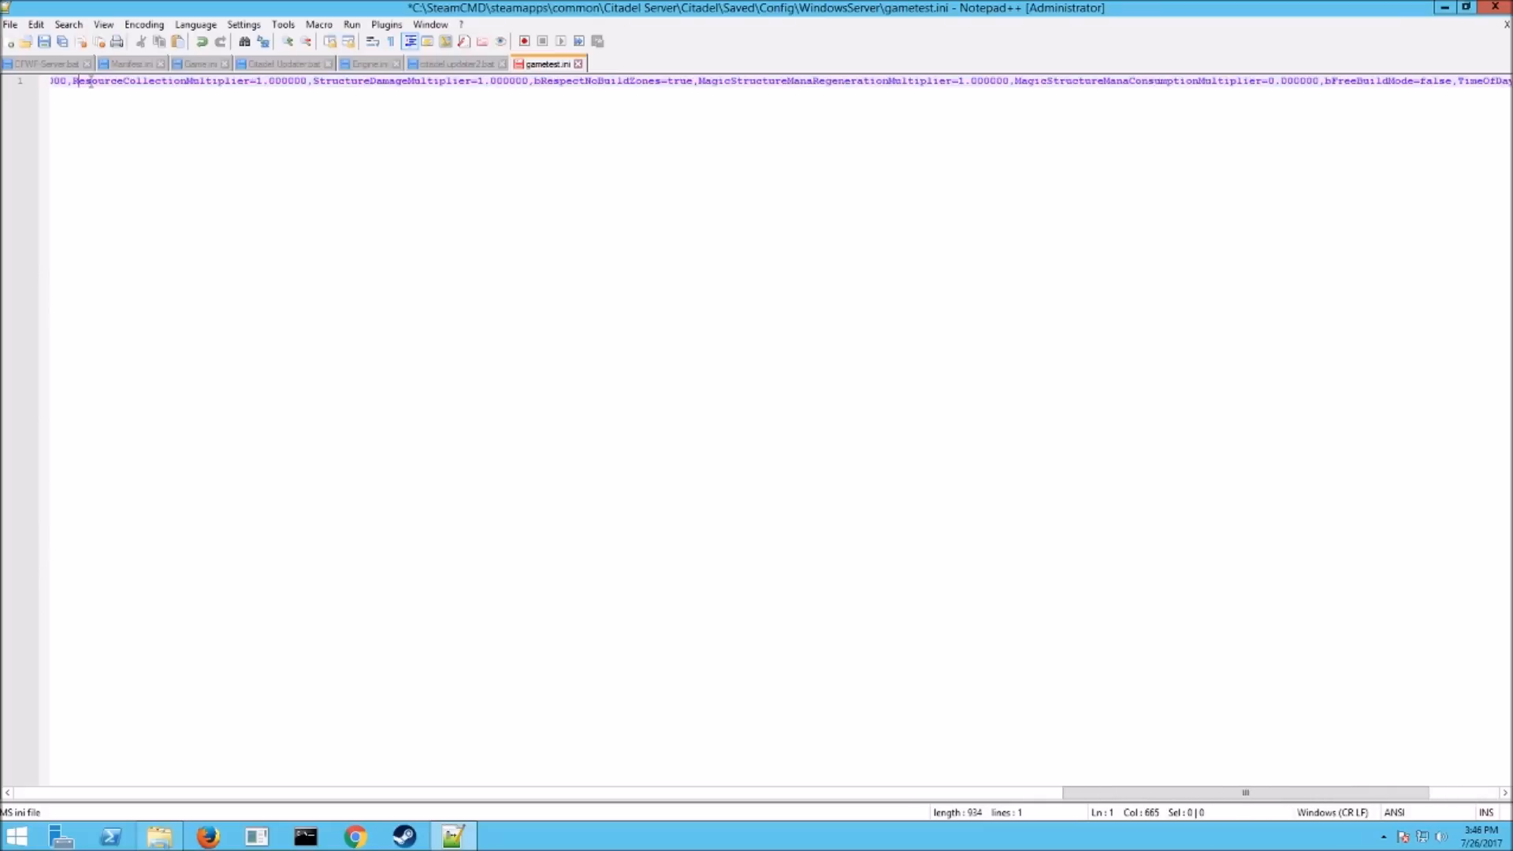
pyautogui.hscroll(-3)
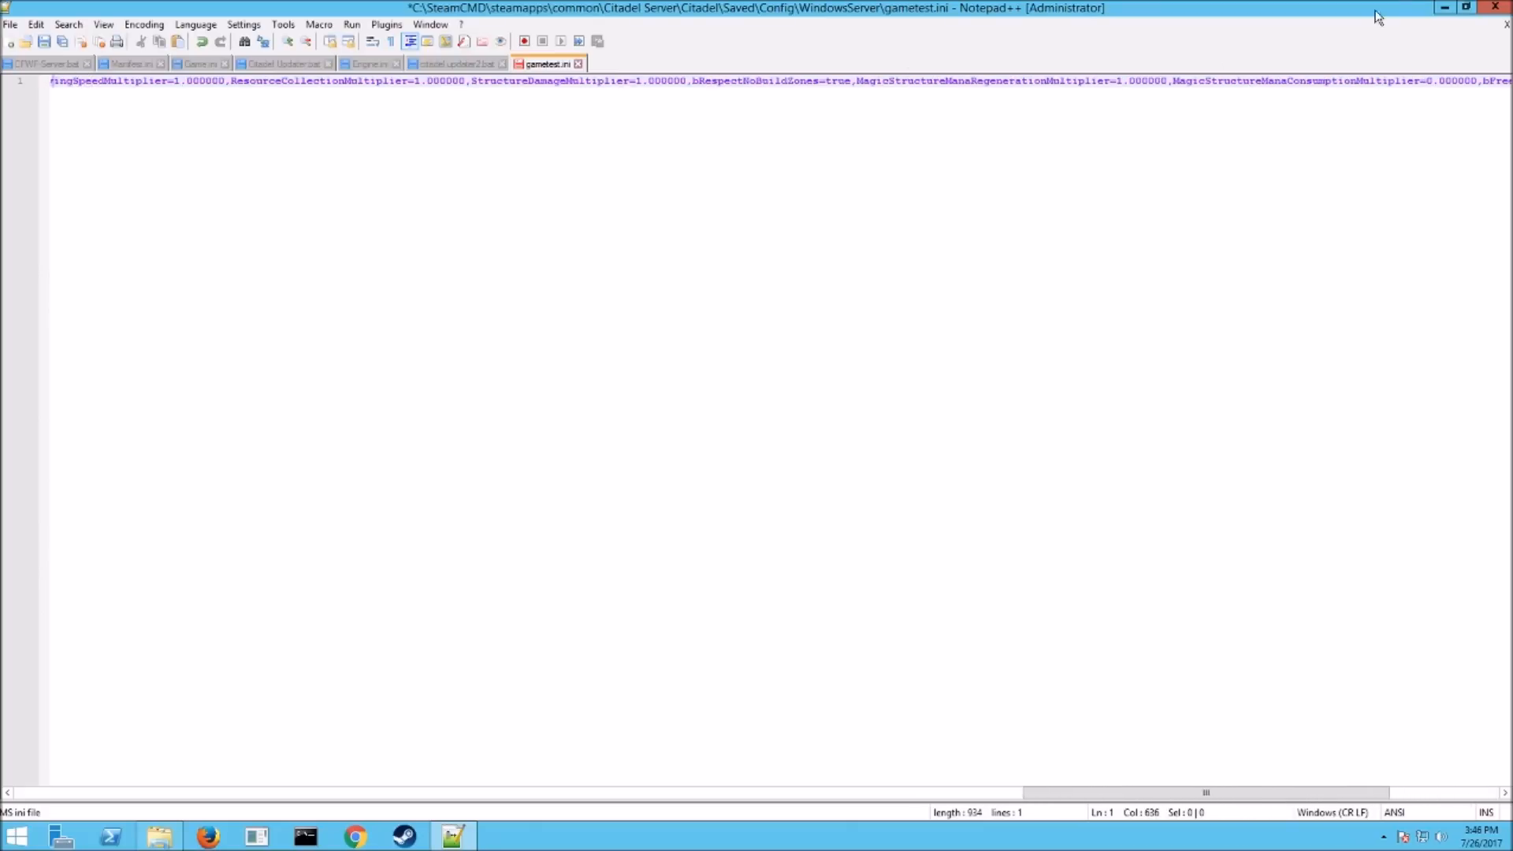
# Step: Open Game.ini from the config folder and review its QueryPort, socialmanager section and admin password
pyautogui.click(158, 835)
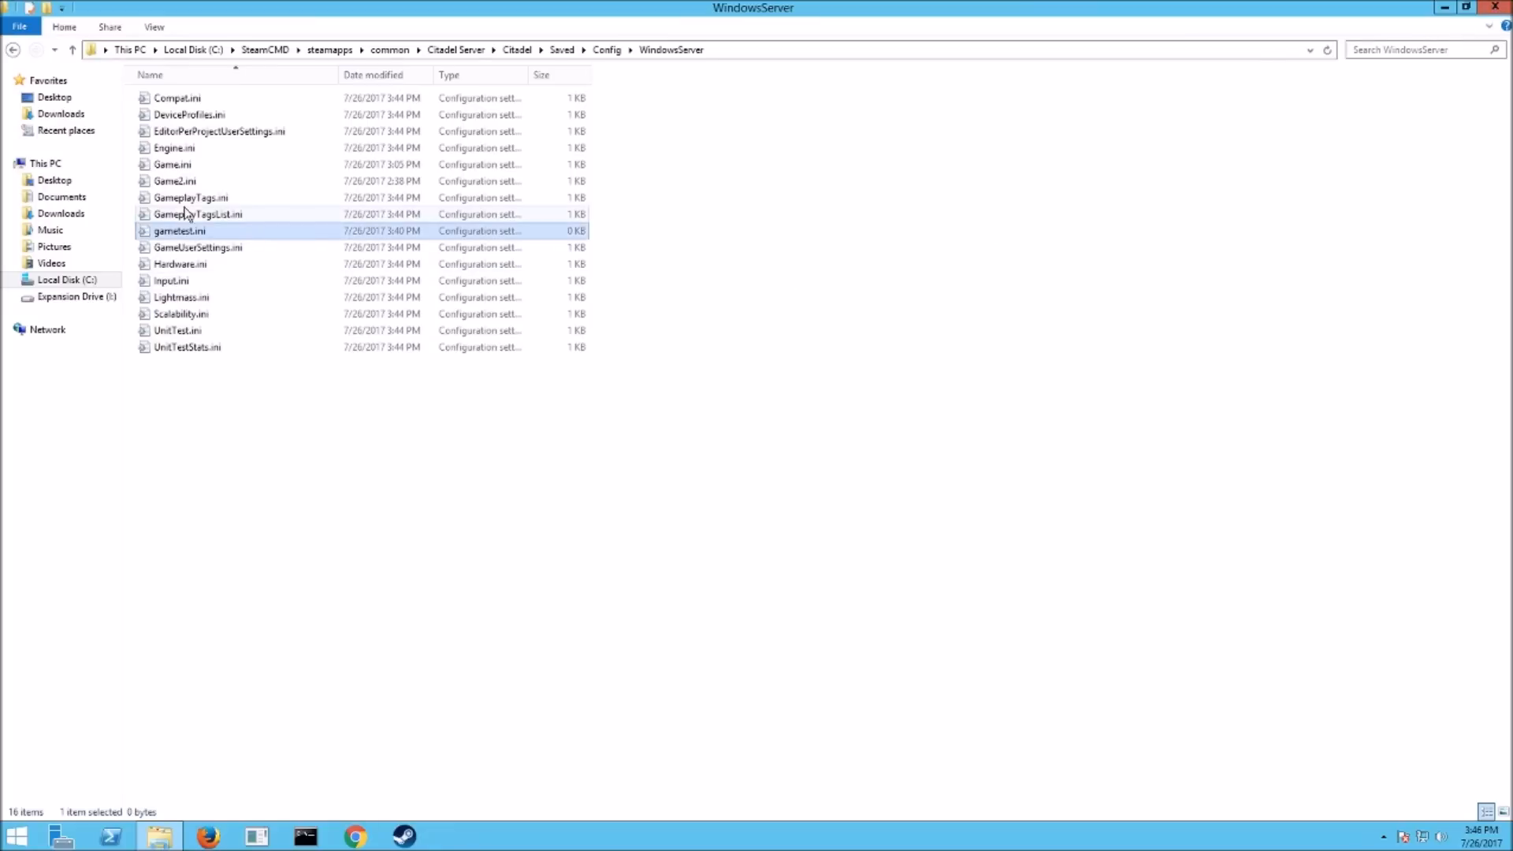
pyautogui.click(171, 164)
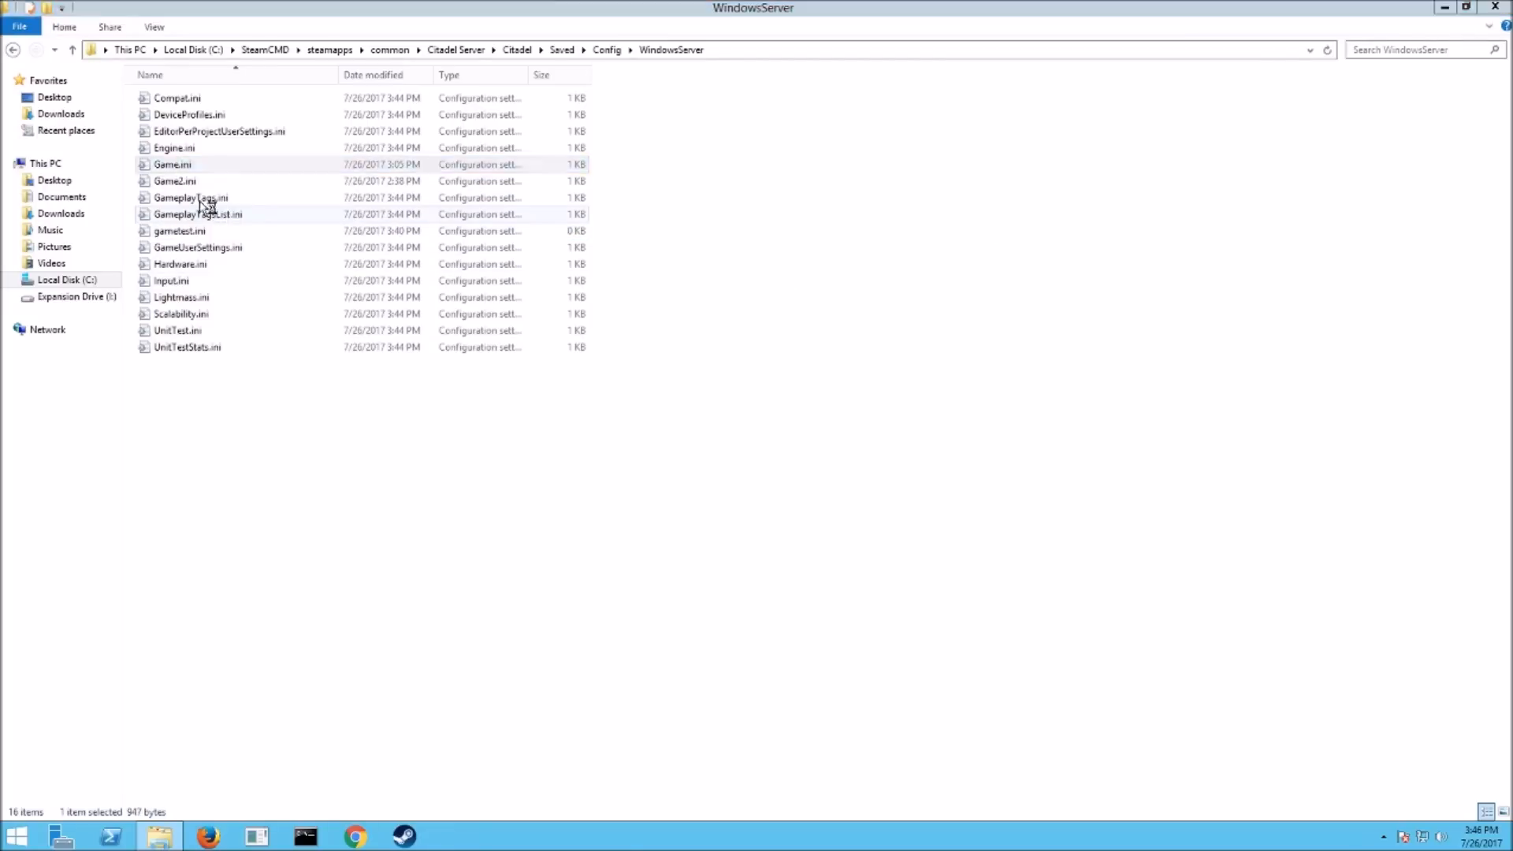
pyautogui.doubleClick(172, 164)
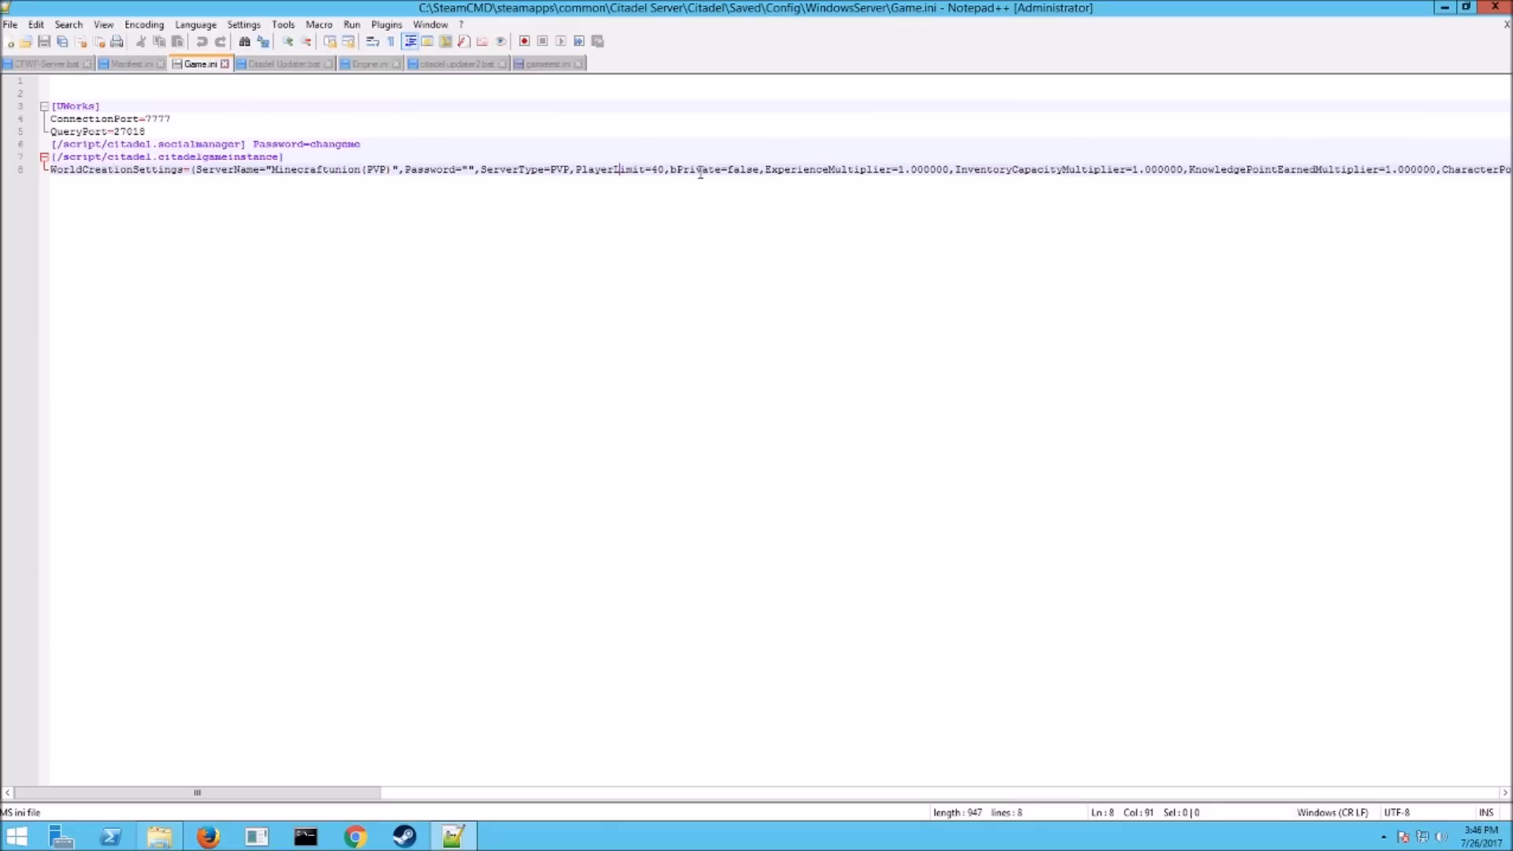
pyautogui.moveTo(145, 113)
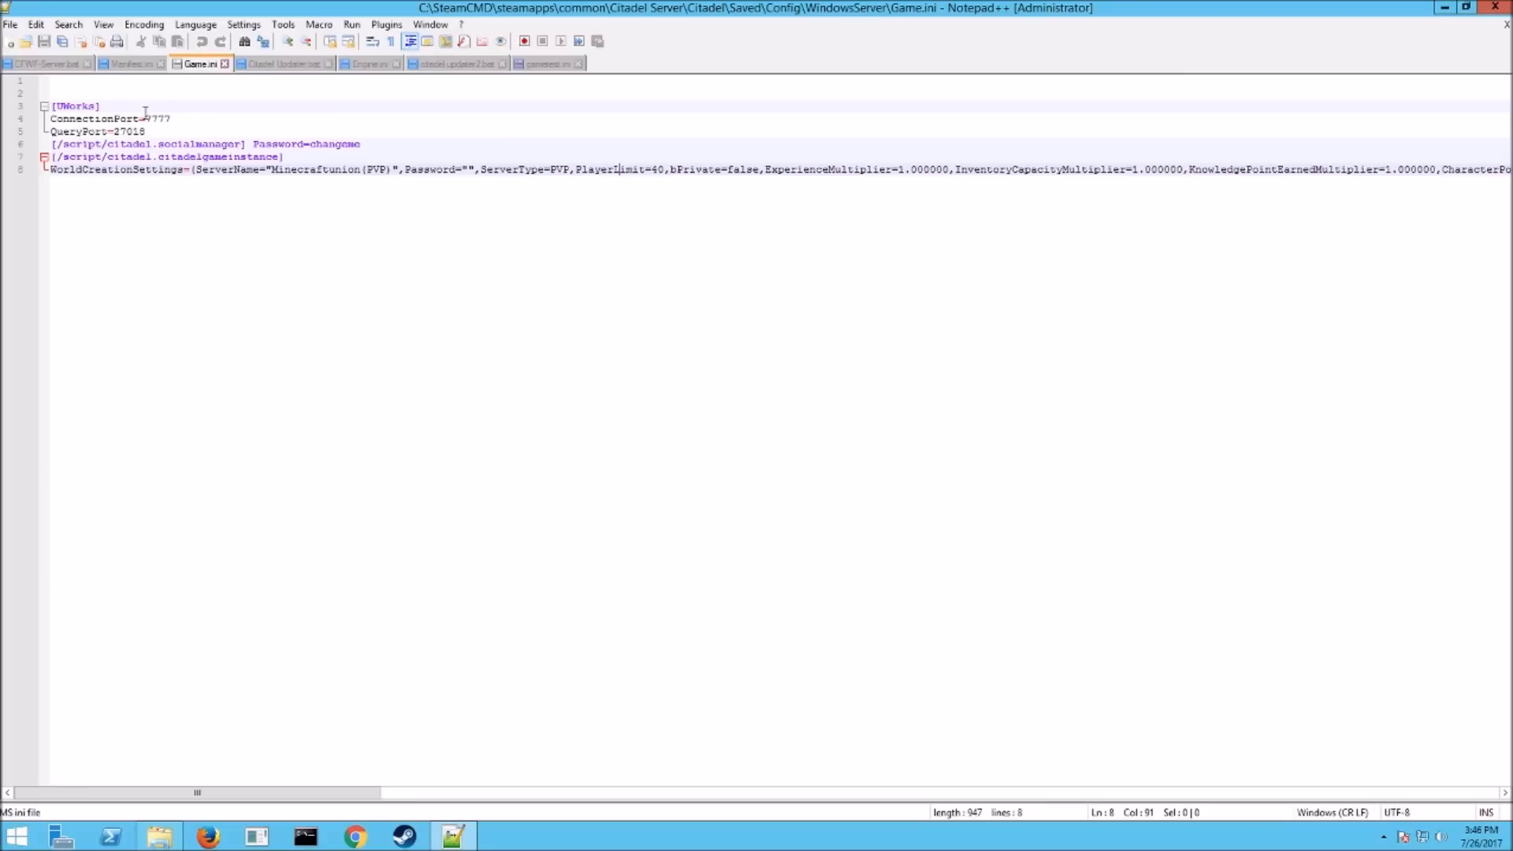
pyautogui.click(71, 131)
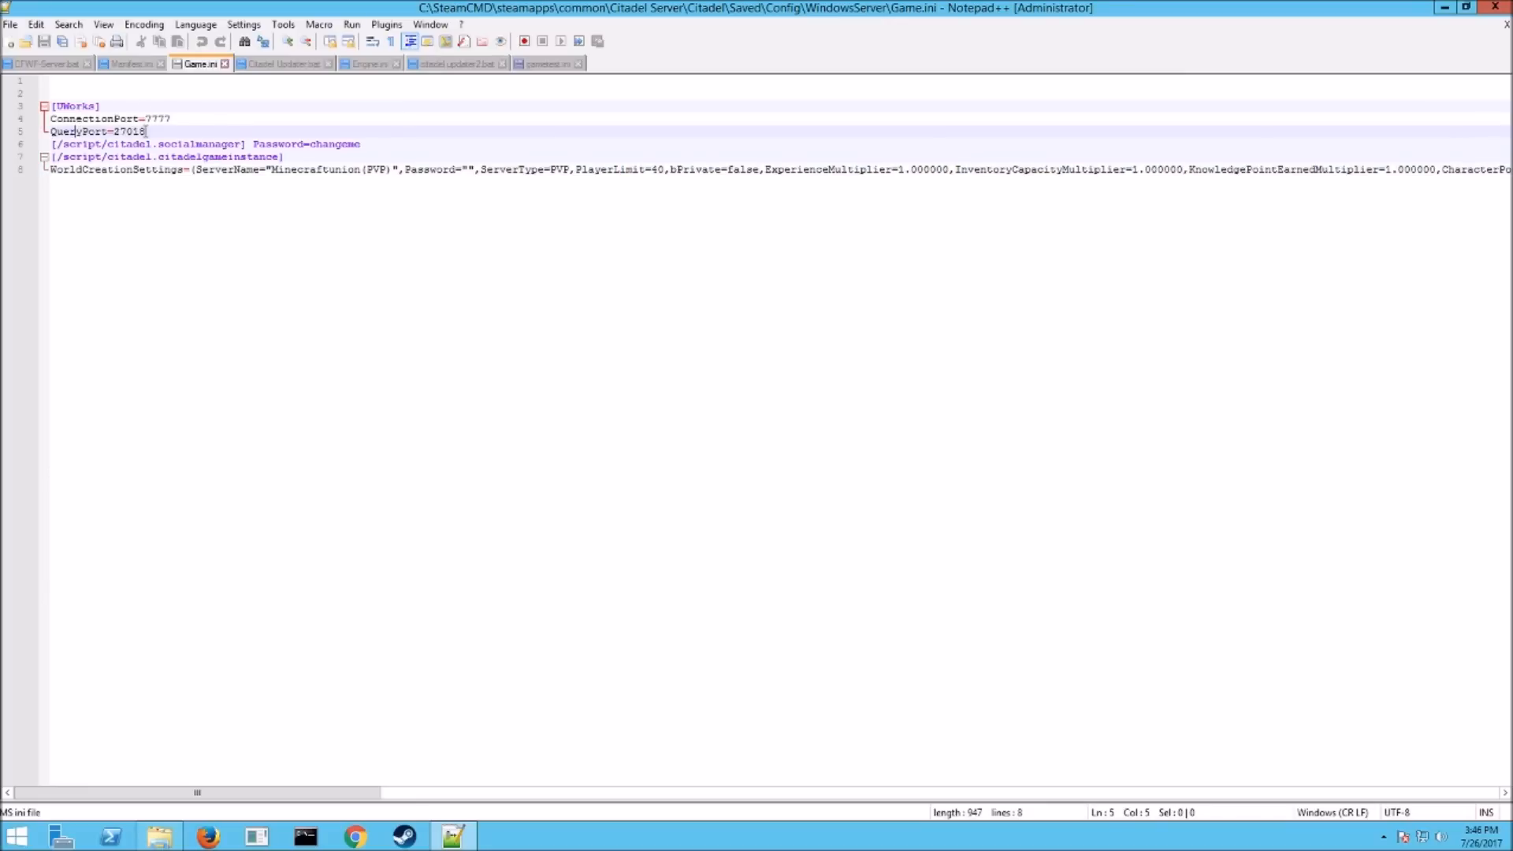
pyautogui.click(174, 144)
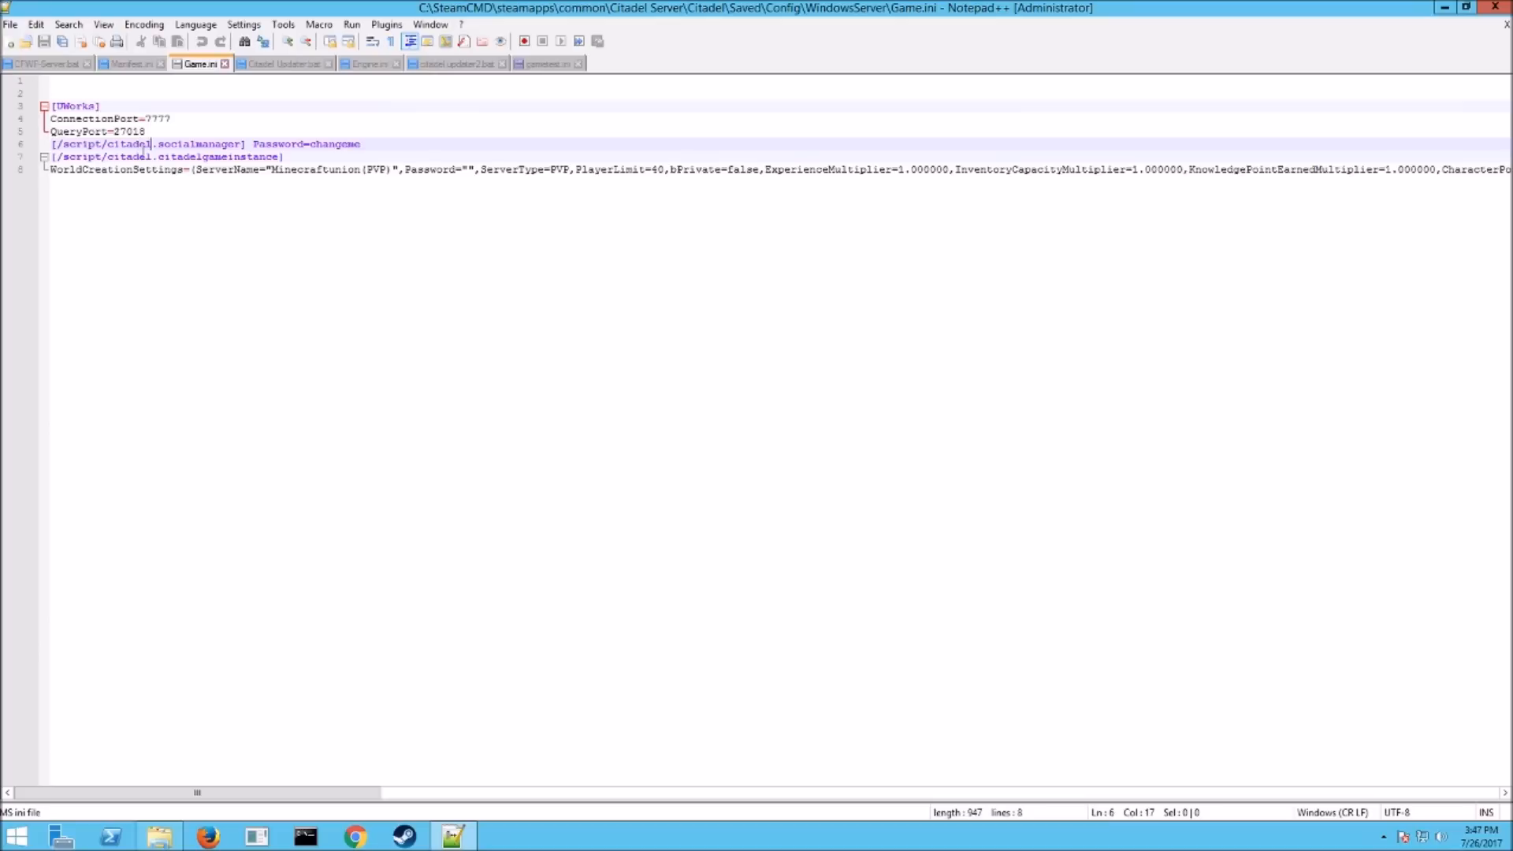
pyautogui.click(359, 144)
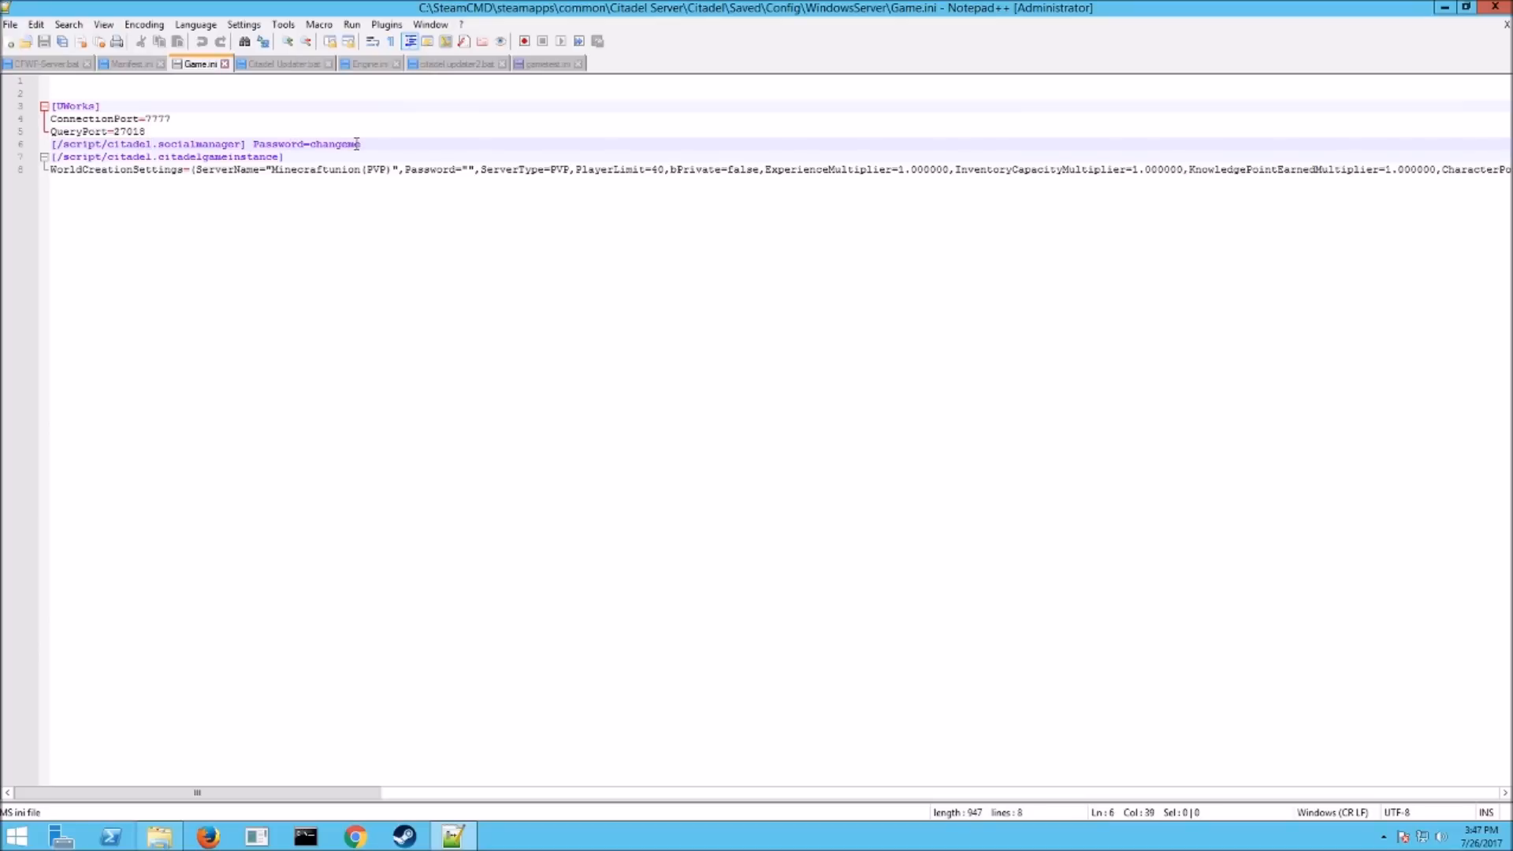
# Step: Check the Minecraftunion(PVP) server name and 40-player WorldCreationSettings line, then close Notepad++
pyautogui.doubleClick(335, 143)
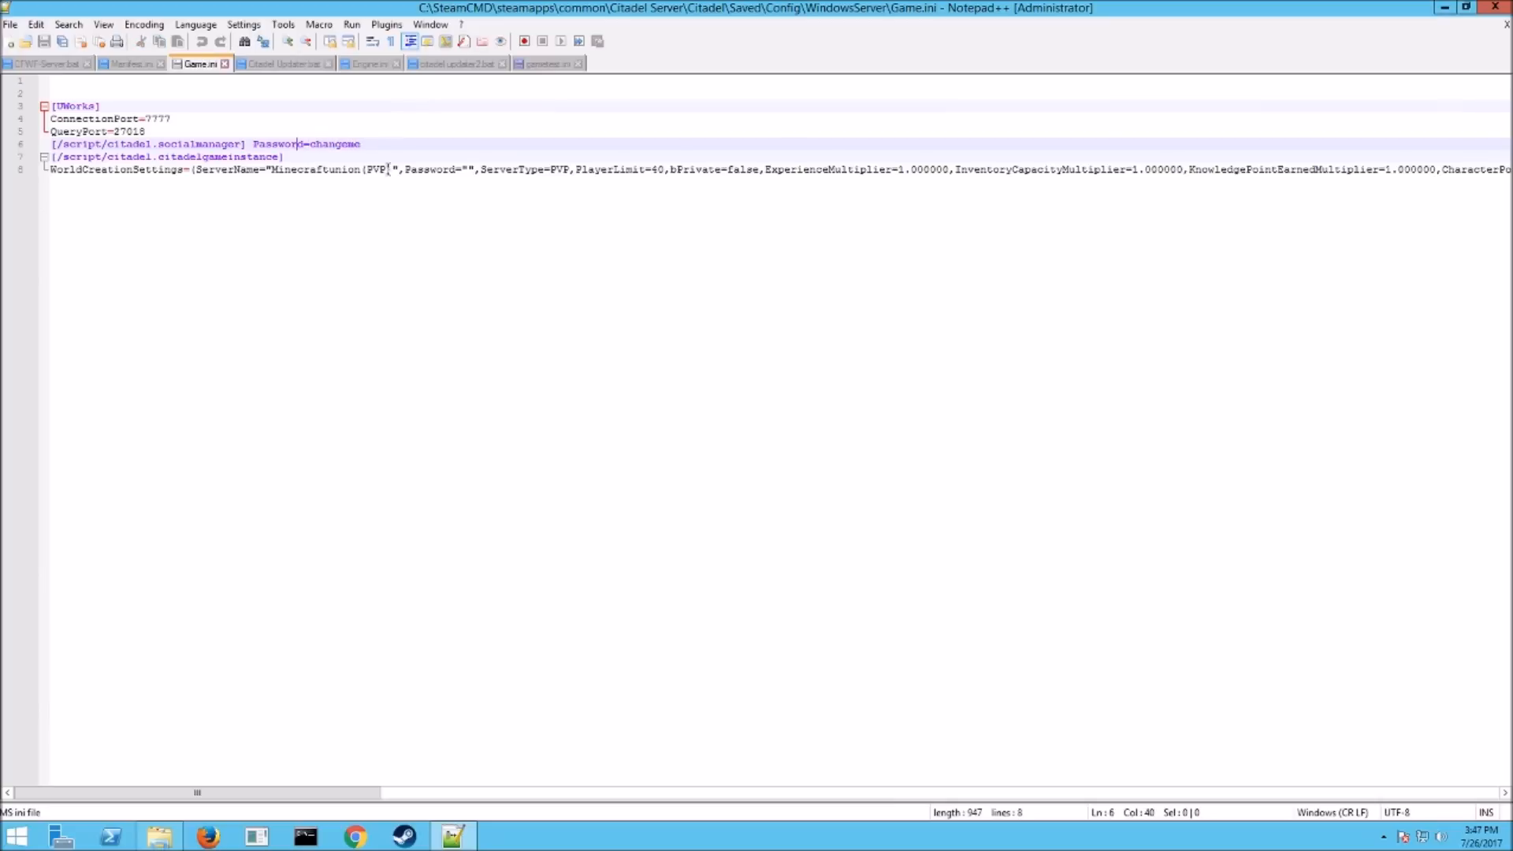
pyautogui.click(467, 170)
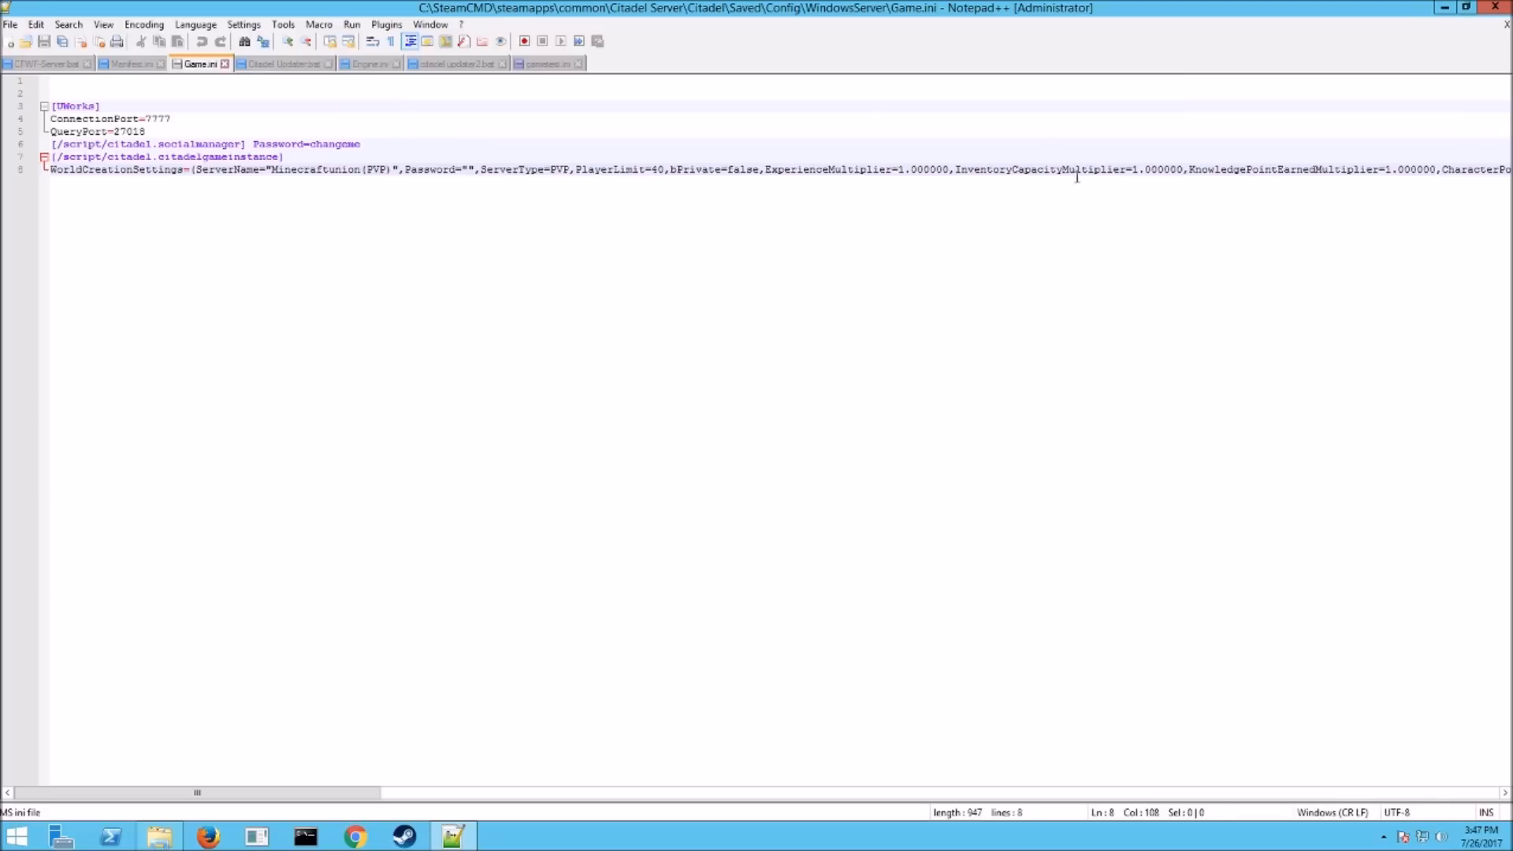
pyautogui.moveTo(1098, 162)
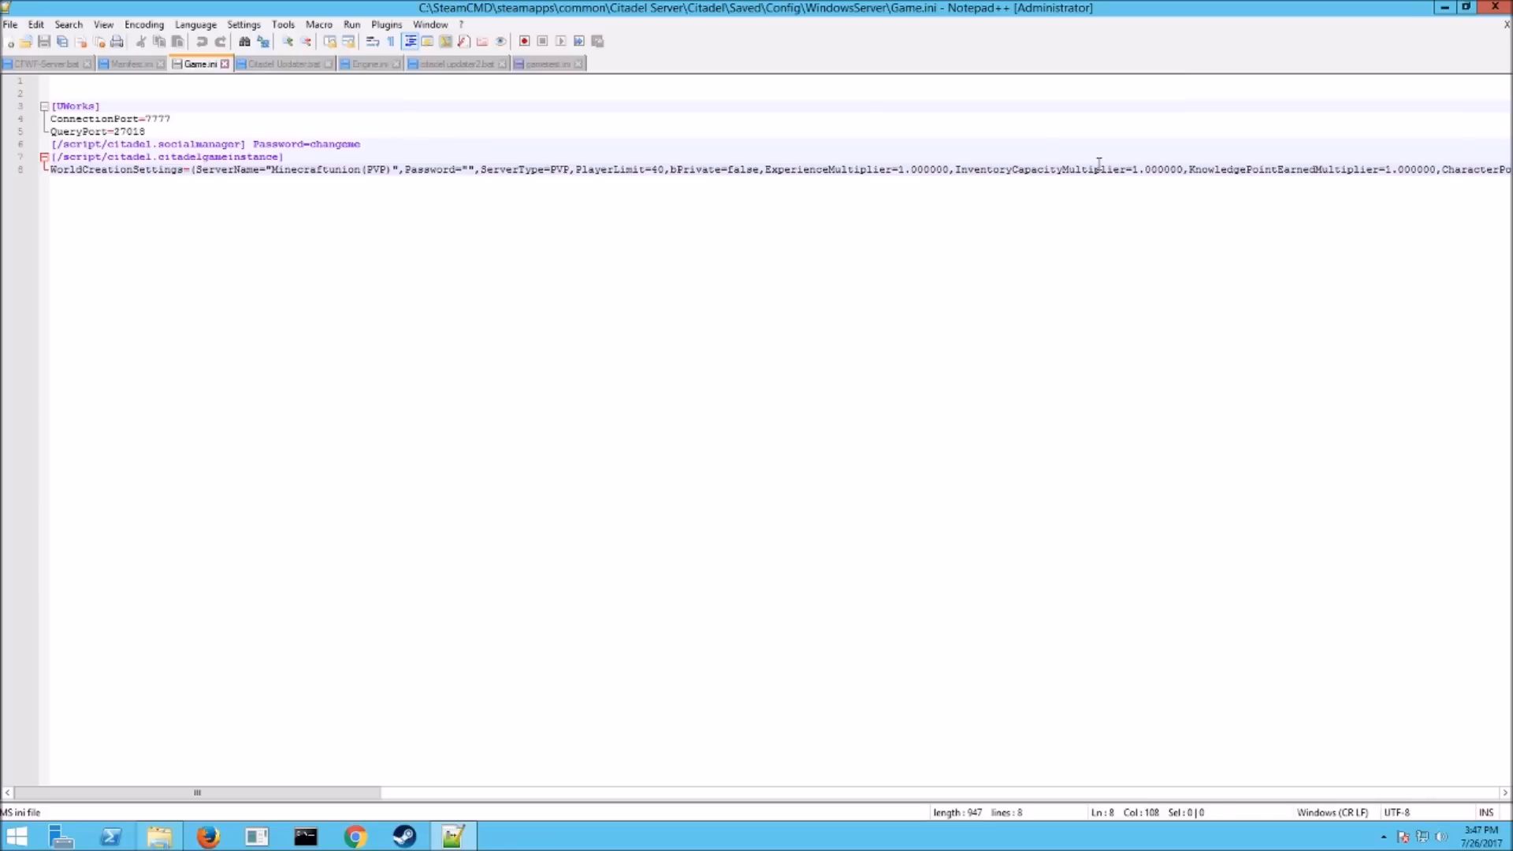
pyautogui.hscroll(3)
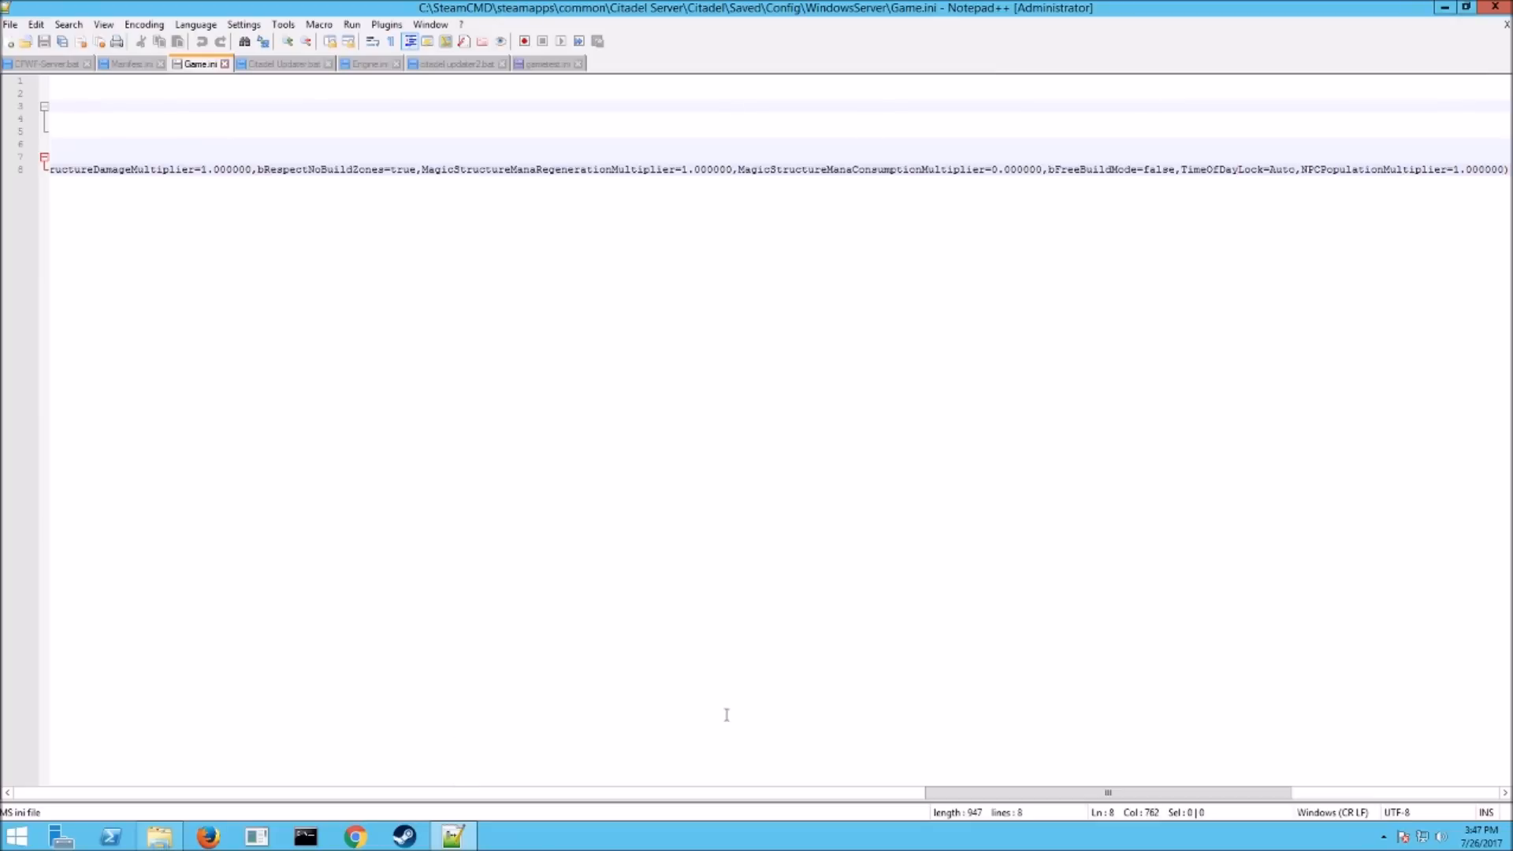
pyautogui.hscroll(-3)
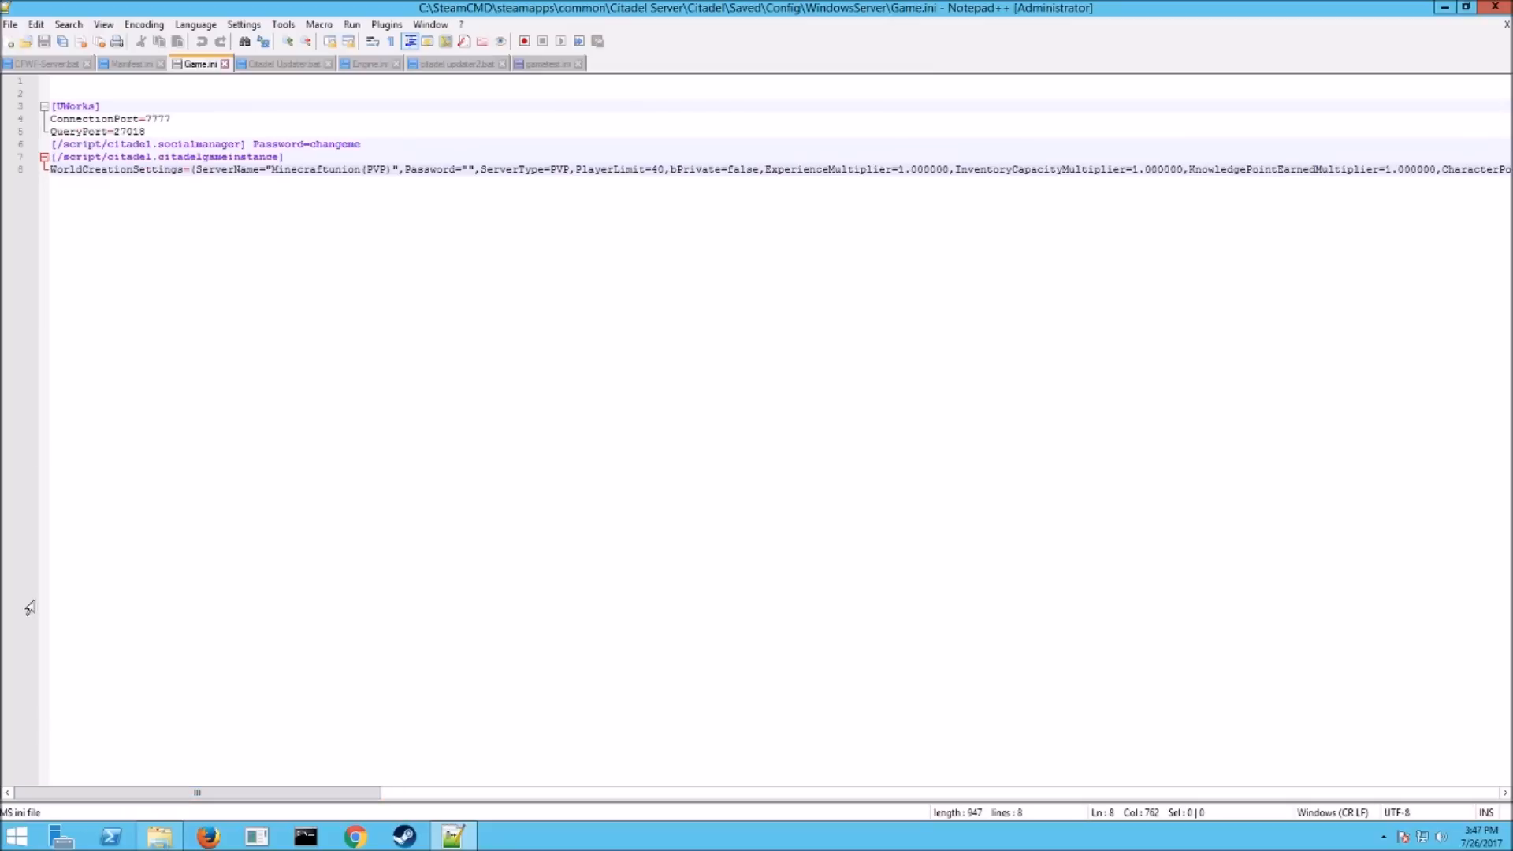
pyautogui.click(10, 23)
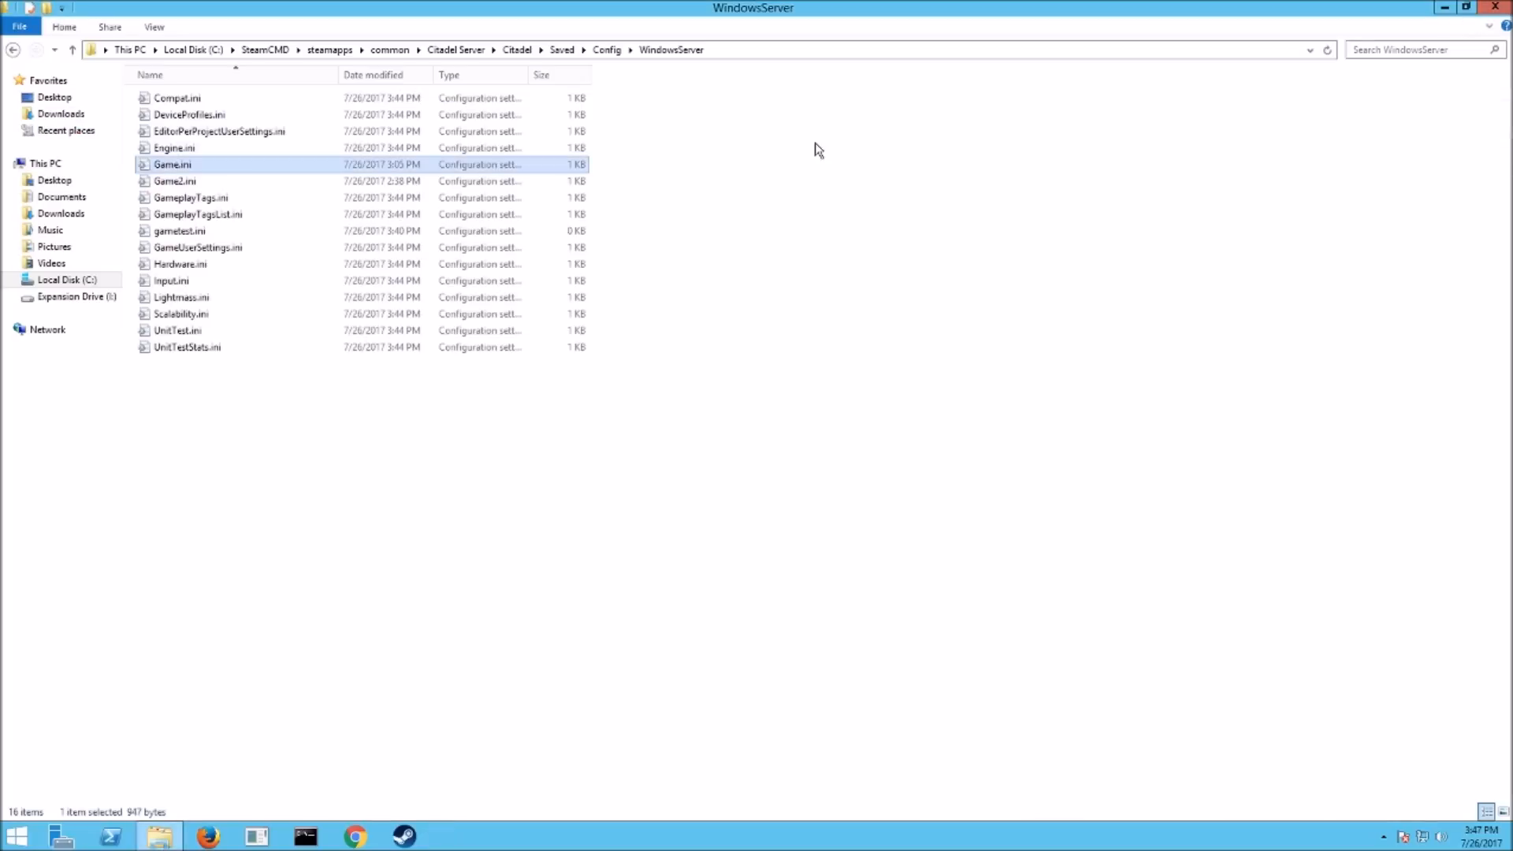
# Step: Set Game.ini to Read-only through its Properties so the server cannot overwrite it
pyautogui.rightClick(171, 164)
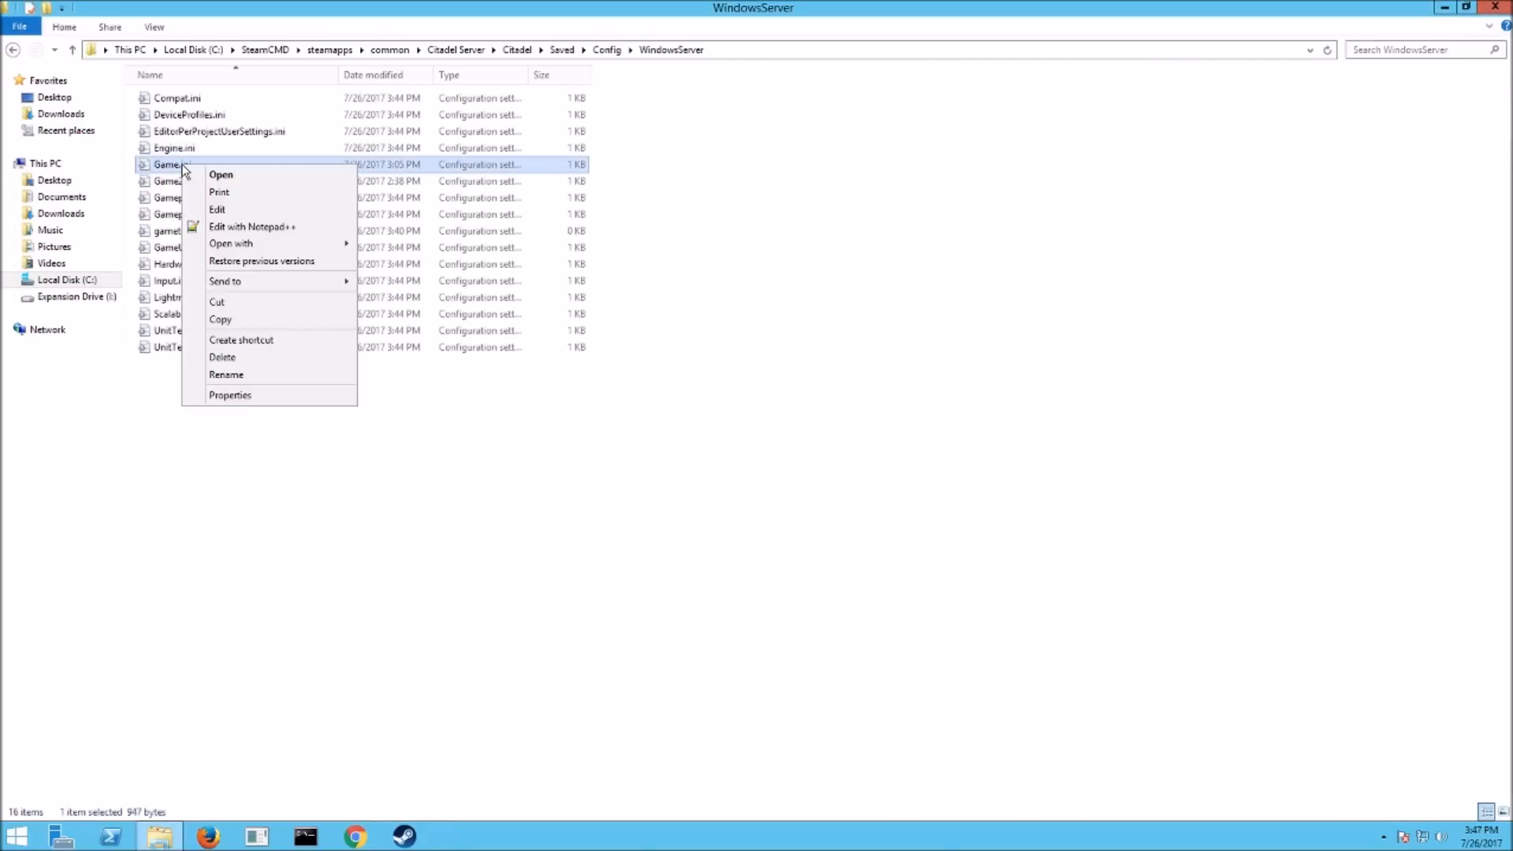
pyautogui.moveTo(230, 394)
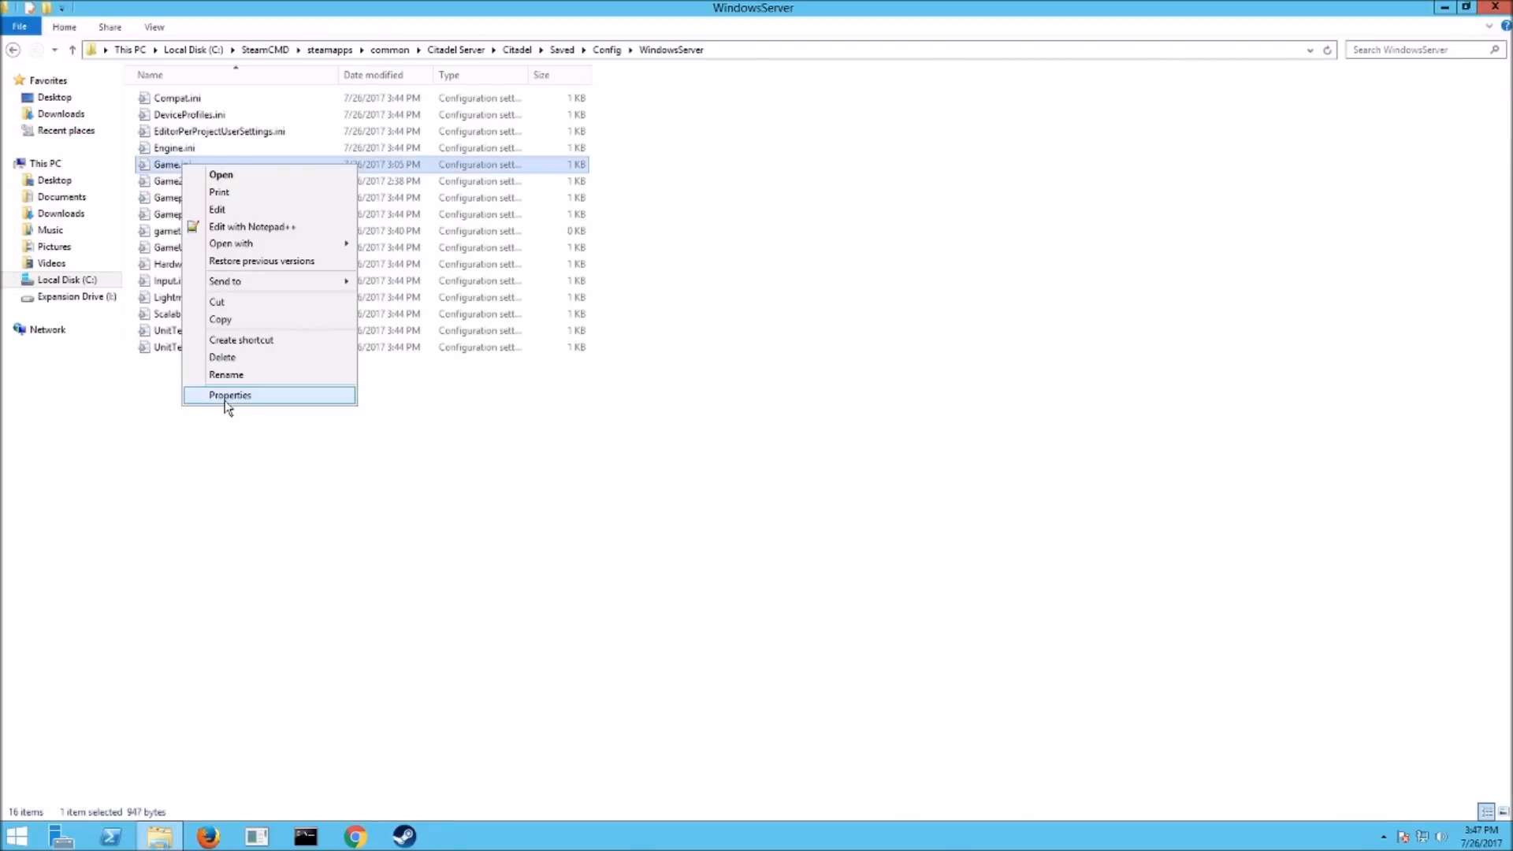
pyautogui.click(225, 375)
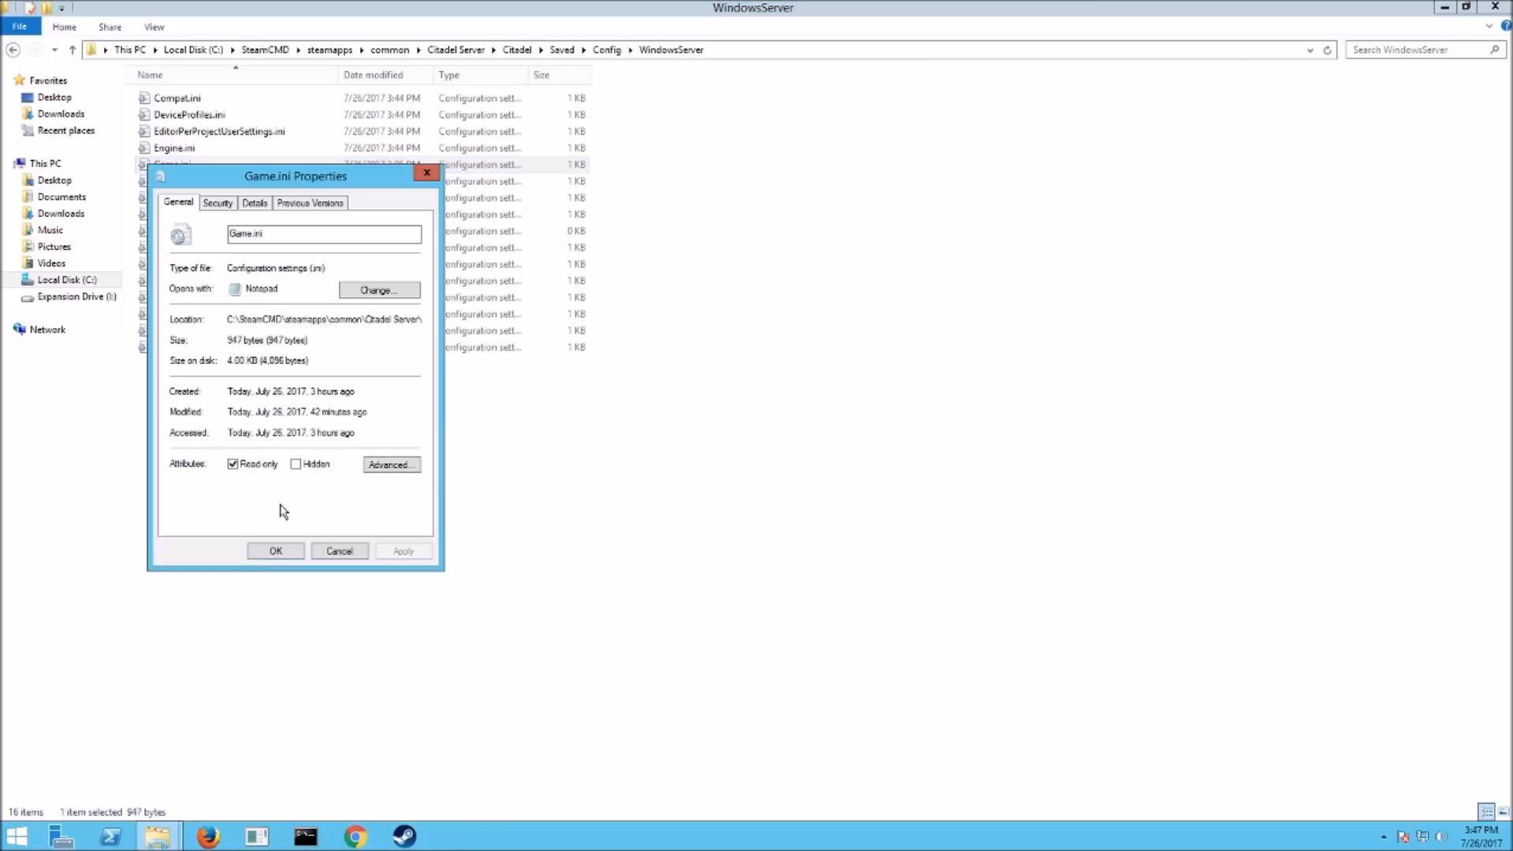
pyautogui.click(233, 463)
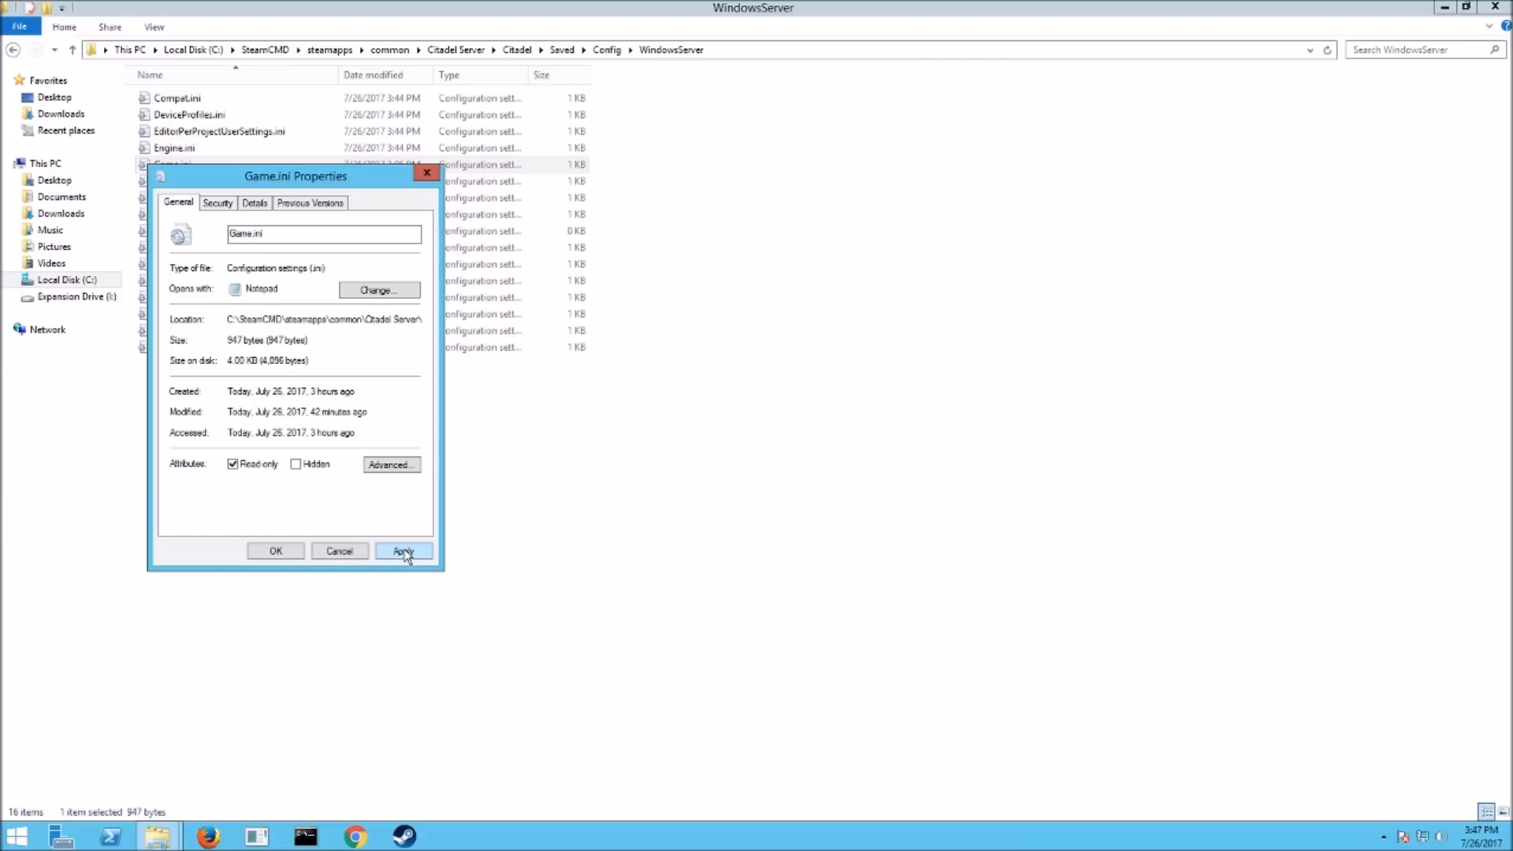
pyautogui.click(403, 550)
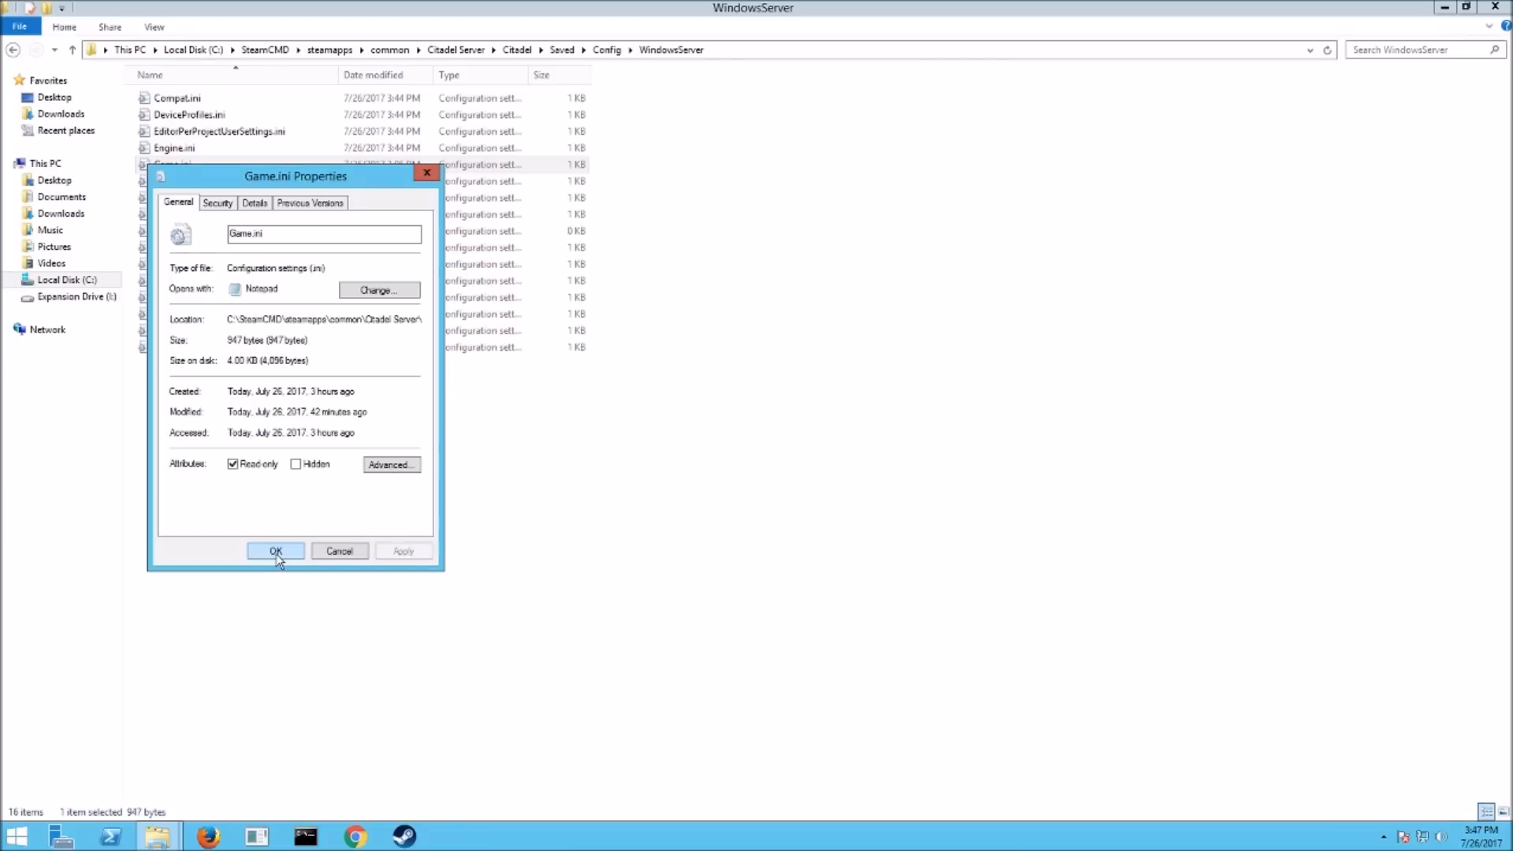
pyautogui.click(274, 552)
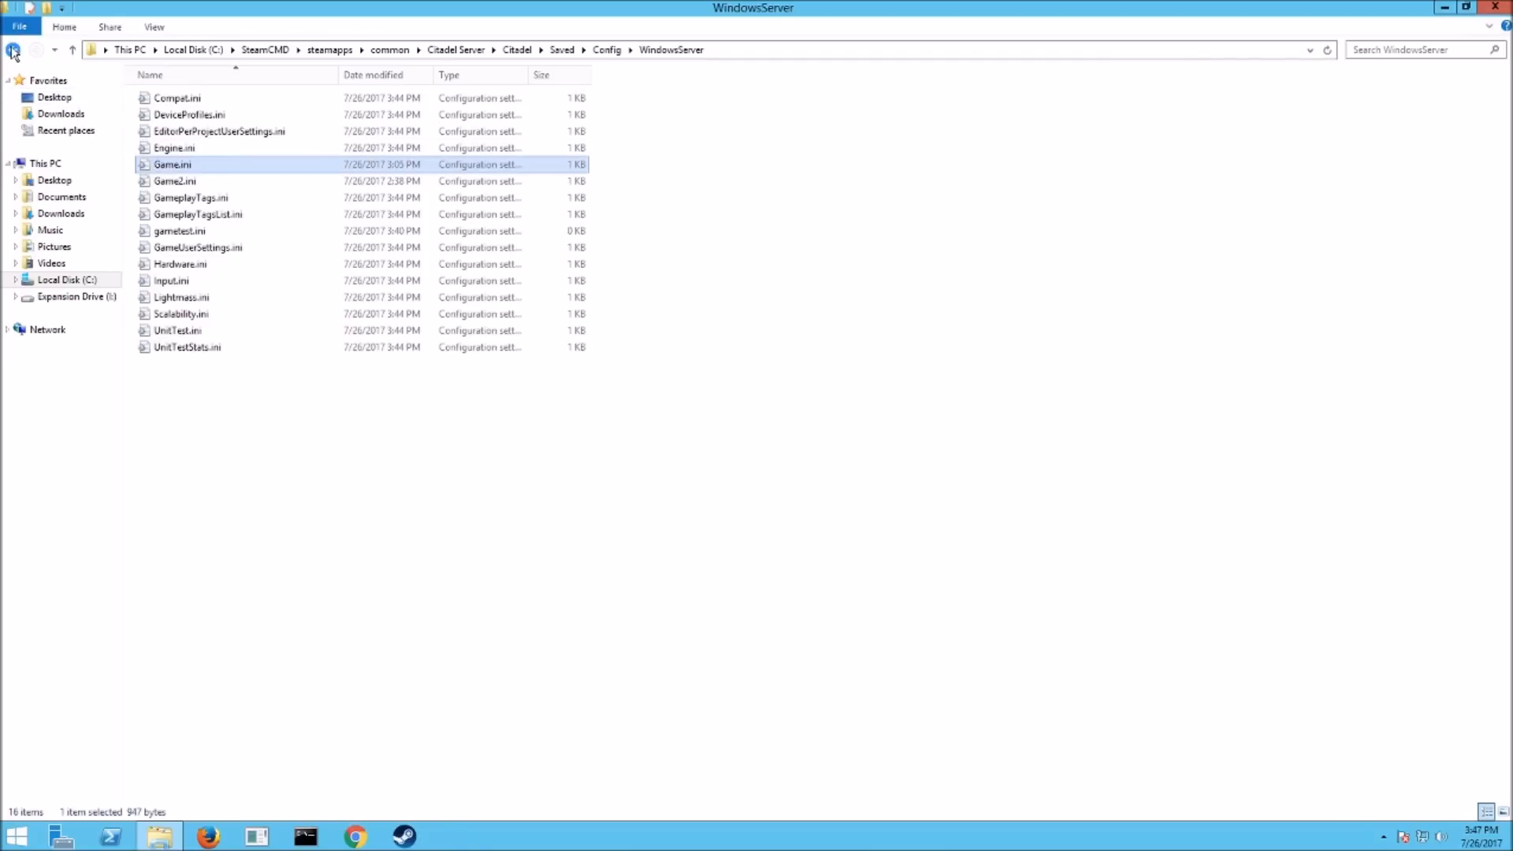
# Step: Return to the Citadel Server folder and launch CPWF-Server.bat to start the dedicated server
pyautogui.click(14, 49)
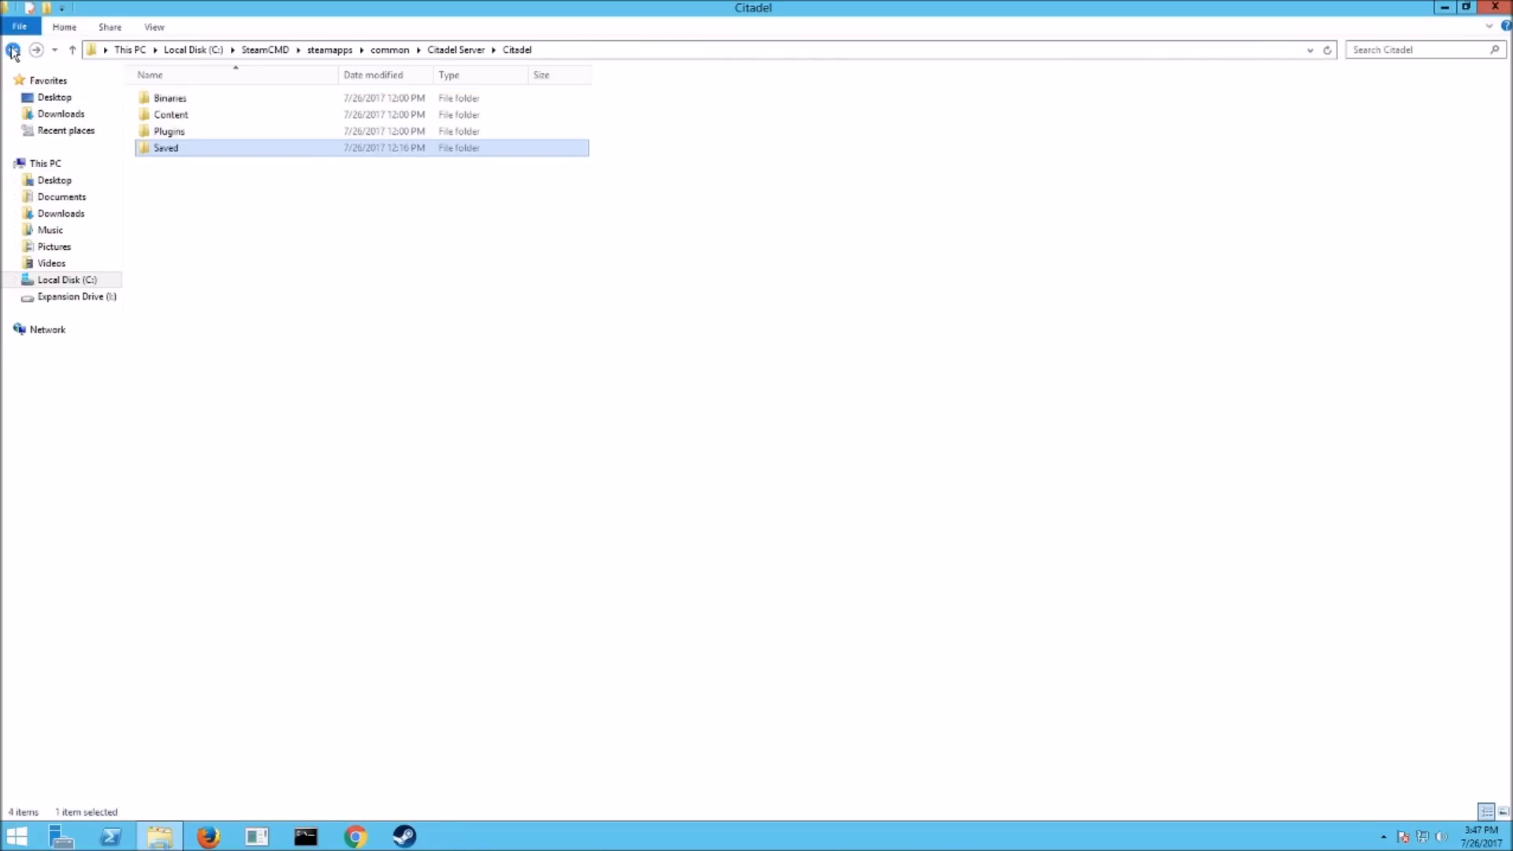
pyautogui.click(14, 48)
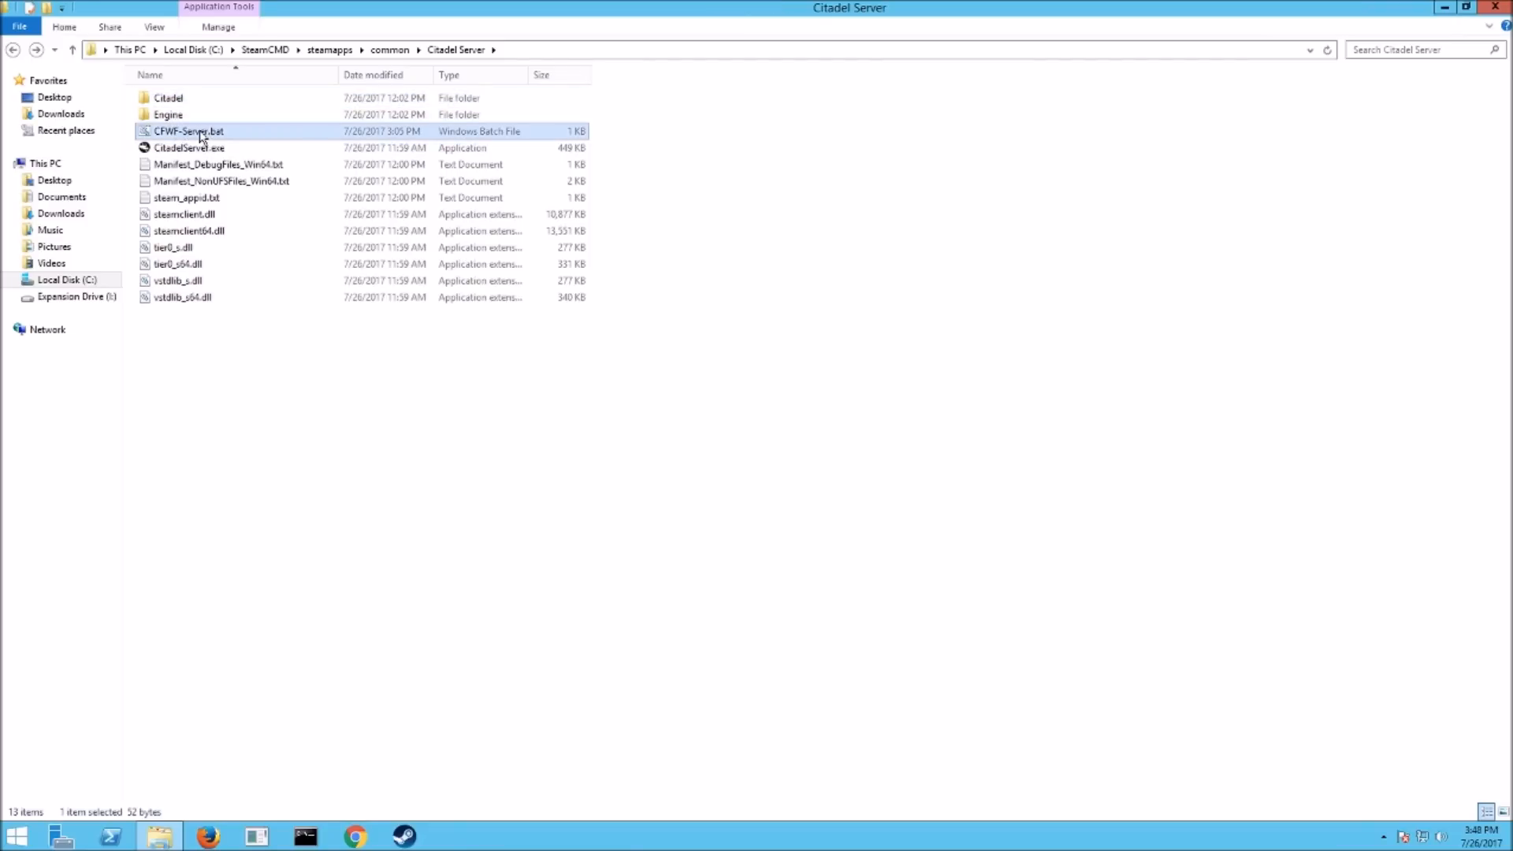
pyautogui.doubleClick(188, 131)
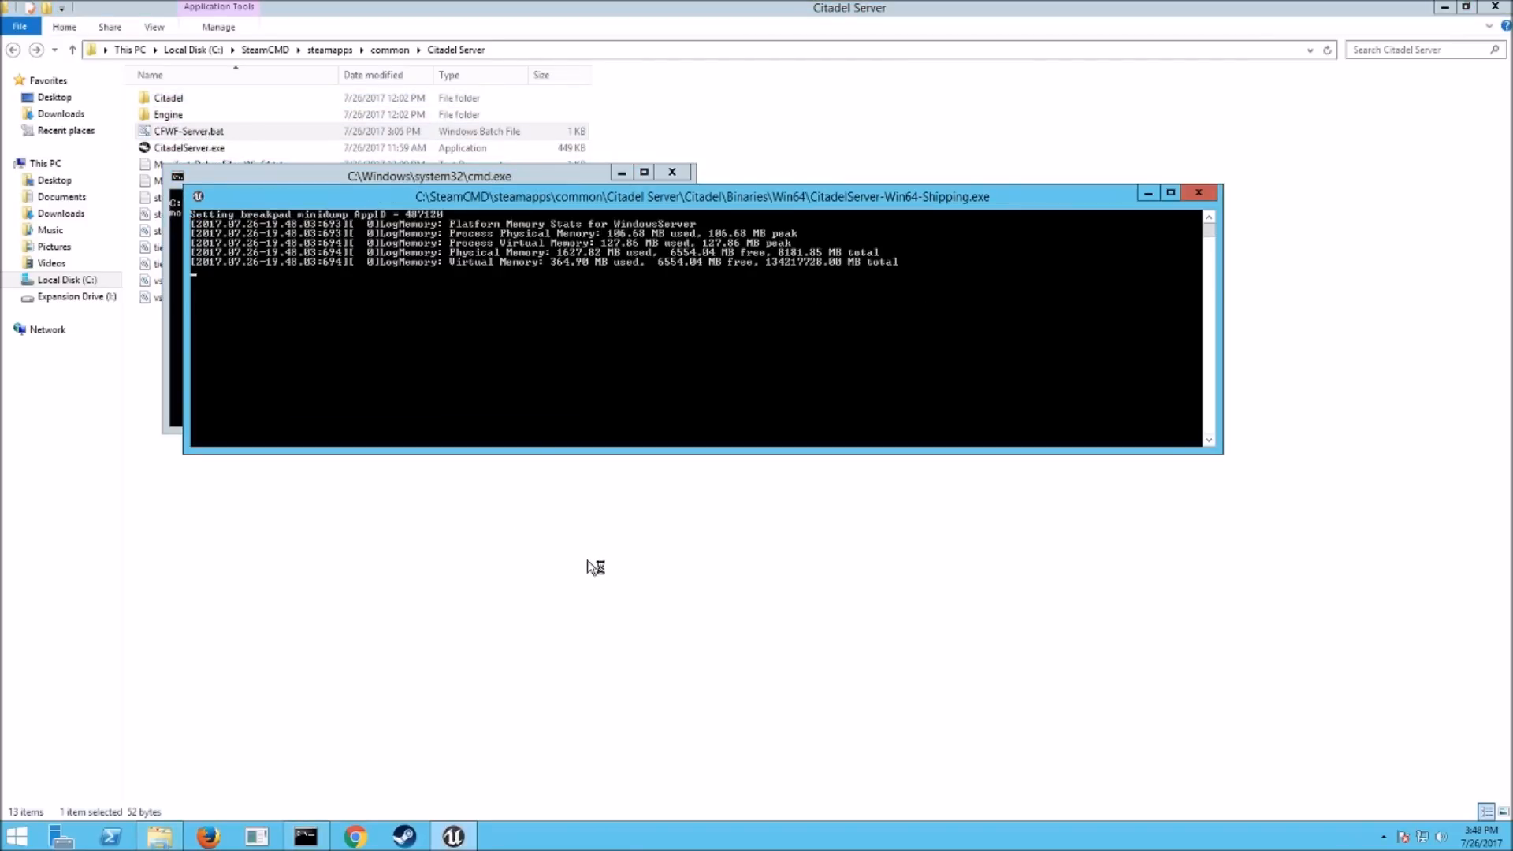
pyautogui.moveTo(405, 836)
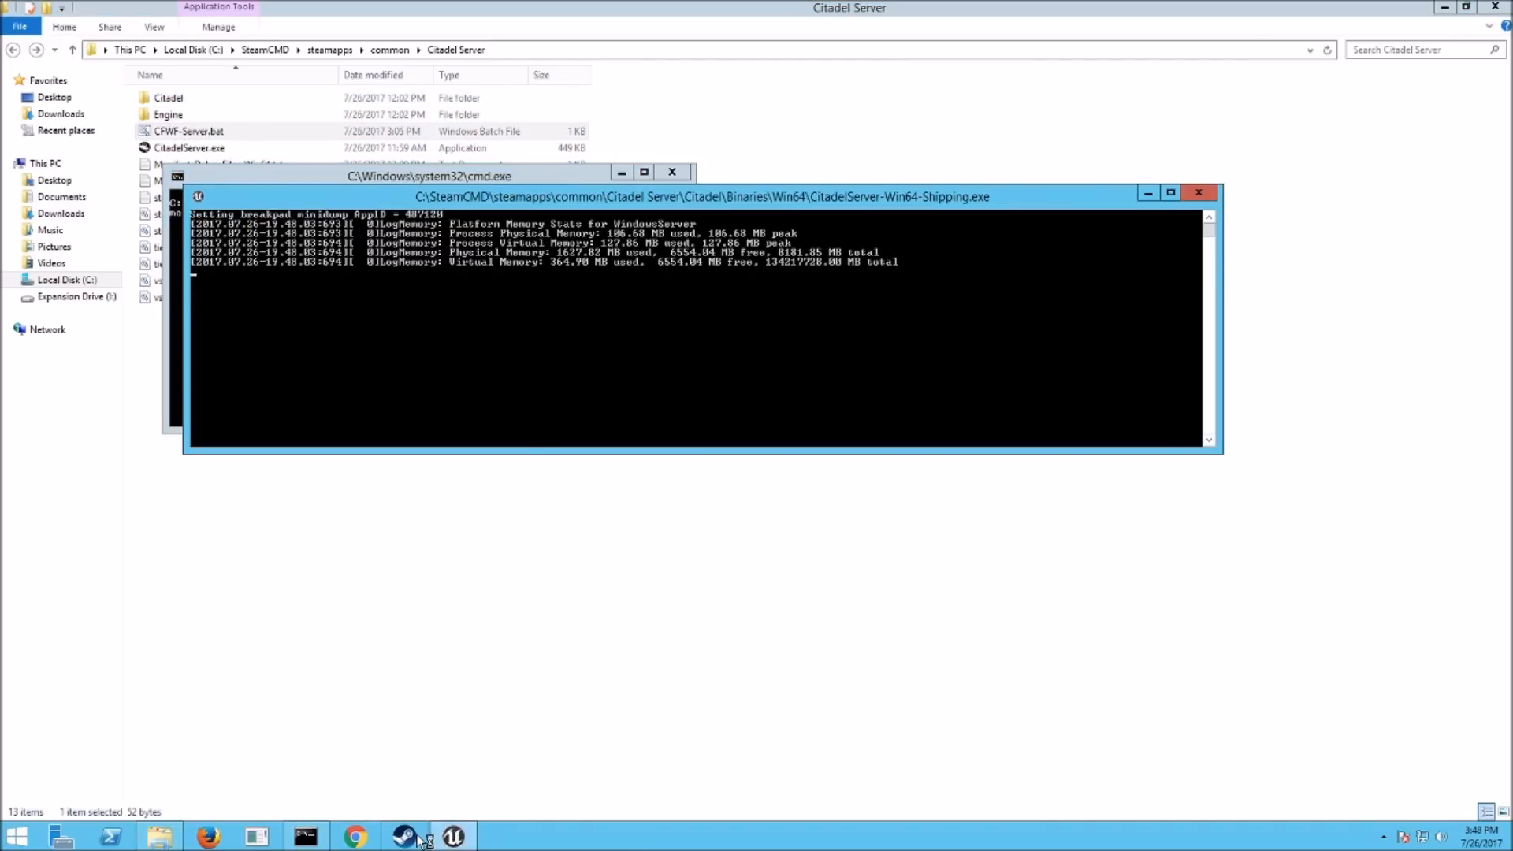
pyautogui.moveTo(404, 835)
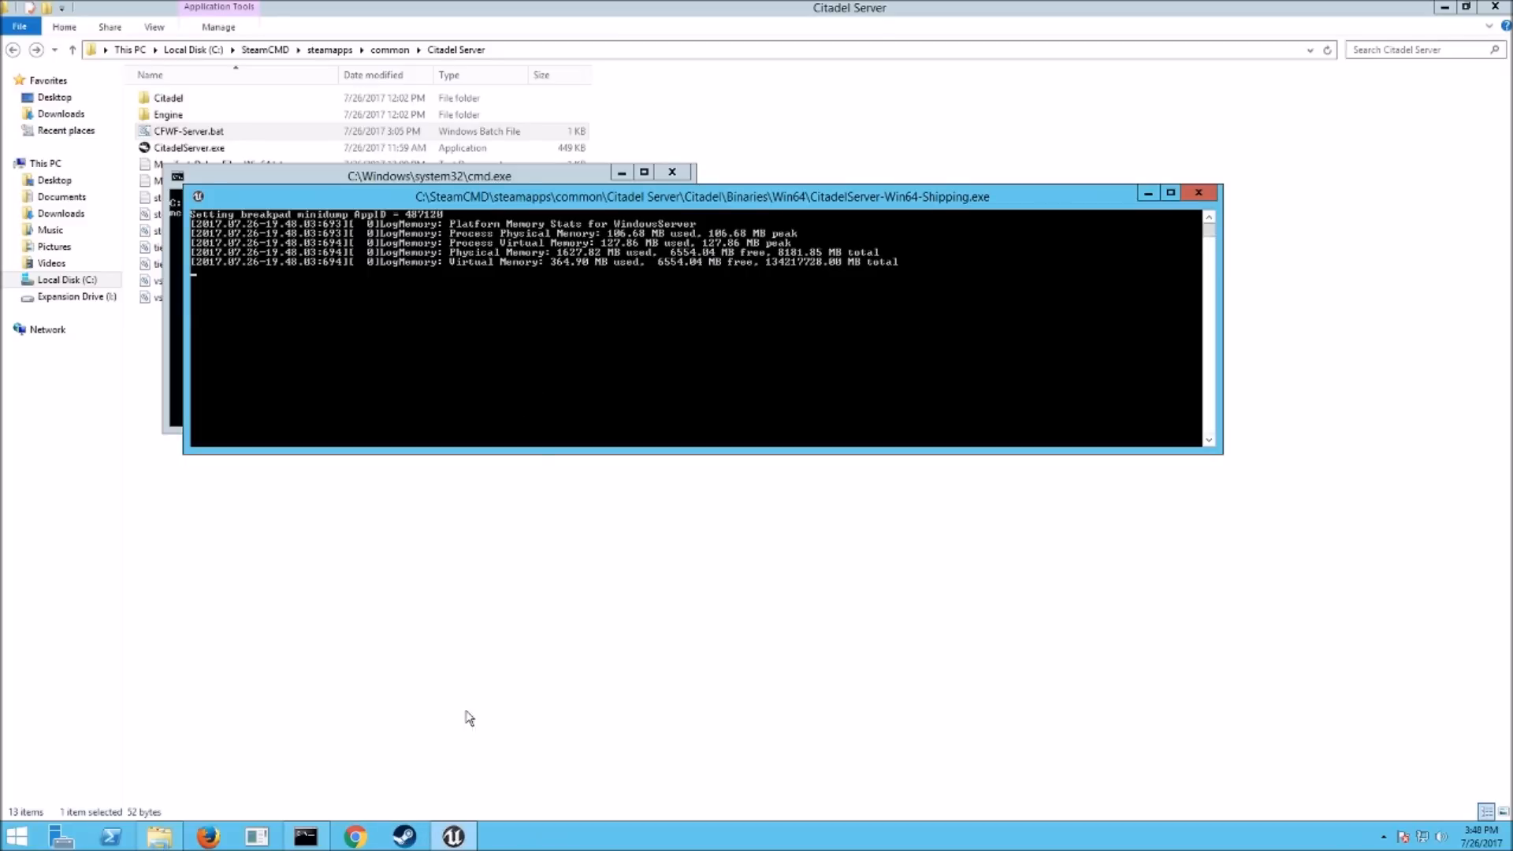
pyautogui.moveTo(482, 800)
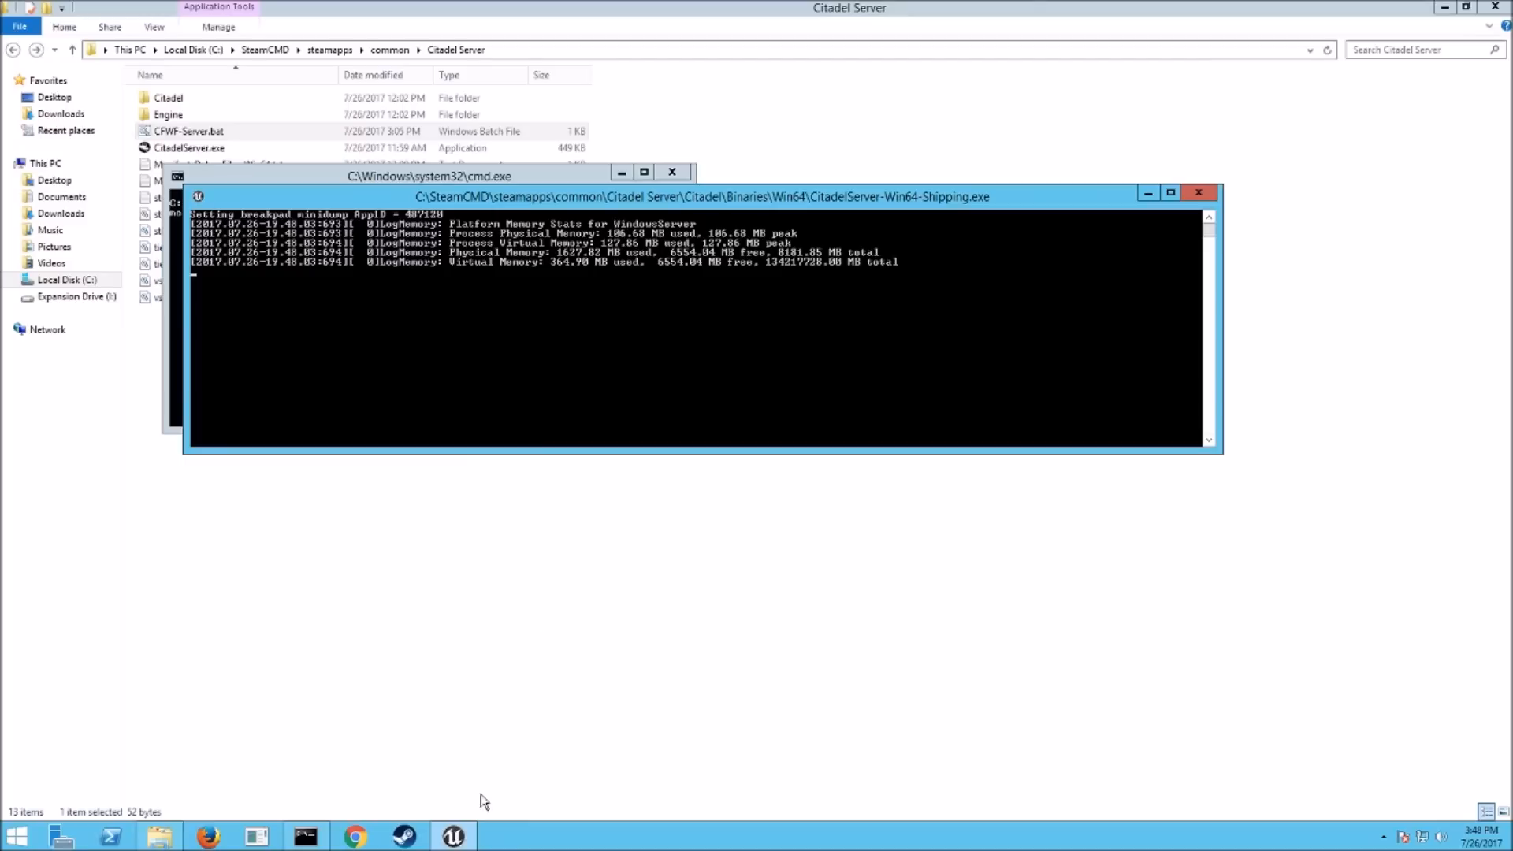
pyautogui.click(1198, 193)
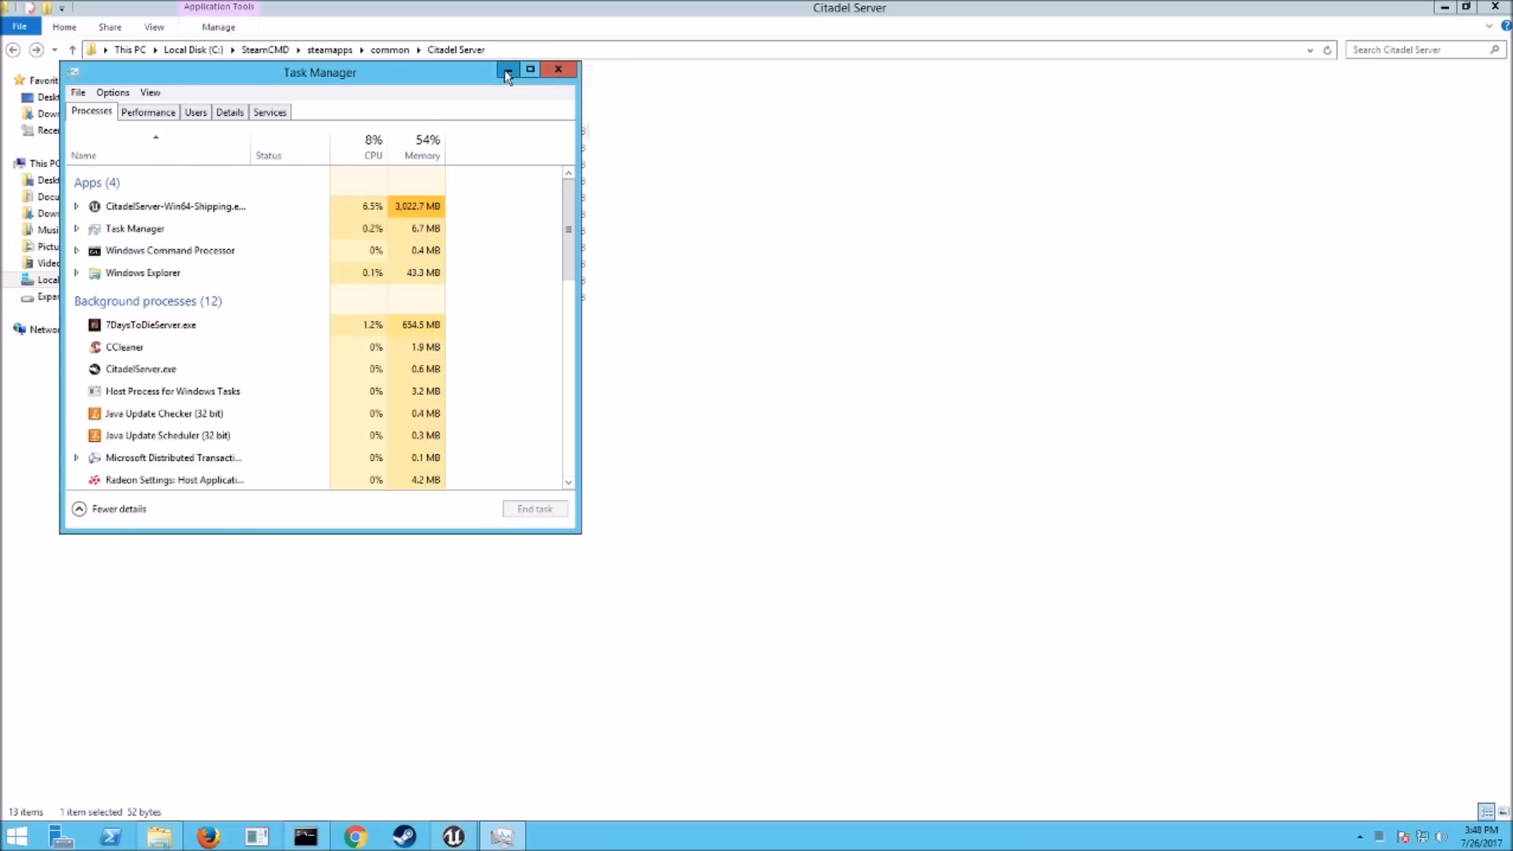
# Step: Minimize Task Manager after confirming CitadelServer-Win64-Shipping.exe is running
pyautogui.click(506, 68)
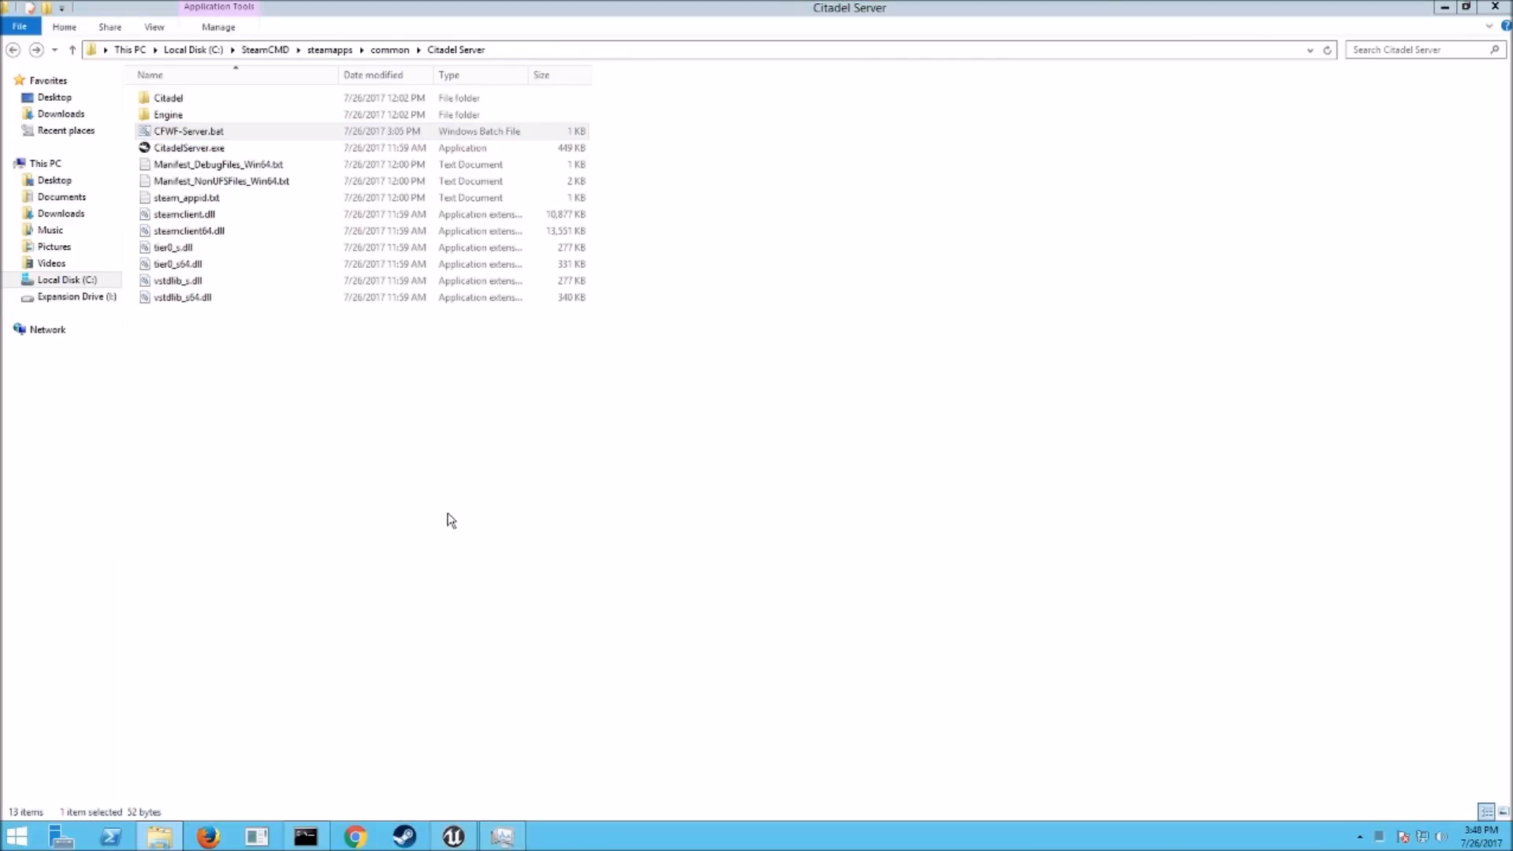
pyautogui.moveTo(405, 488)
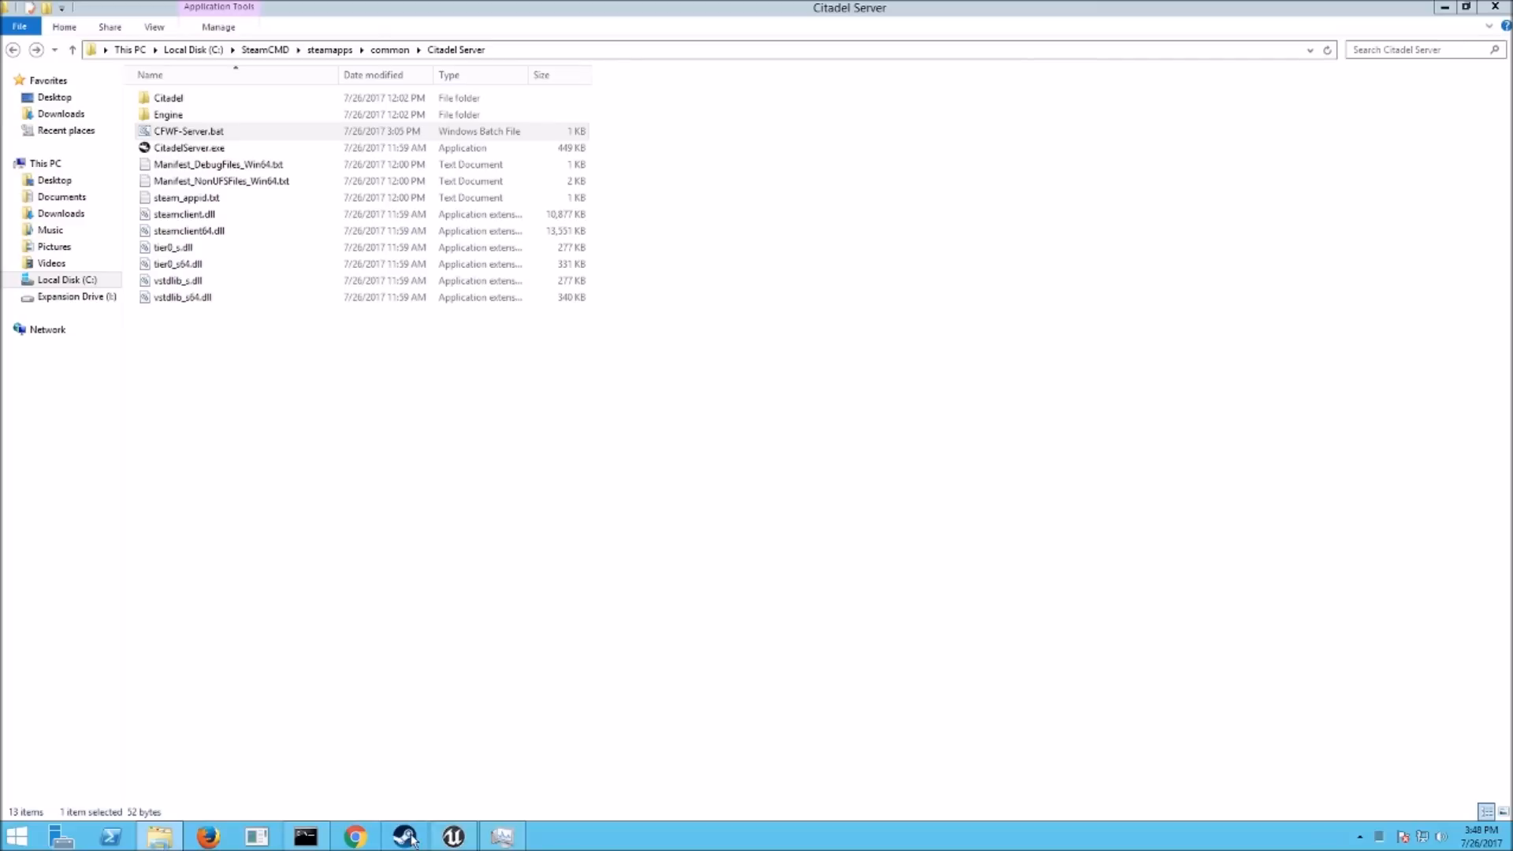
pyautogui.moveTo(405, 835)
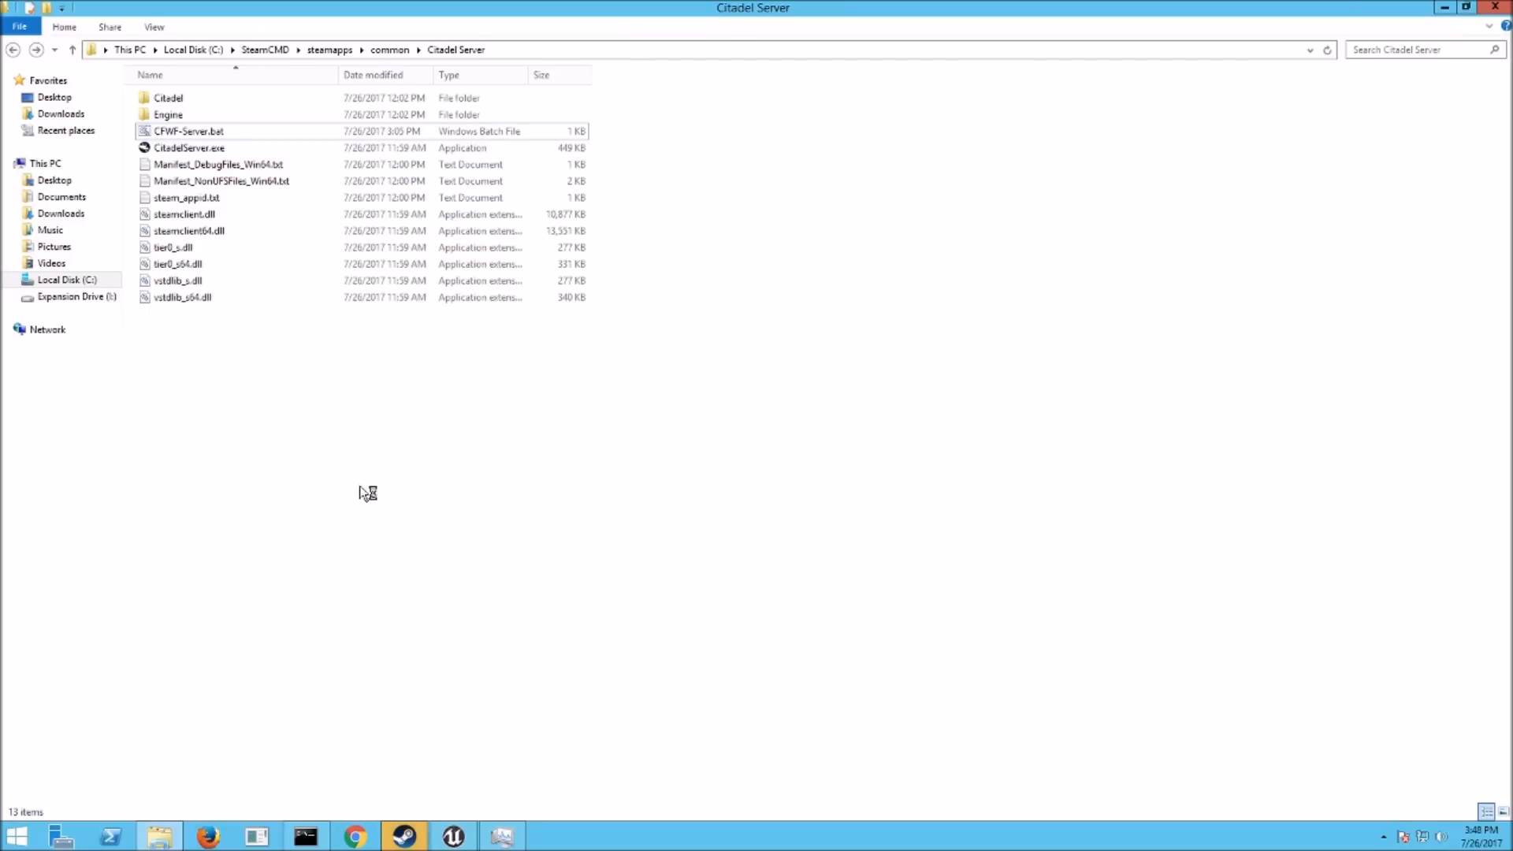
pyautogui.moveTo(395, 823)
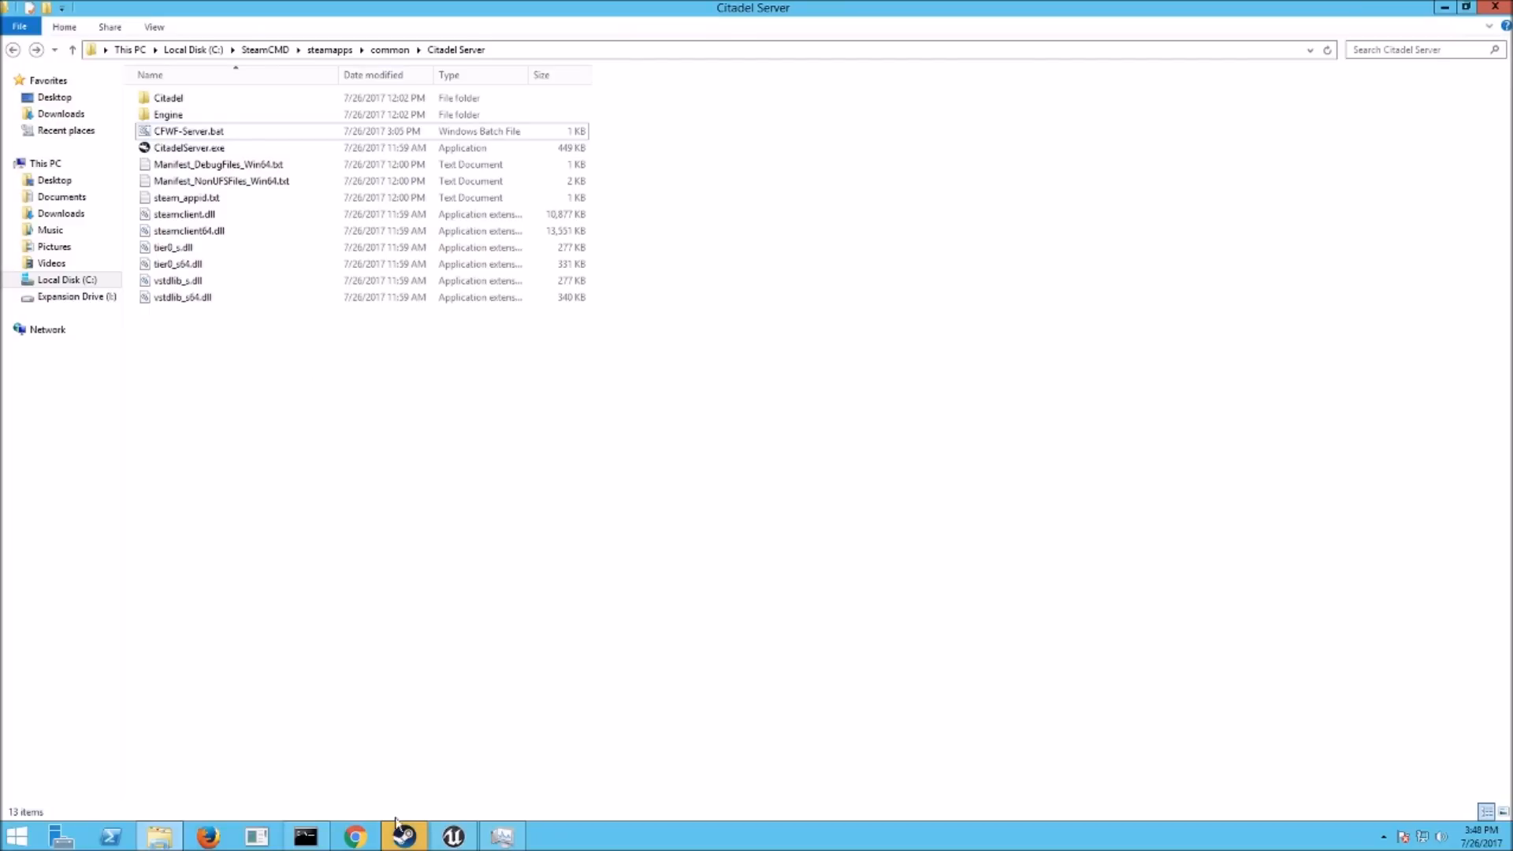
# Step: Bring up Steam's Servers browser from the View menu and look at the LAN list
pyautogui.click(403, 835)
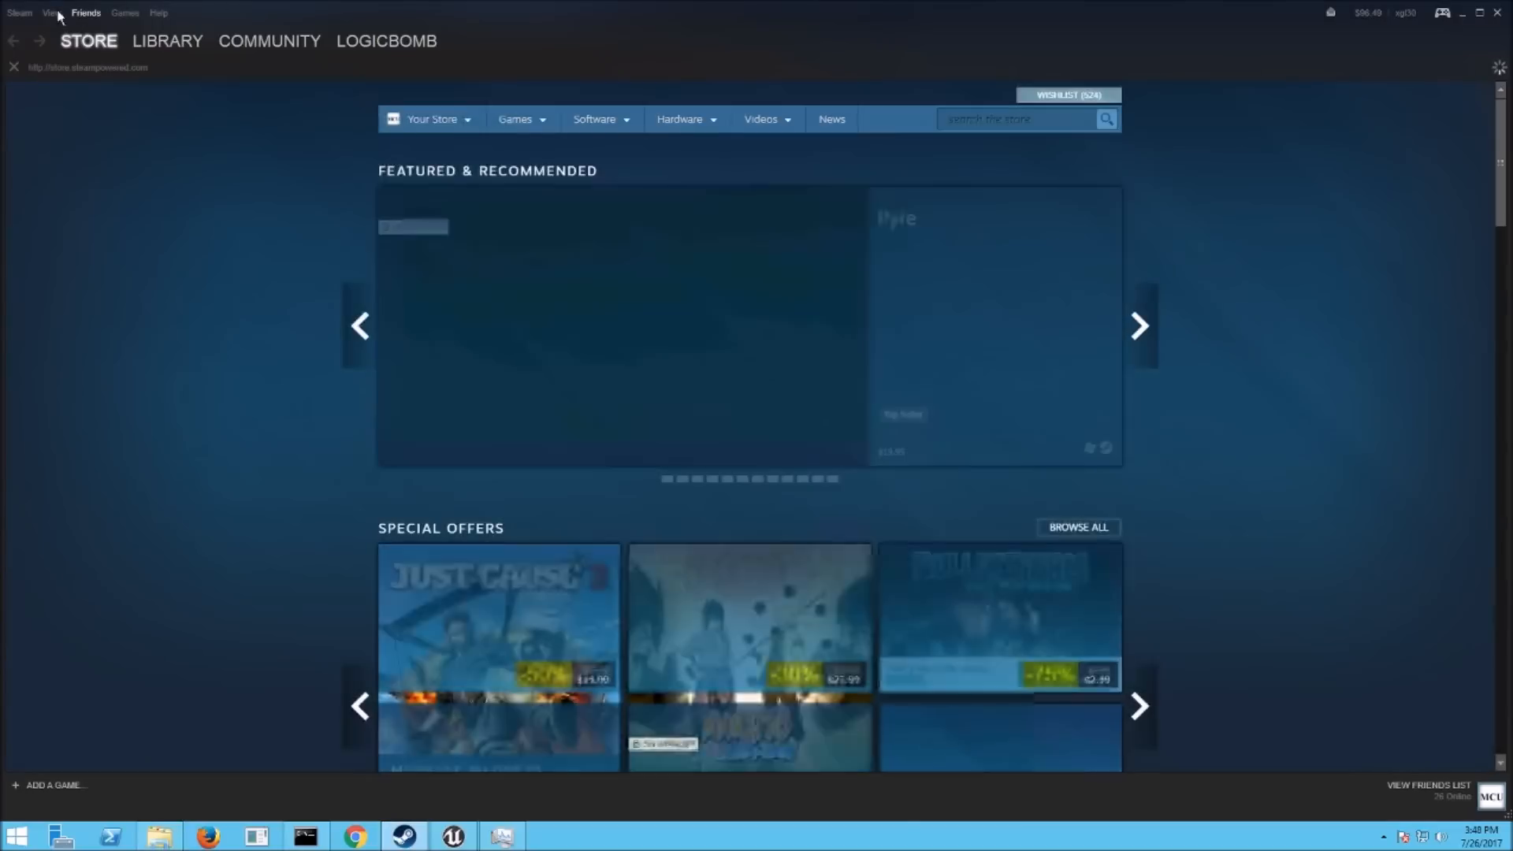
pyautogui.click(51, 13)
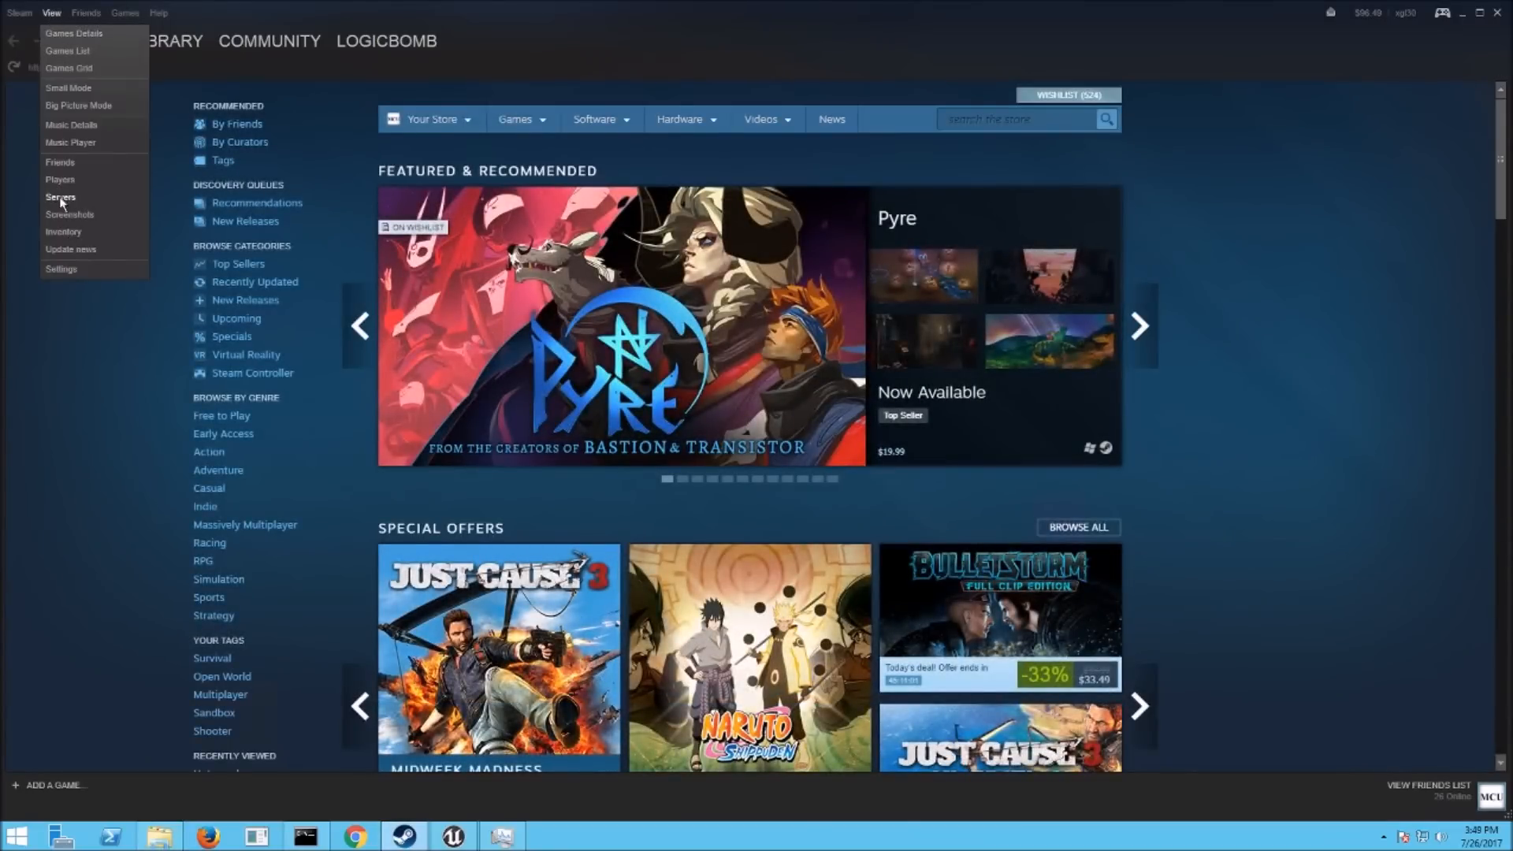
pyautogui.click(59, 199)
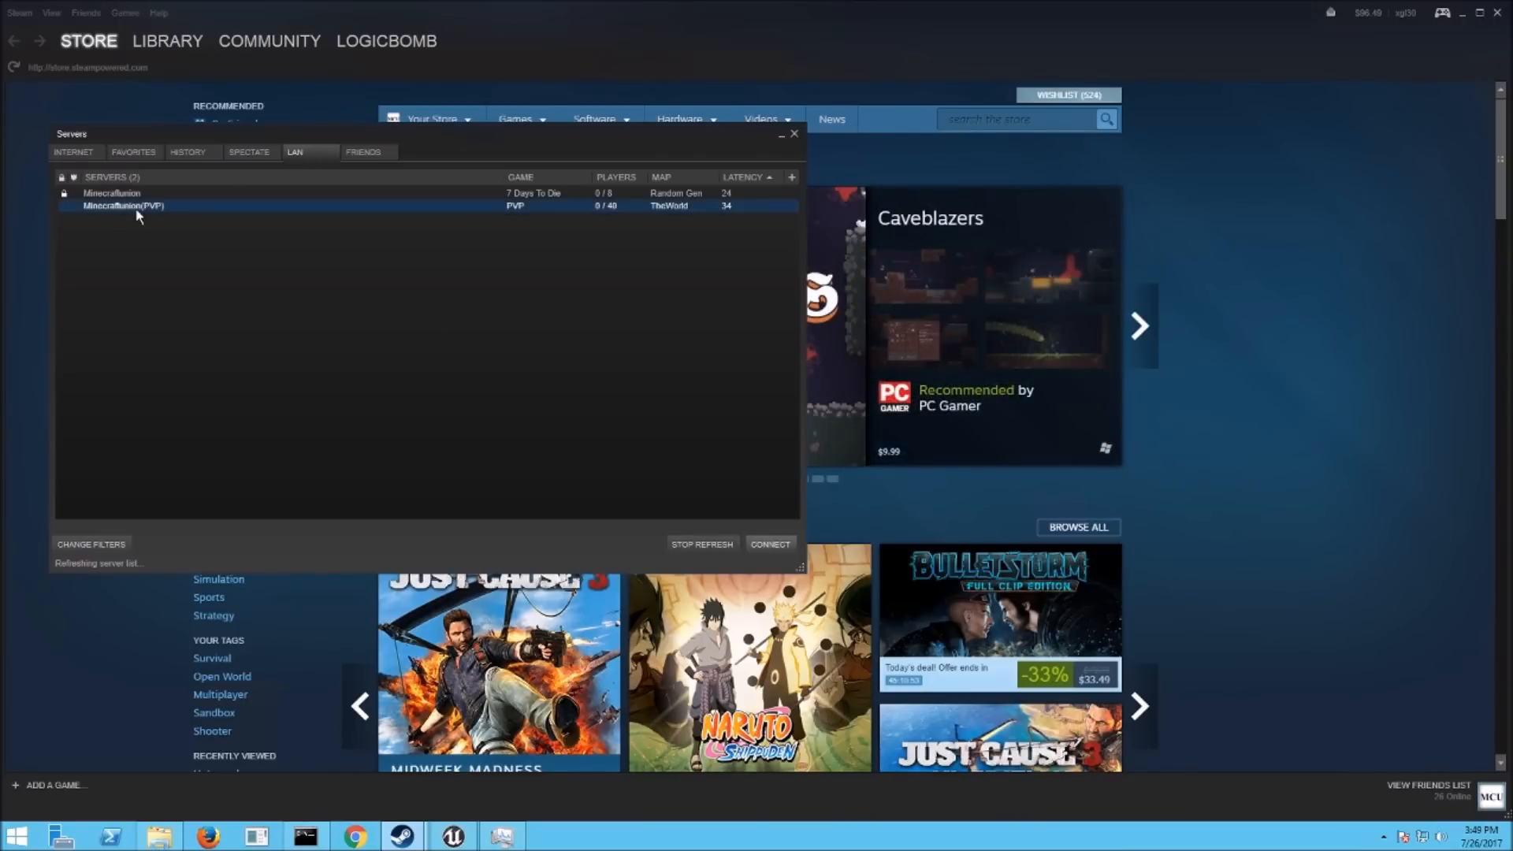
pyautogui.click(110, 192)
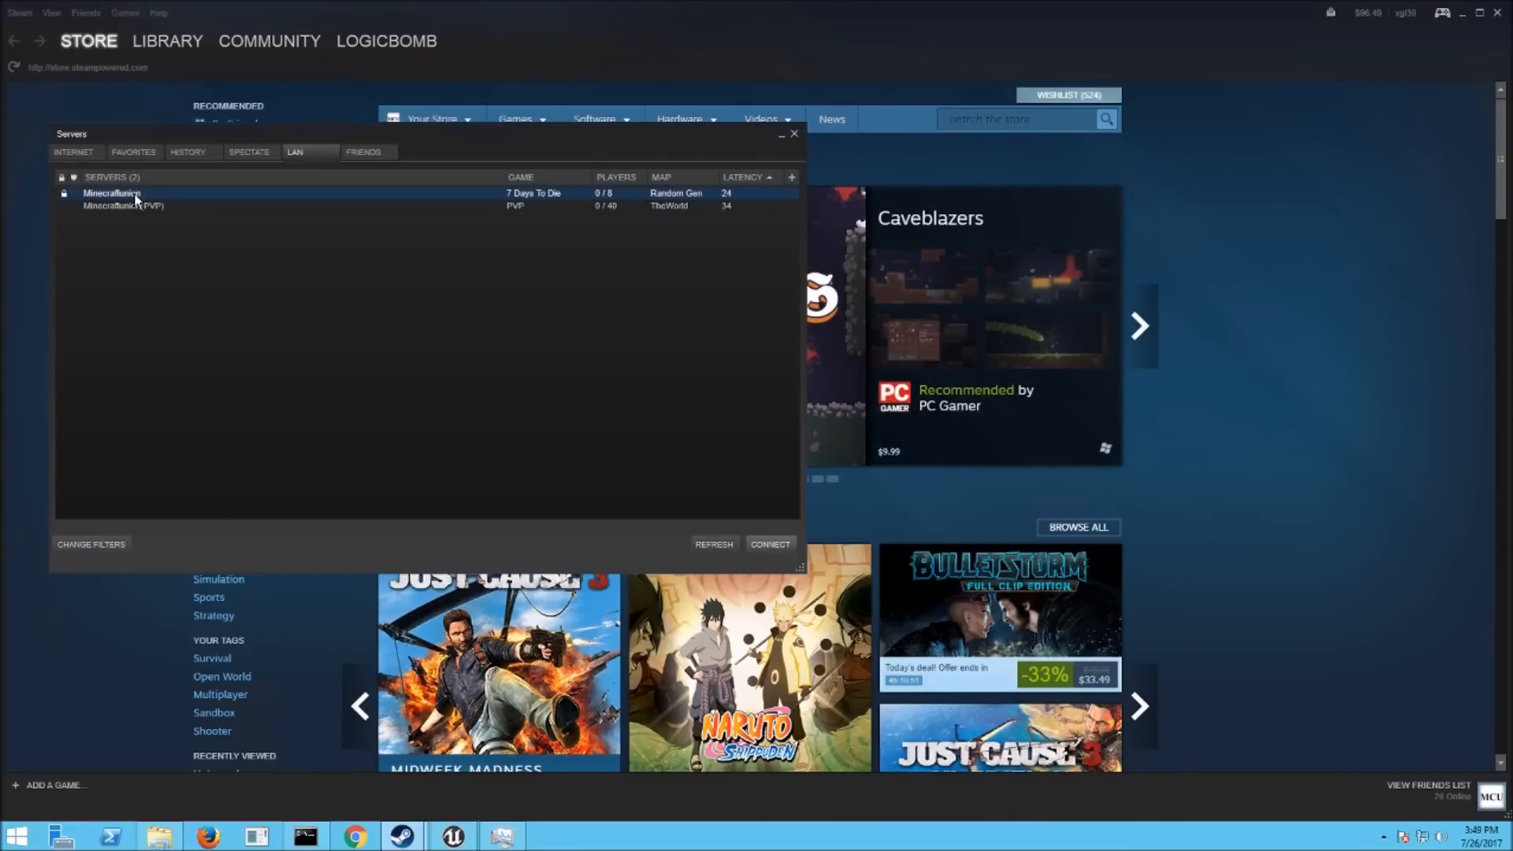
# Step: Select Minecraftunion(PVP) showing 0/40 players on TheWorld, refresh the LAN list, then close the browser
pyautogui.click(123, 204)
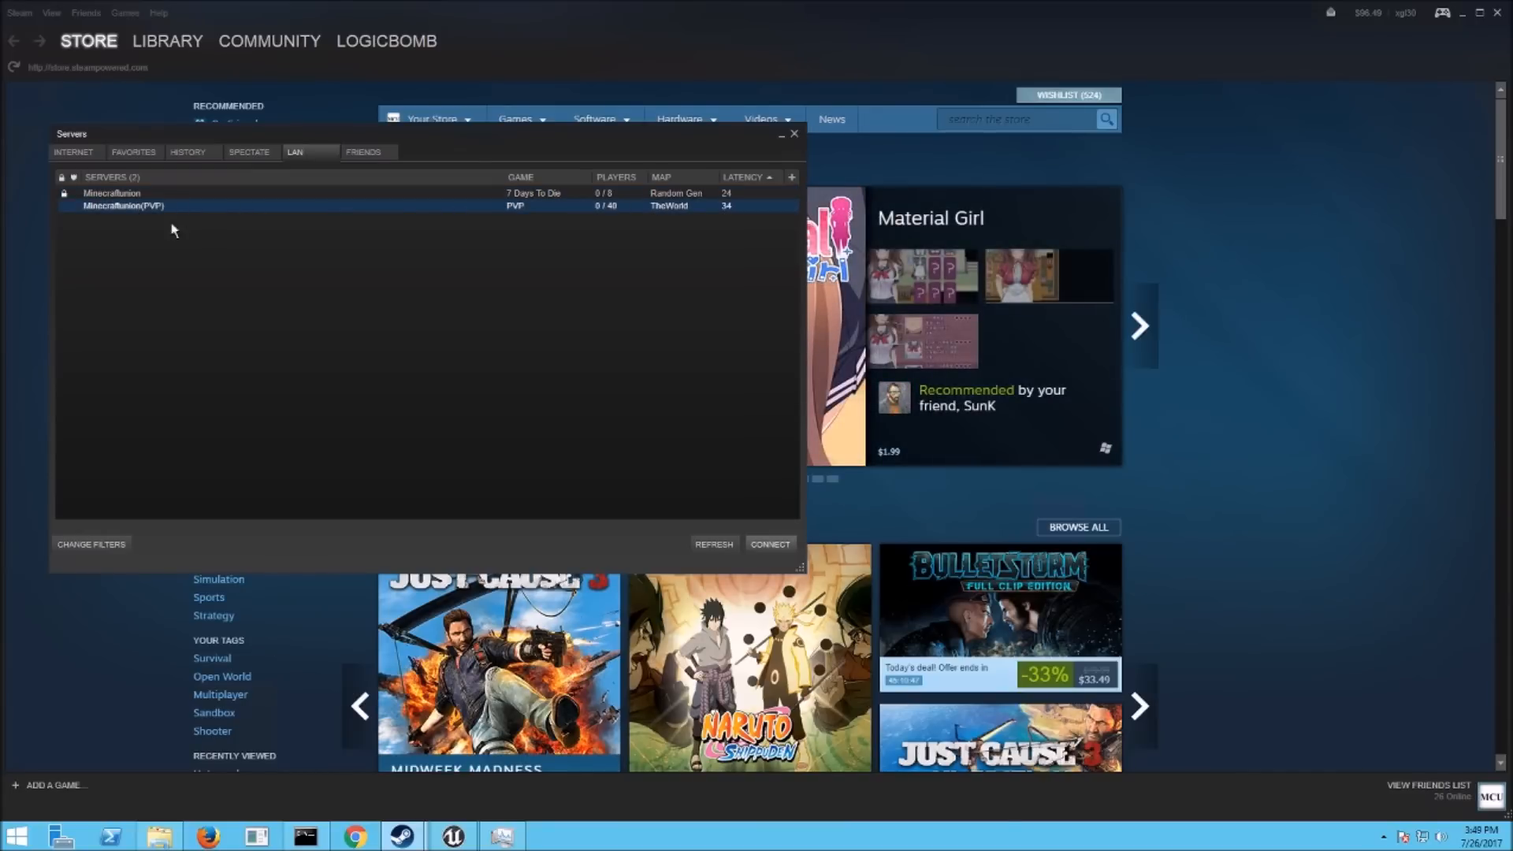
pyautogui.click(714, 543)
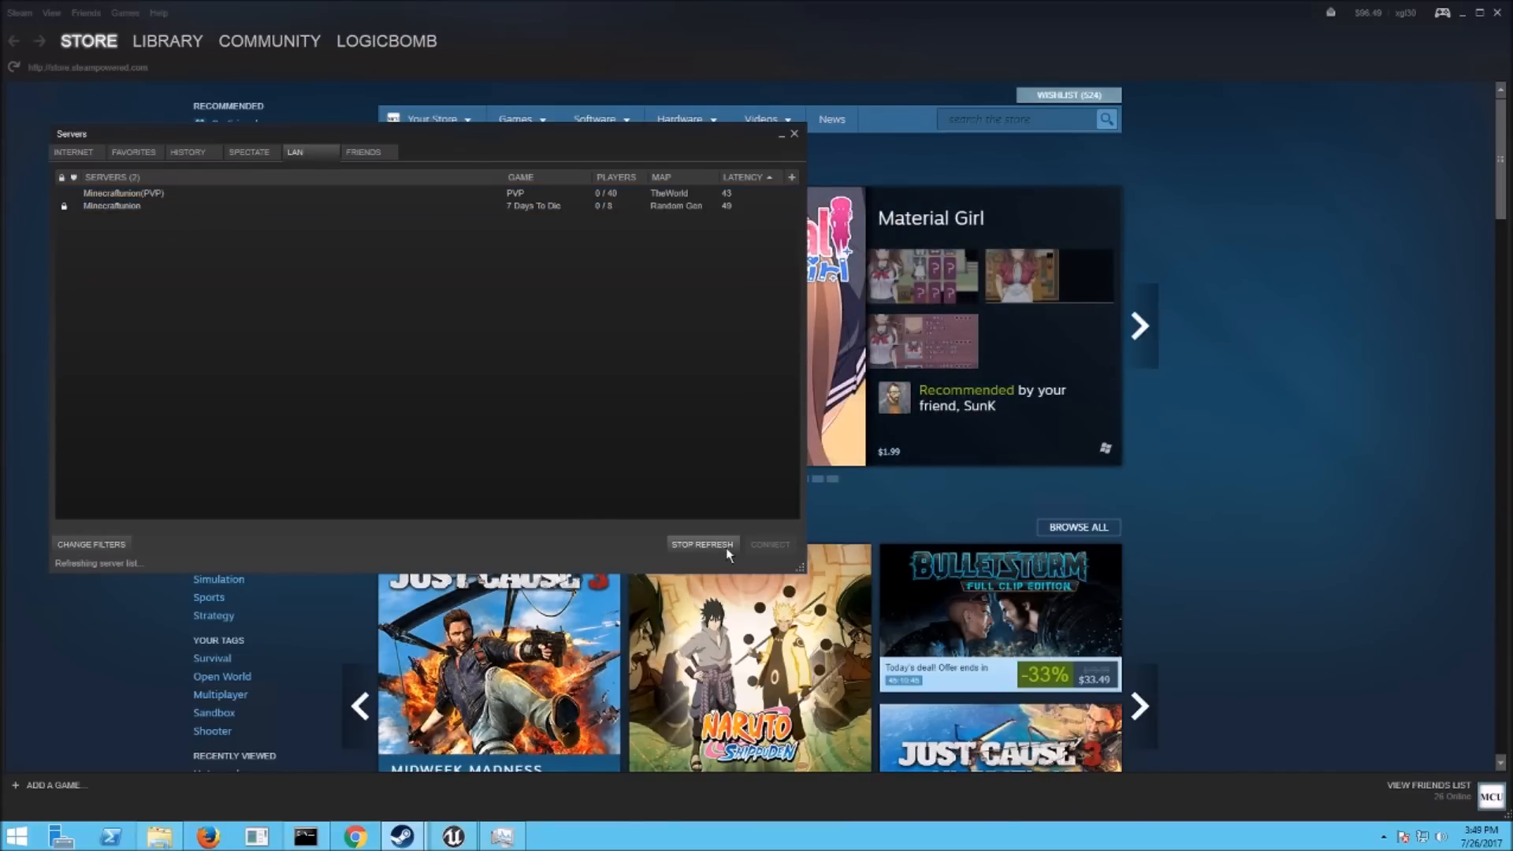
pyautogui.click(701, 544)
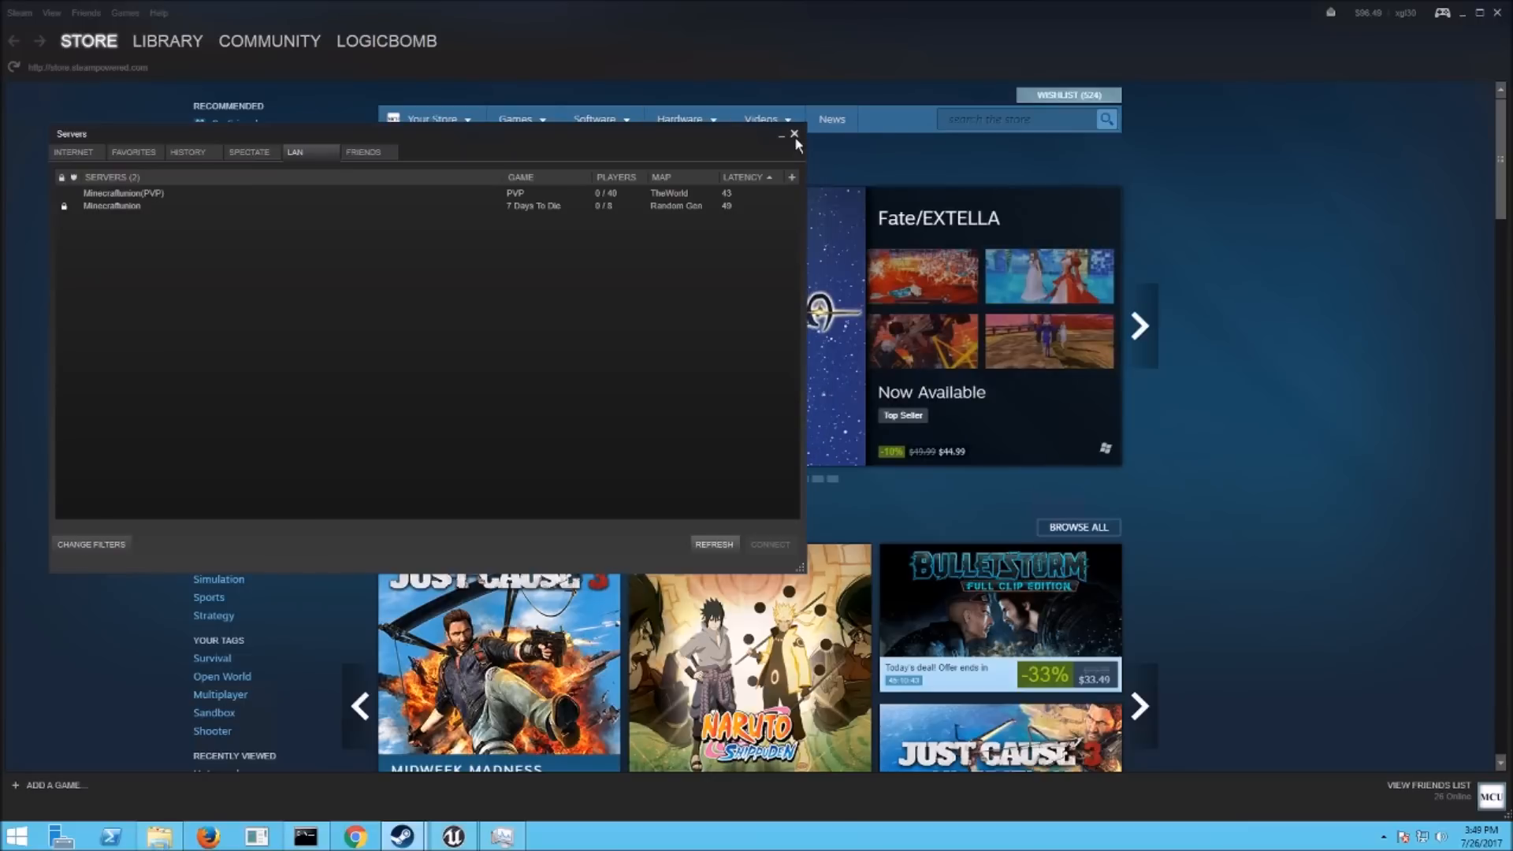
pyautogui.click(792, 133)
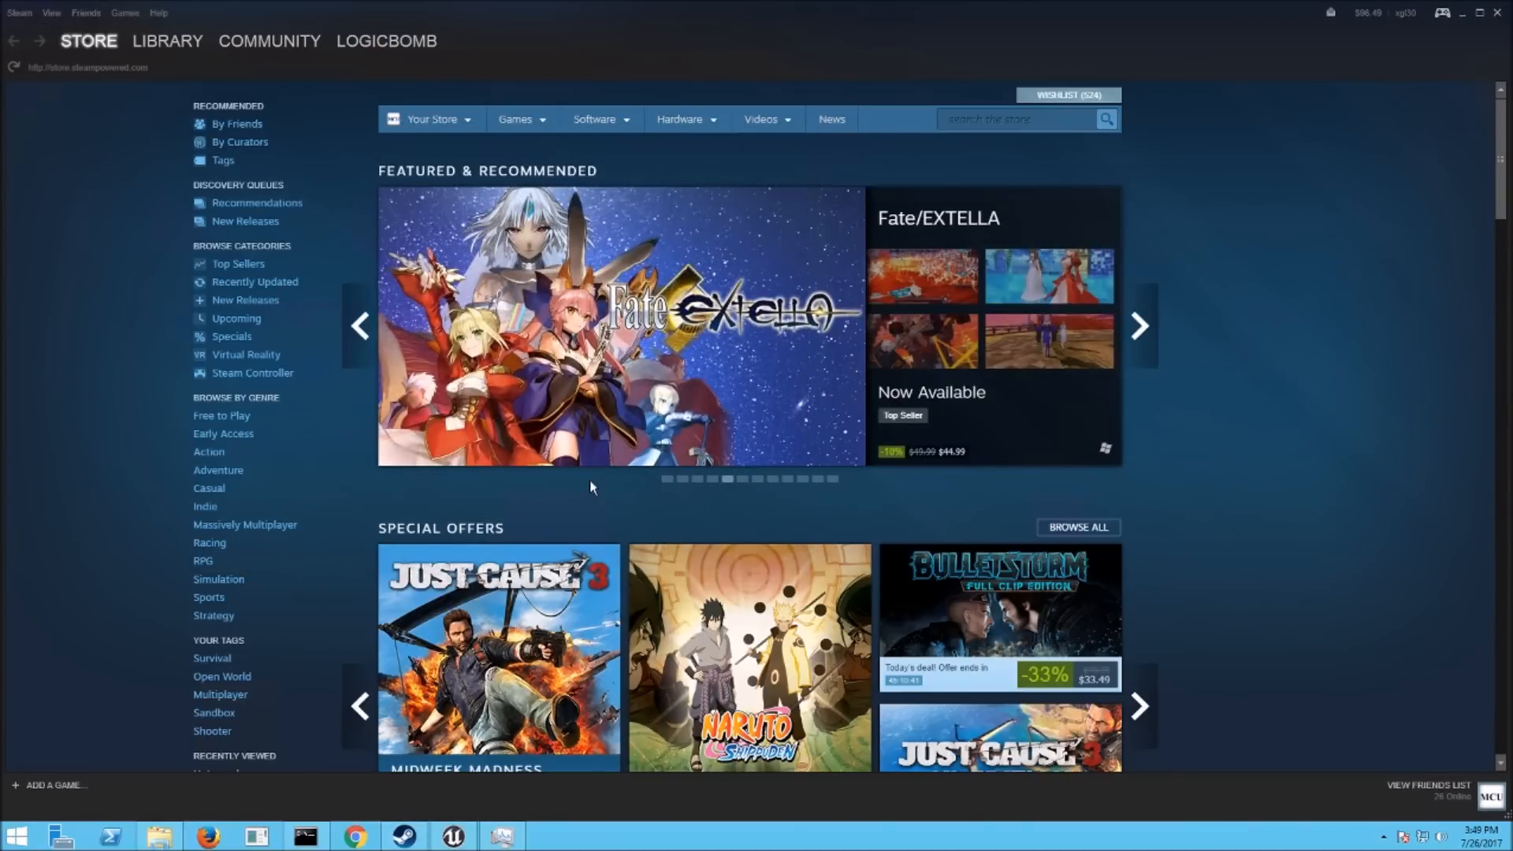